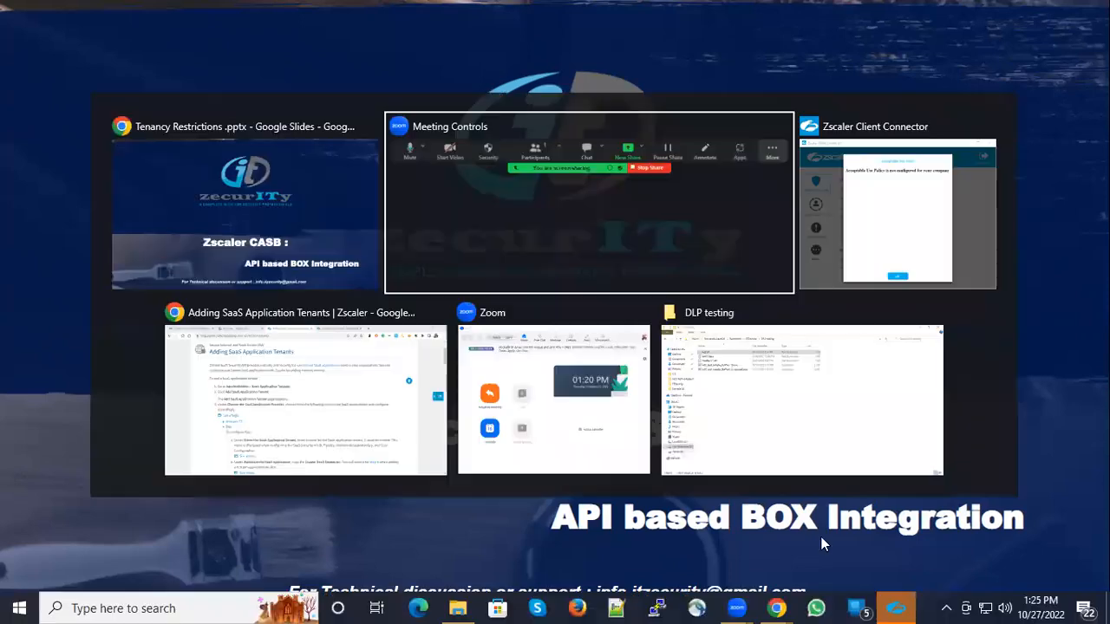
Review the Box section of the Adding SaaS Application Tenants help article, collapsing and re-expanding it.
left_click(305, 399)
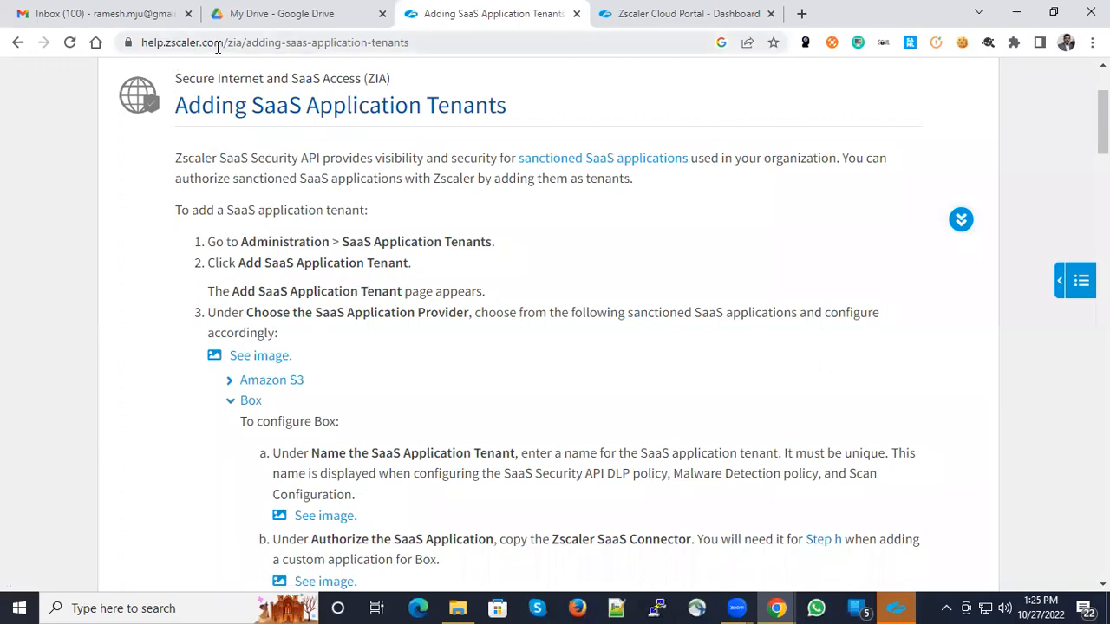
mouse_move(296, 329)
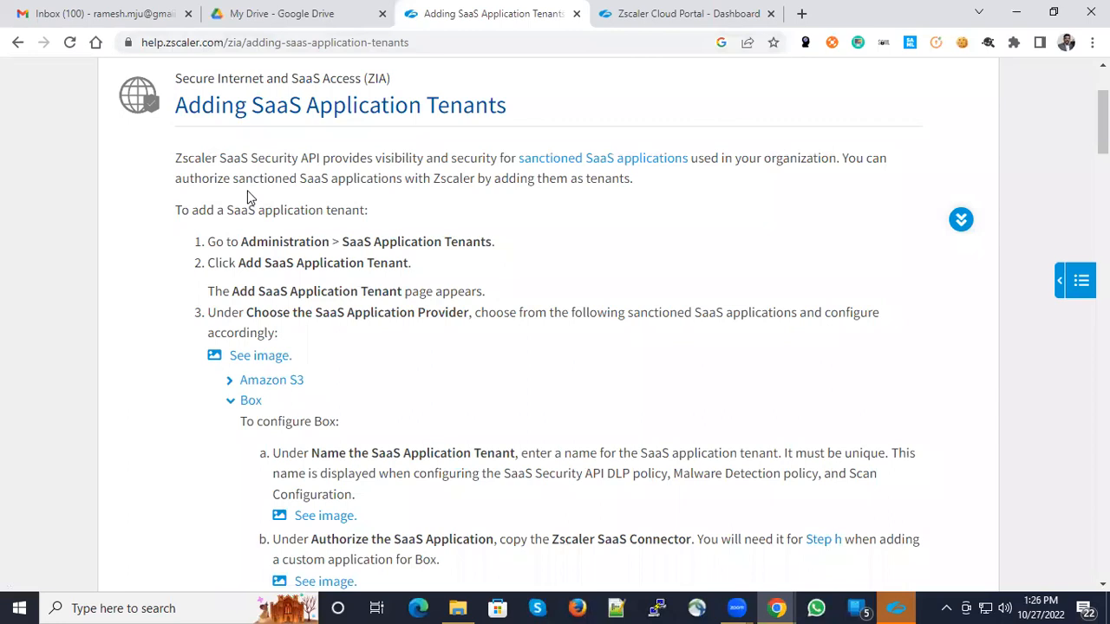
mouse_move(256, 425)
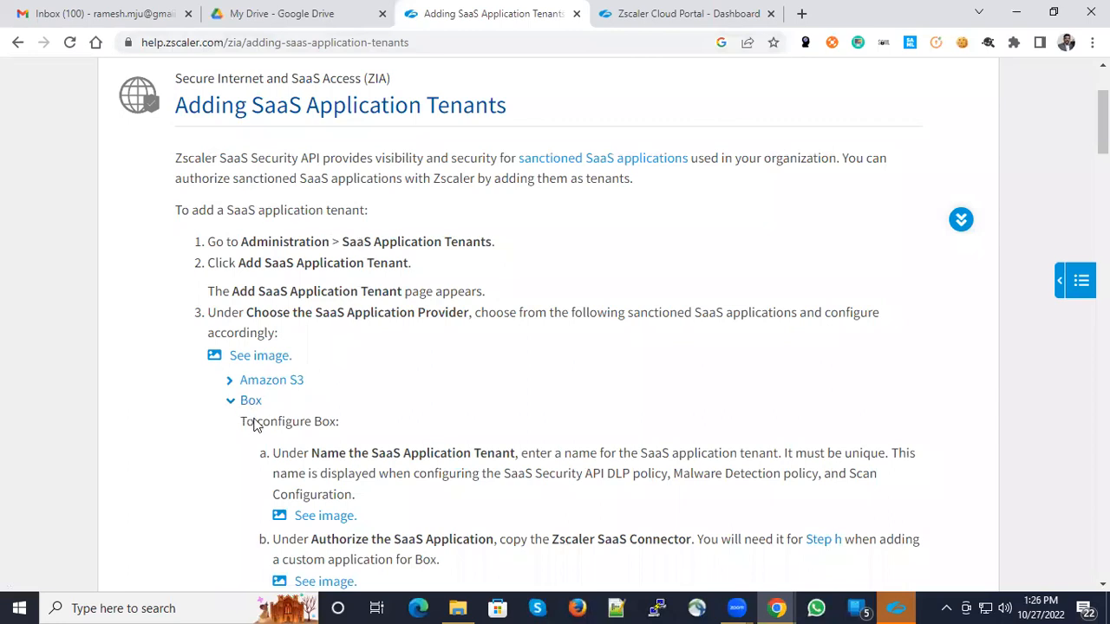
mouse_move(364, 392)
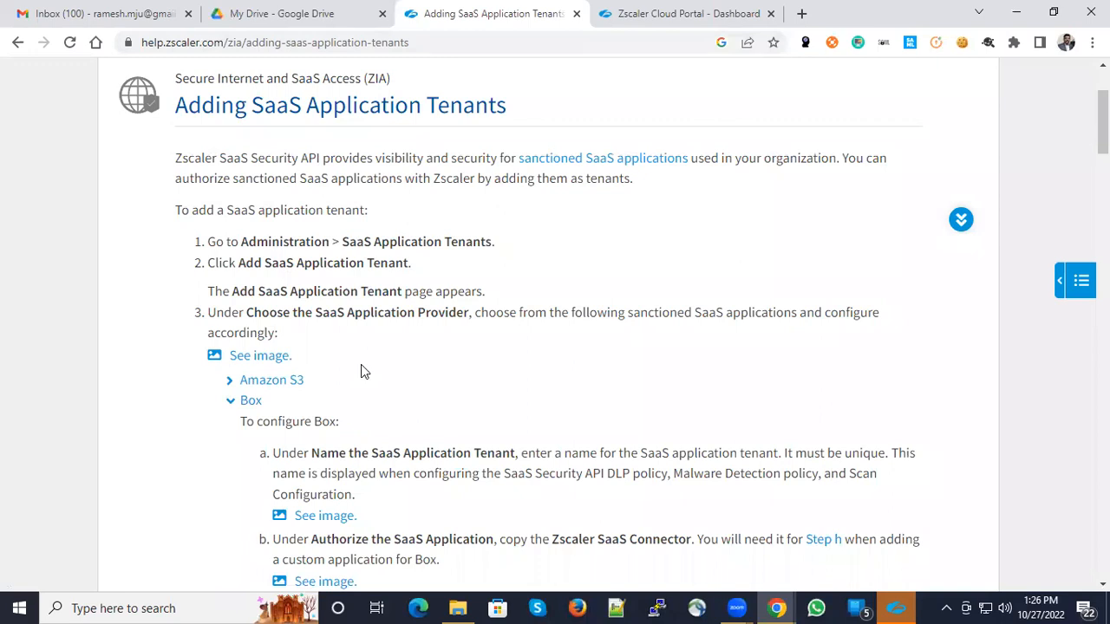
mouse_move(250, 399)
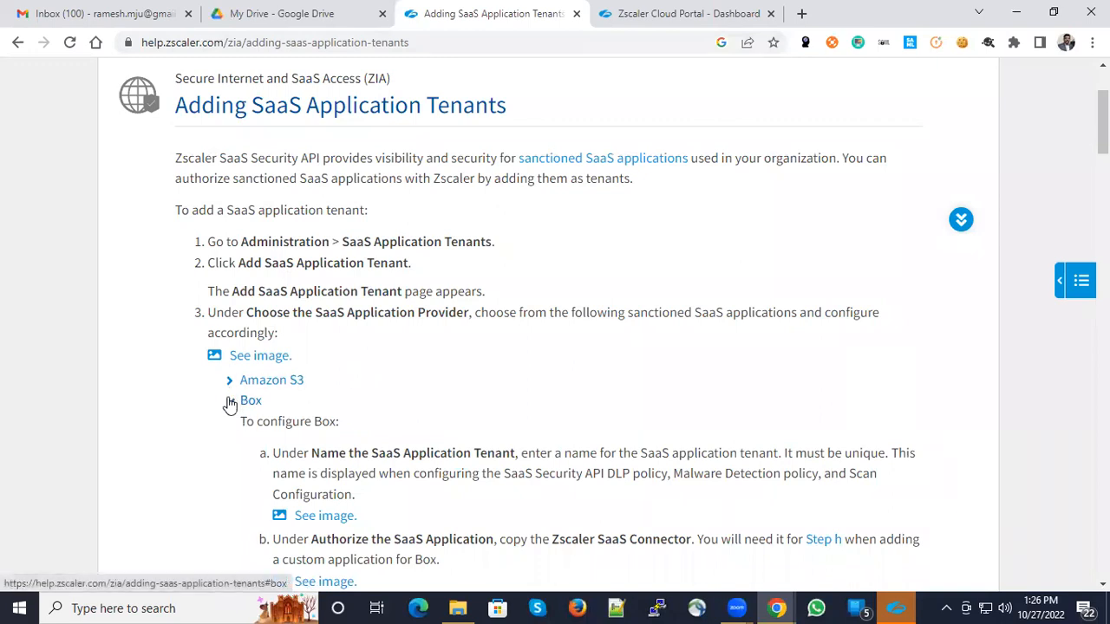
left_click(250, 399)
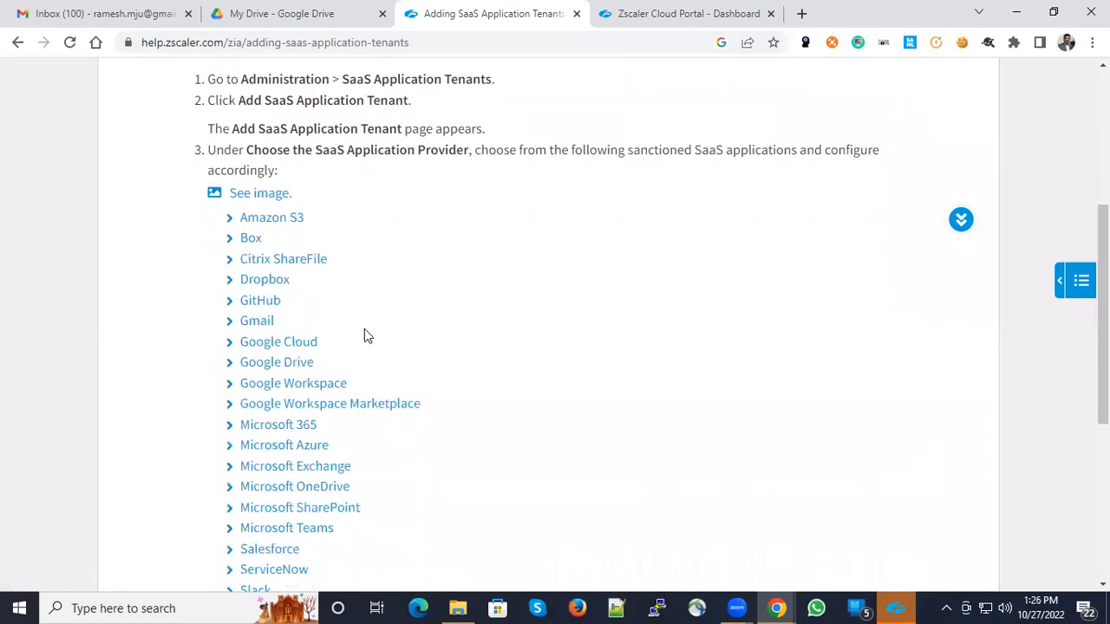
scroll("down", 3)
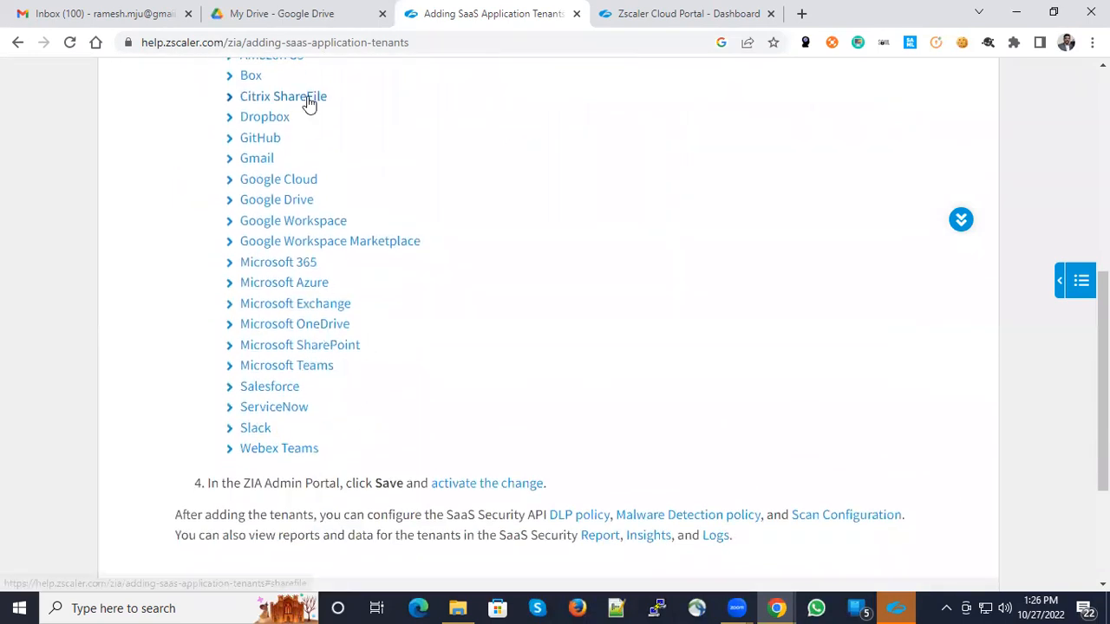
scroll("up", 3)
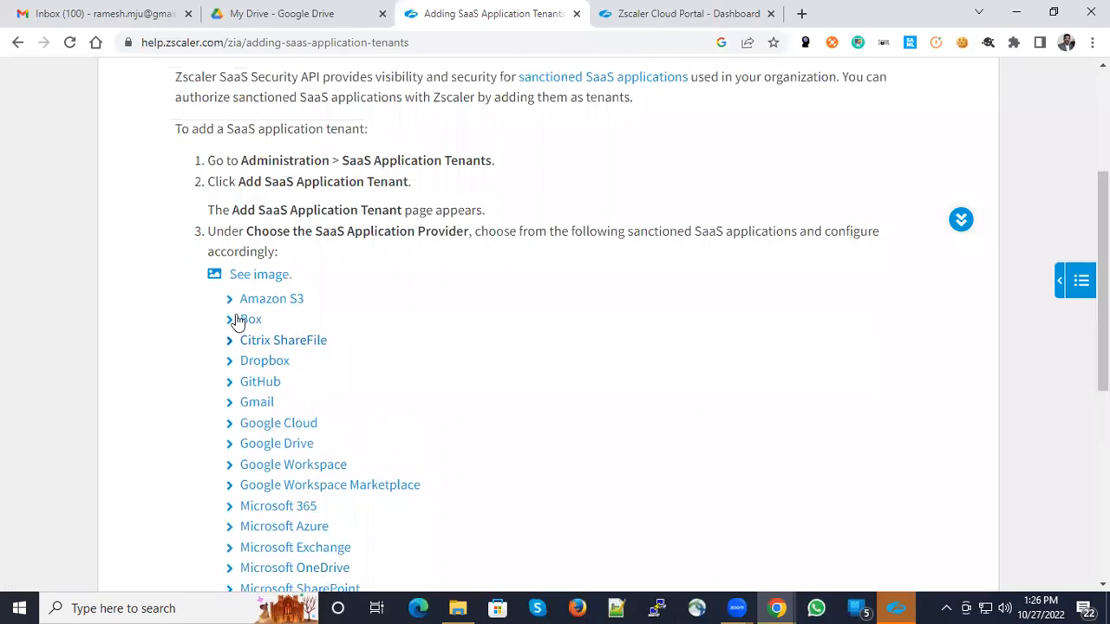
left_click(250, 319)
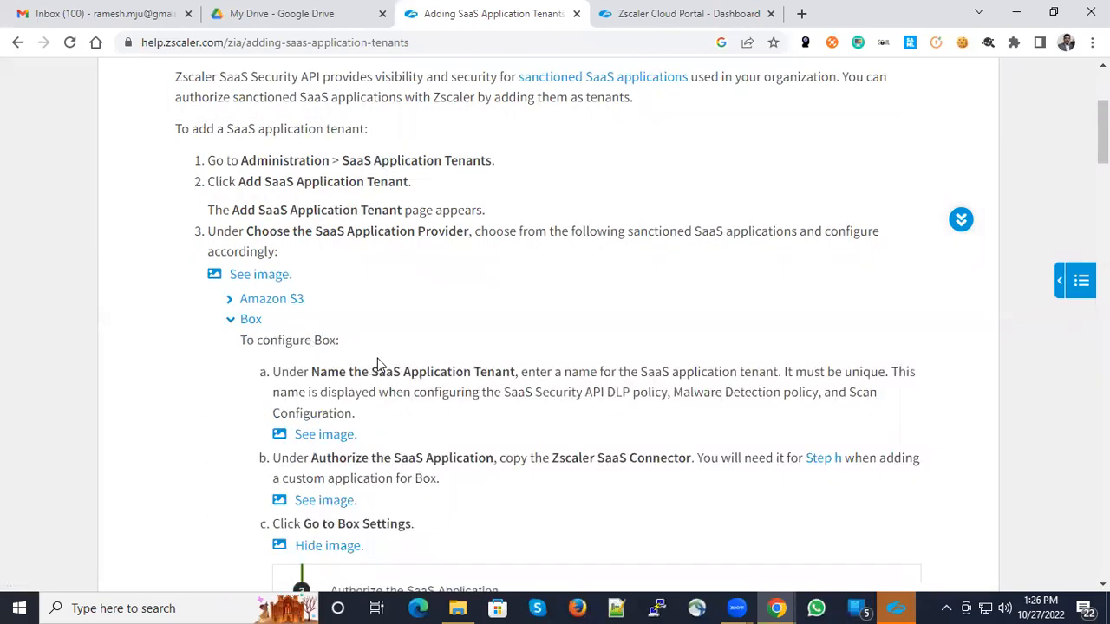
mouse_move(622, 541)
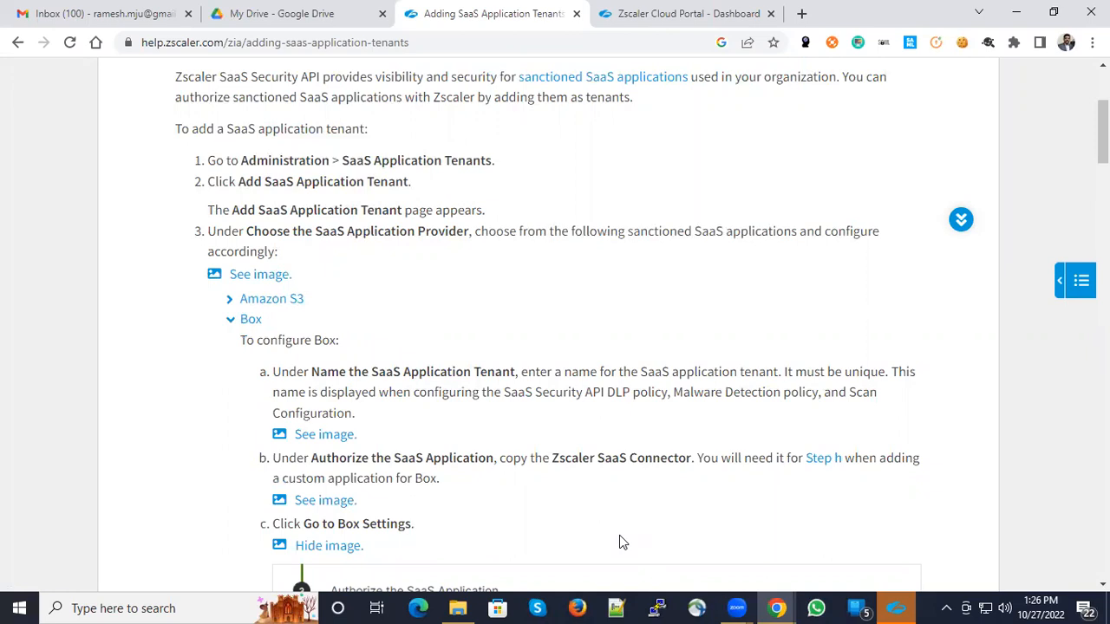
mouse_move(573, 531)
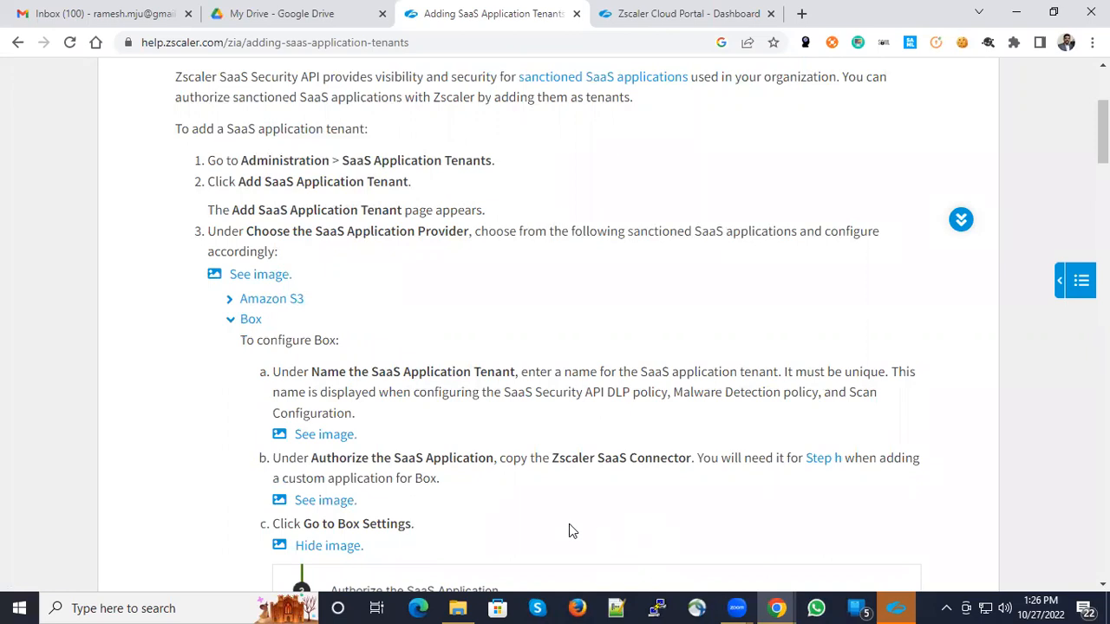
mouse_move(895, 73)
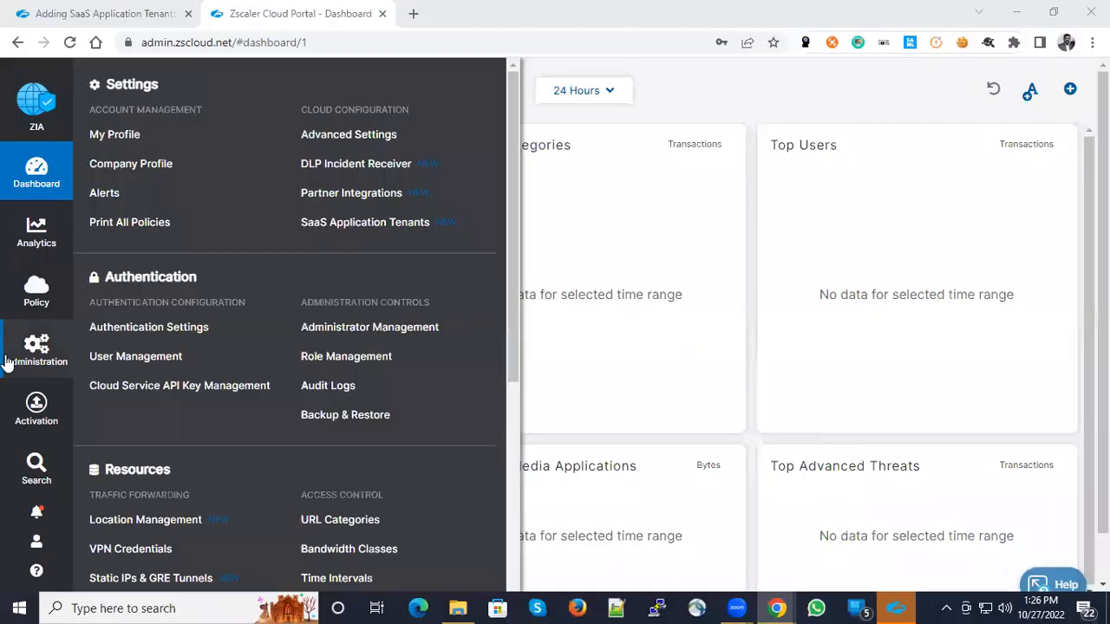
From Administration > SaaS Application Tenants, start adding a new SaaS application tenant.
left_click(37, 408)
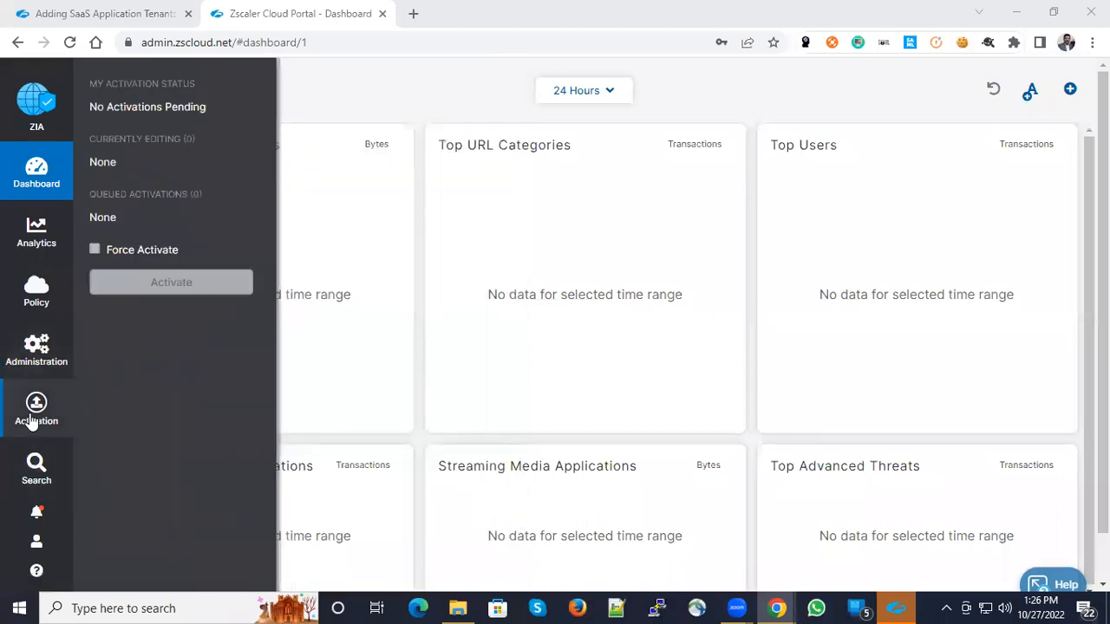
left_click(36, 350)
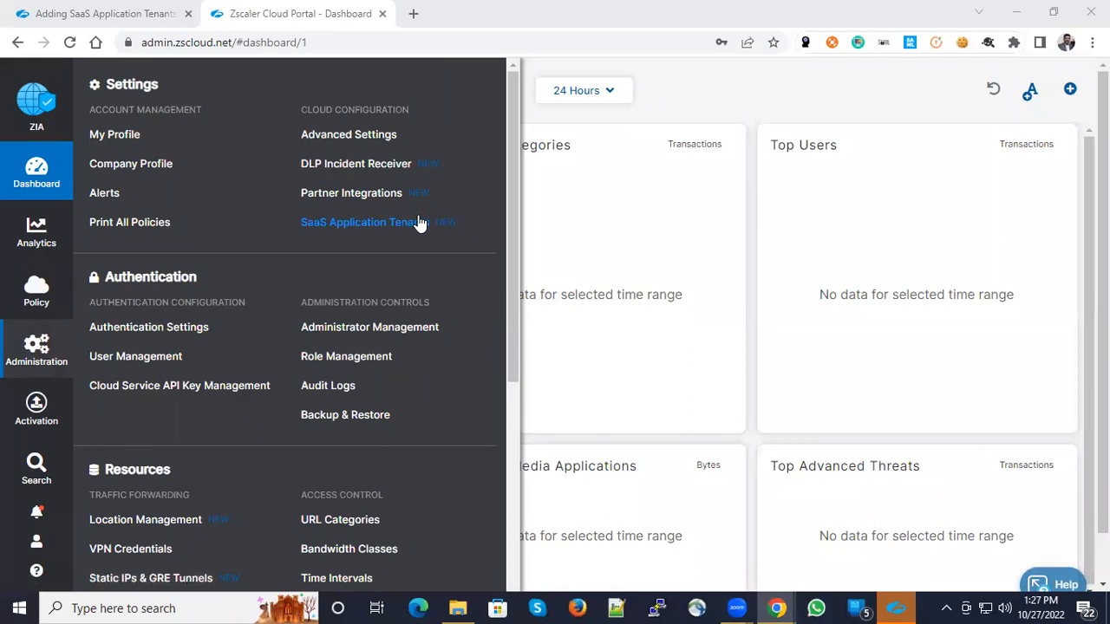
left_click(357, 222)
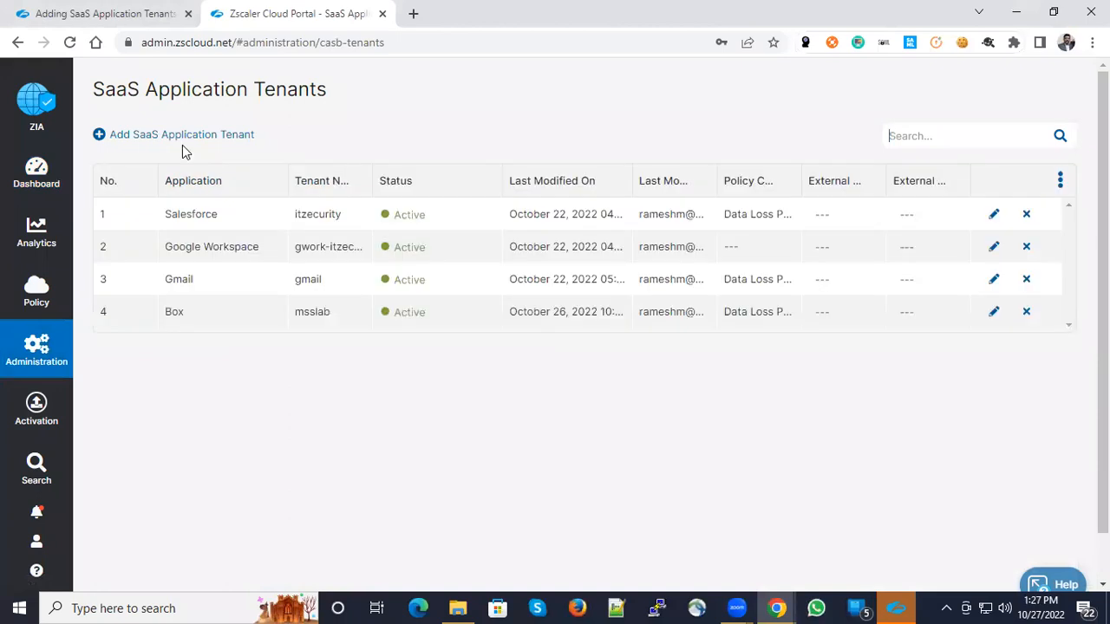
left_click(551, 180)
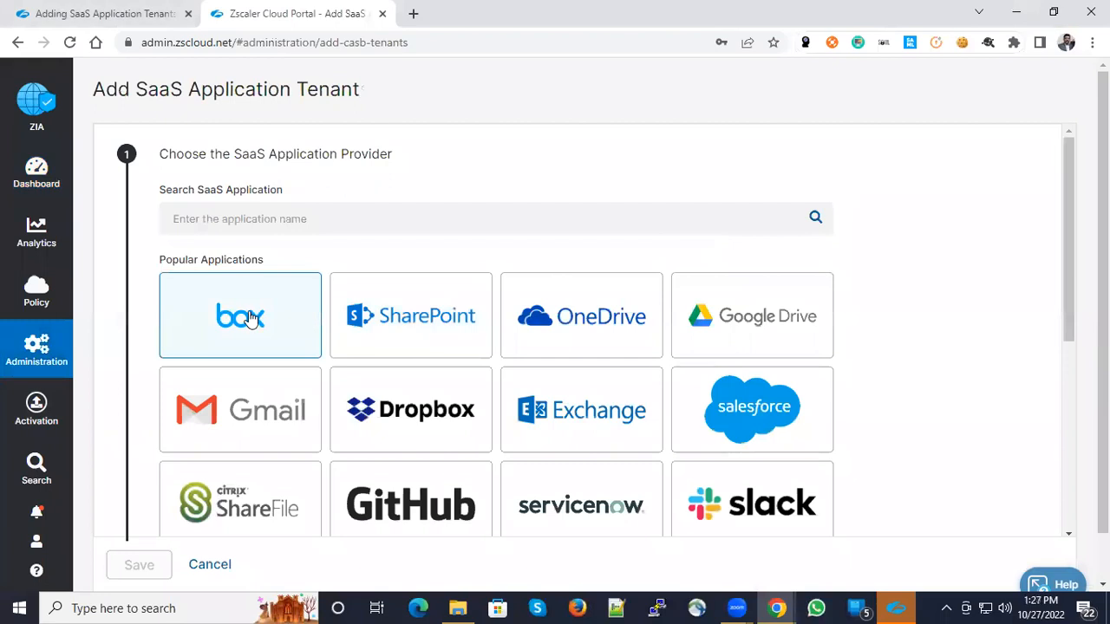
Choose Box as provider, name the tenant itzecurity-box, and reveal the SaaS Connector authorization section.
left_click(239, 316)
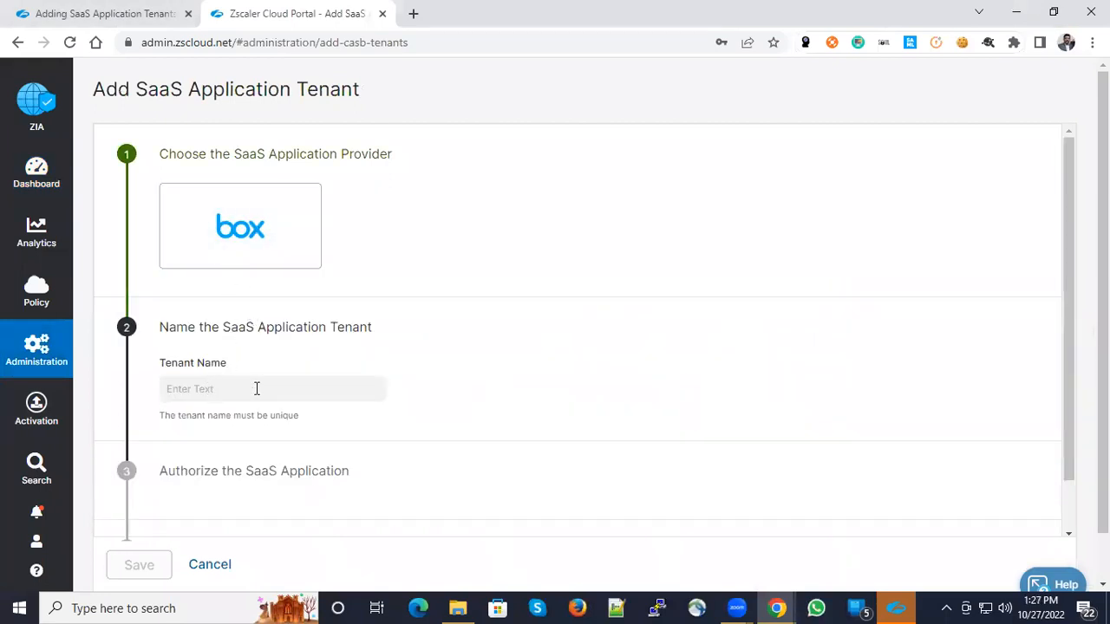
type("itzecurity")
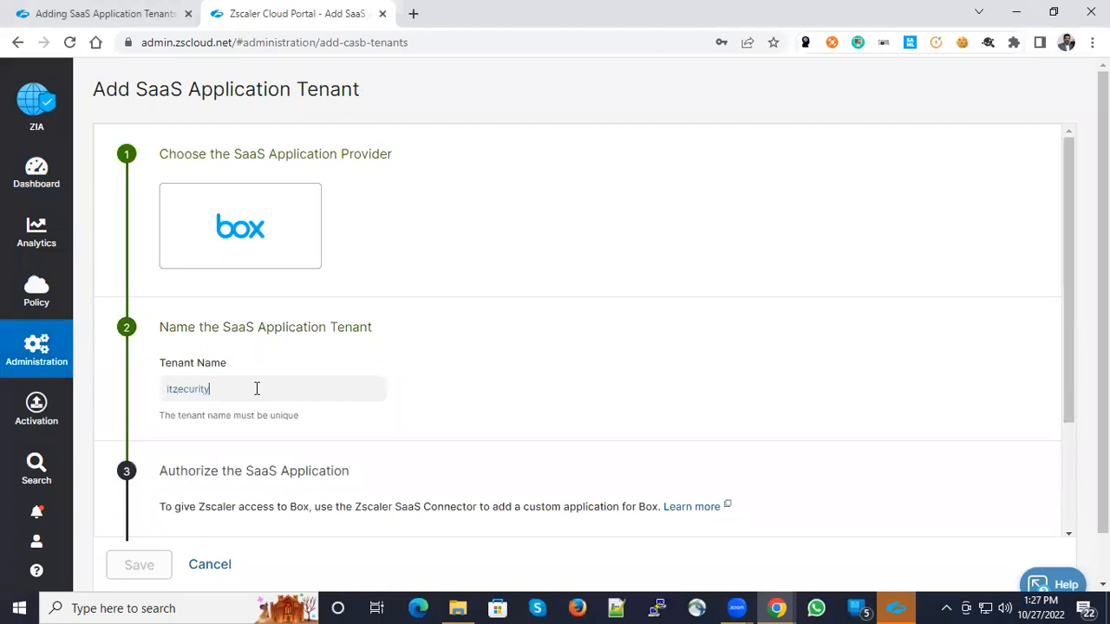
type("-bo")
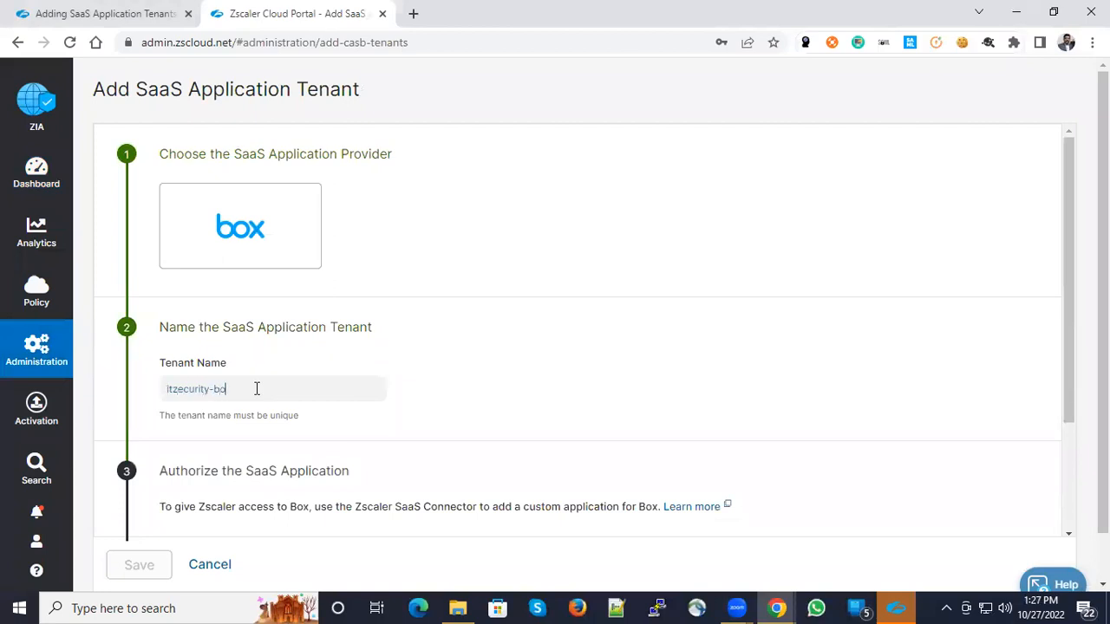
scroll("down", 3)
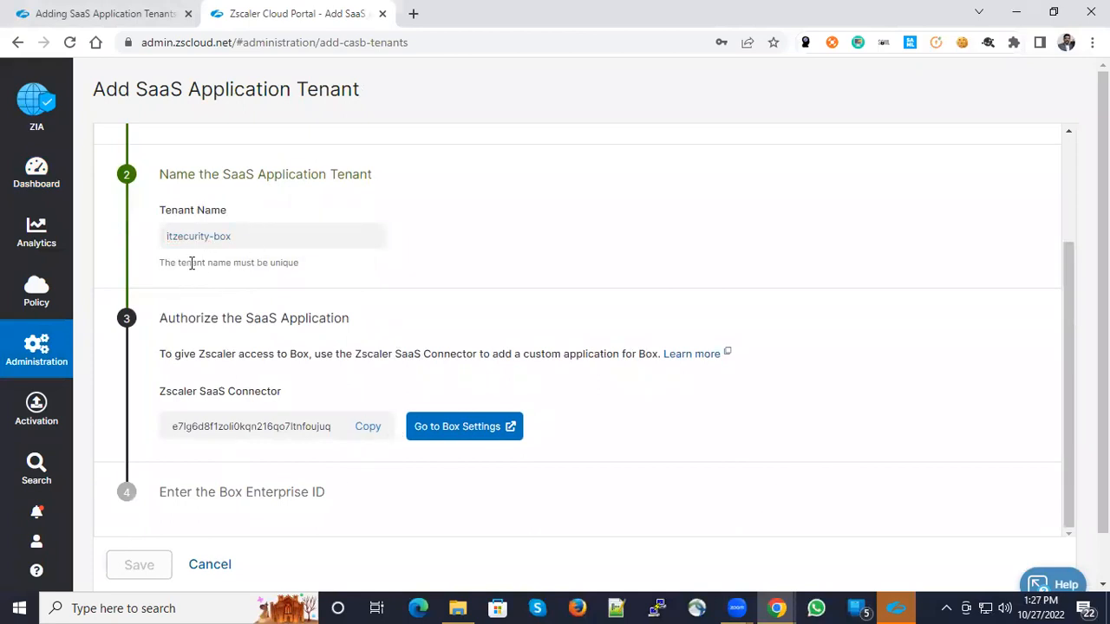
mouse_move(326, 425)
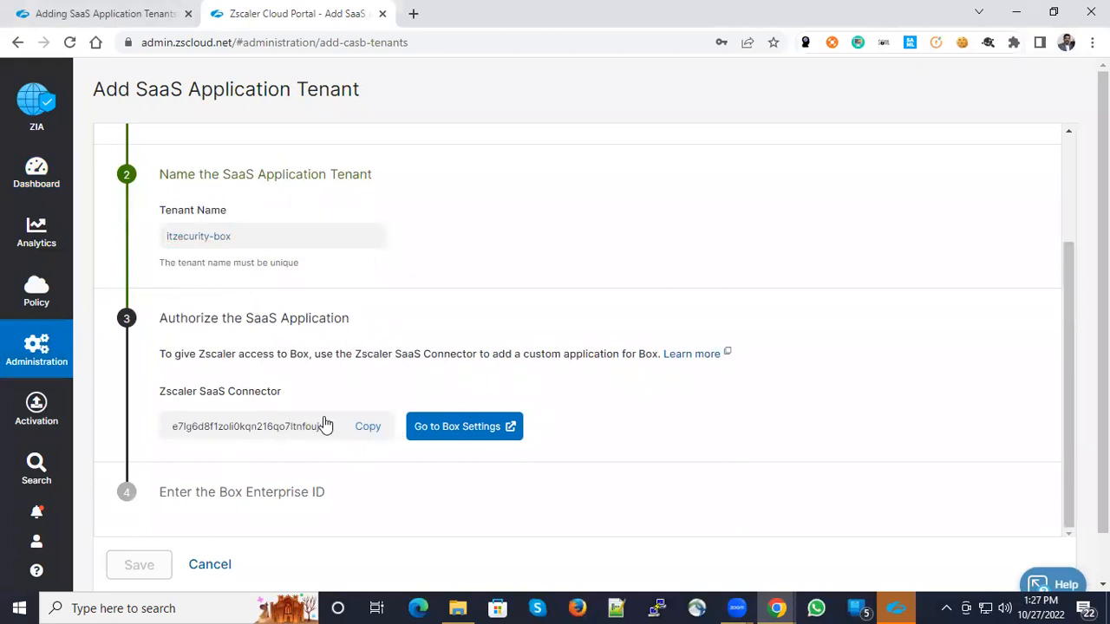
mouse_move(298, 437)
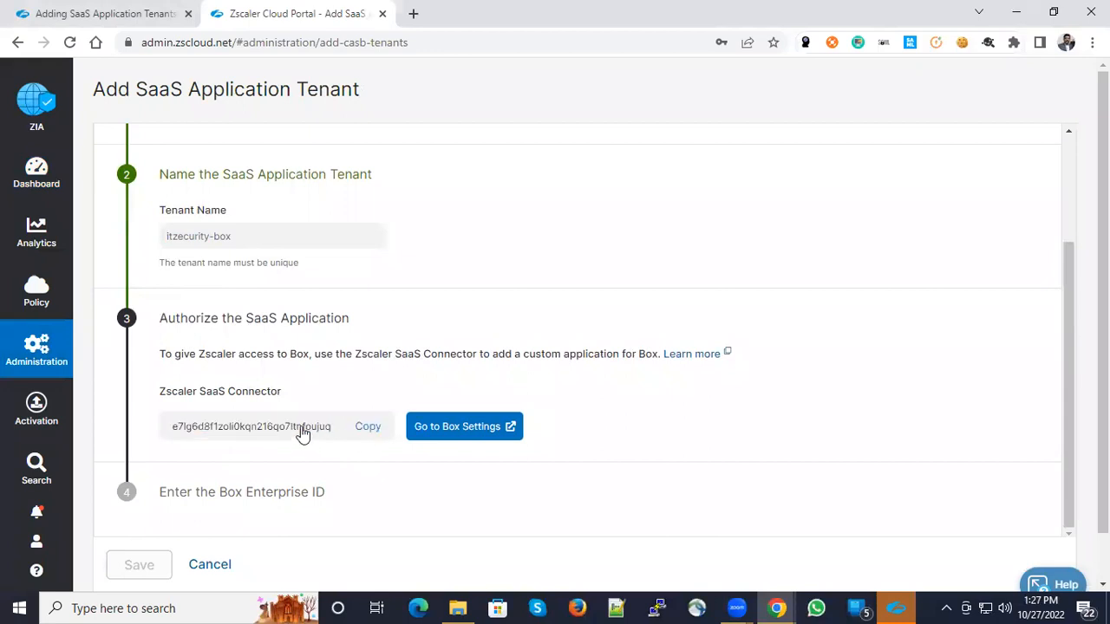
mouse_move(465, 427)
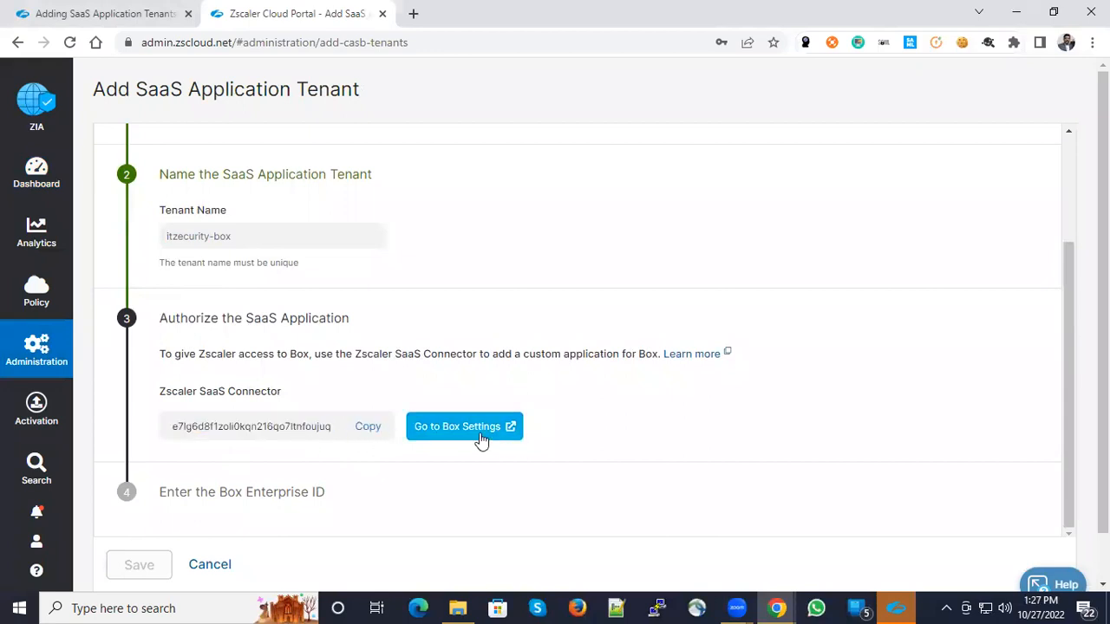
left_click(464, 427)
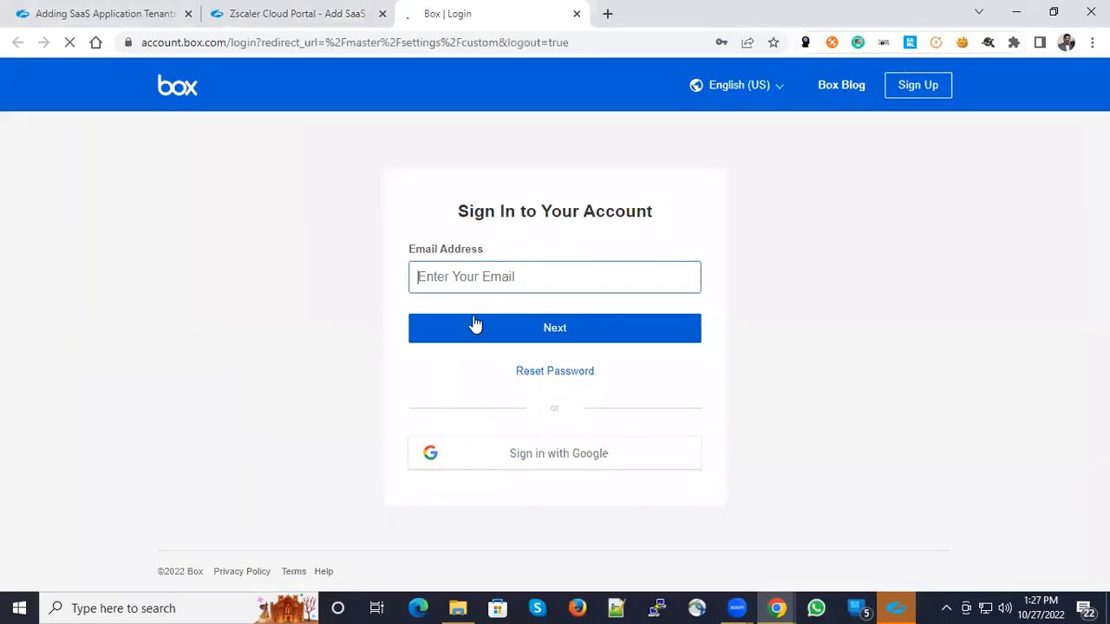
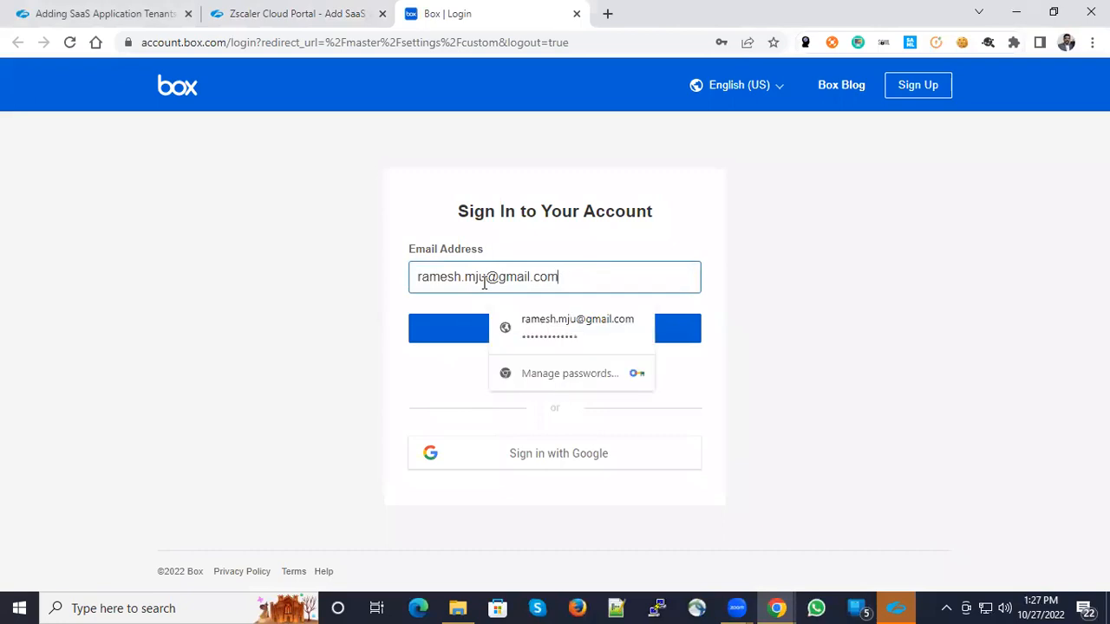
left_click(554, 328)
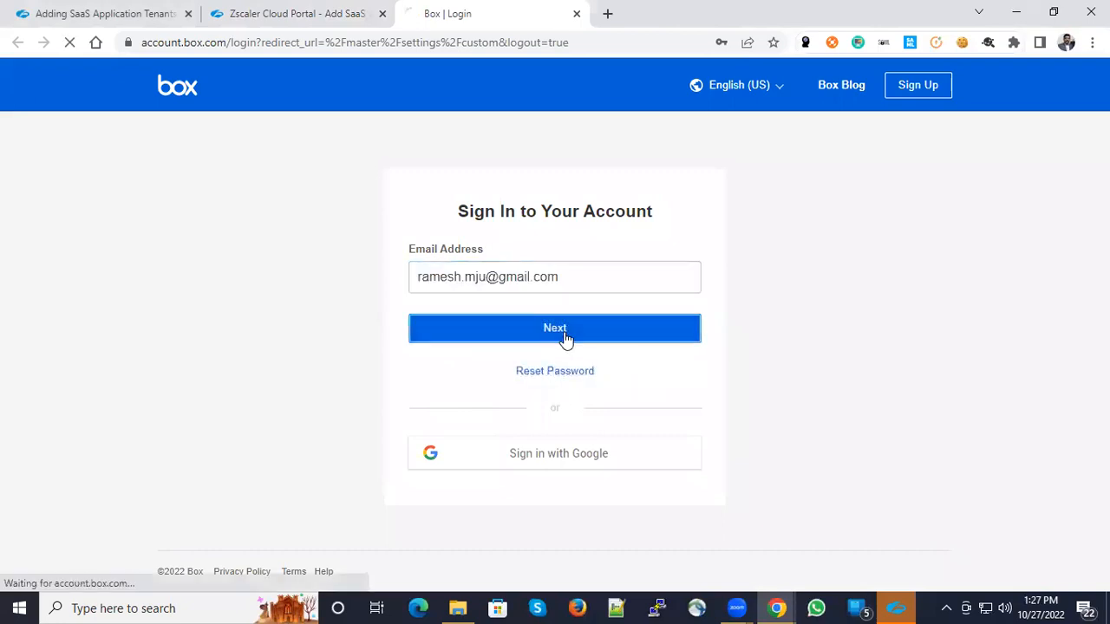
left_click(554, 328)
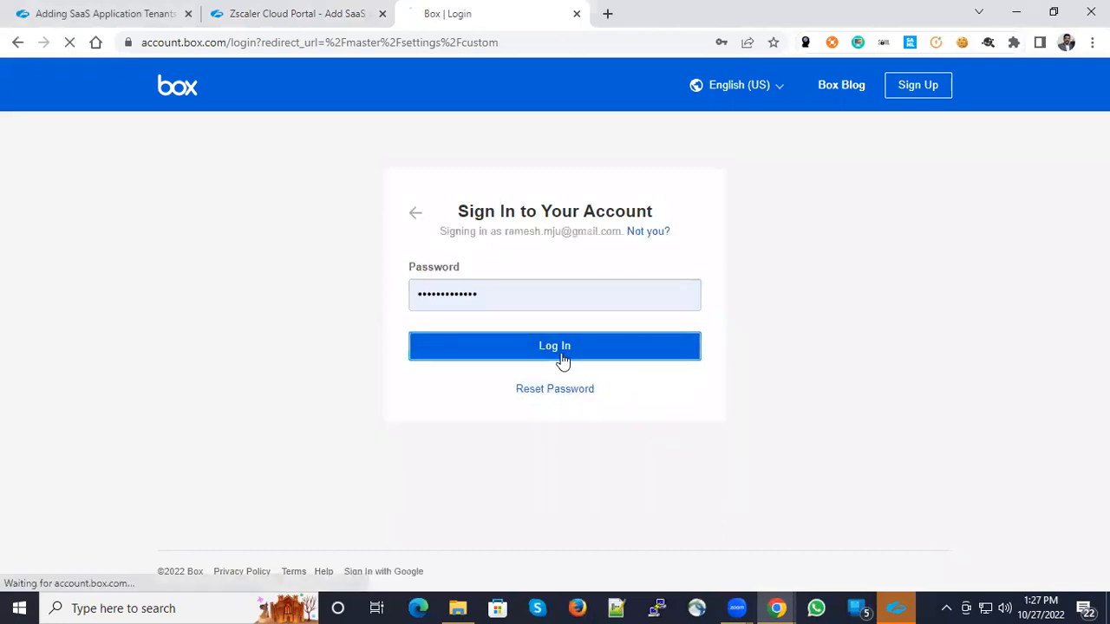
left_click(555, 347)
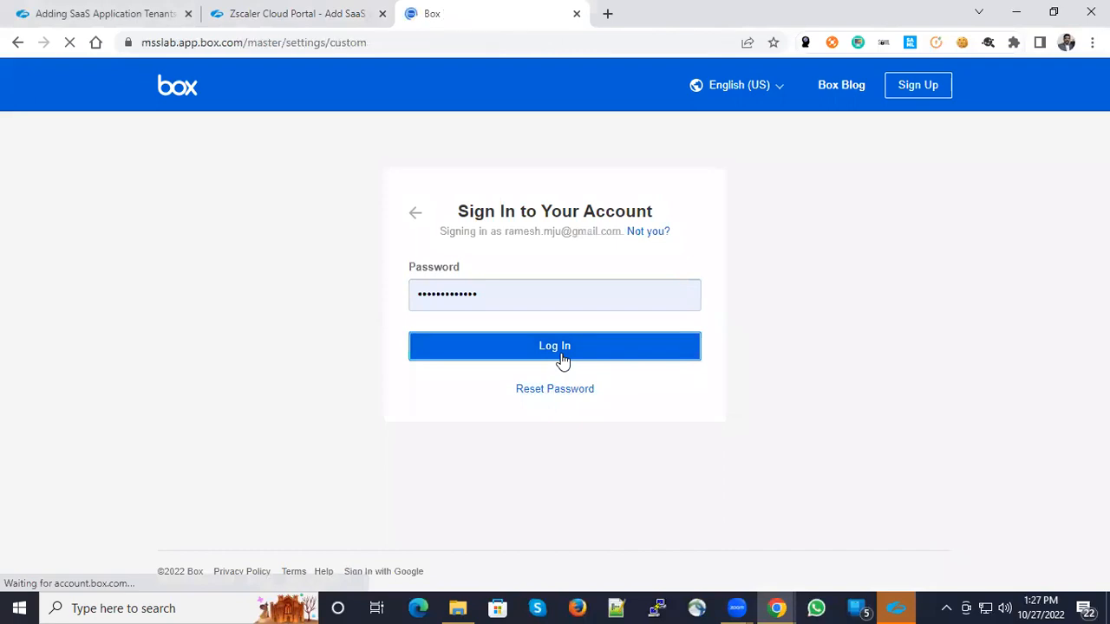
left_click(554, 347)
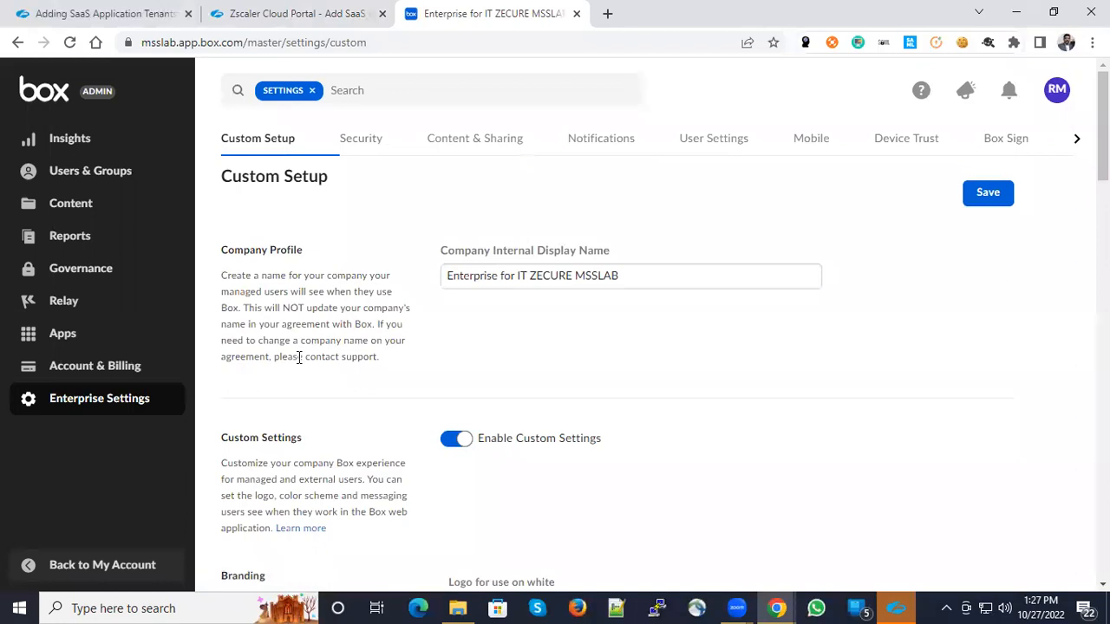
mouse_move(797, 156)
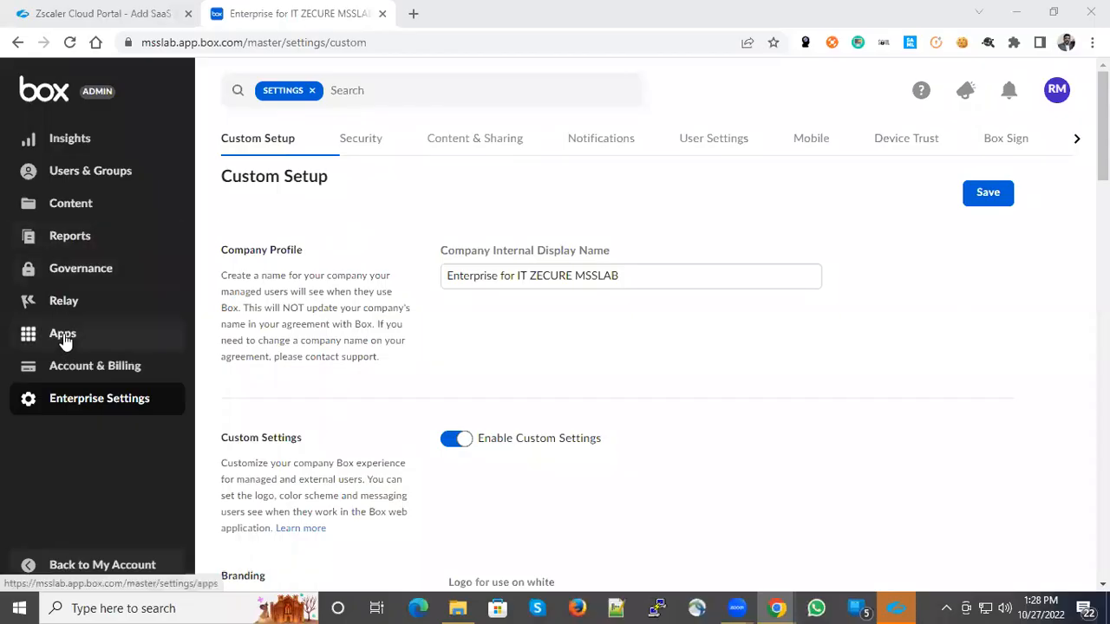
Go to Apps > Custom Apps Manager and dismiss the introductory tour popups.
left_click(63, 333)
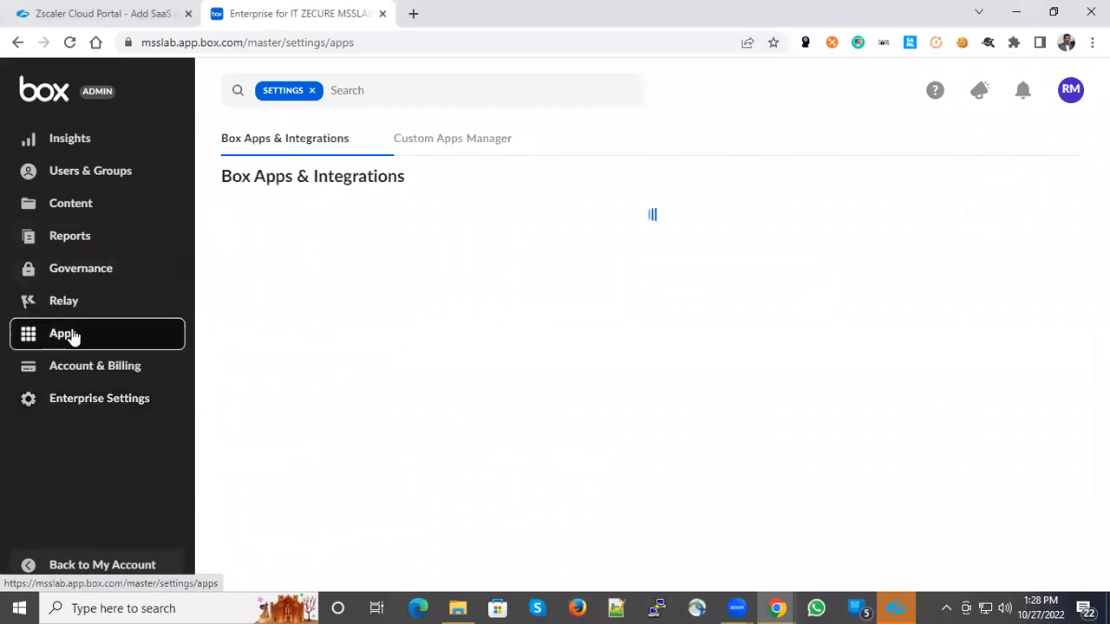
left_click(451, 138)
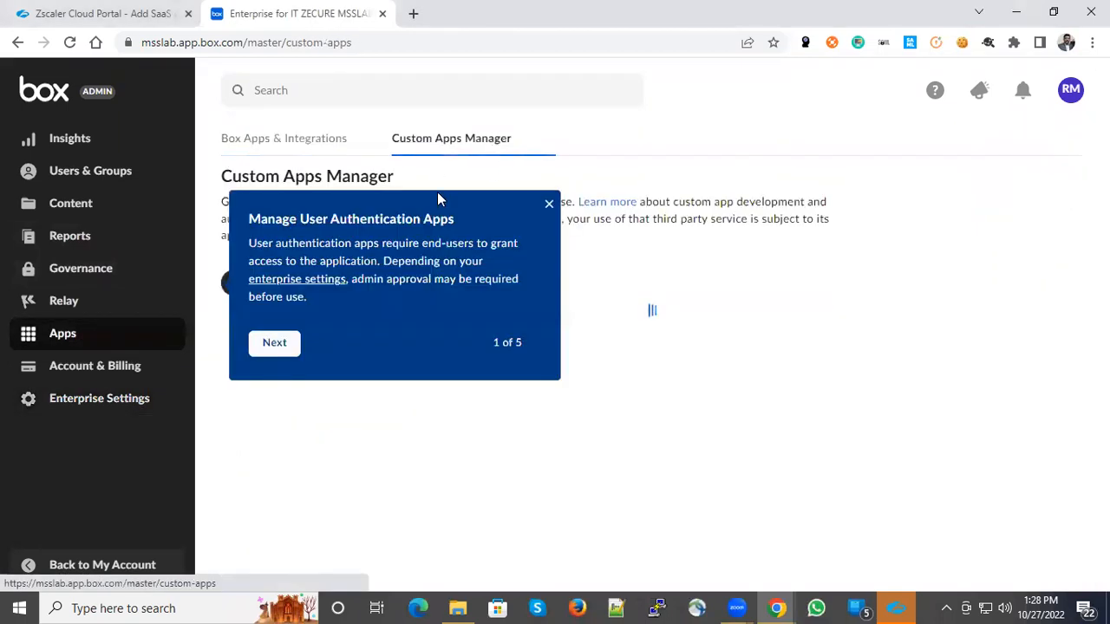
left_click(274, 342)
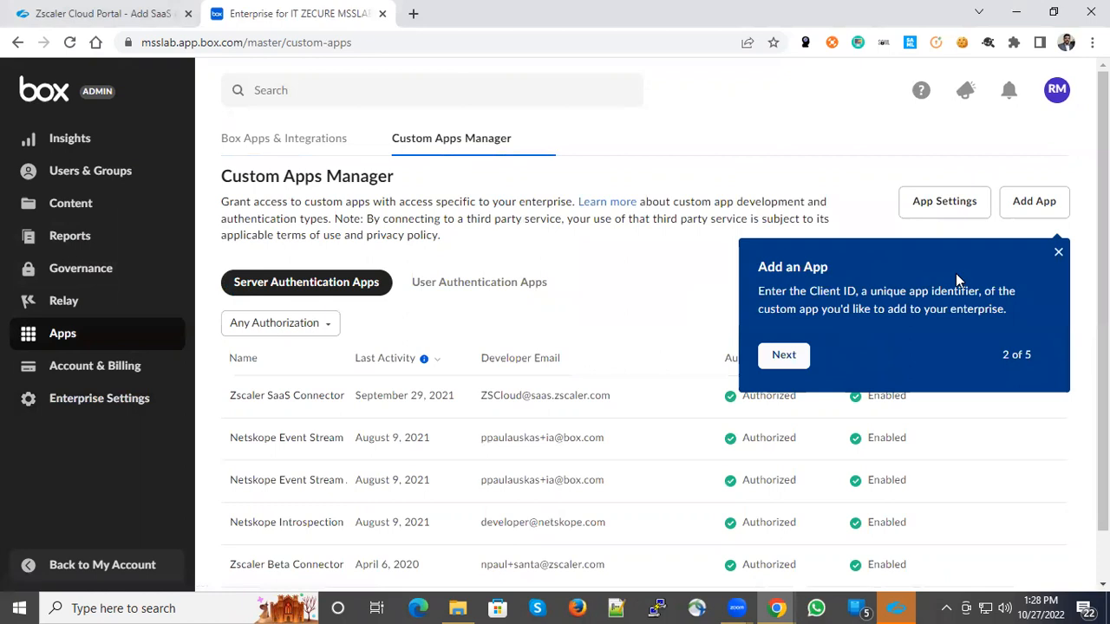
left_click(1058, 254)
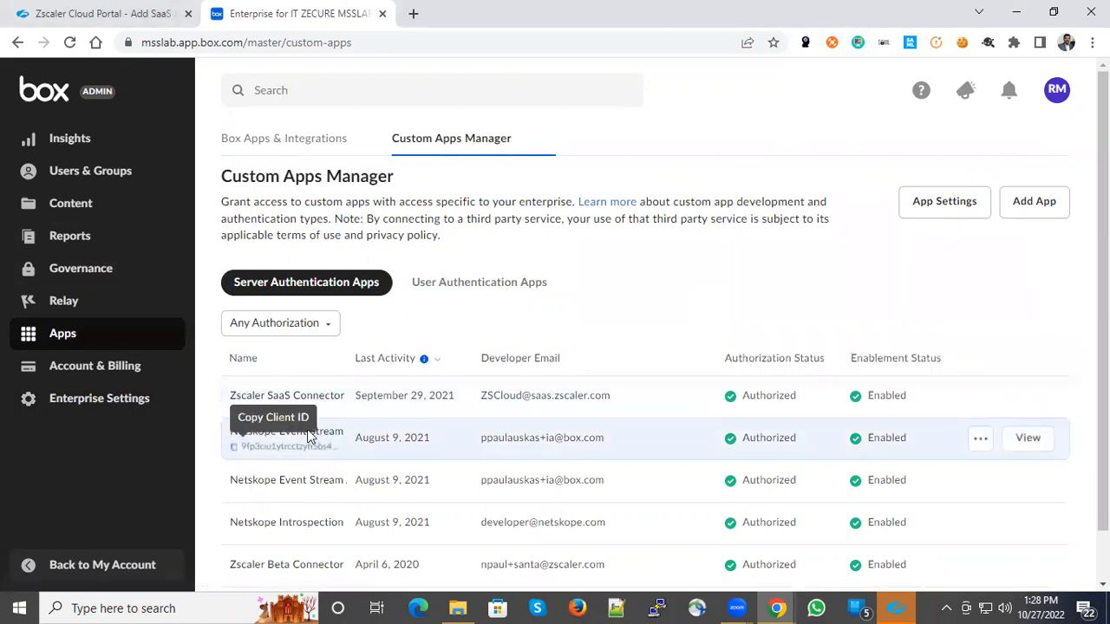
mouse_move(286, 395)
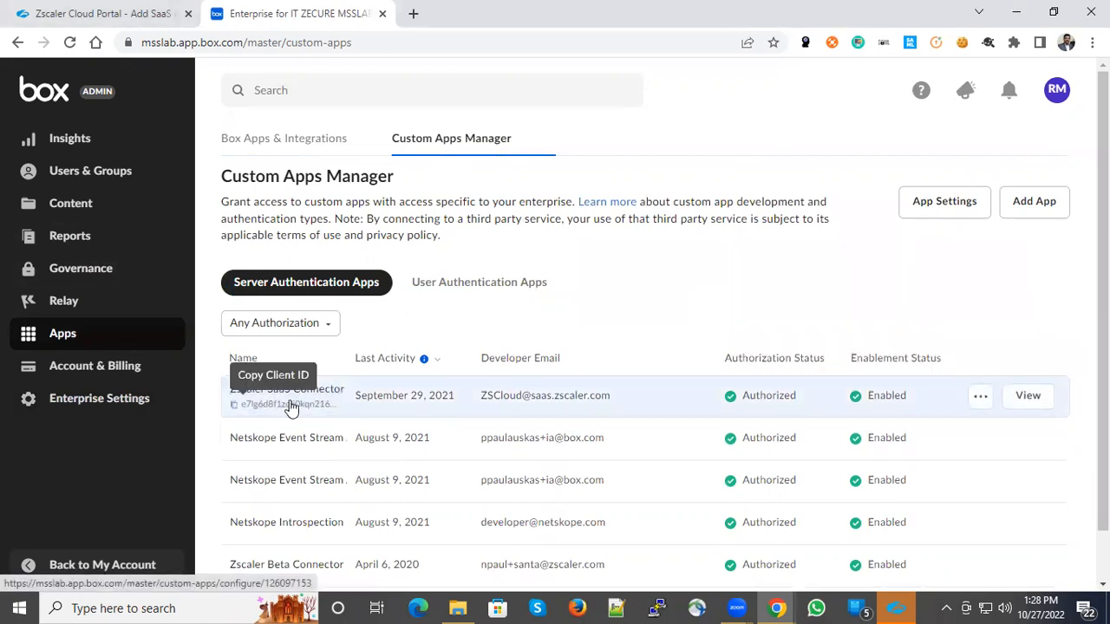
mouse_move(1027, 234)
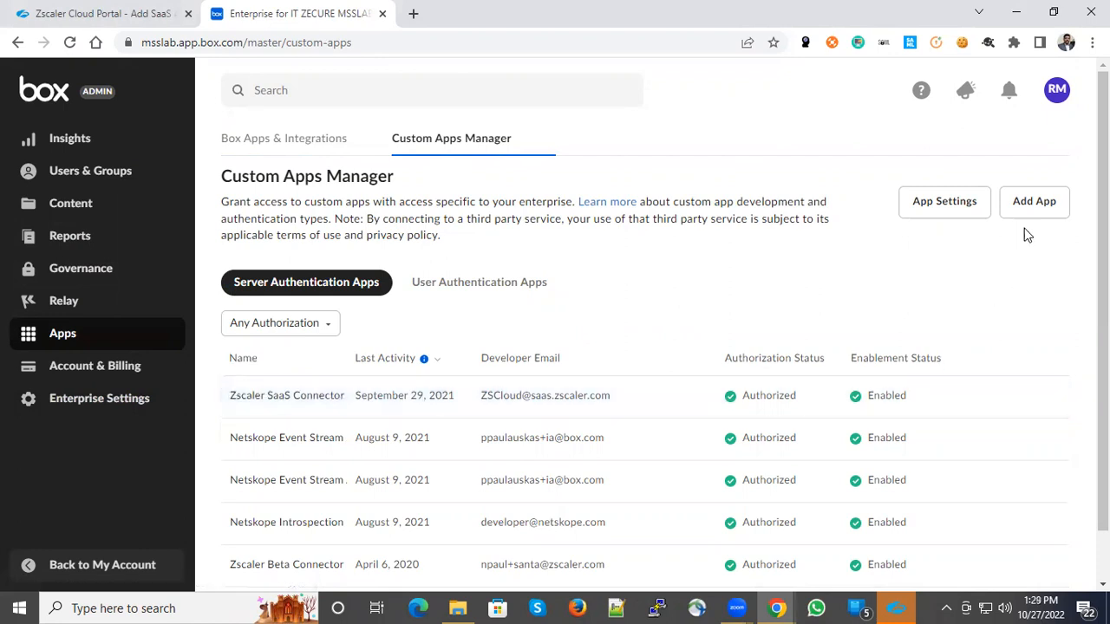
Add a custom app with the Zscaler SaaS Connector client ID and review its requested access scopes.
left_click(1033, 201)
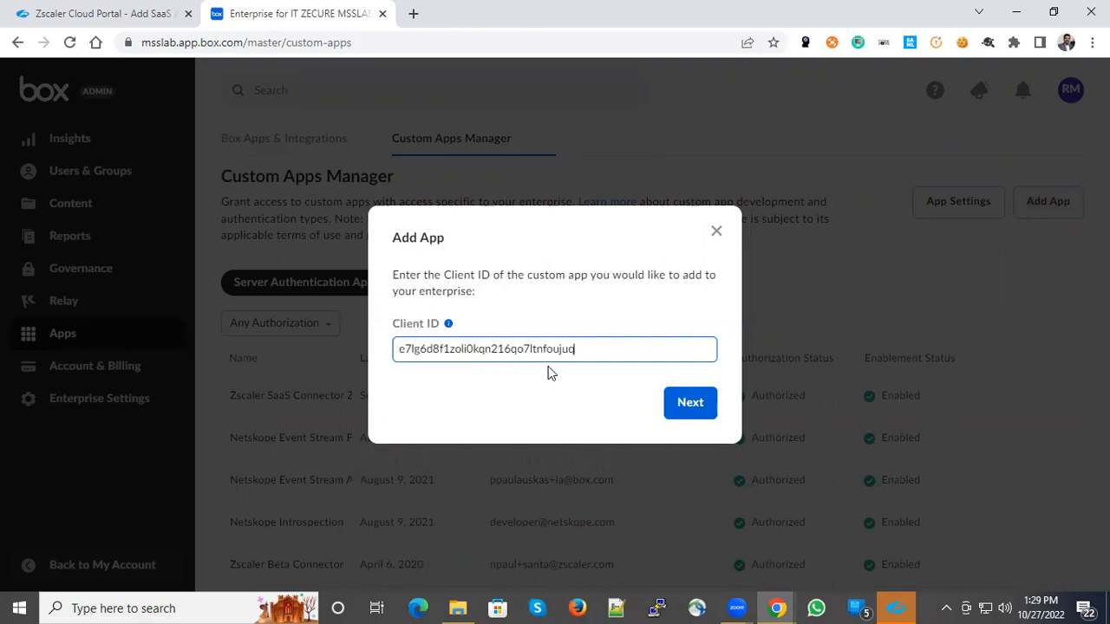
mouse_move(551, 333)
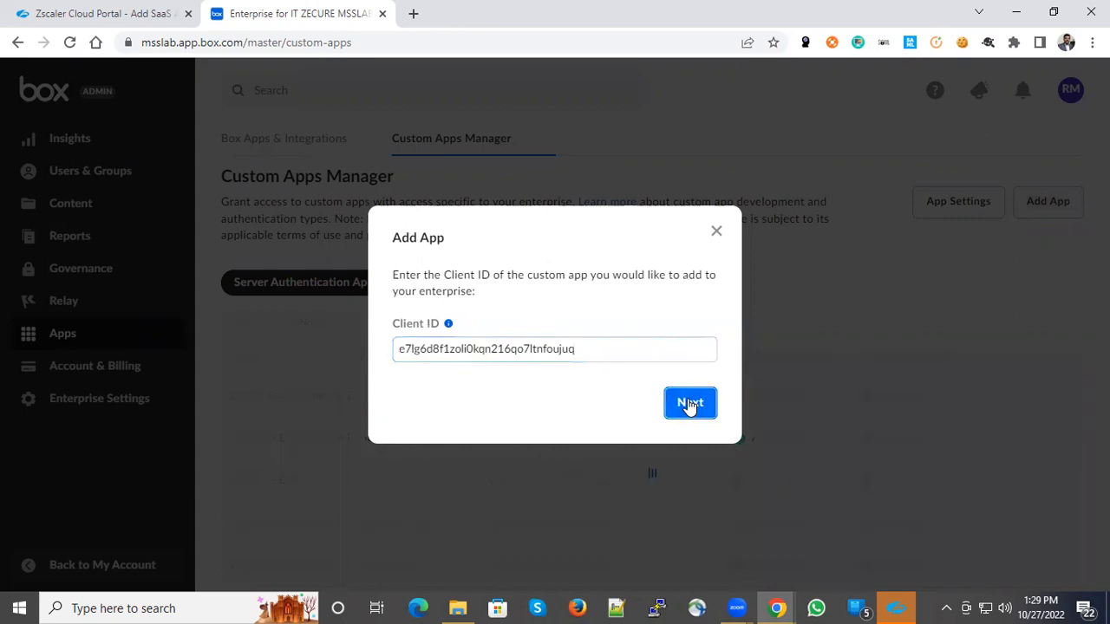
left_click(690, 403)
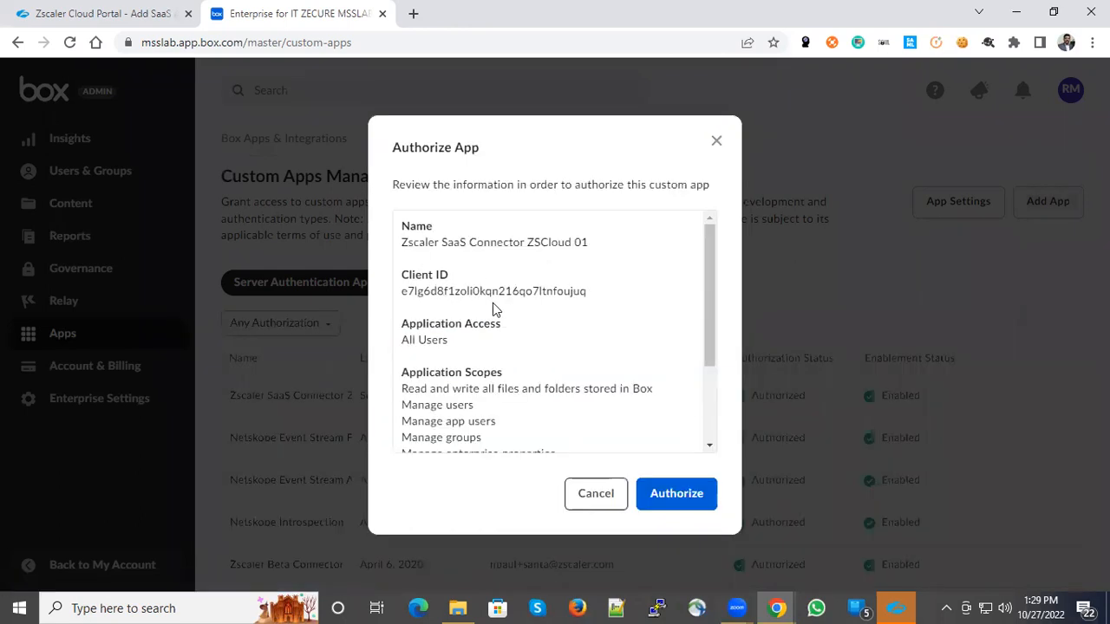
scroll("down", 3)
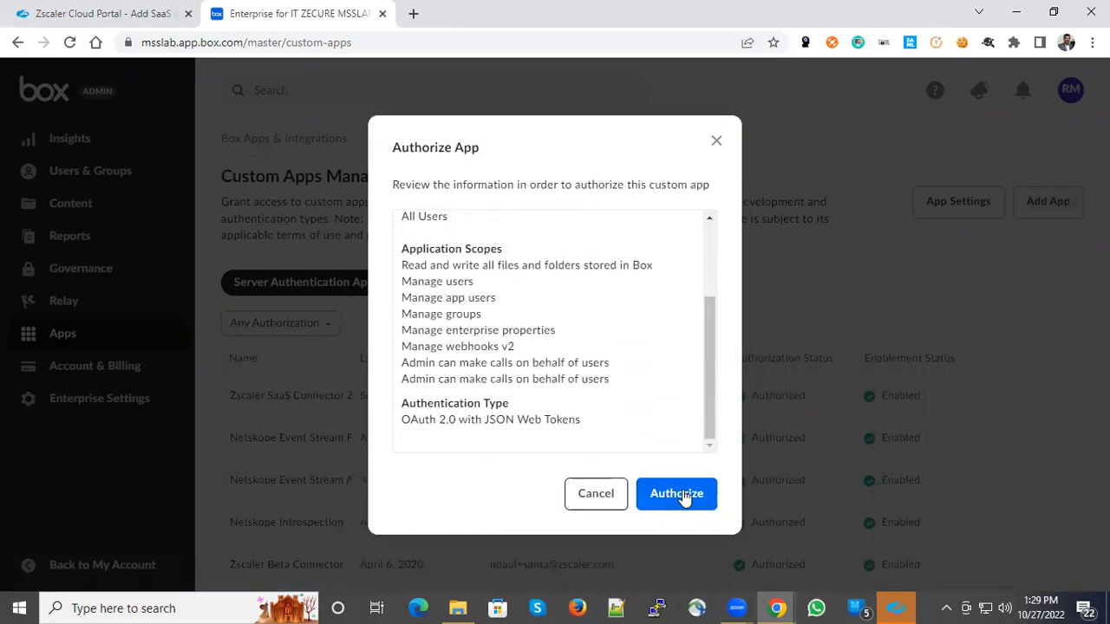
mouse_move(512, 391)
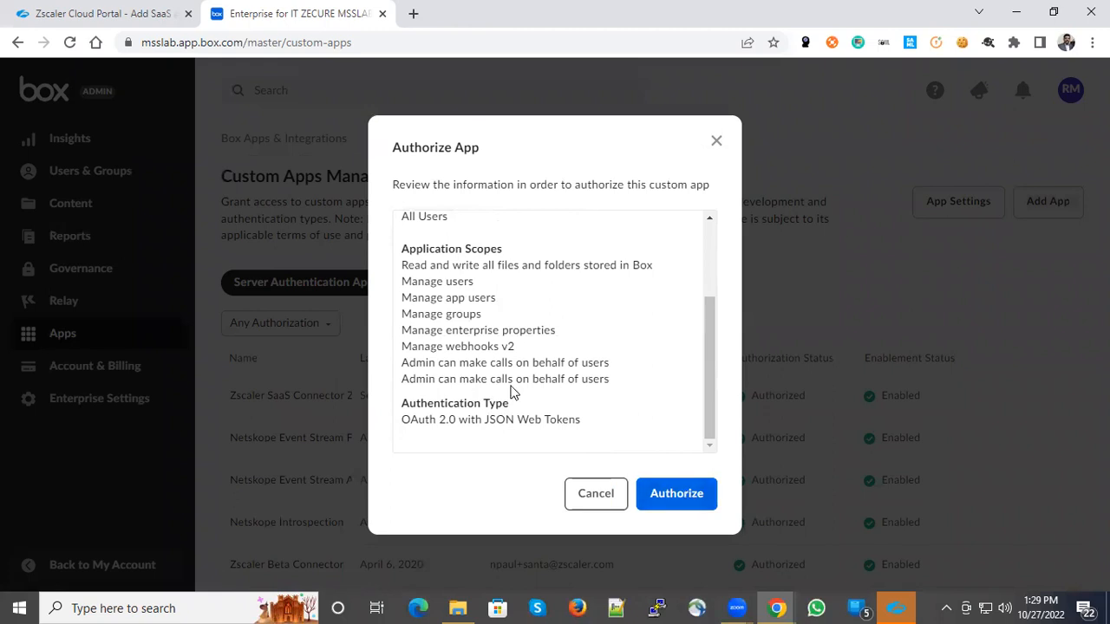
scroll("up", 3)
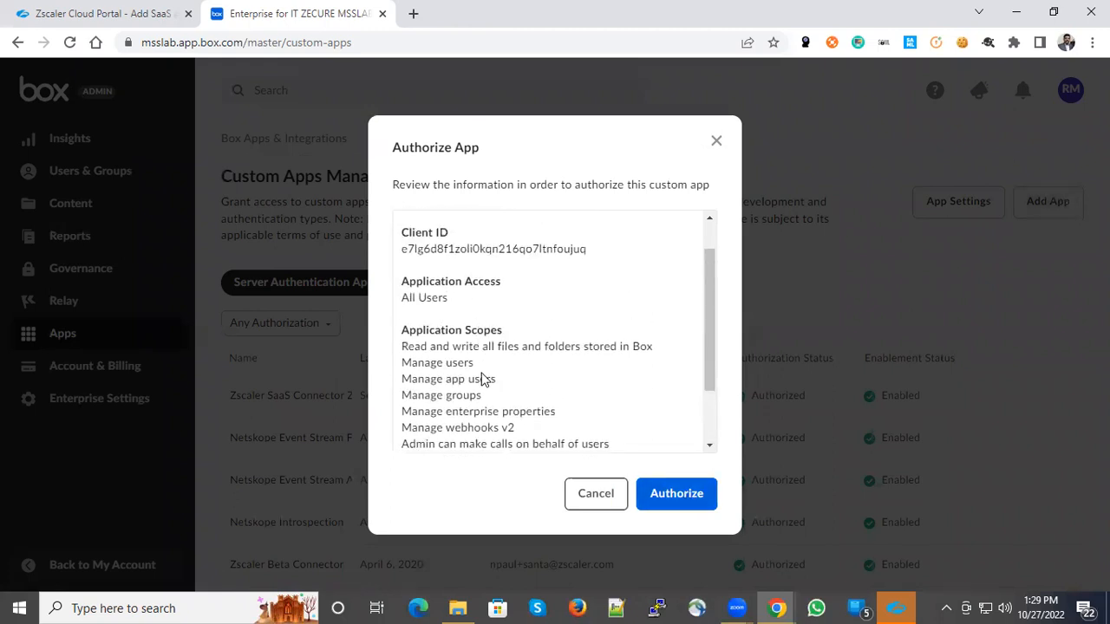
scroll("down", 3)
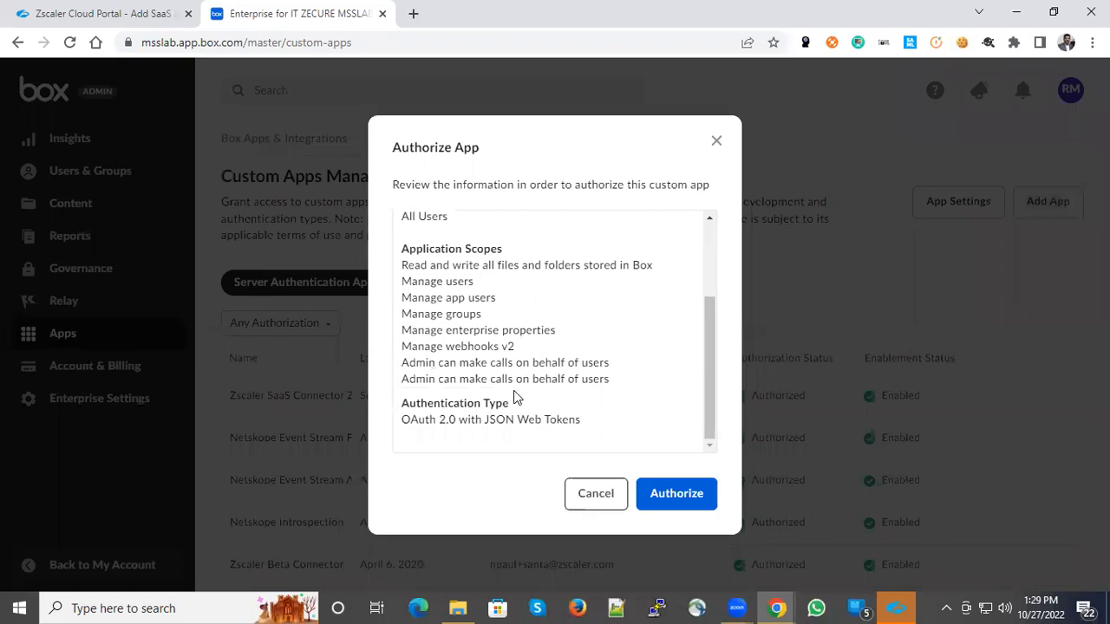
mouse_move(433, 293)
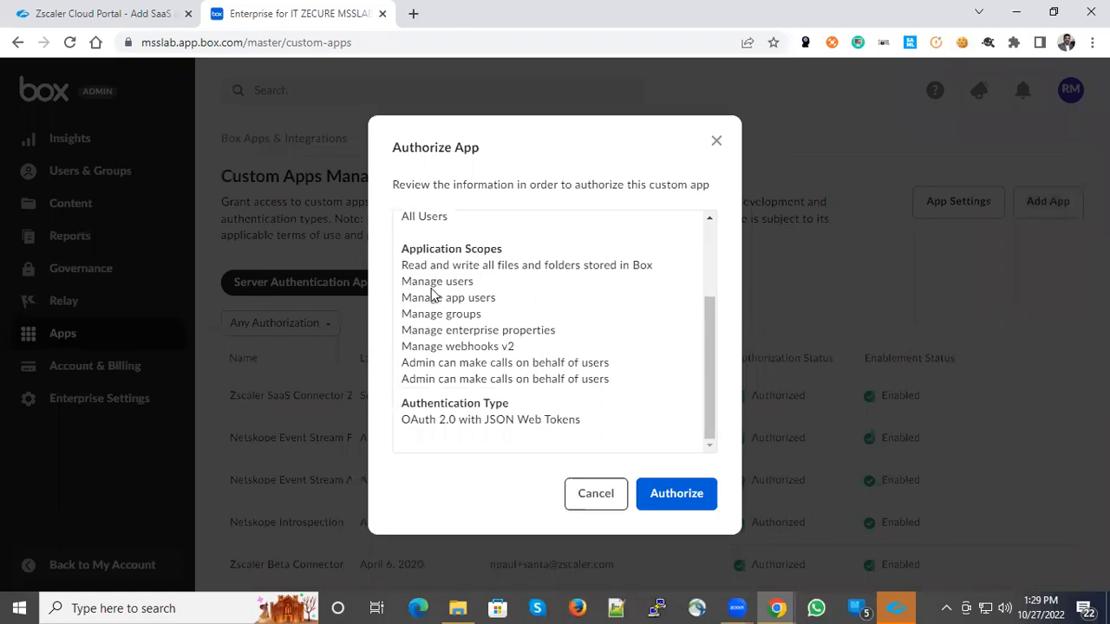
mouse_move(598, 396)
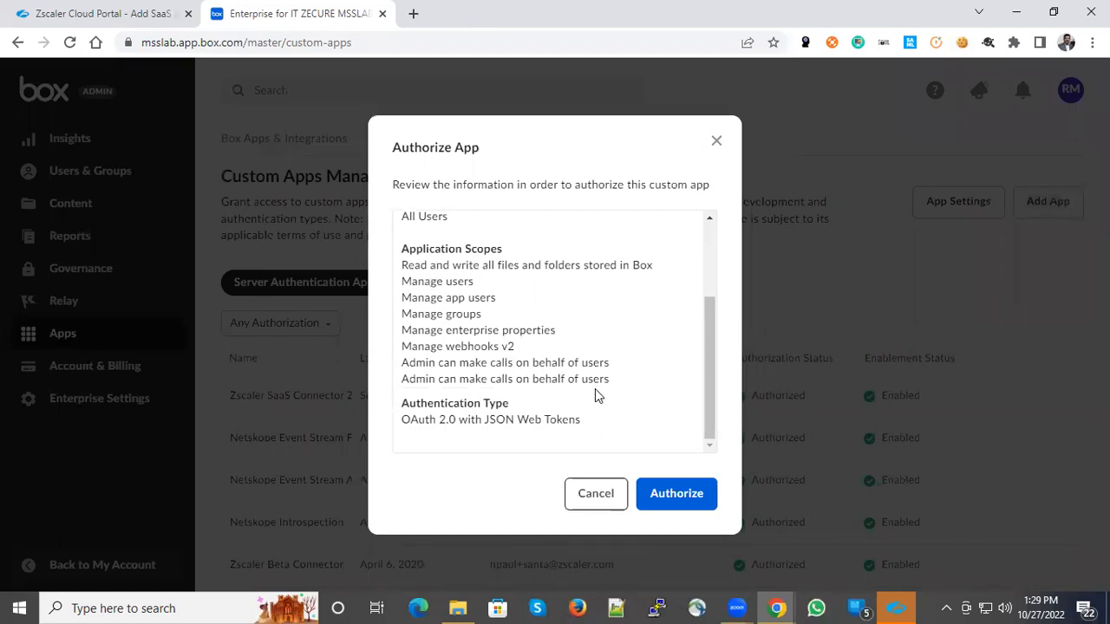
mouse_move(677, 493)
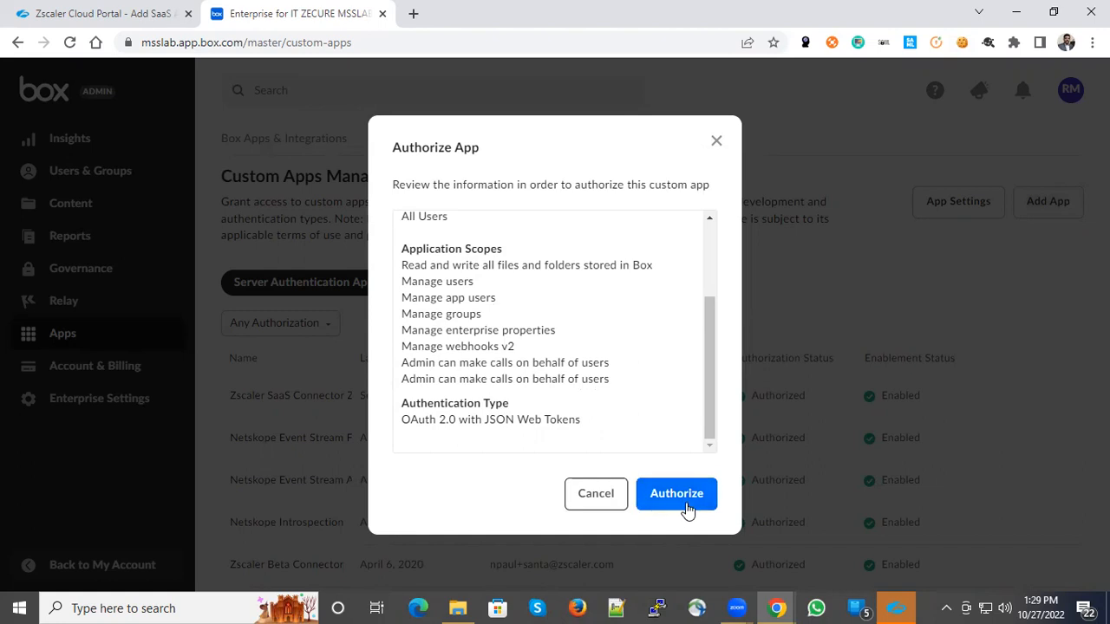
Authorize the app, get 'app already exists', and view the existing Zscaler SaaS Connector's details.
left_click(676, 492)
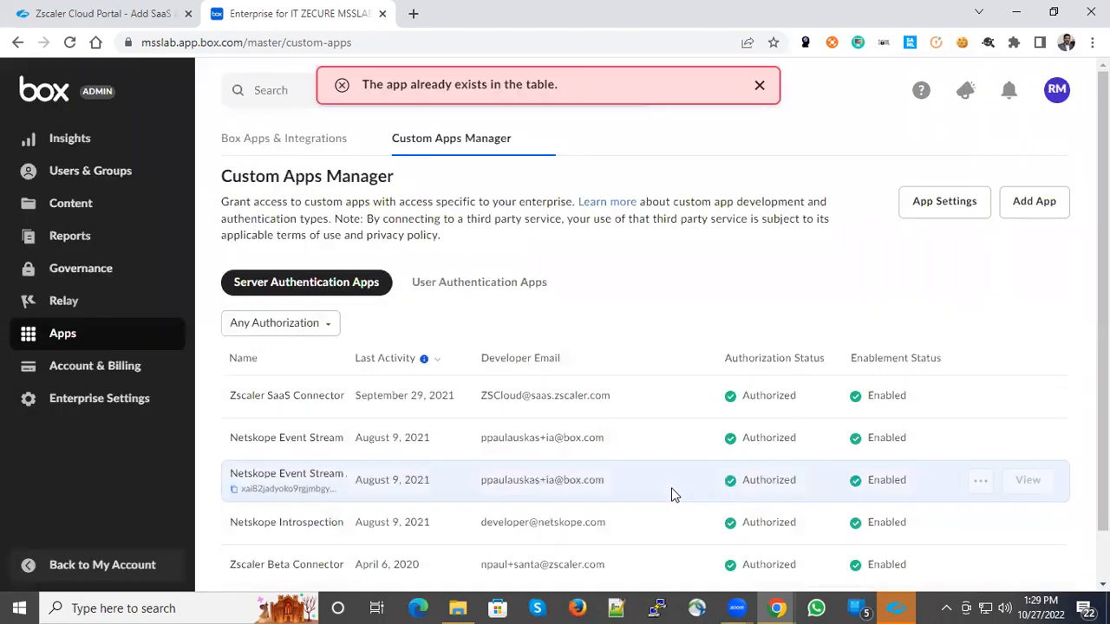
mouse_move(992, 409)
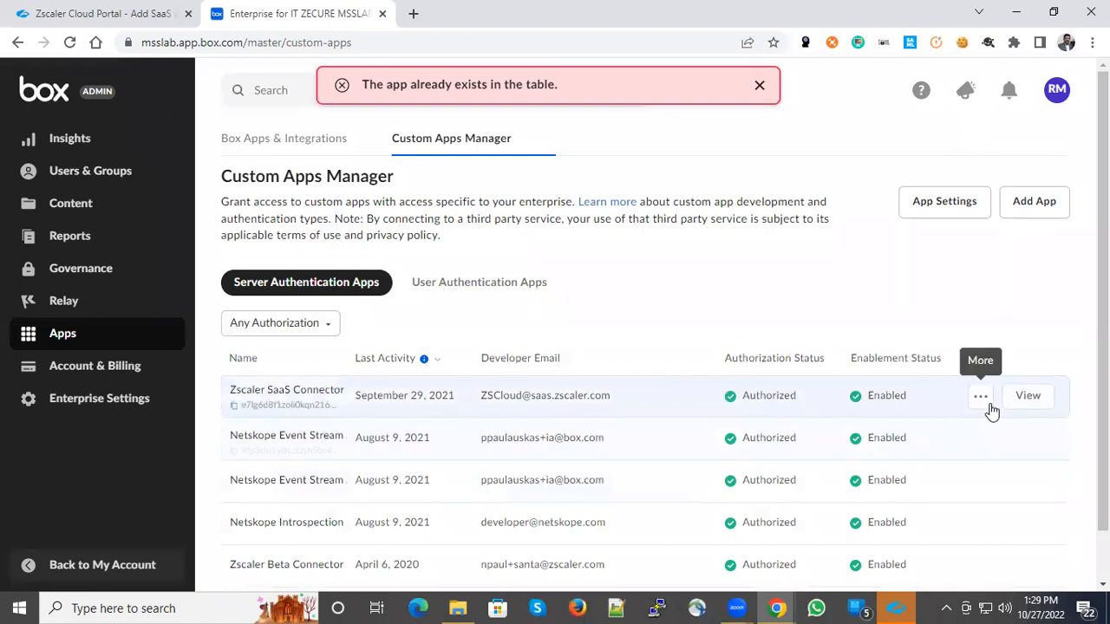
left_click(1027, 396)
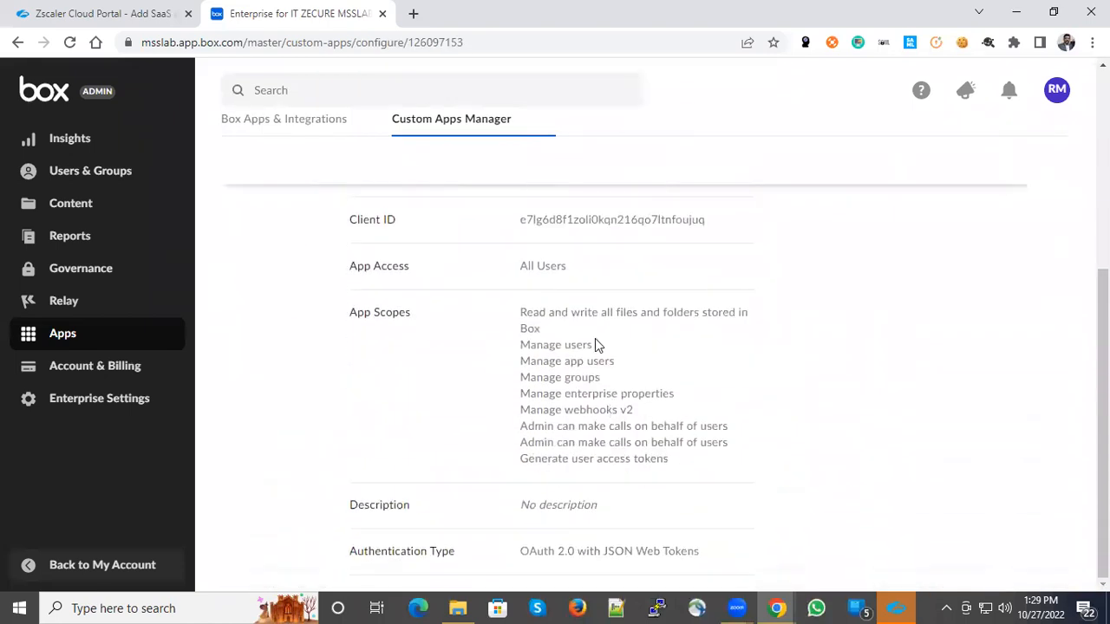
mouse_move(649, 430)
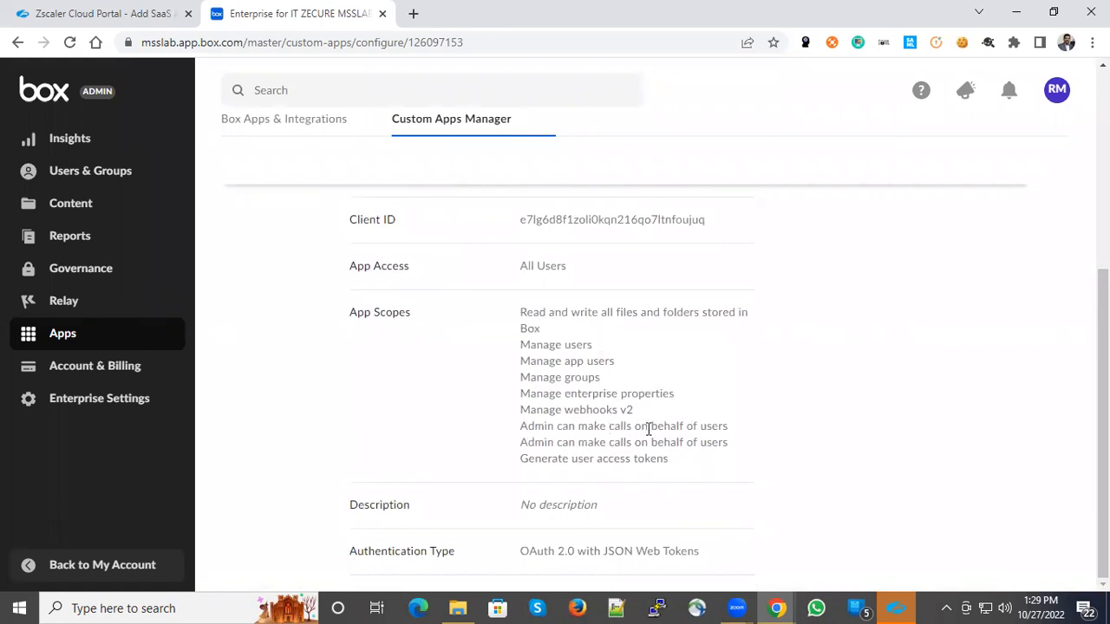
mouse_move(704, 442)
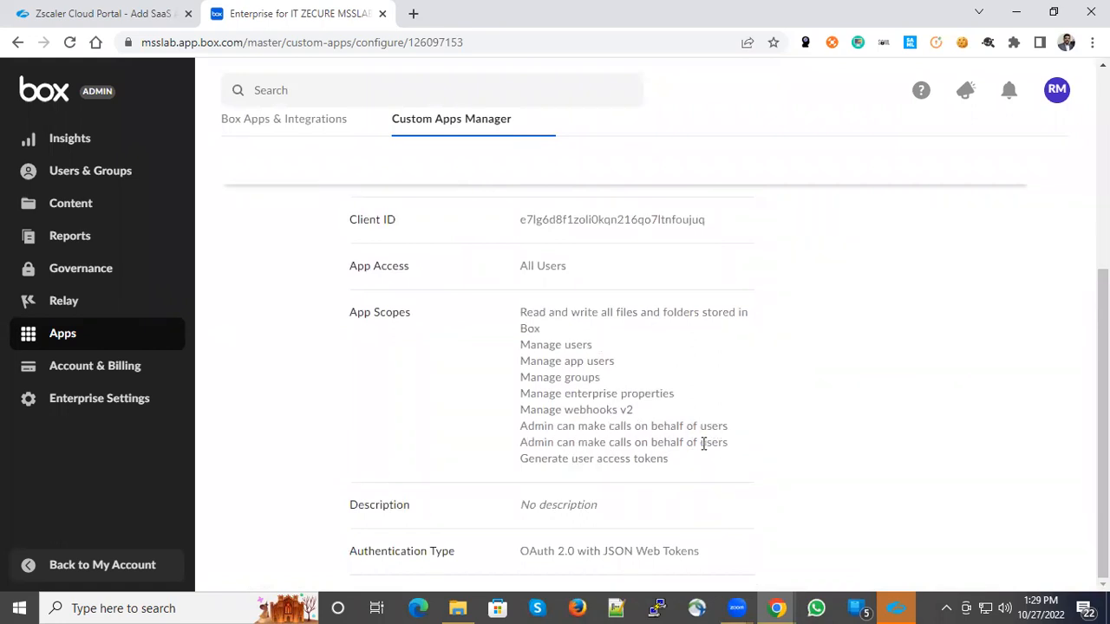
mouse_move(581, 472)
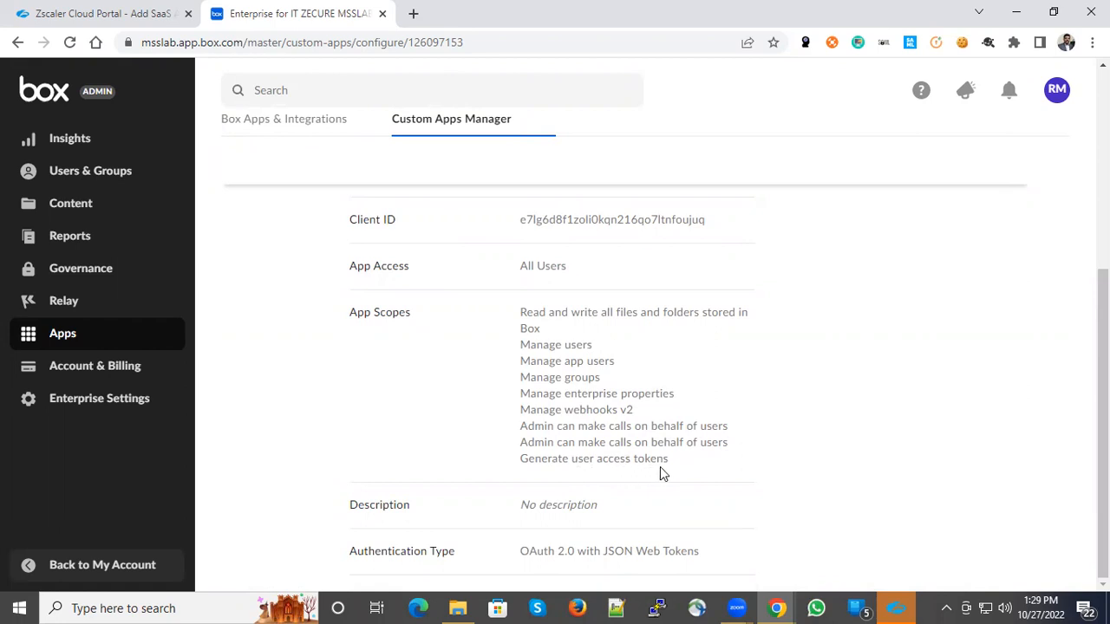
mouse_move(652, 517)
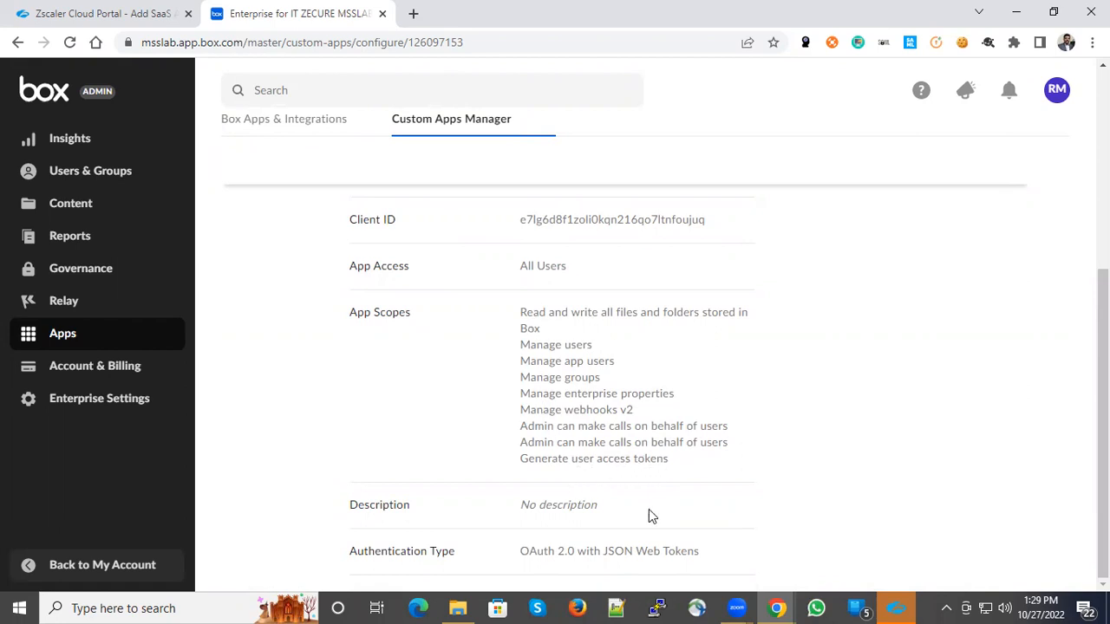
mouse_move(243, 418)
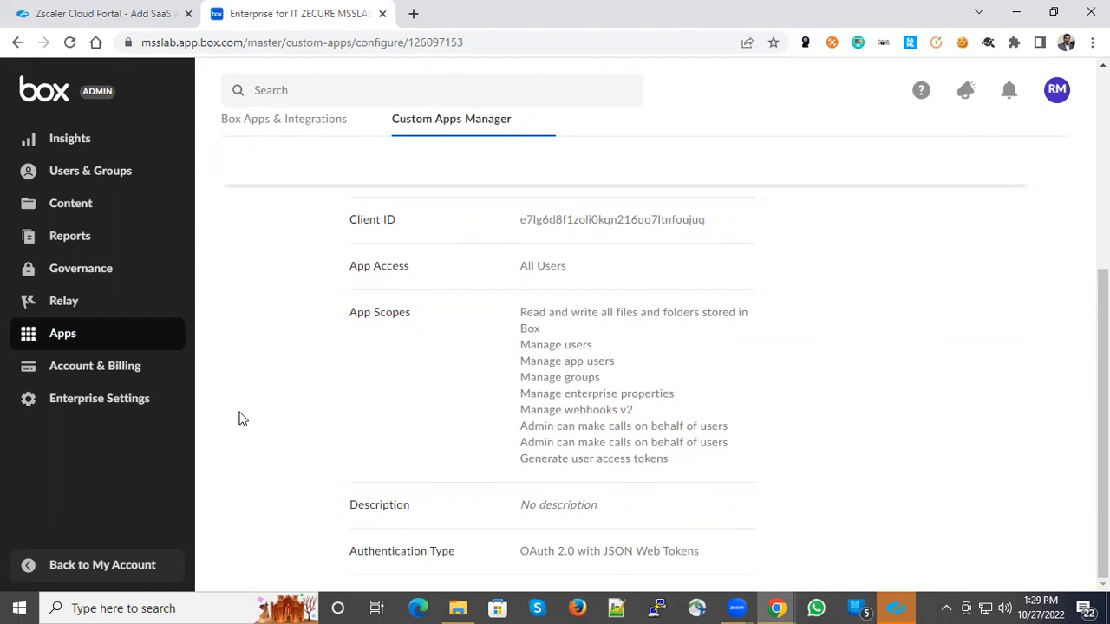
left_click(96, 365)
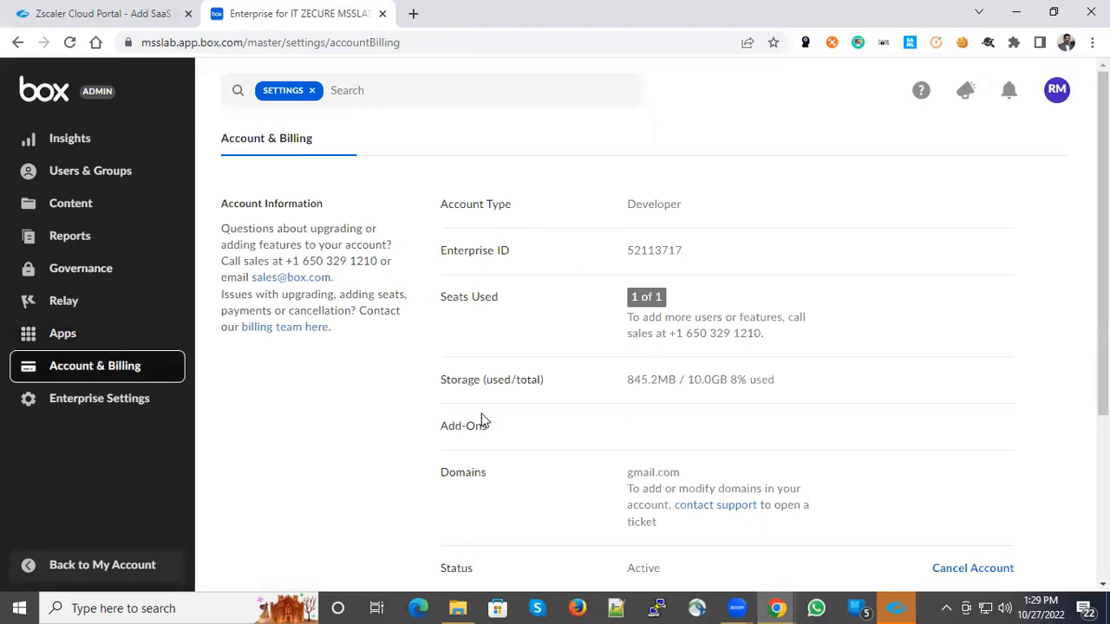
scroll("down", 3)
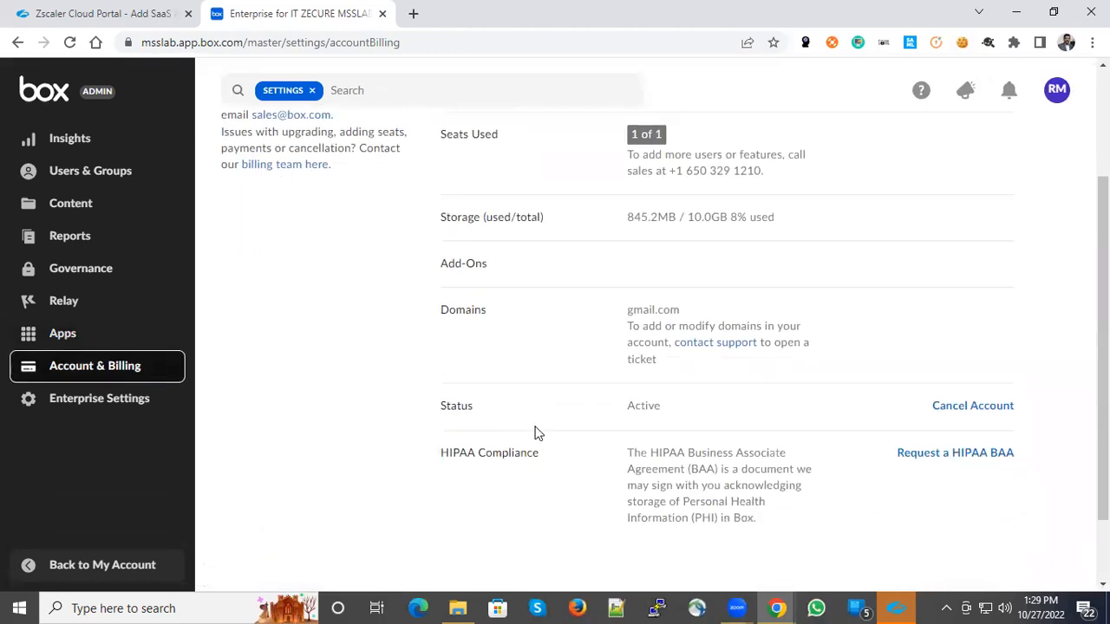
scroll("down", 3)
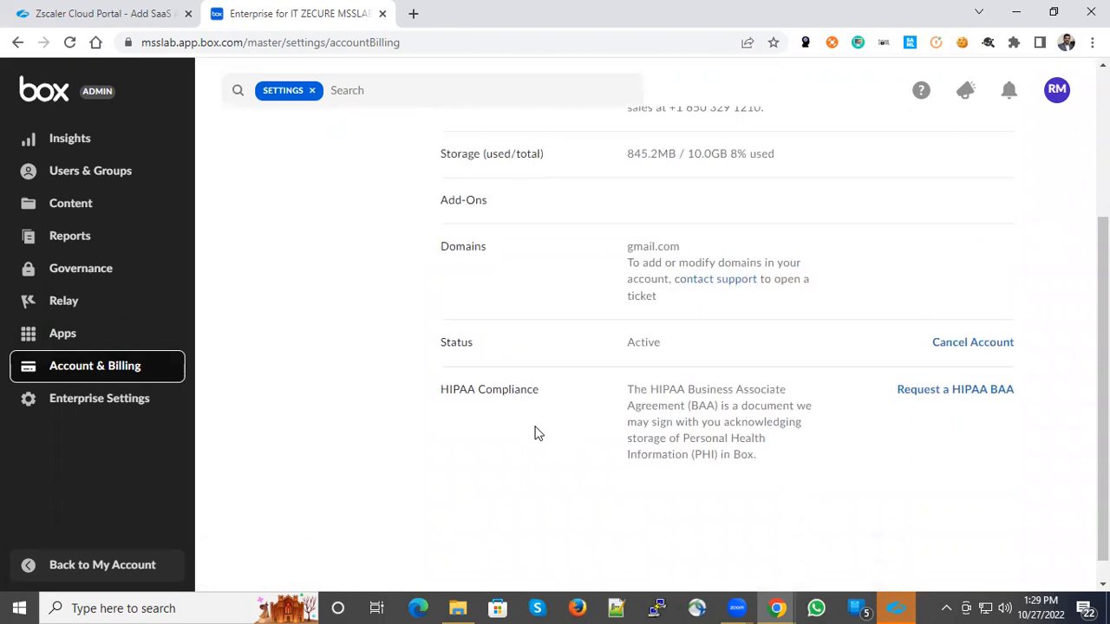
scroll("up", 3)
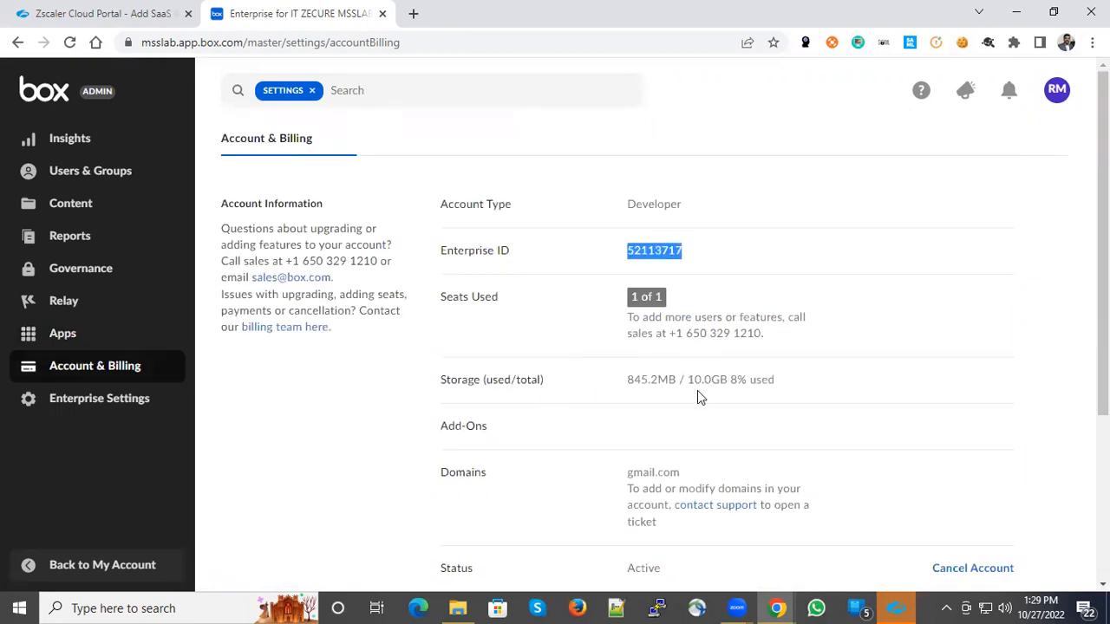
Enter Box enterprise ID 52113717 in the Zscaler tenant setup form.
left_click(102, 14)
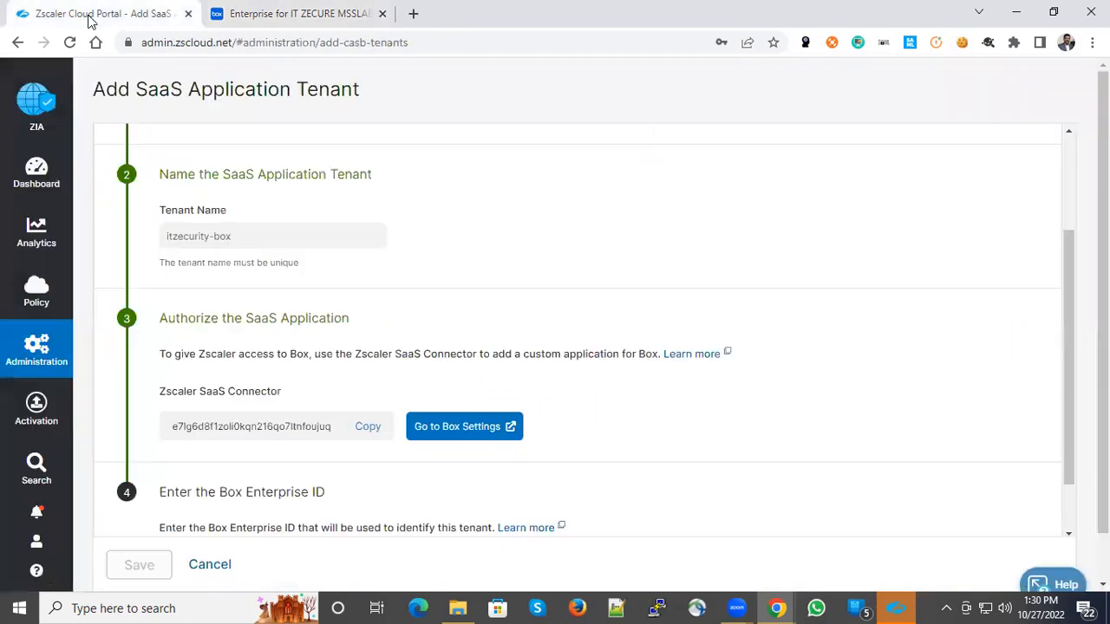
scroll("down", 3)
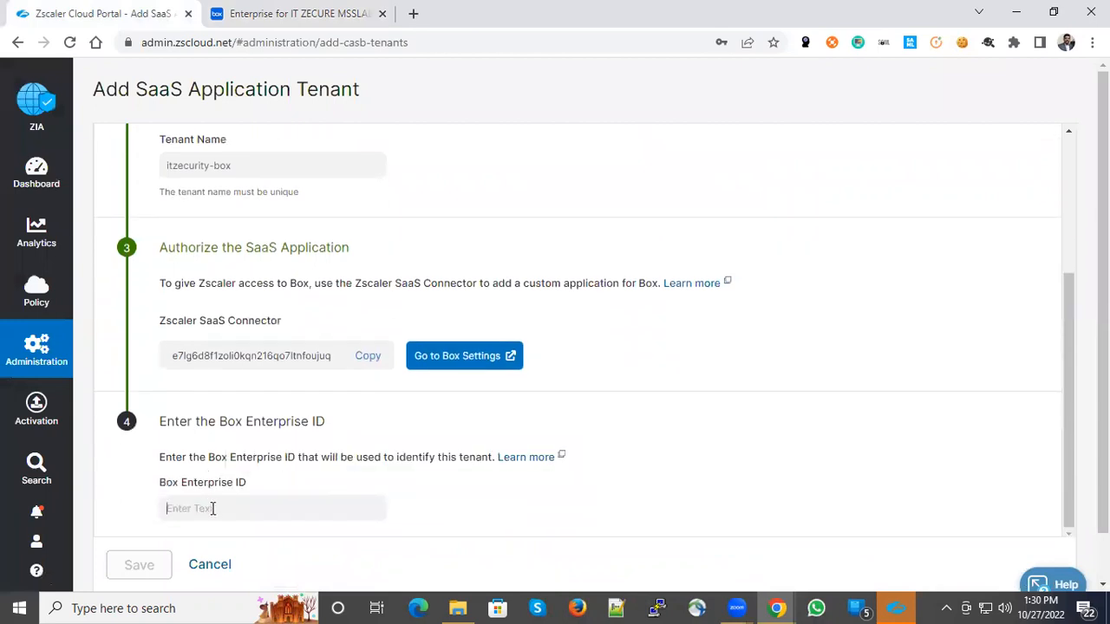
type("52113717")
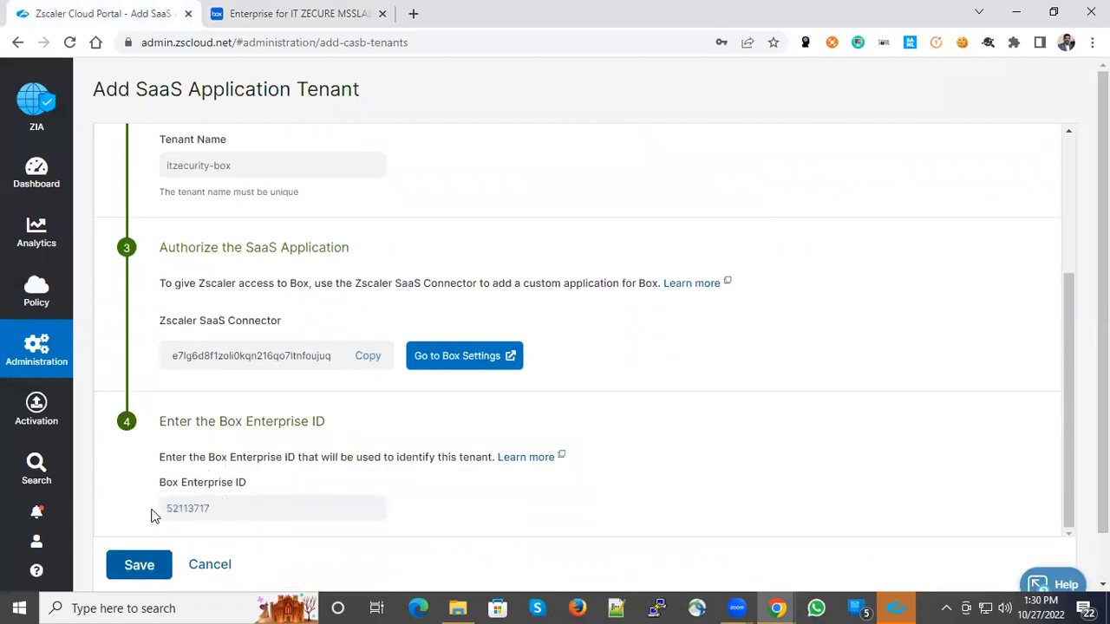
From Administration > SaaS Application Tenants, edit the existing Box tenant msslab showing Enterprise ID 52113717.
left_click(36, 346)
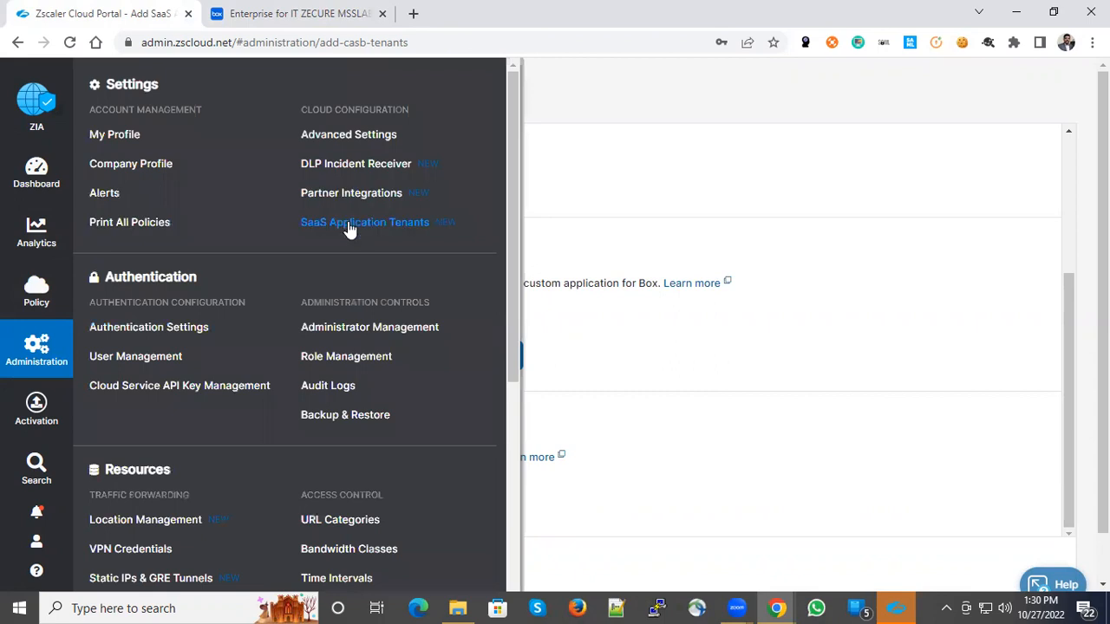
left_click(365, 222)
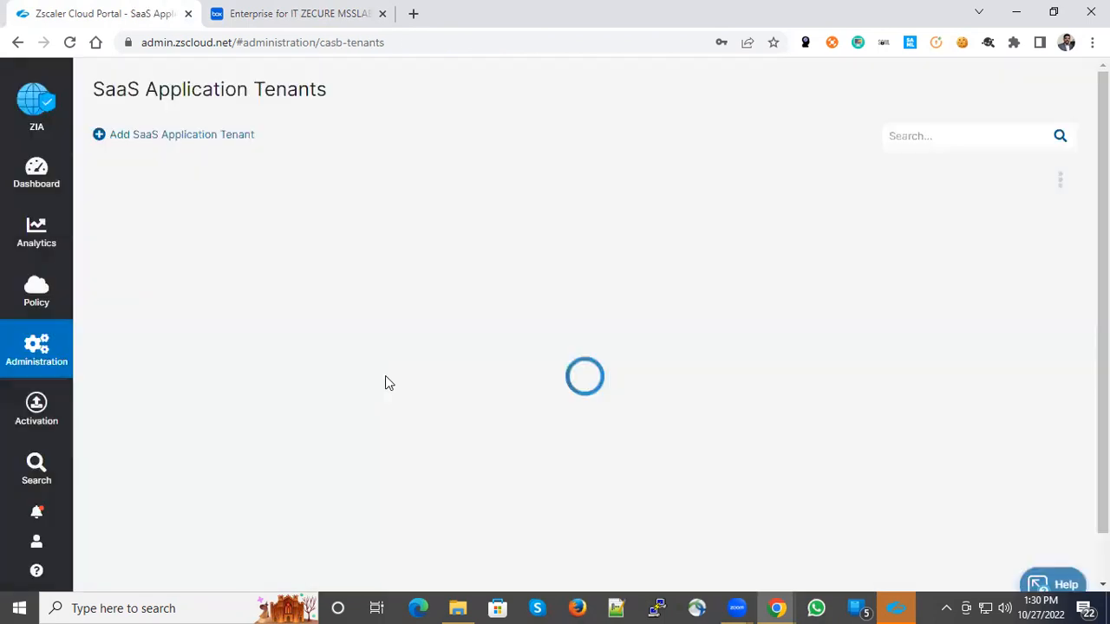
mouse_move(338, 344)
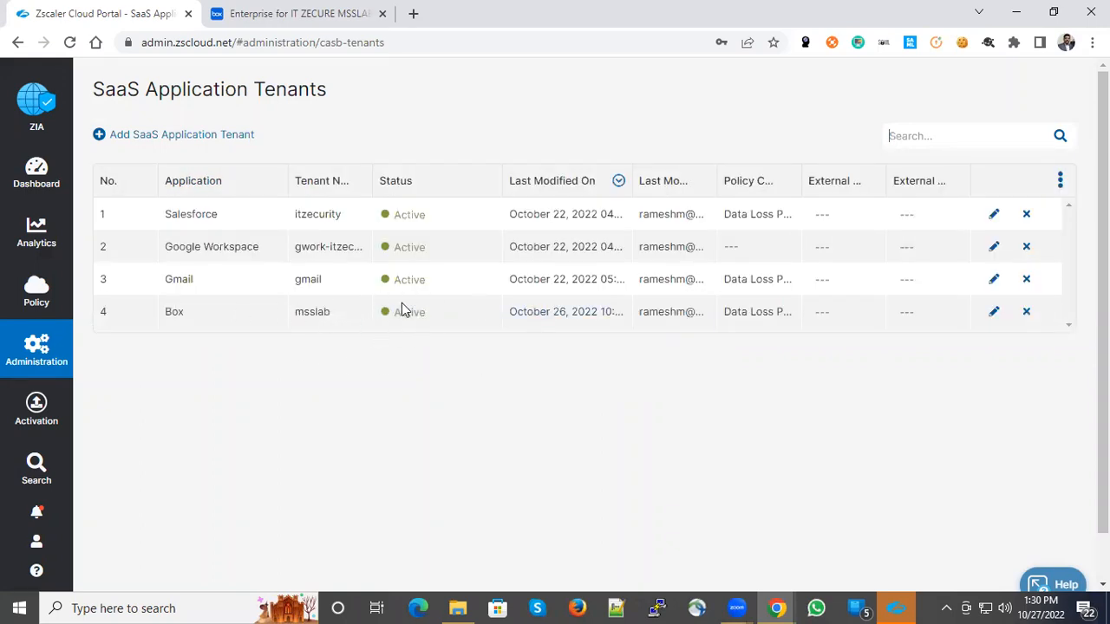
mouse_move(996, 312)
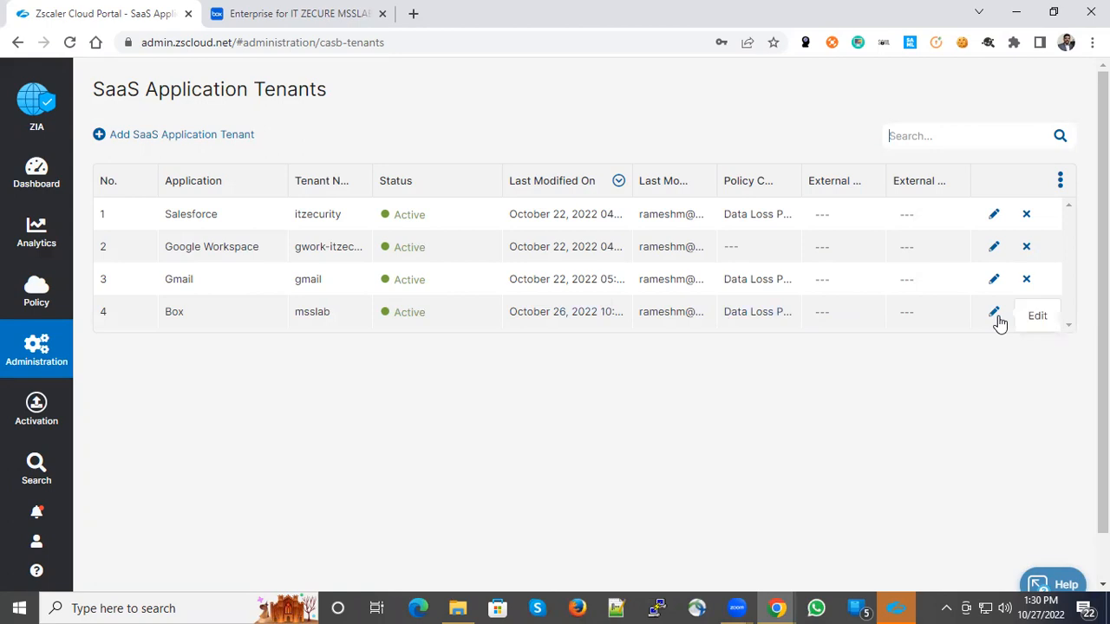
mouse_move(479, 343)
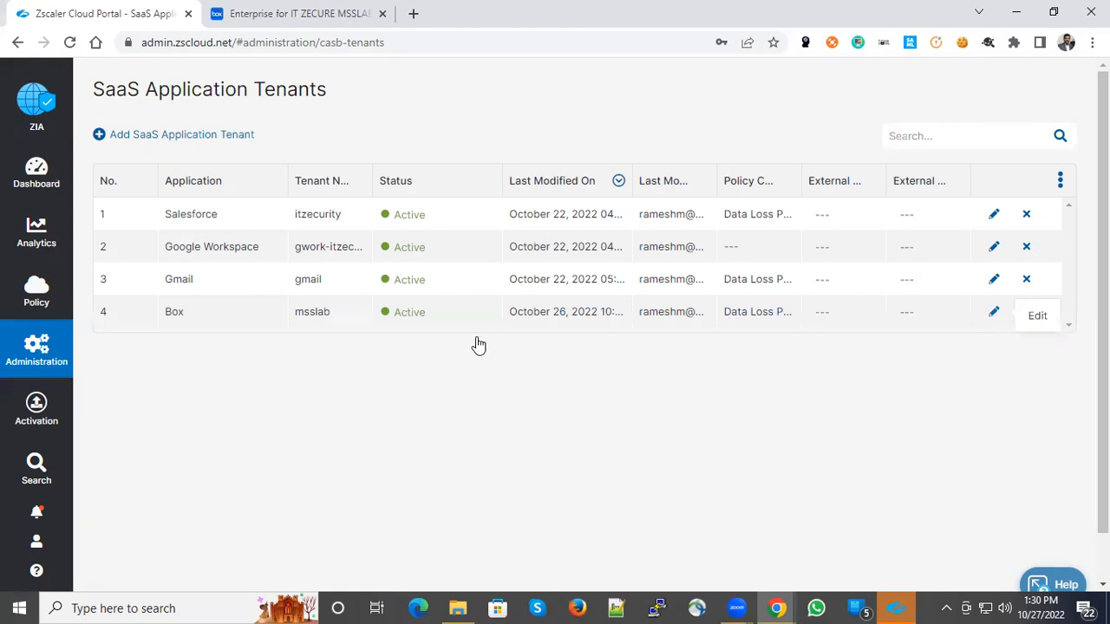
mouse_move(638, 340)
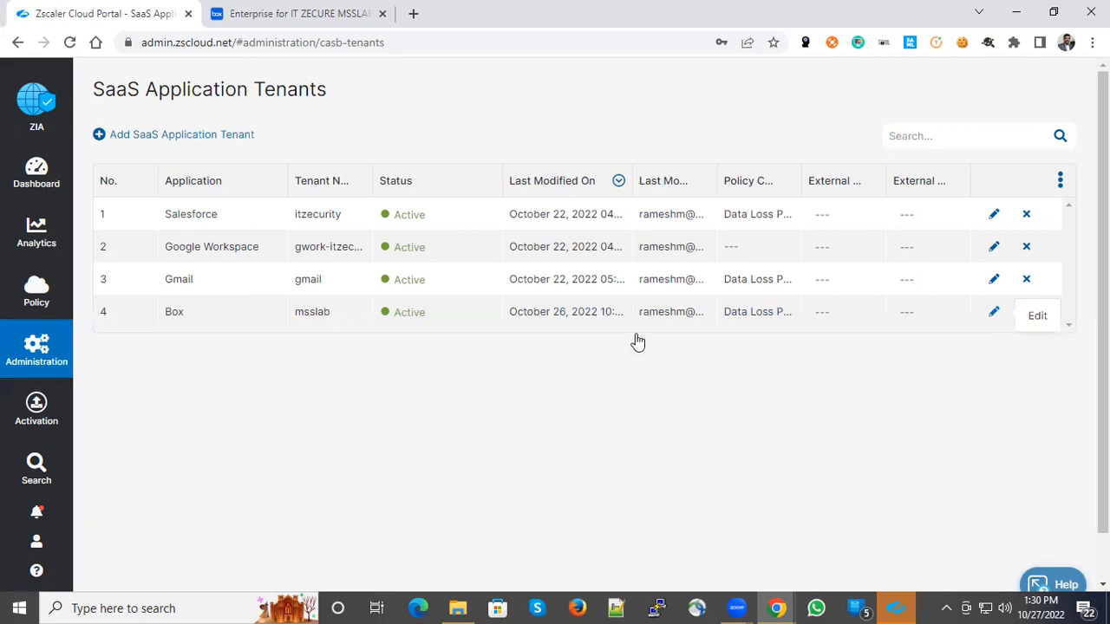
mouse_move(388, 287)
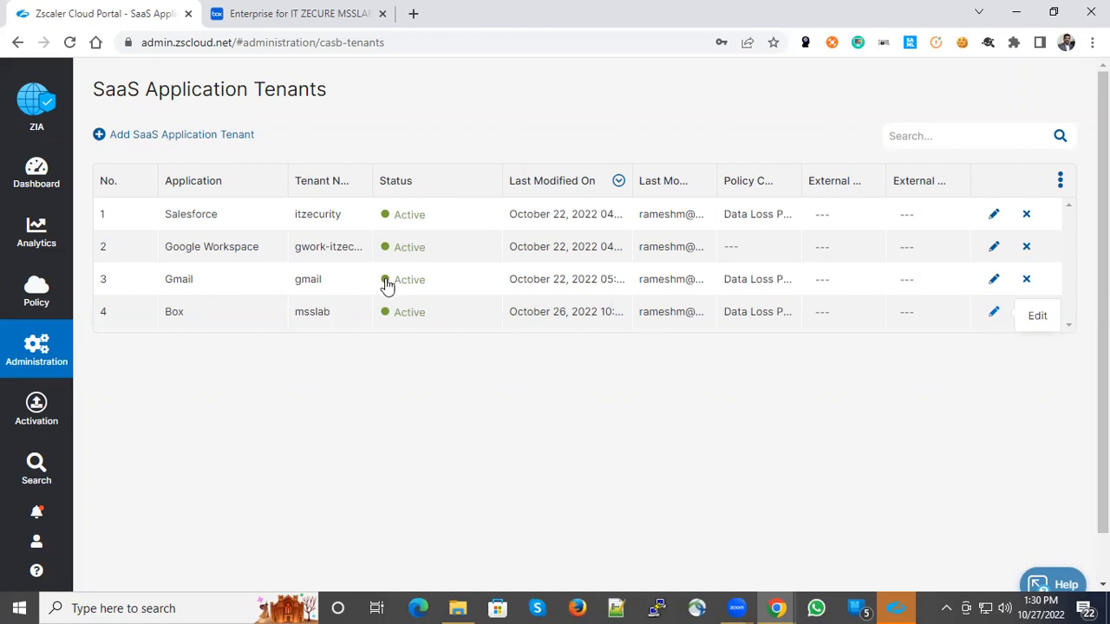
left_click(1036, 315)
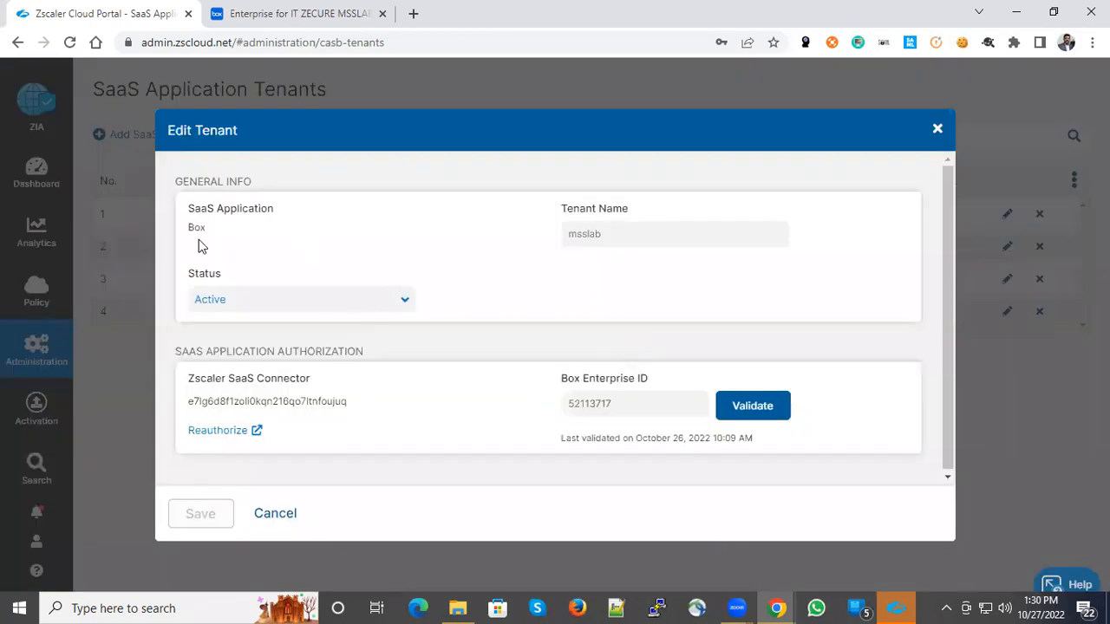
mouse_move(264, 433)
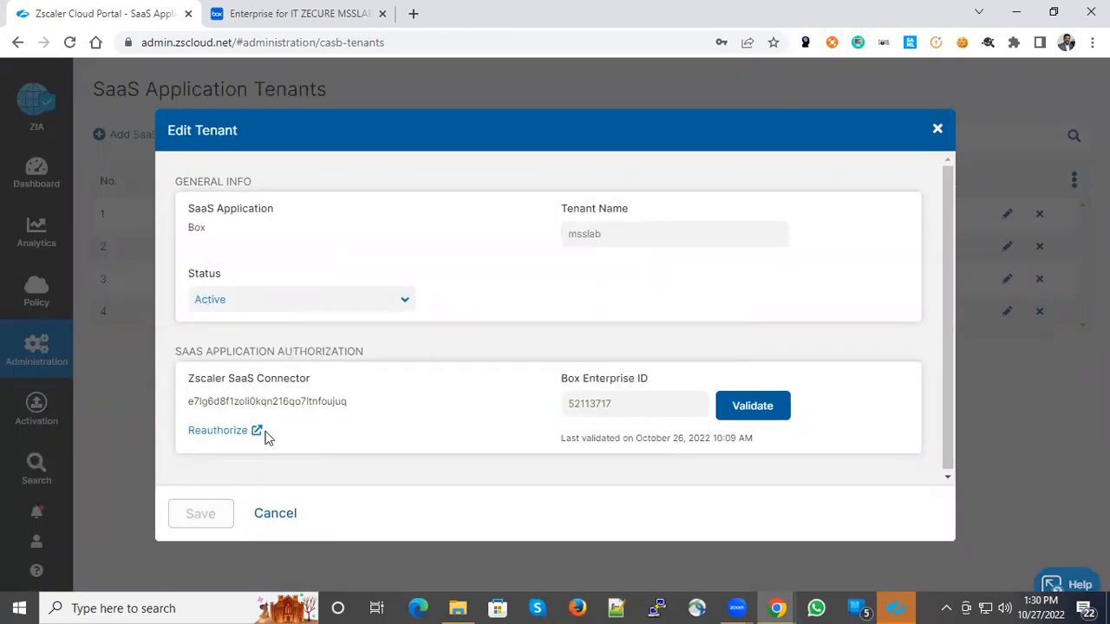
mouse_move(593, 437)
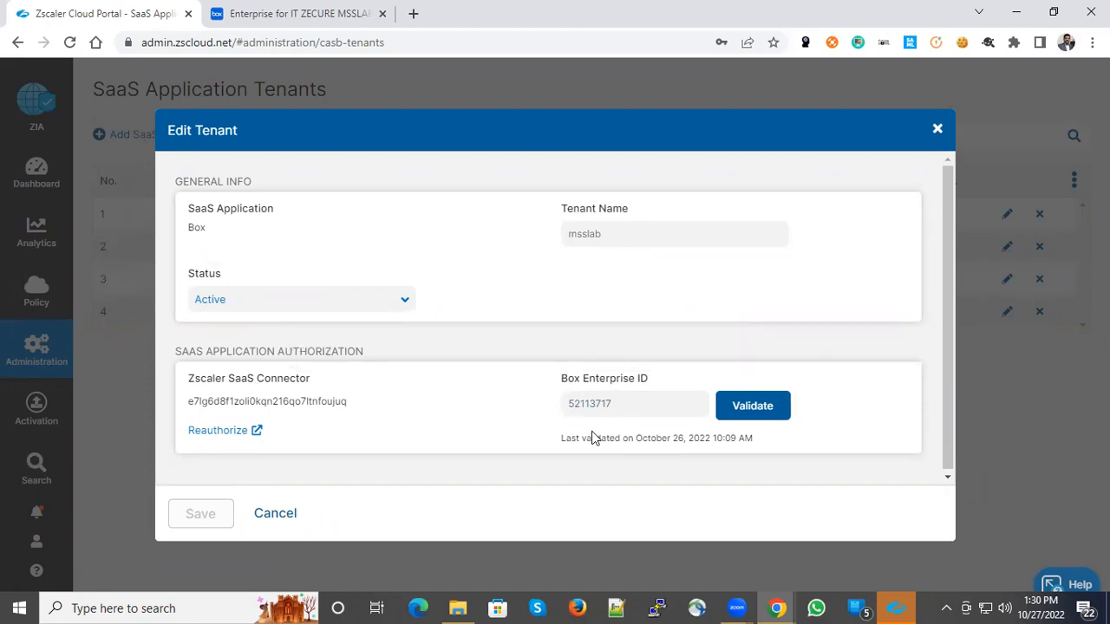
mouse_move(347, 500)
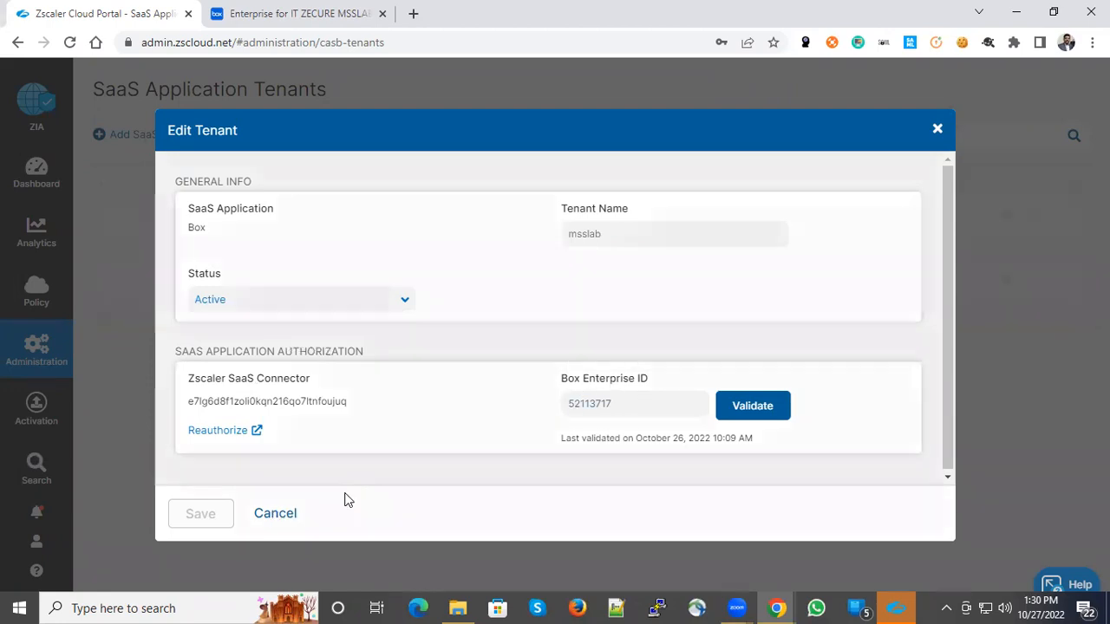
Leave the tenant dialog unsaved and view SaaS Security Posture Control, then the SaaS Security API Control DLP rules for msslab.
left_click(36, 347)
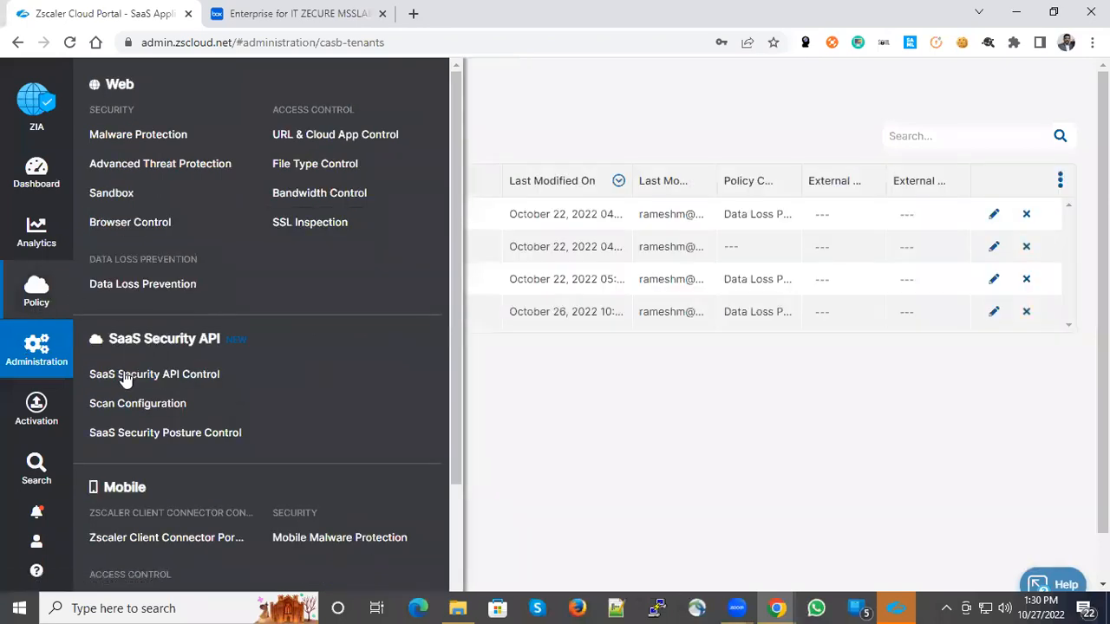
mouse_move(217, 353)
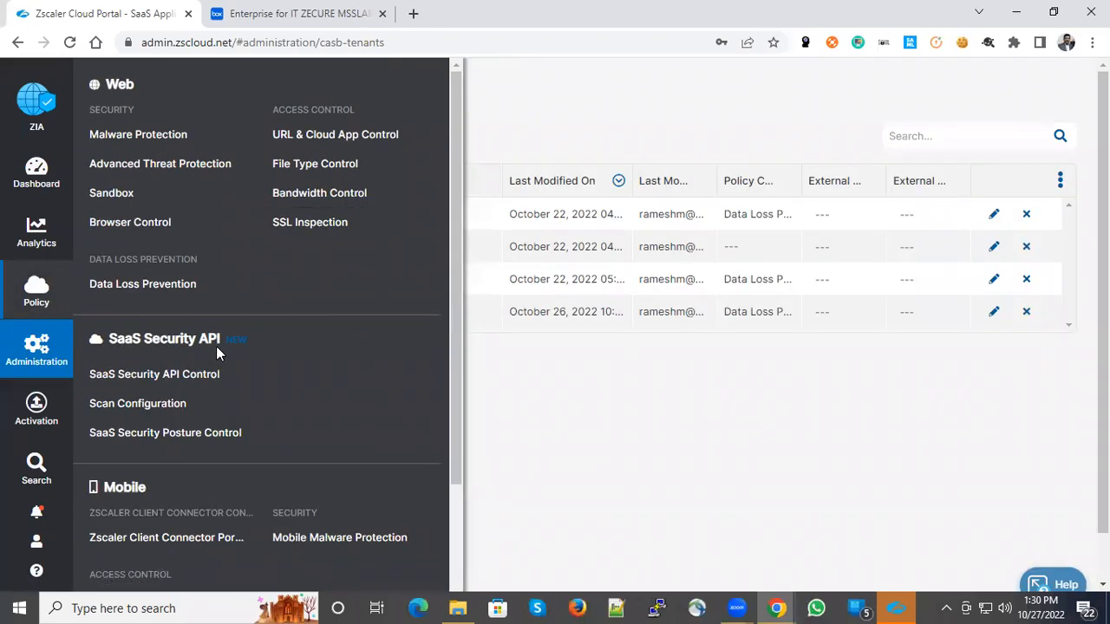
mouse_move(165, 434)
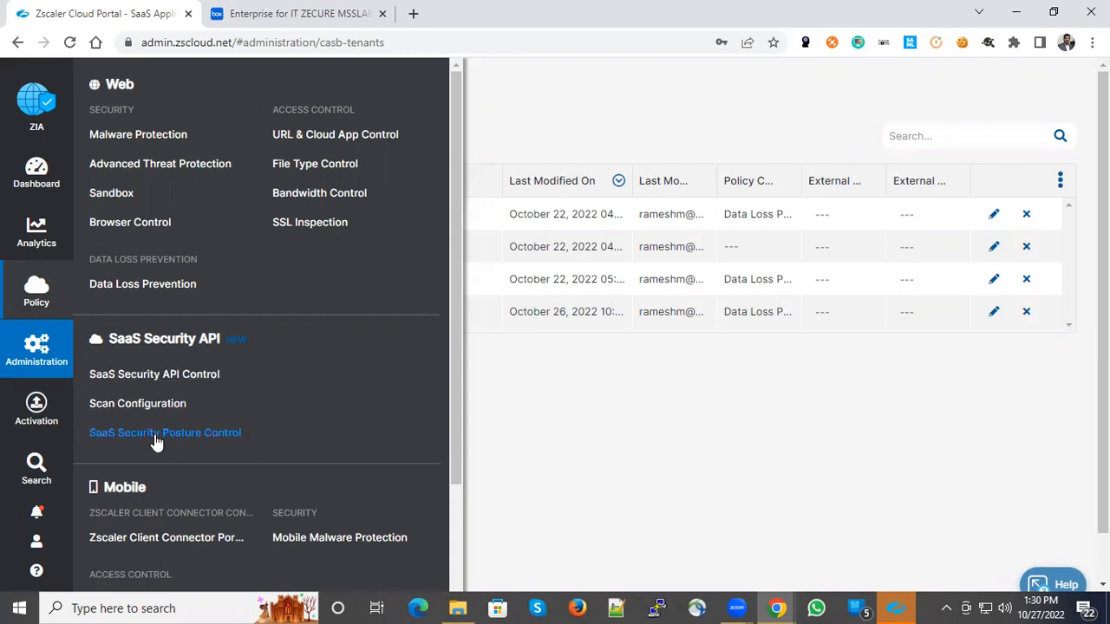
left_click(164, 434)
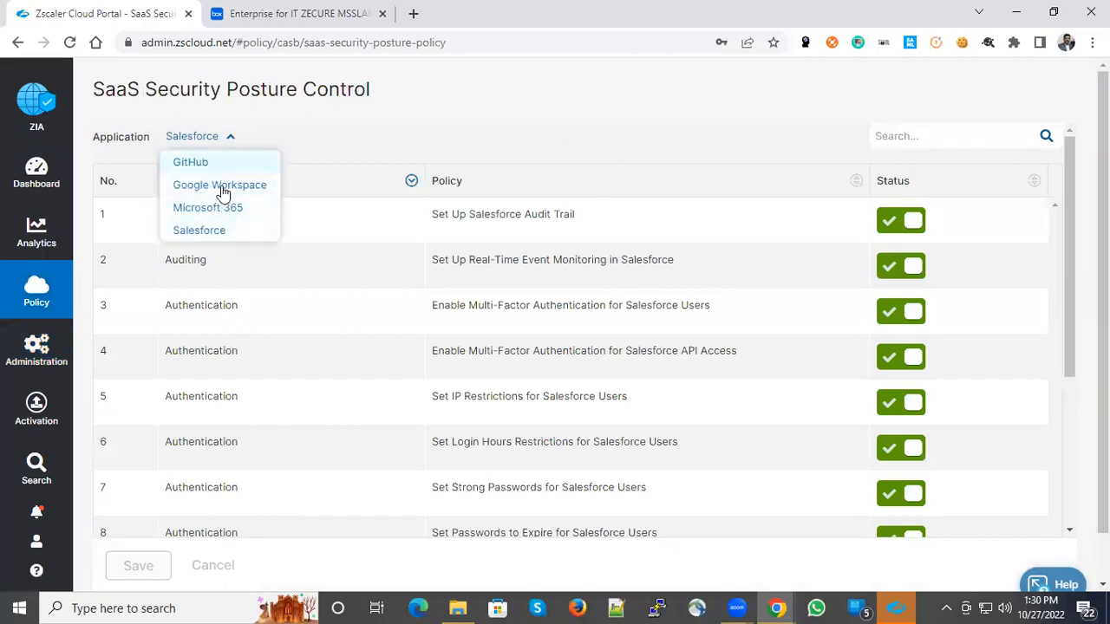
left_click(36, 288)
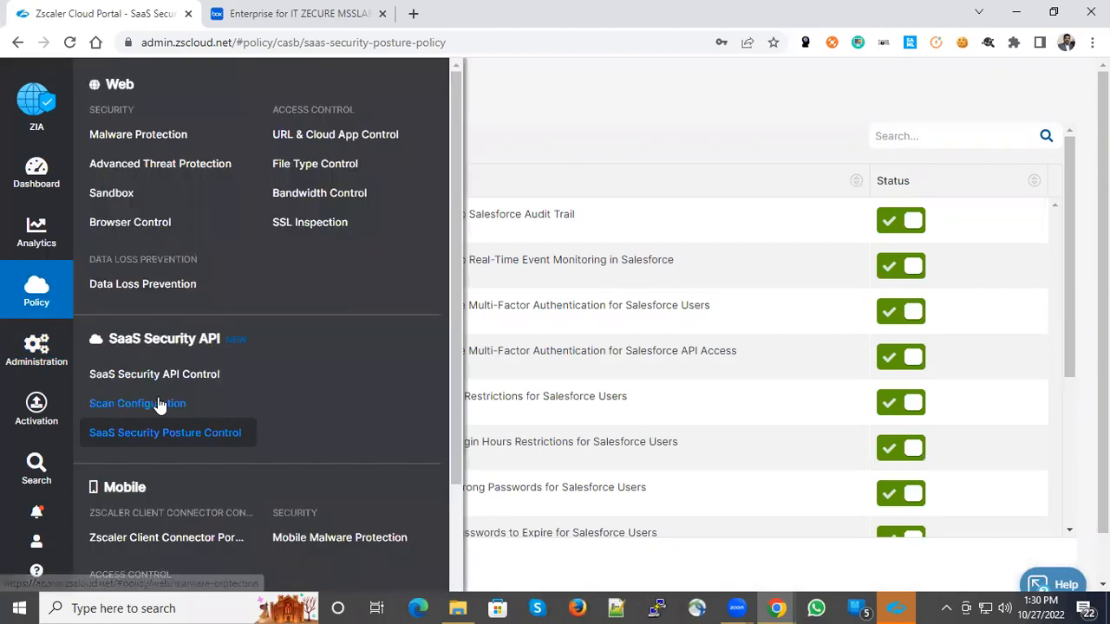
left_click(154, 374)
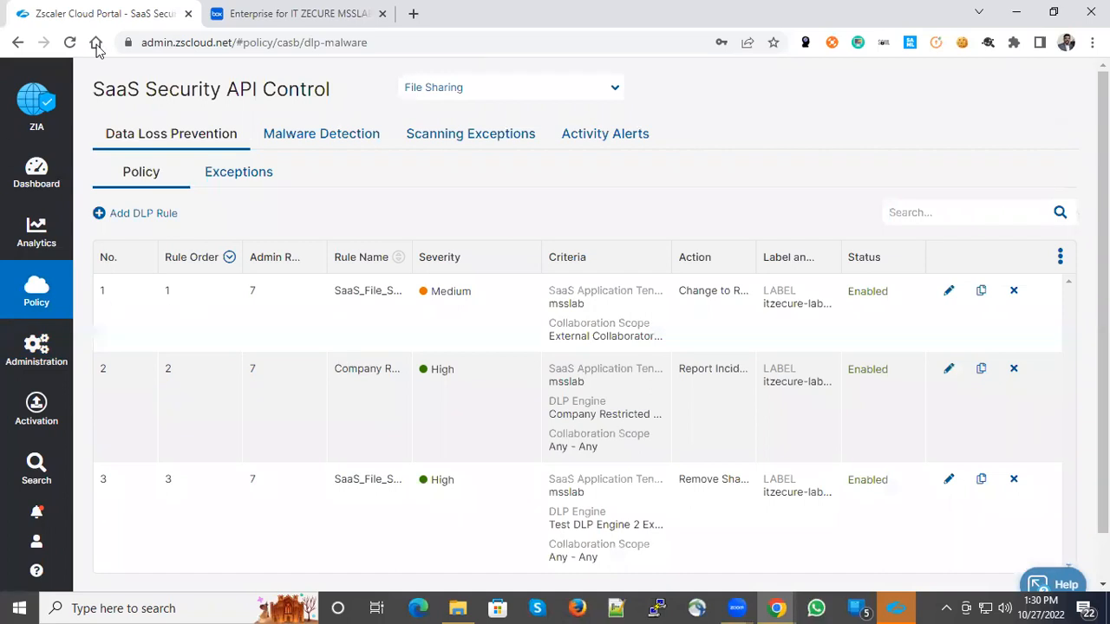
Review the read-only rule's form: msslab tenant, external collaborator scope, Action, Severity and Notification.
scroll("down", 3)
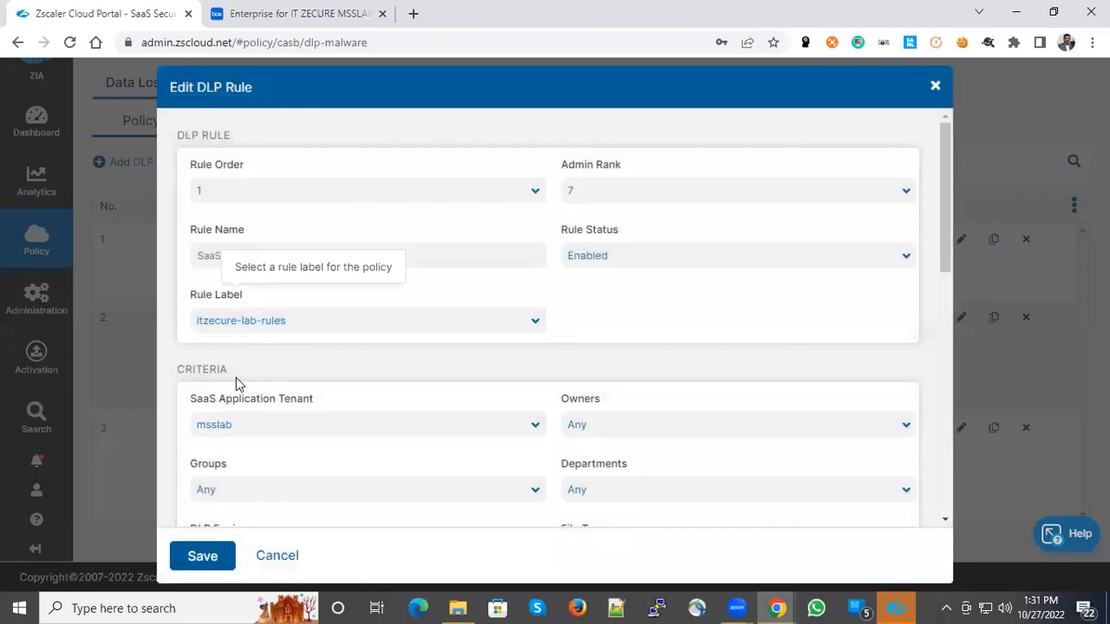
scroll("down", 3)
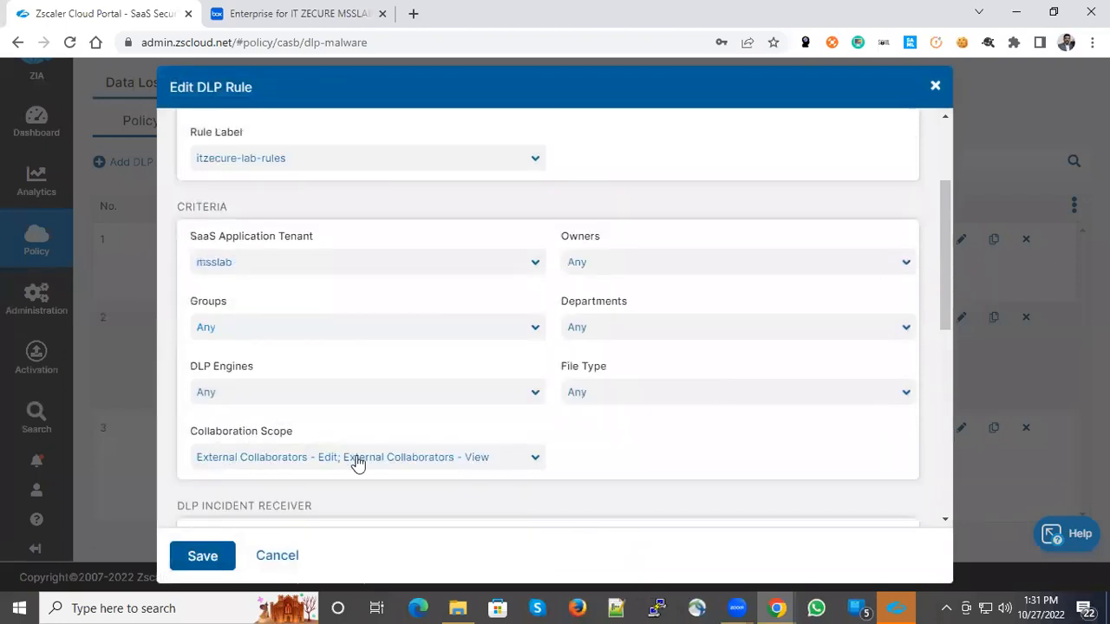
mouse_move(392, 461)
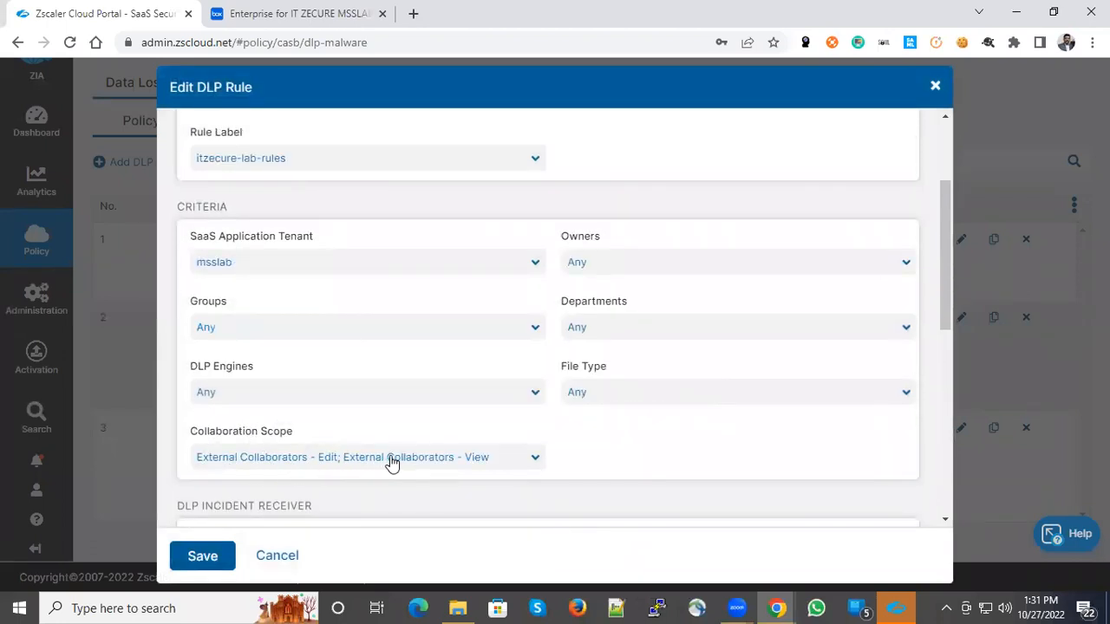
scroll("down", 3)
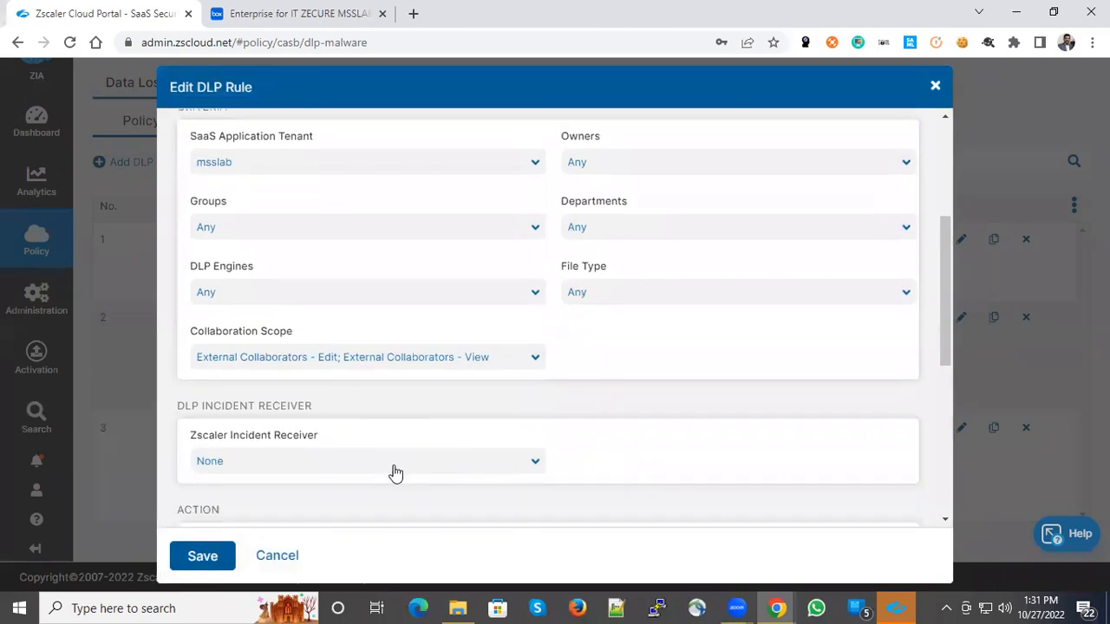
scroll("down", 3)
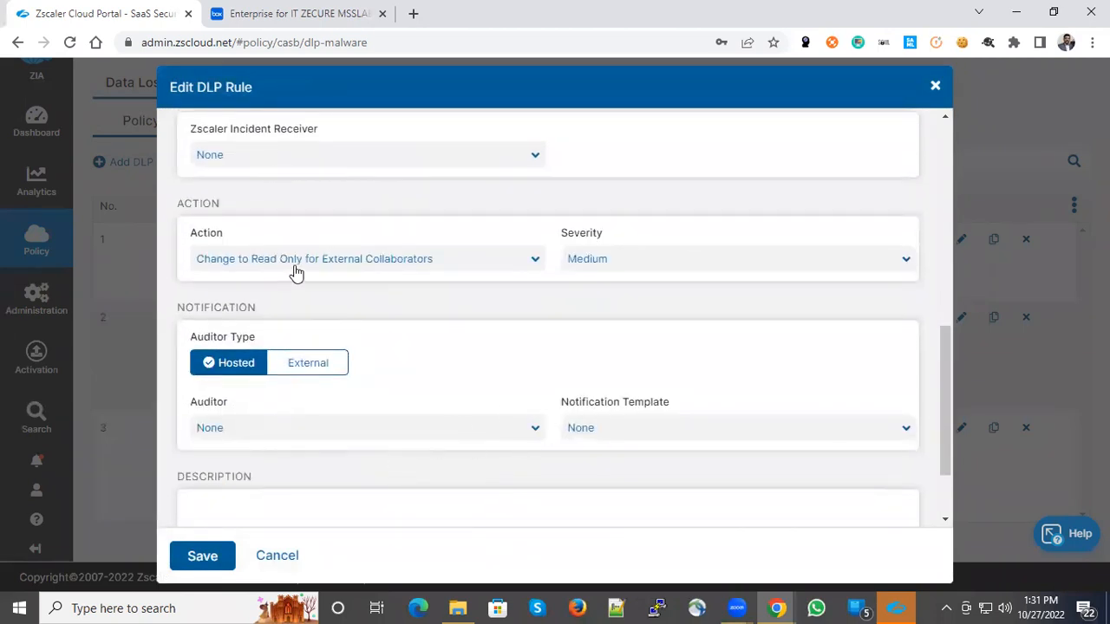
scroll("up", 3)
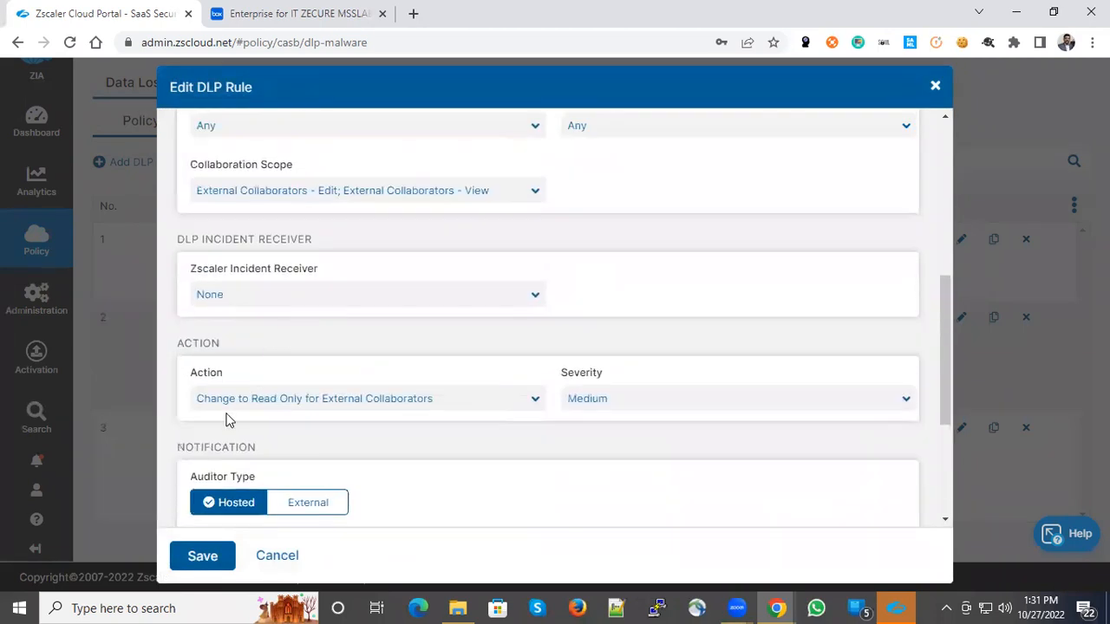
mouse_move(319, 396)
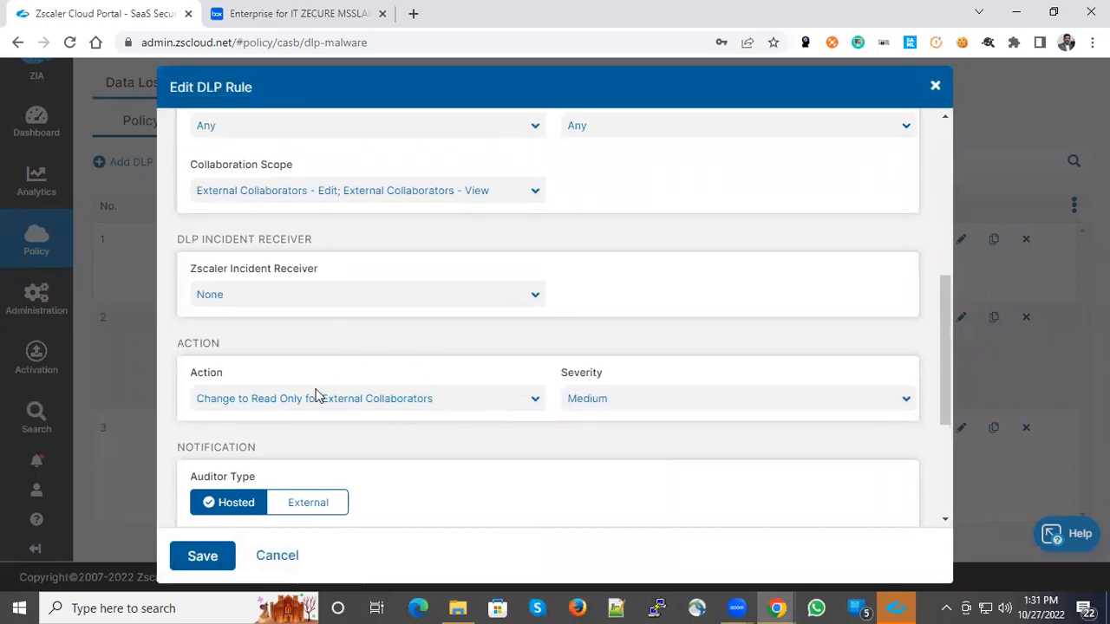
mouse_move(621, 426)
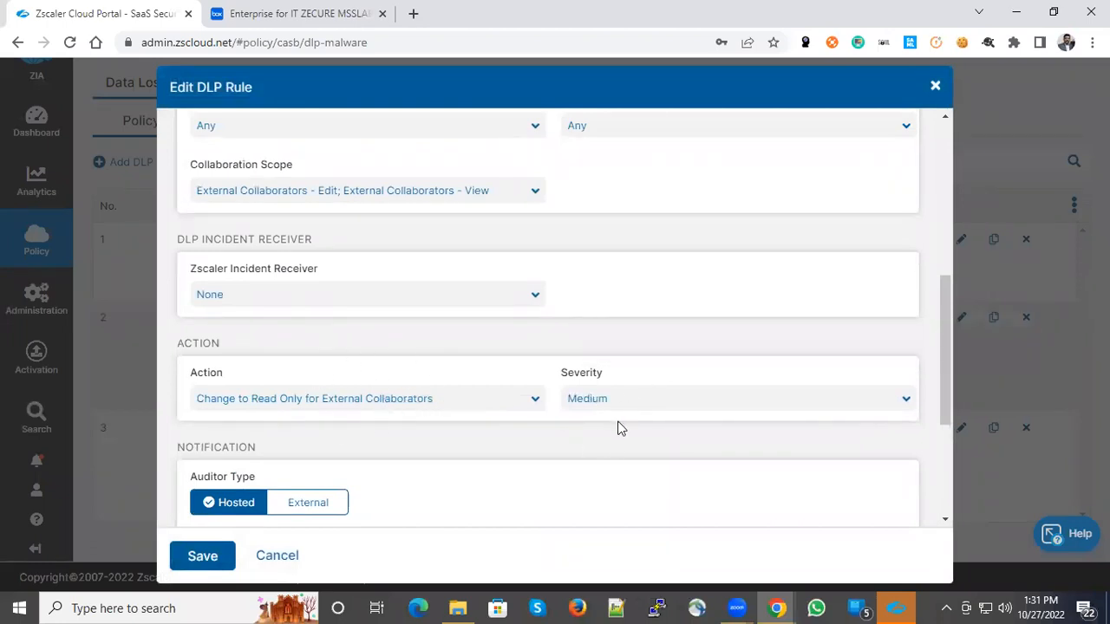
scroll("down", 3)
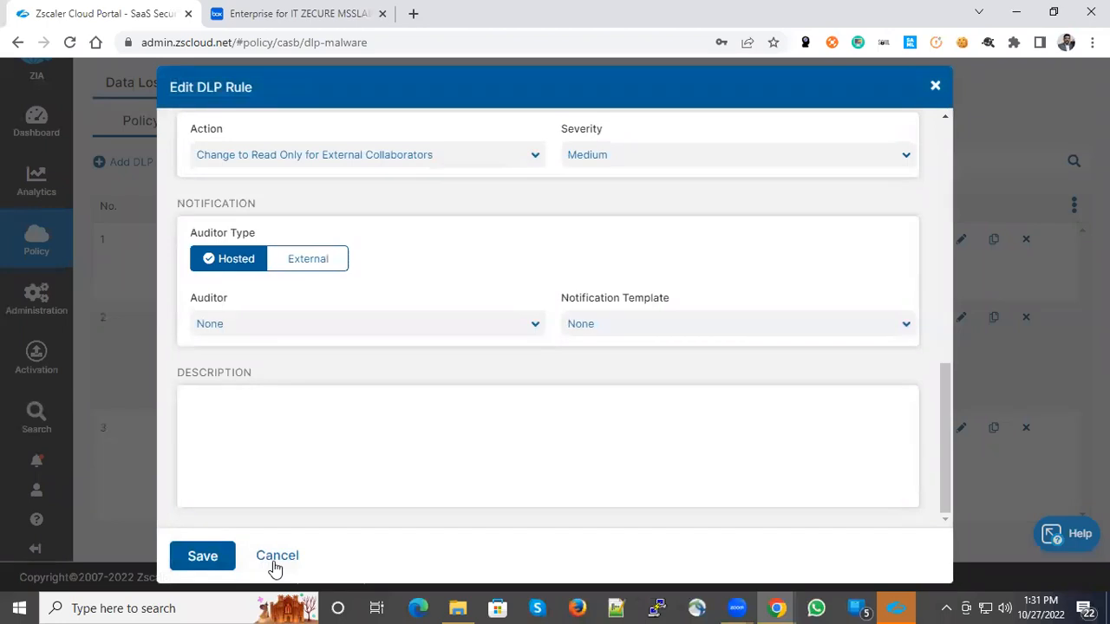
Discard rule 1's dialog and bring up the Company Restricted data rule's criteria.
left_click(277, 555)
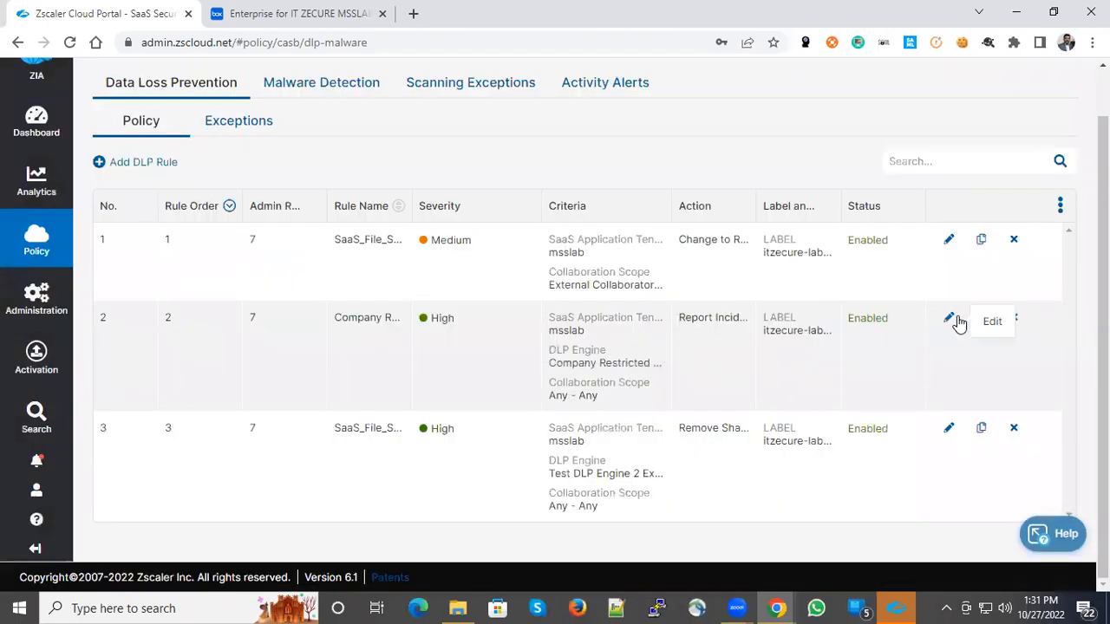
mouse_move(409, 278)
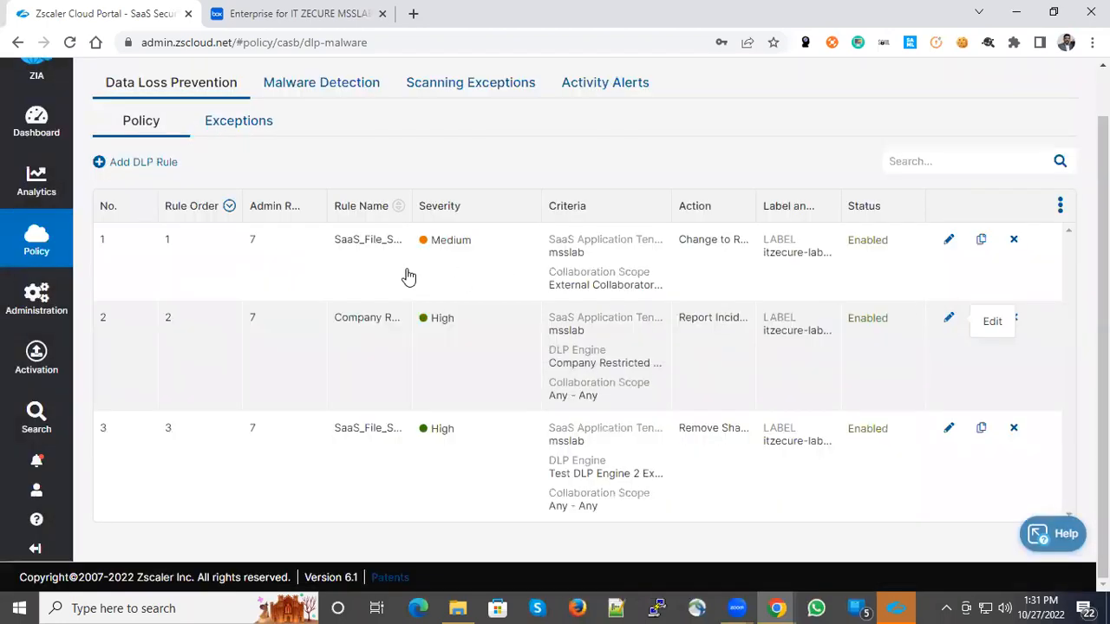
left_click(992, 321)
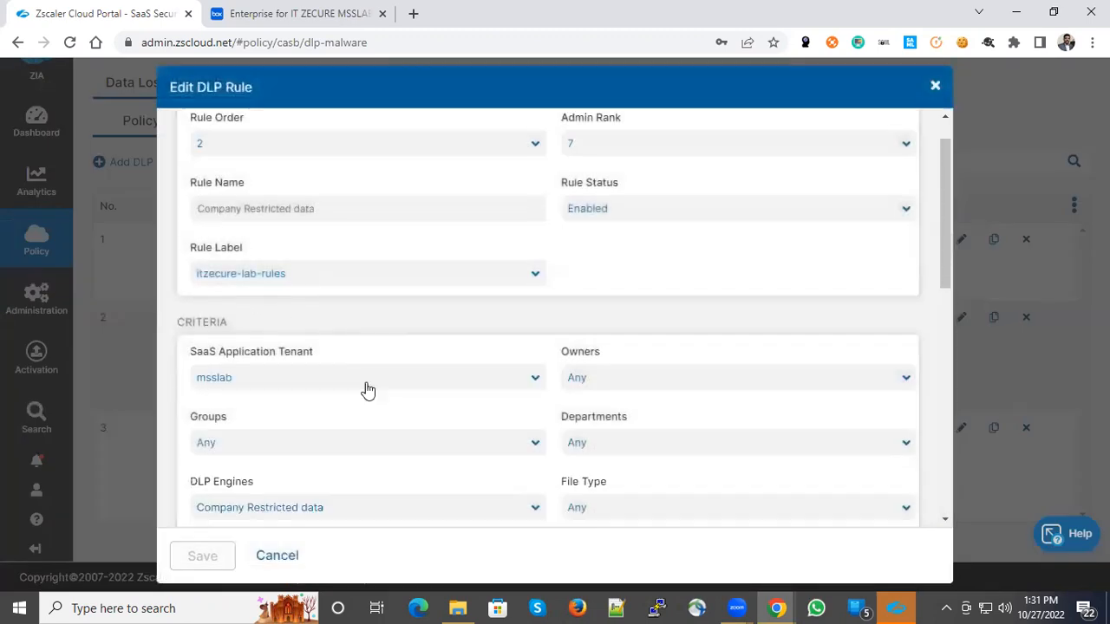
scroll("down", 3)
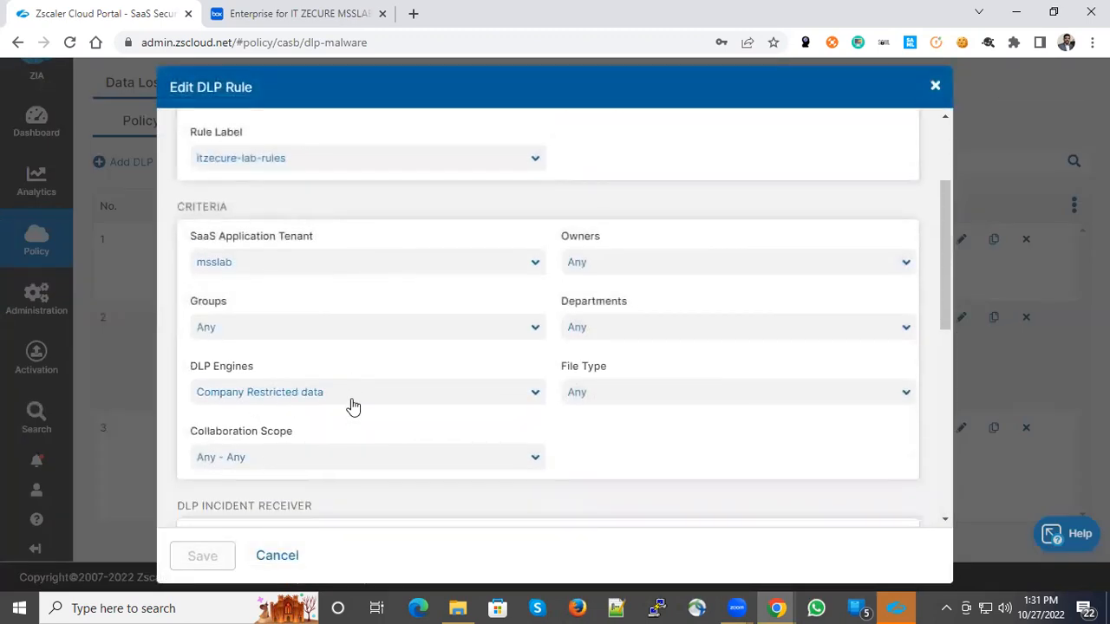
scroll("down", 3)
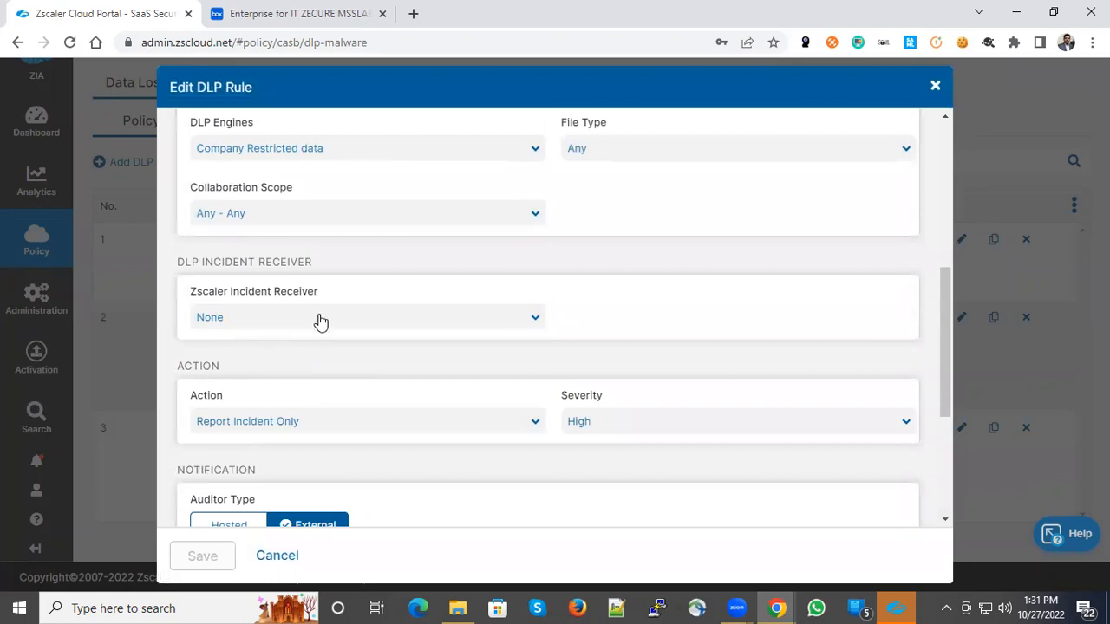
scroll("up", 3)
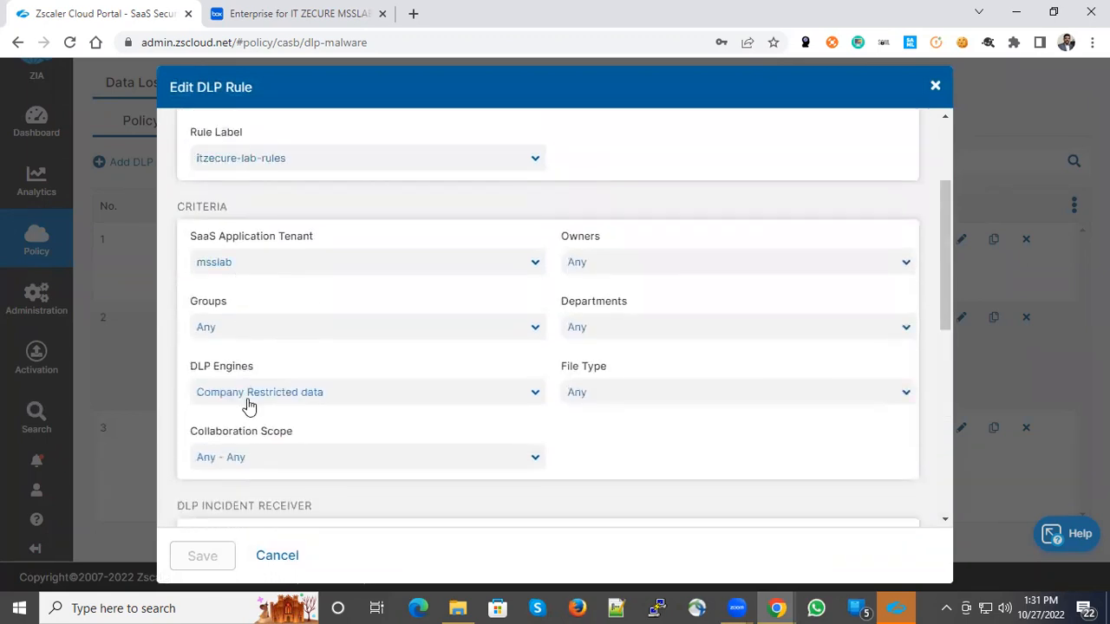
mouse_move(372, 426)
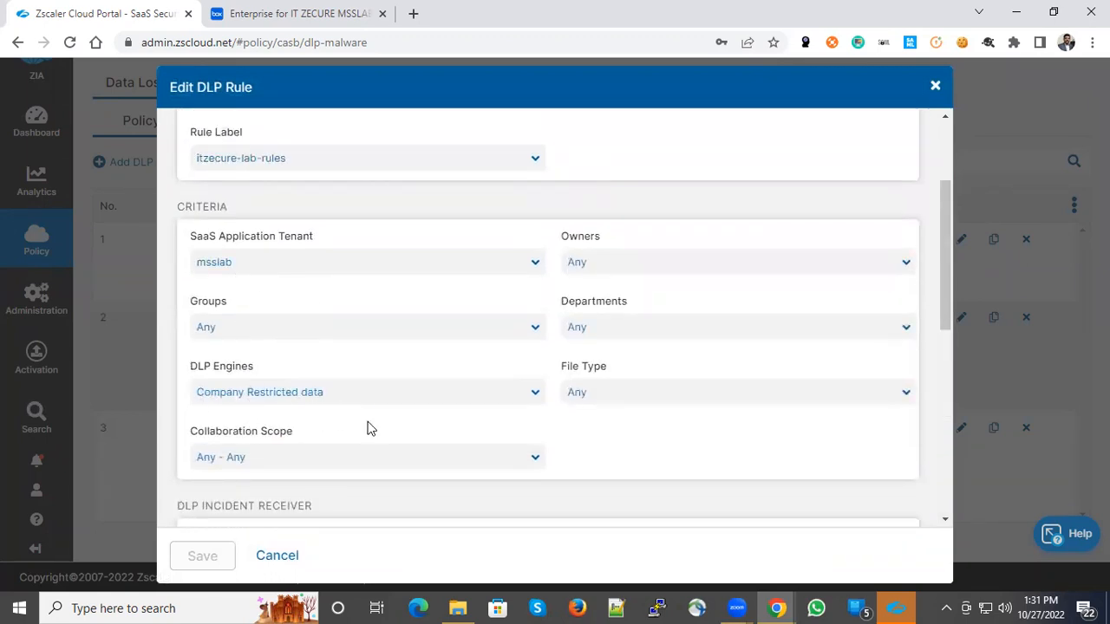
Review the rule's report-incident action and notification, then leave it unchanged.
scroll("down", 3)
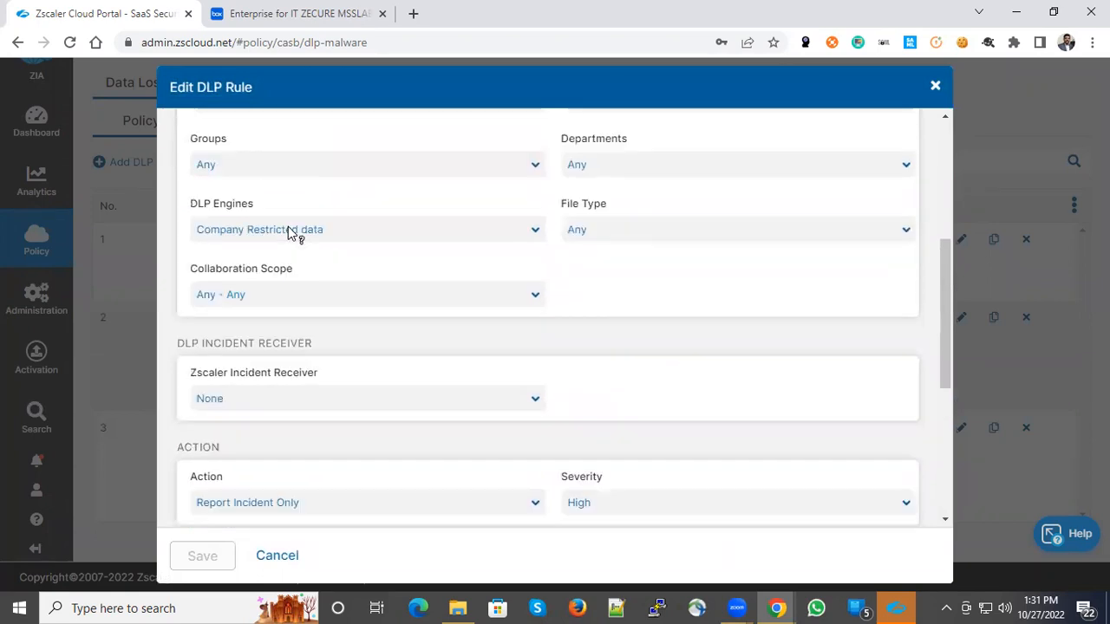
scroll("down", 3)
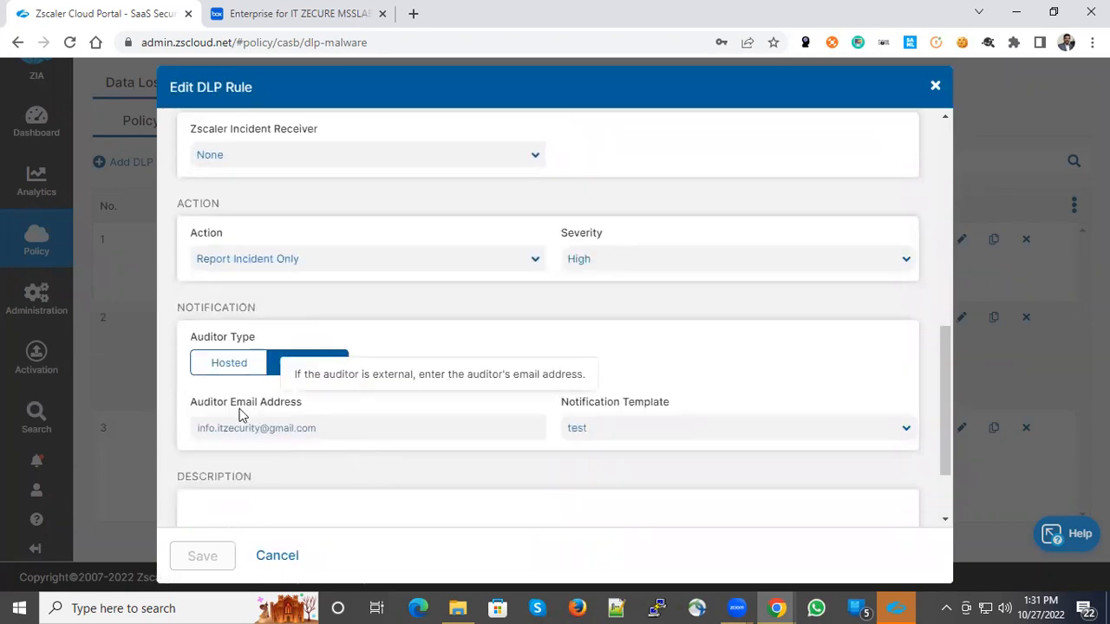
left_click(309, 362)
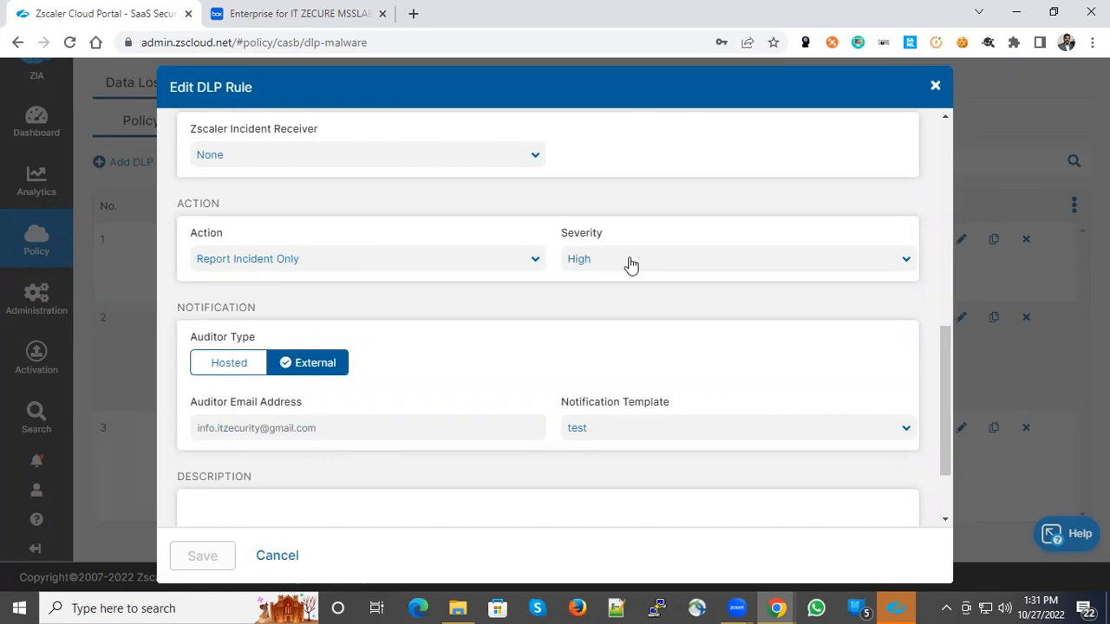
mouse_move(278, 555)
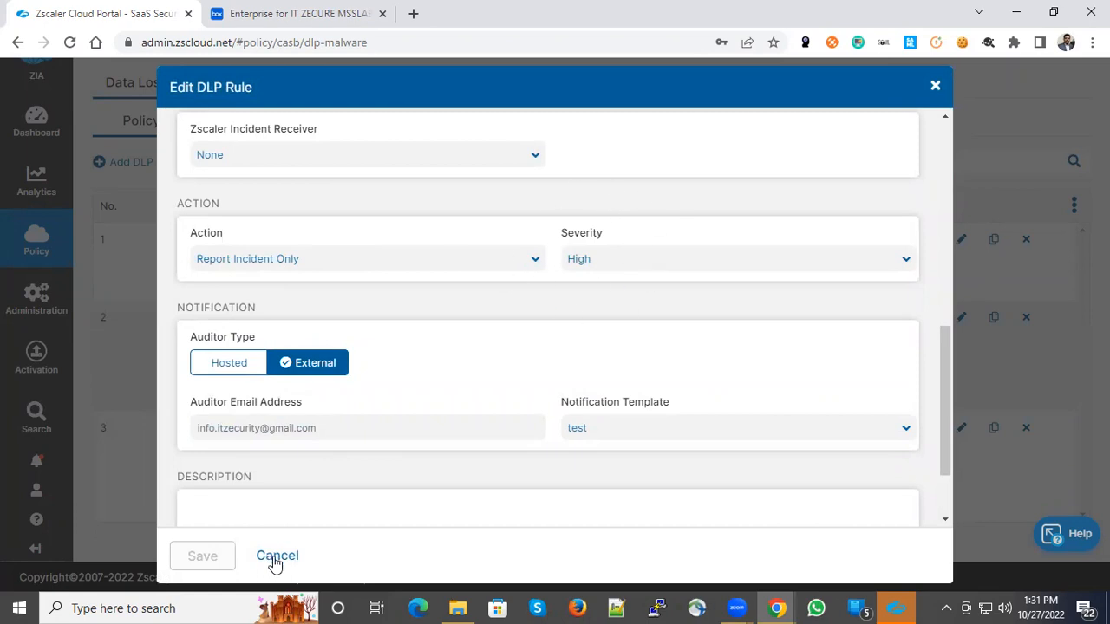
left_click(278, 554)
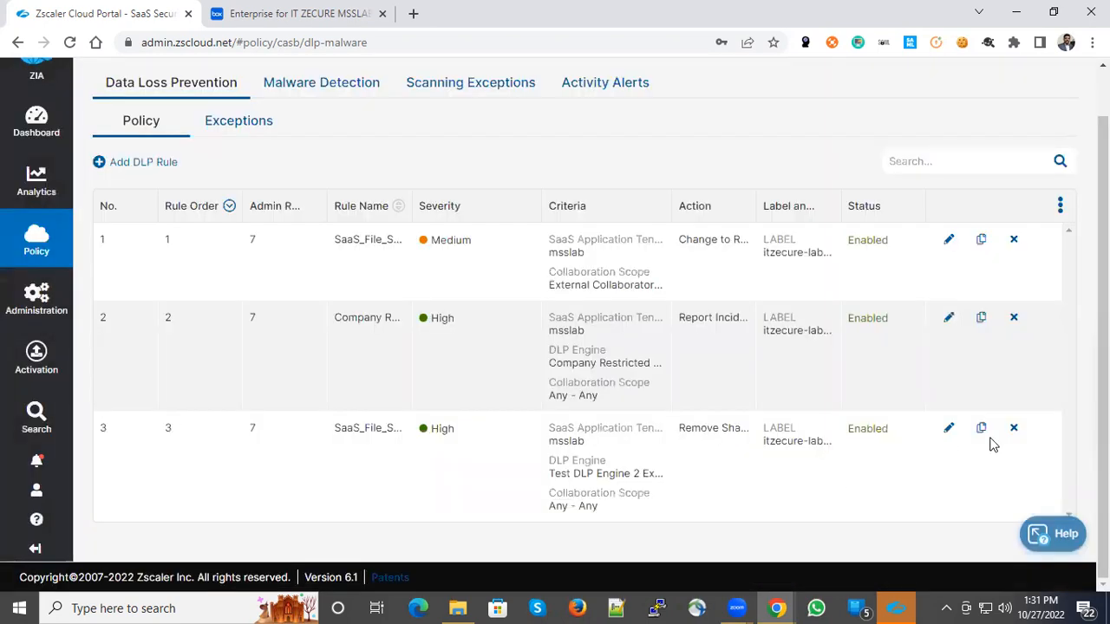
left_click(947, 426)
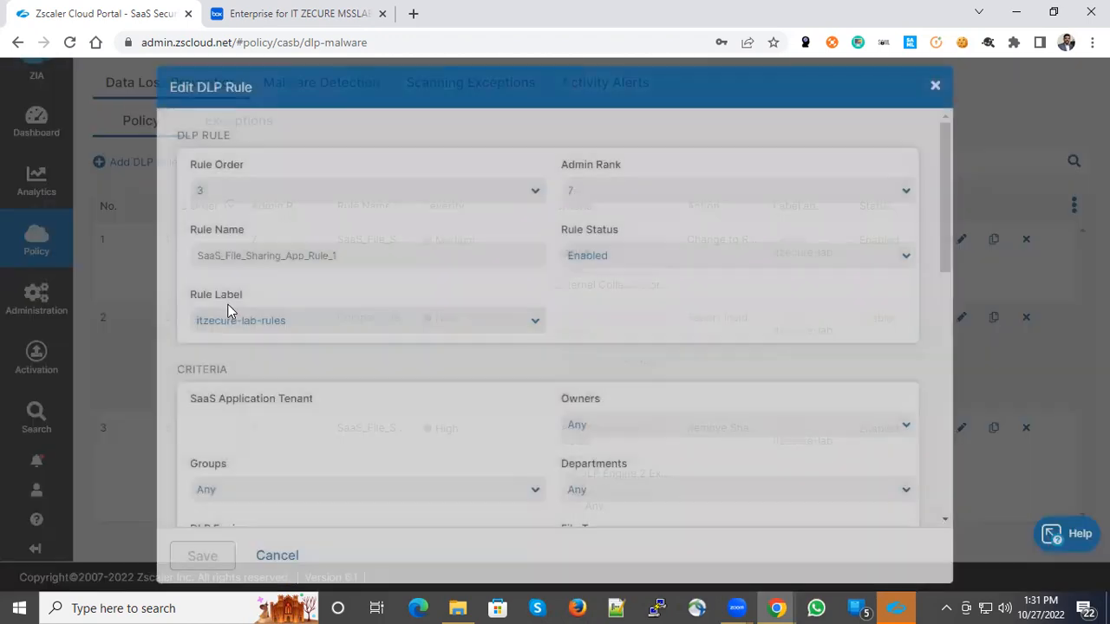
scroll("down", 3)
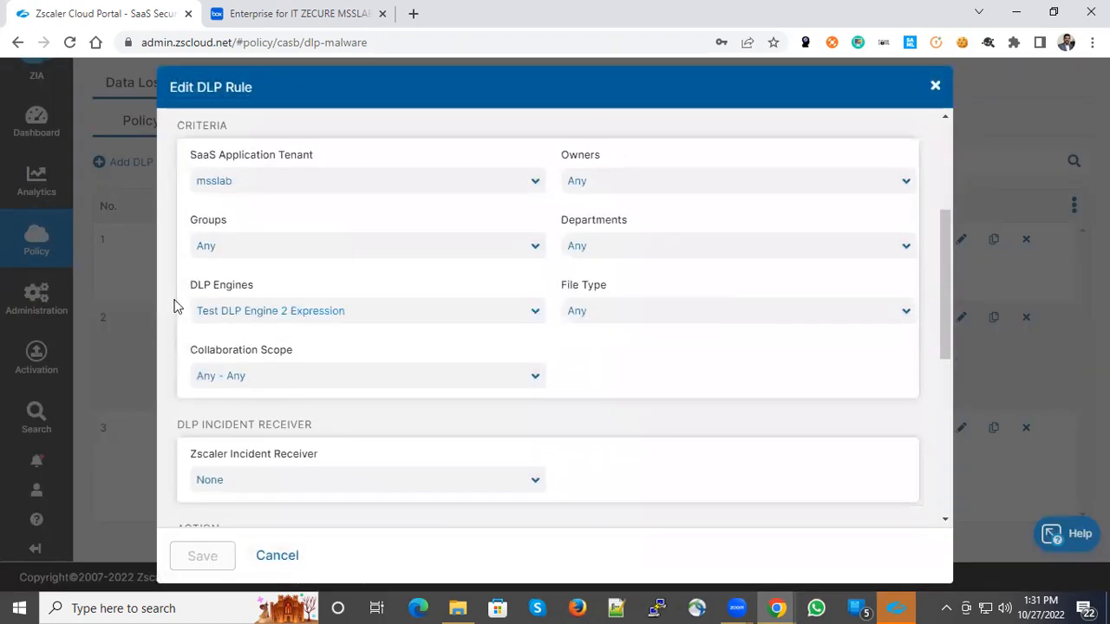
mouse_move(299, 321)
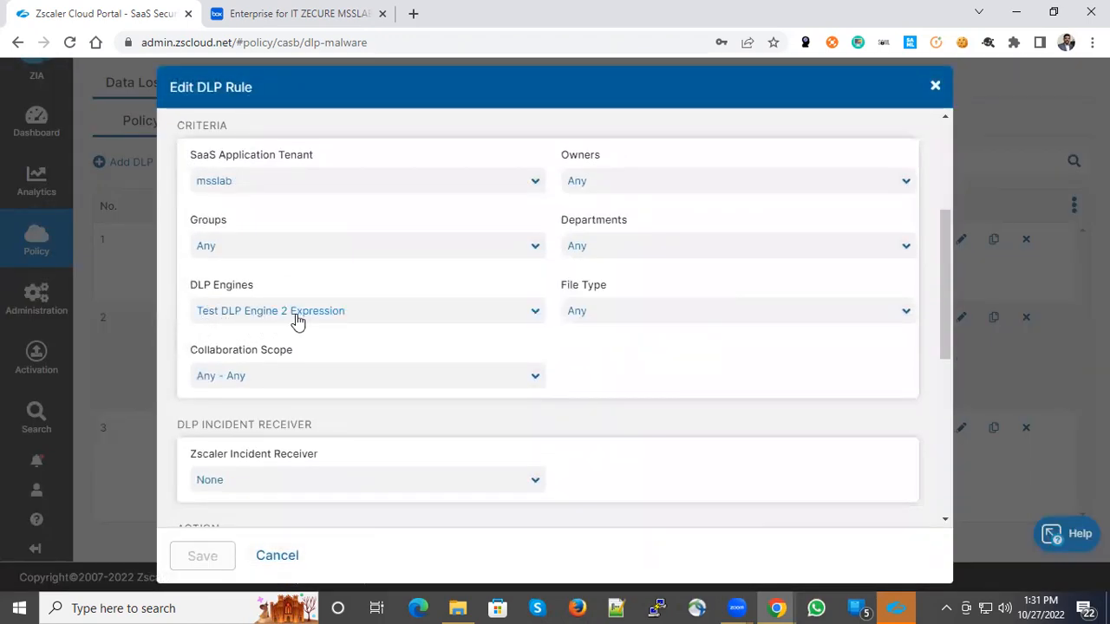
mouse_move(385, 326)
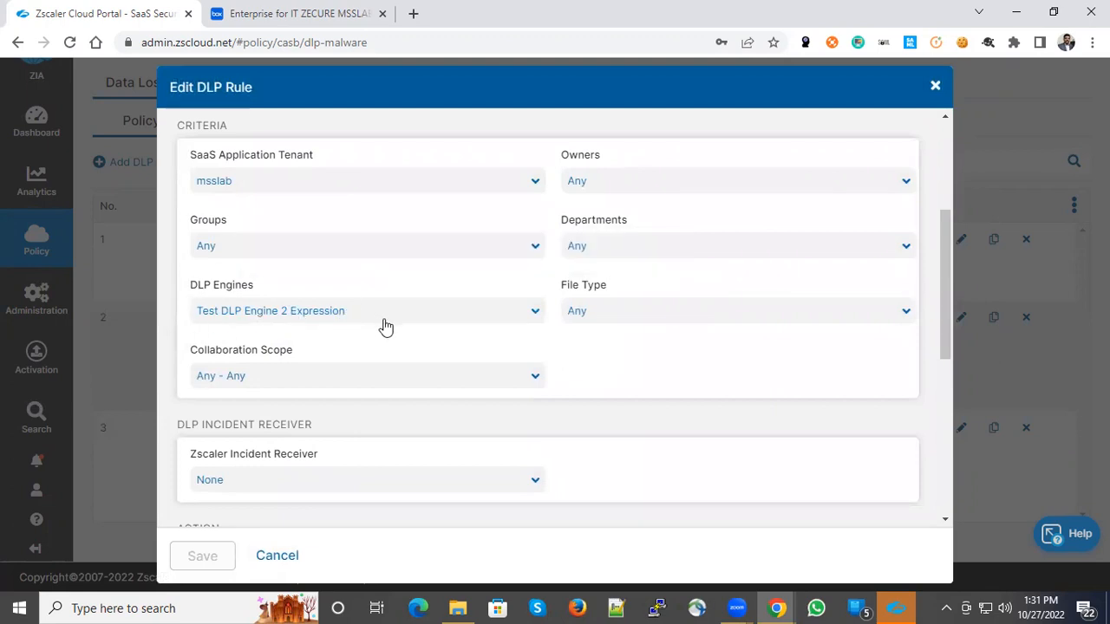
scroll("down", 3)
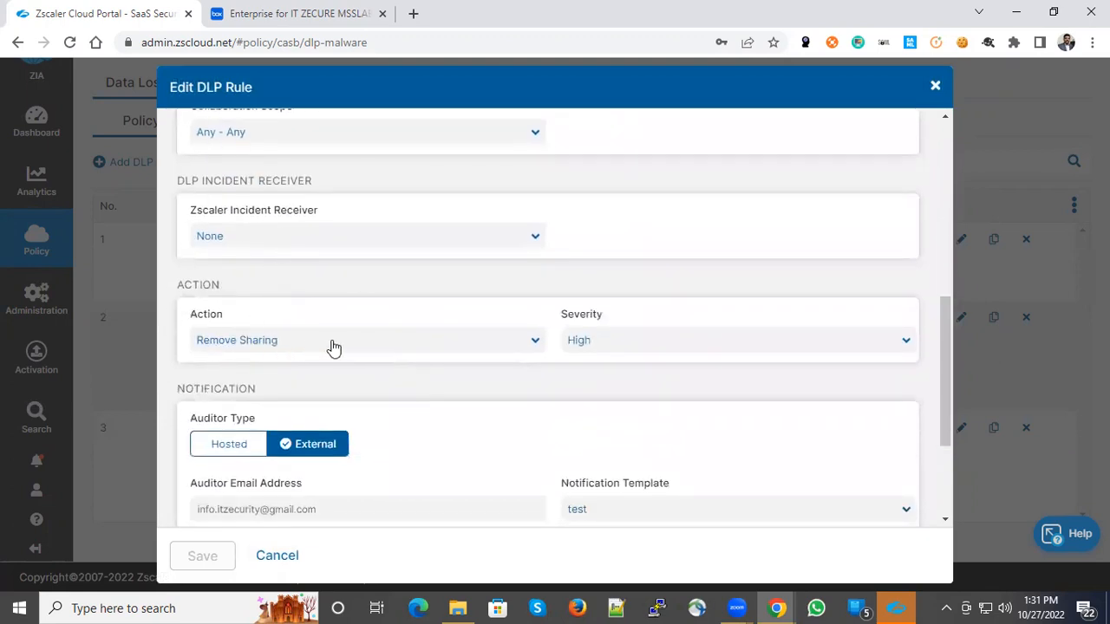
scroll("up", 3)
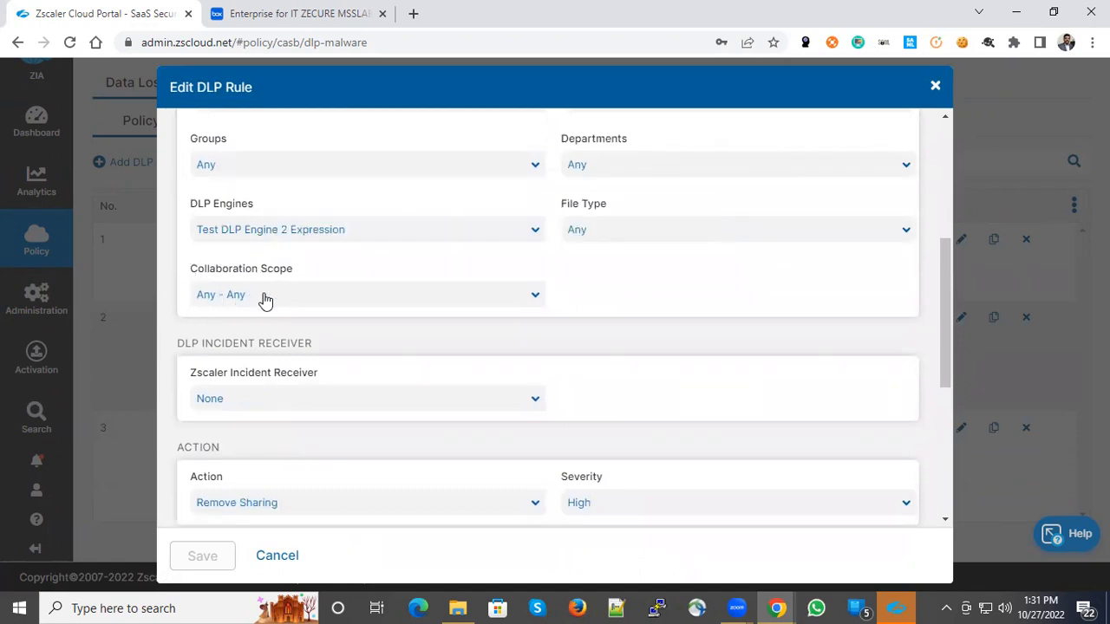
left_click(368, 295)
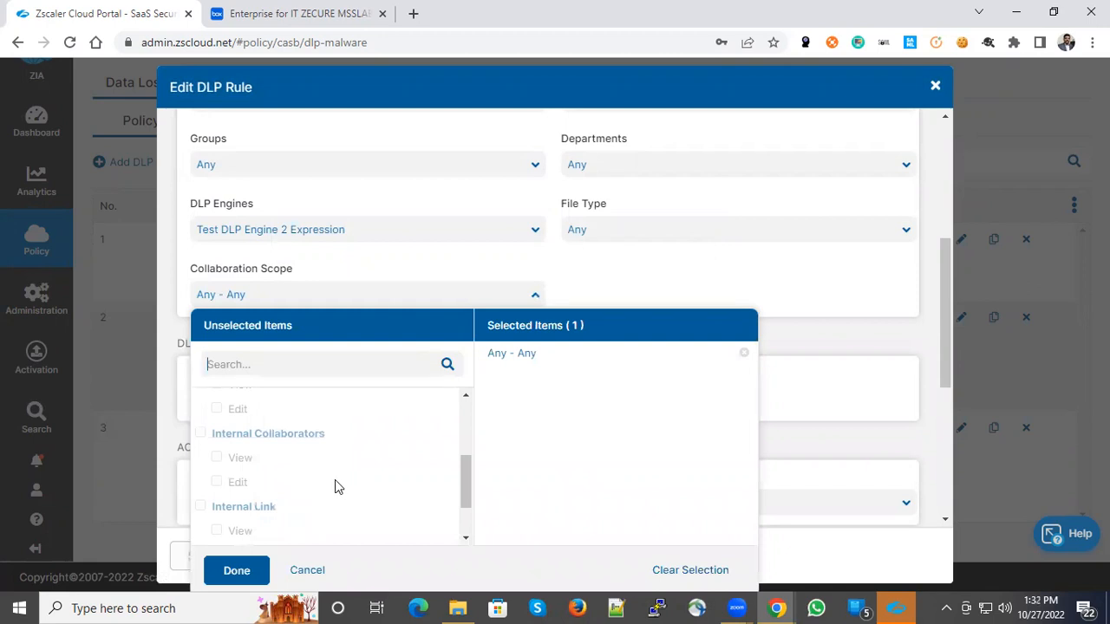
left_click(236, 569)
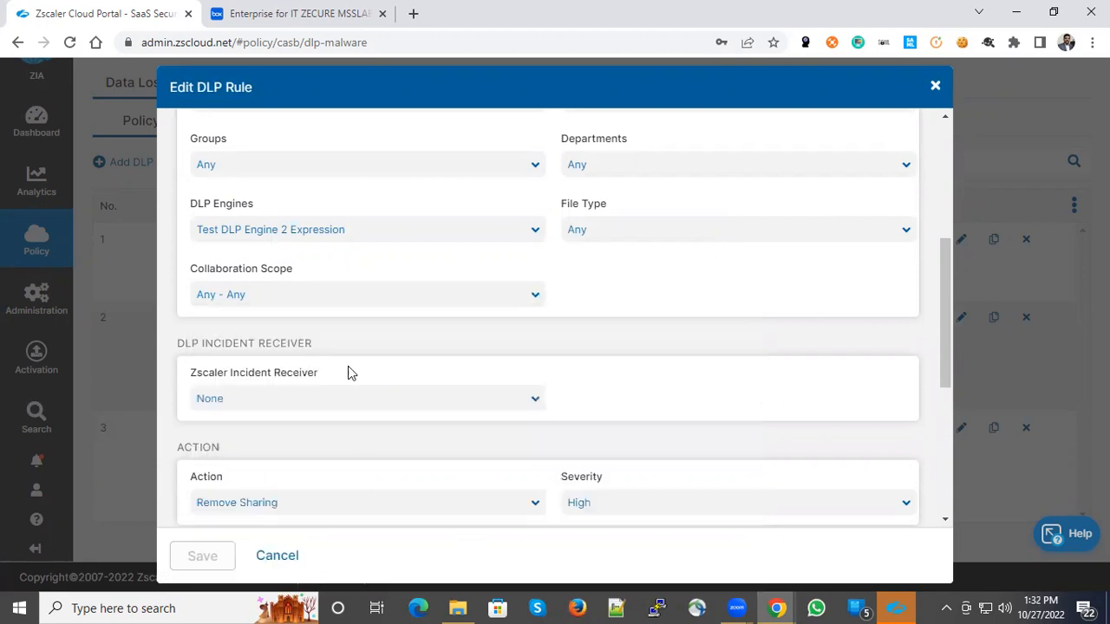
mouse_move(246, 330)
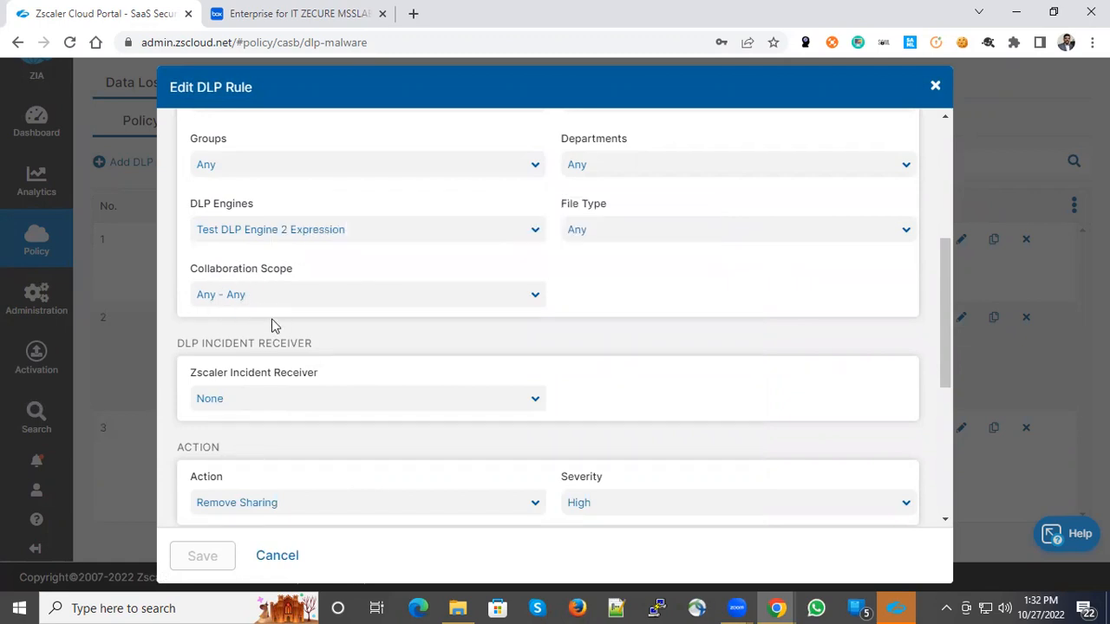
mouse_move(263, 319)
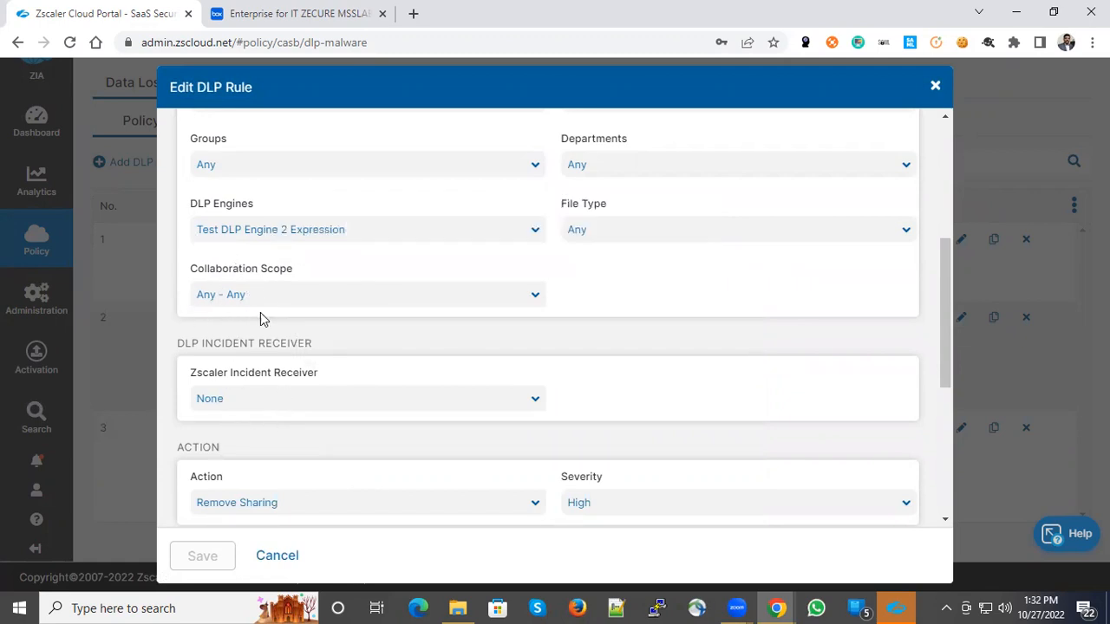
left_click(367, 295)
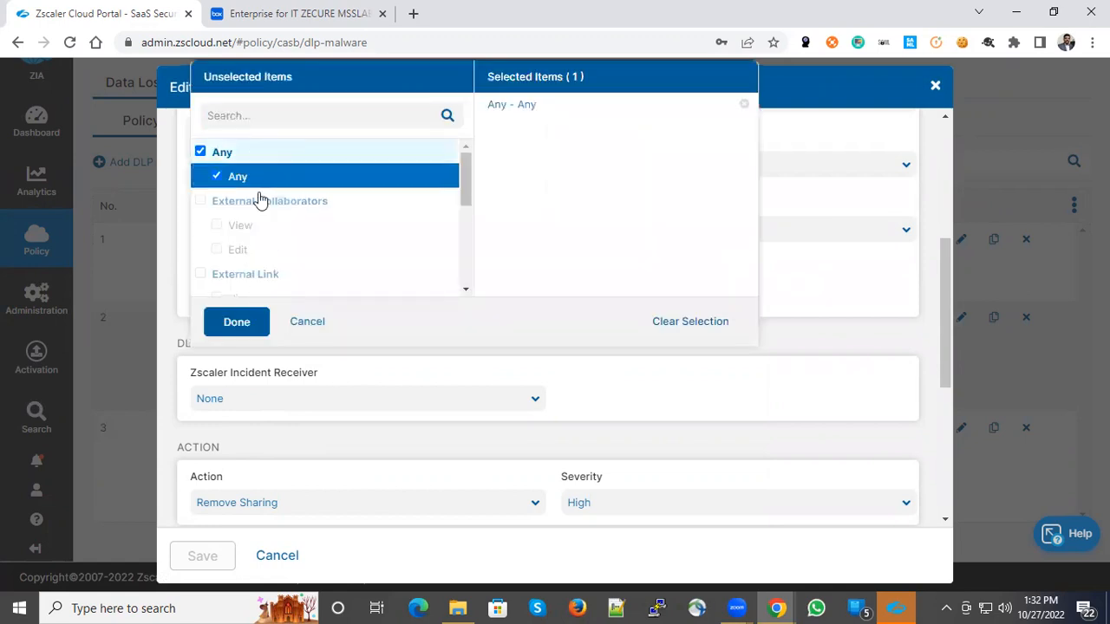
left_click(236, 320)
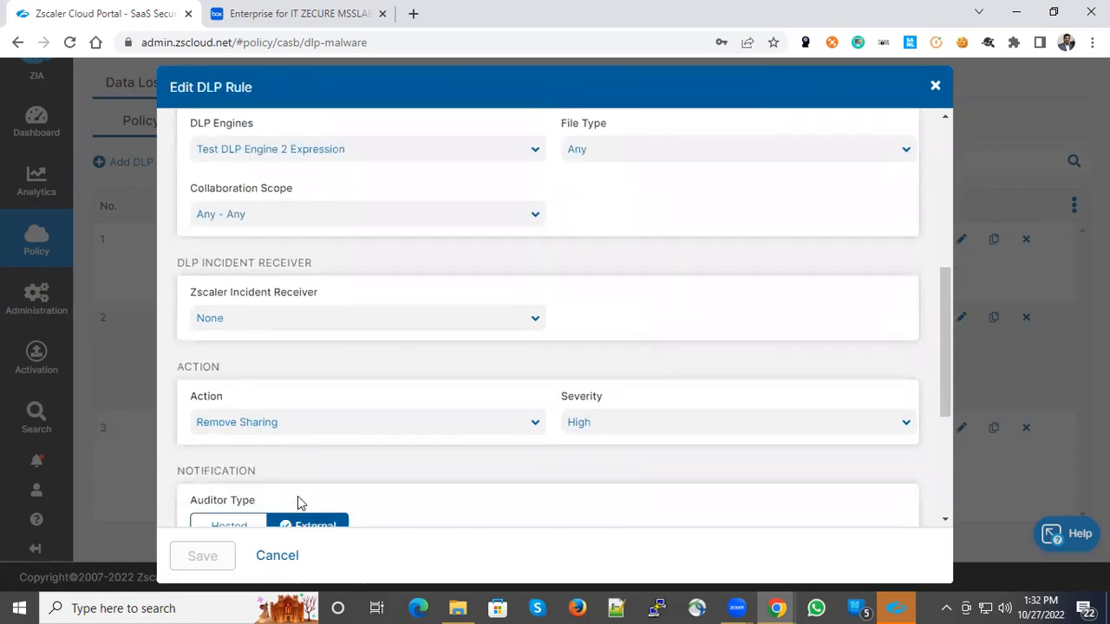
scroll("down", 3)
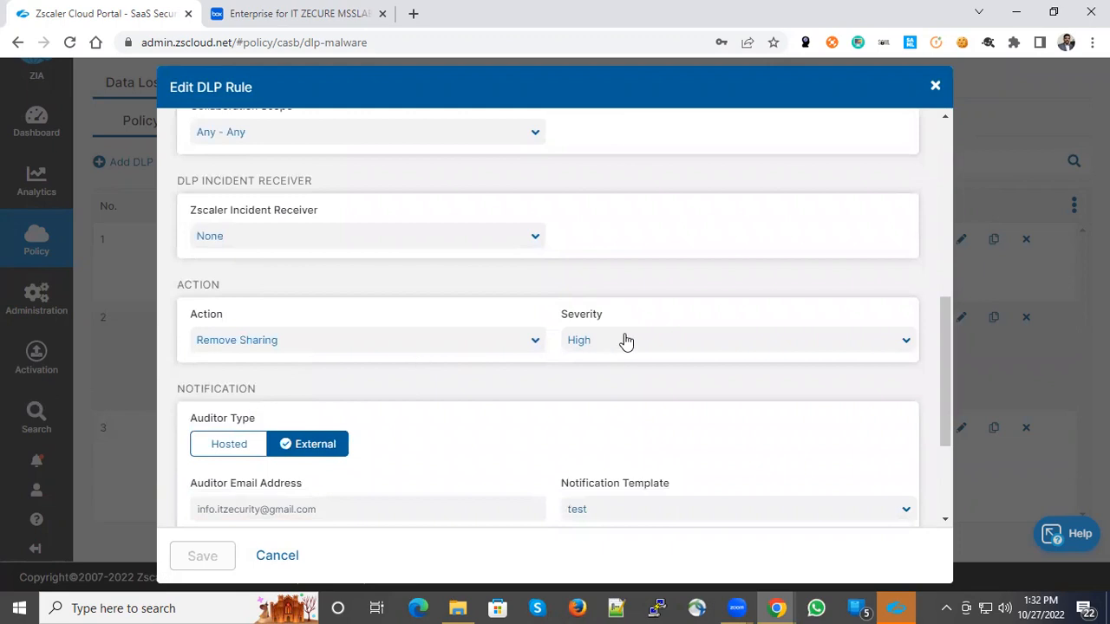
scroll("down", 3)
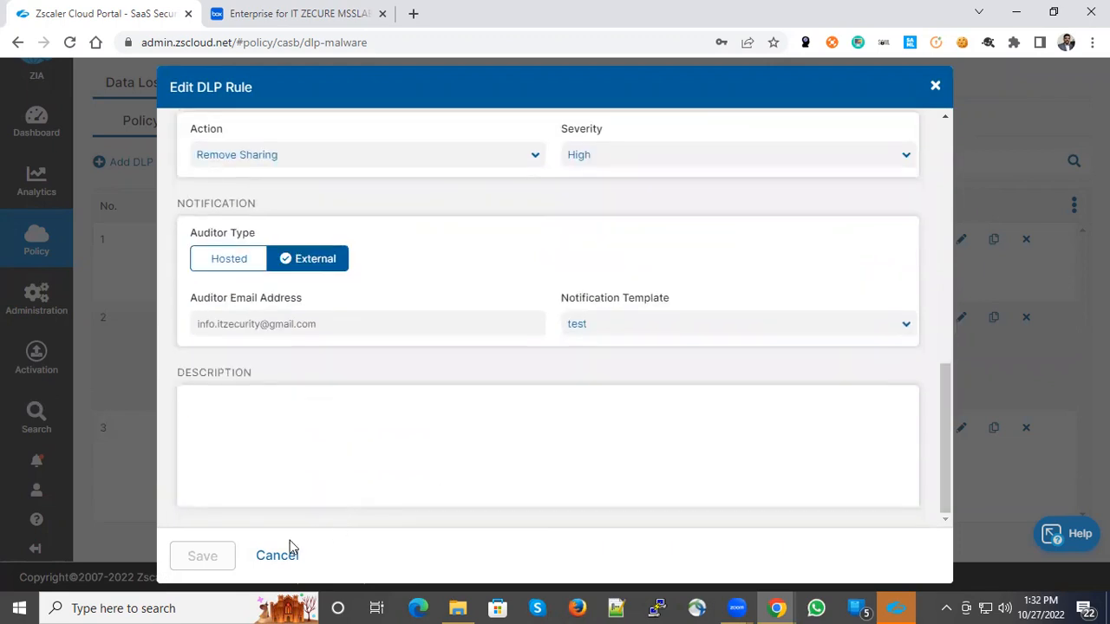
left_click(277, 555)
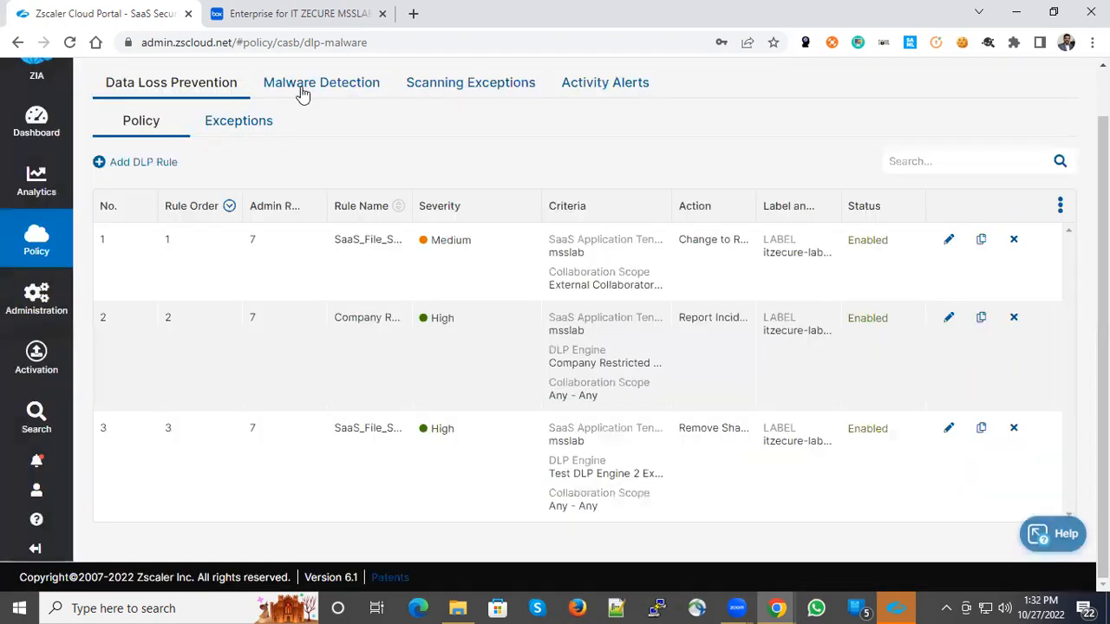
mouse_move(346, 154)
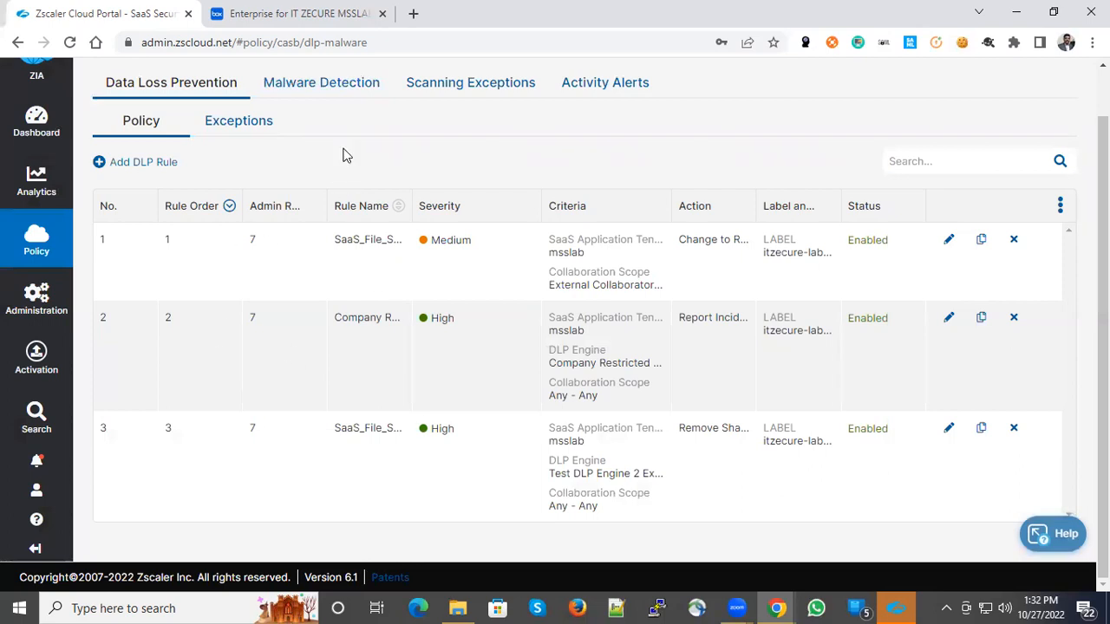
Show the Malware Detection policies for the Box tenant.
left_click(239, 122)
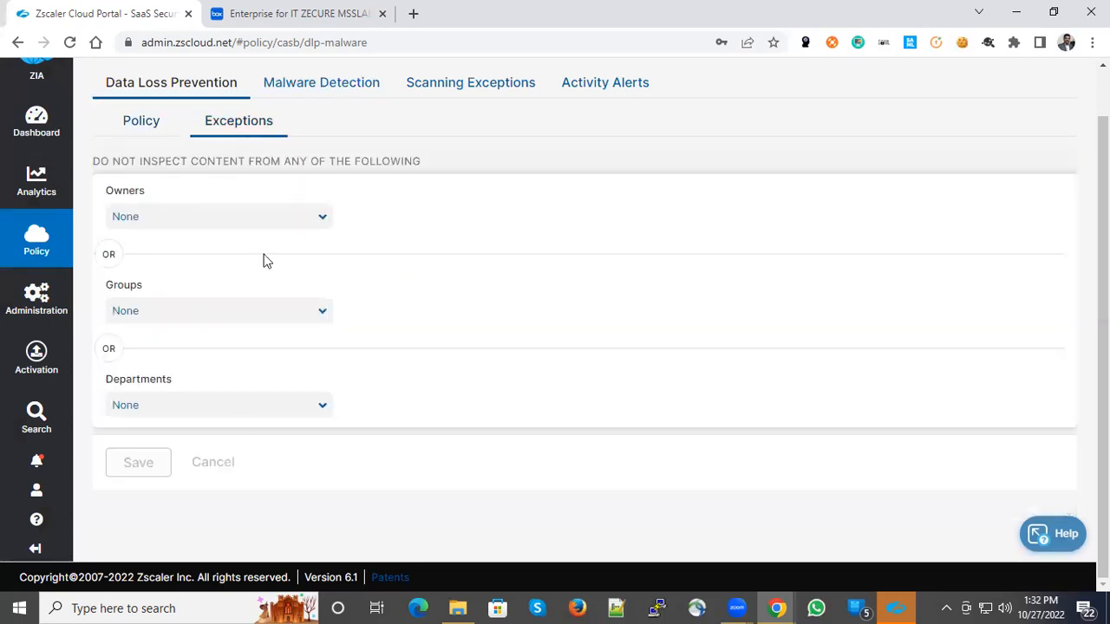
scroll("up", 3)
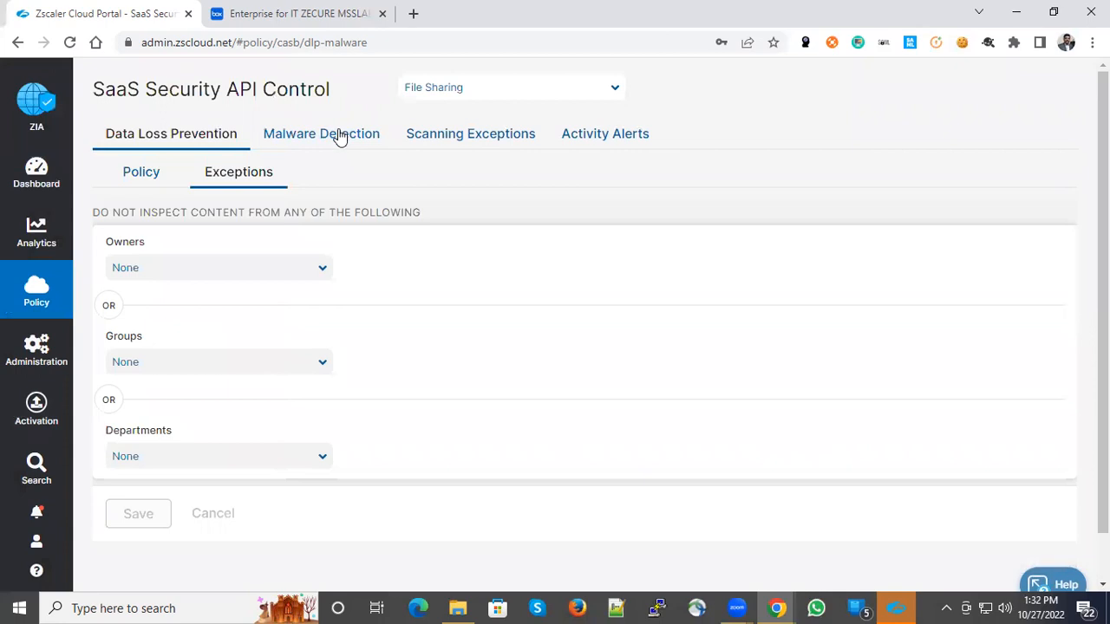
left_click(321, 133)
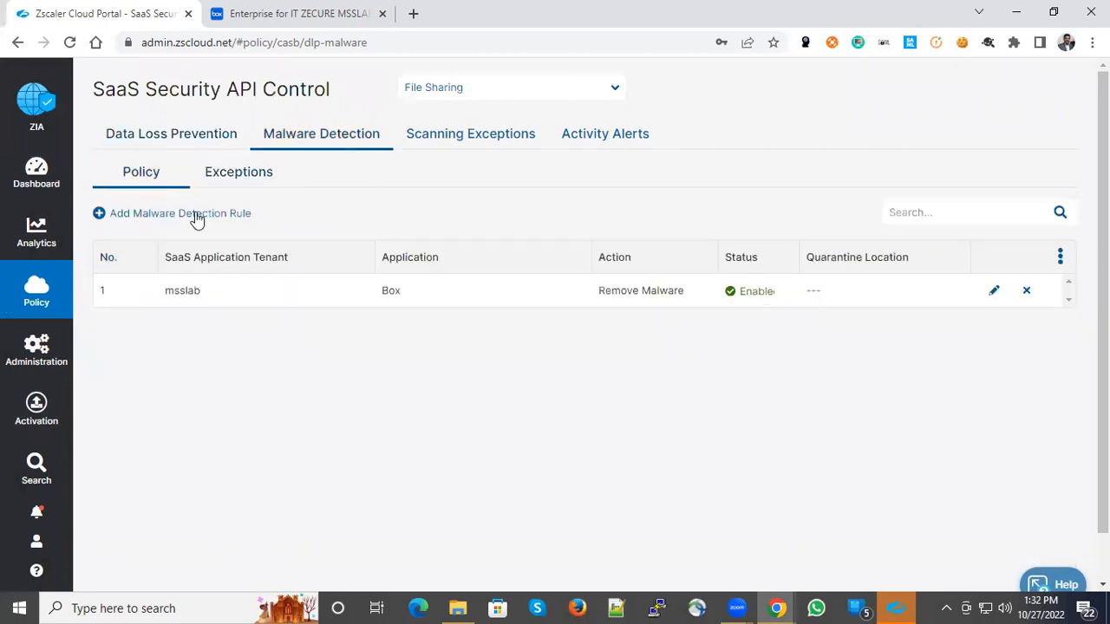
mouse_move(995, 291)
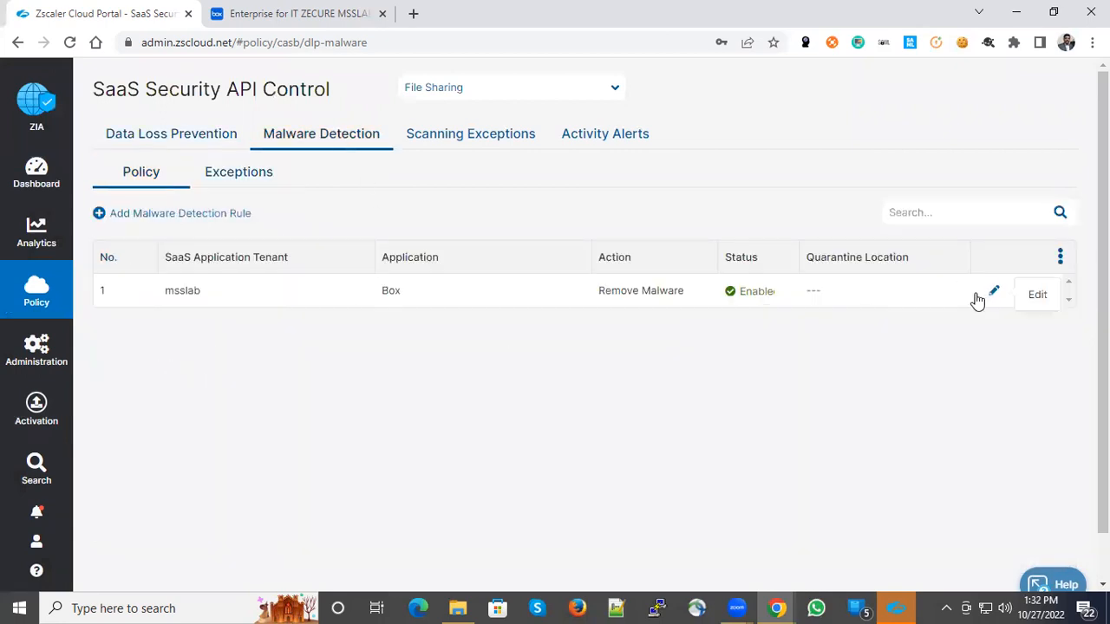
Review the msslab Remove Malware rule unchanged, then go to Scanning Exceptions.
left_click(1037, 295)
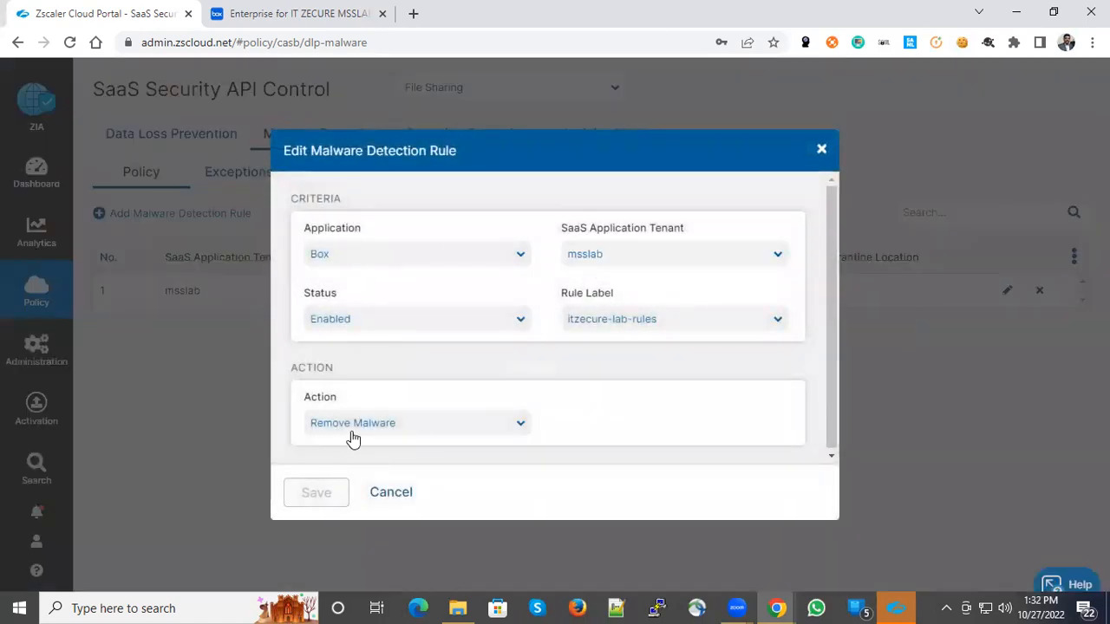
mouse_move(373, 408)
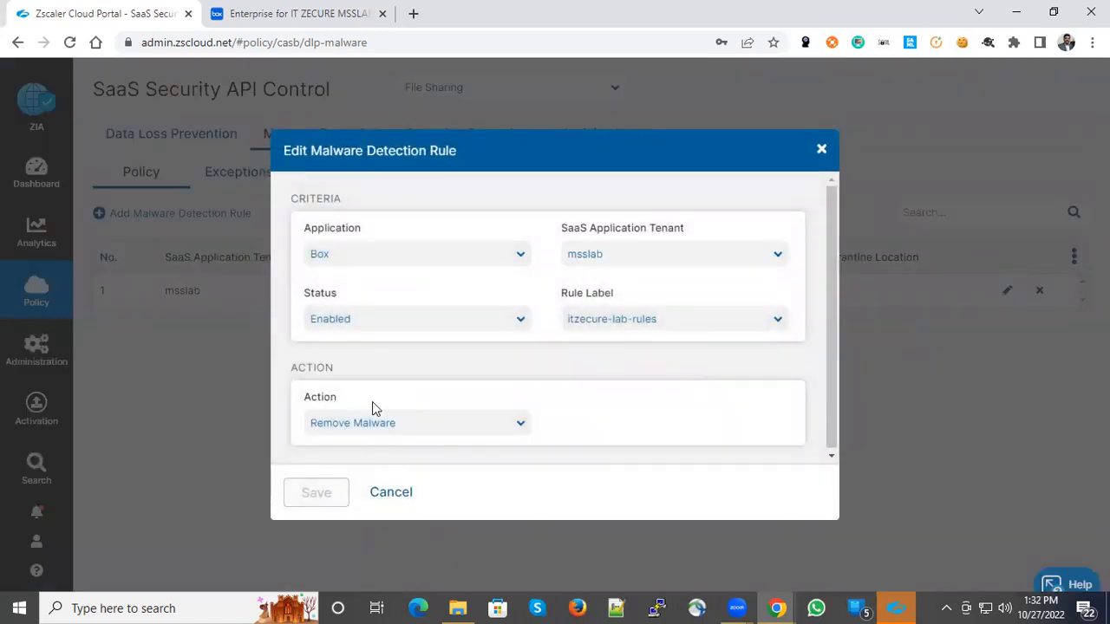
mouse_move(372, 330)
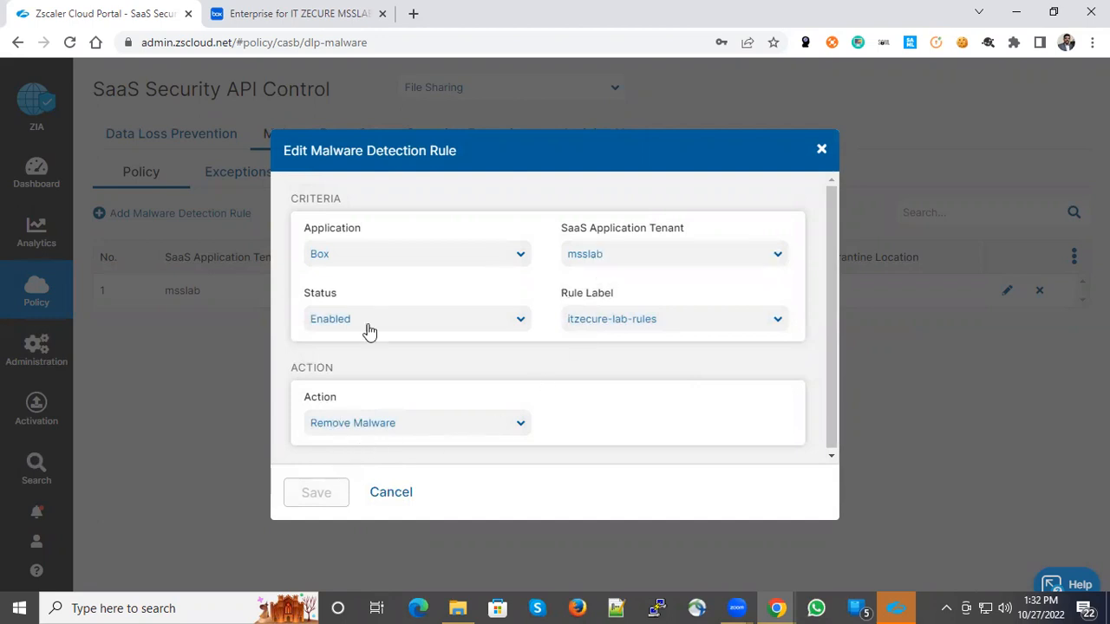
mouse_move(409, 493)
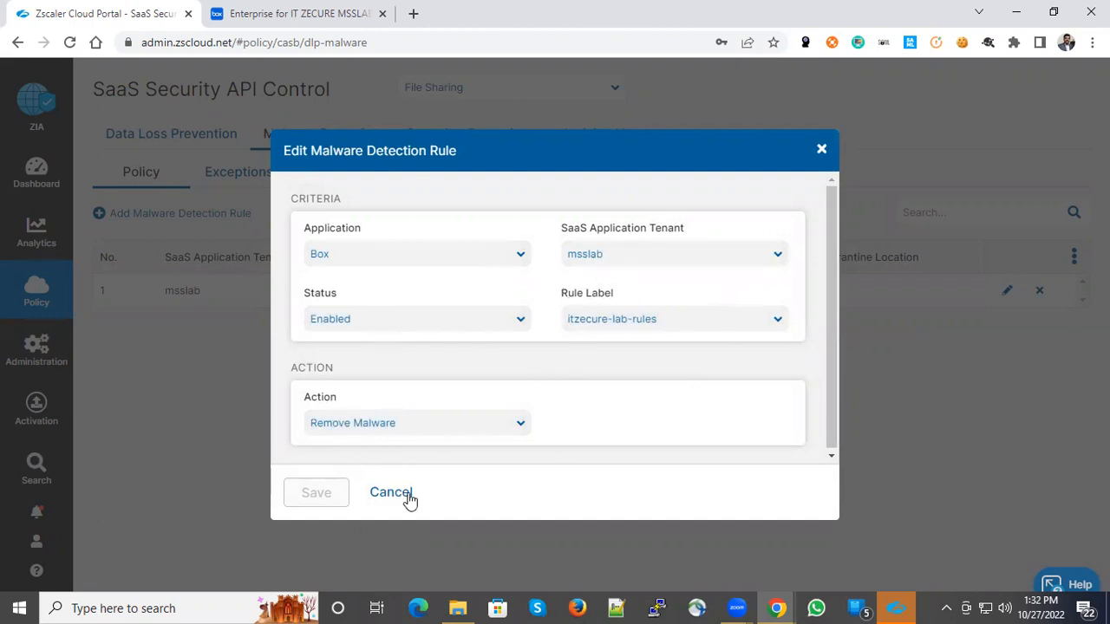
left_click(390, 493)
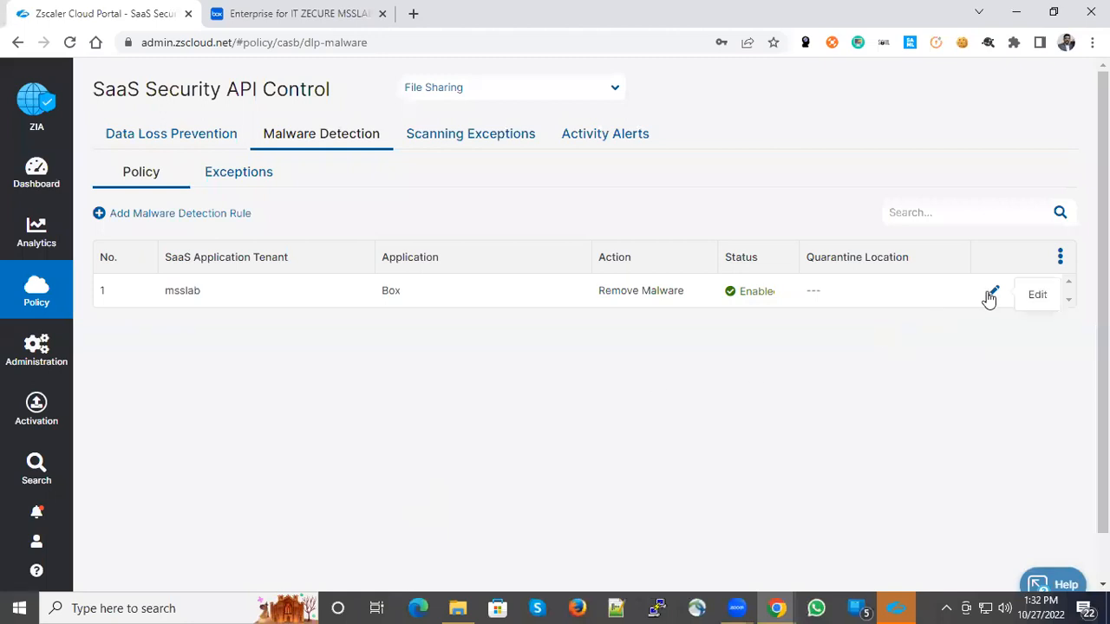
left_click(470, 133)
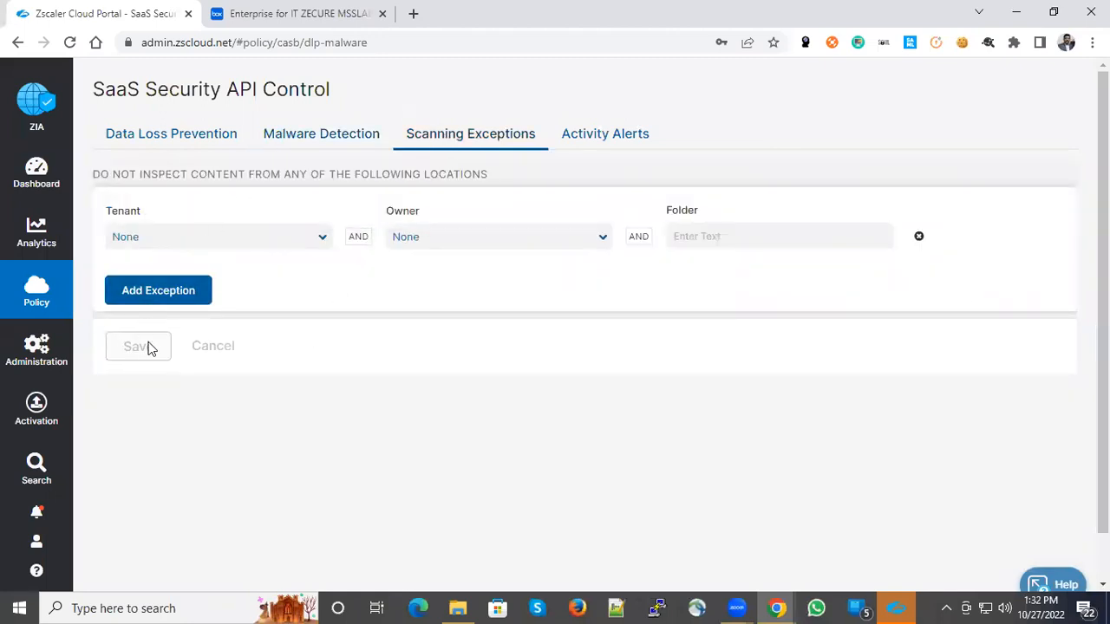
Stop the running msslab tenant scan from Scan Configuration and confirm with OK.
left_click(37, 291)
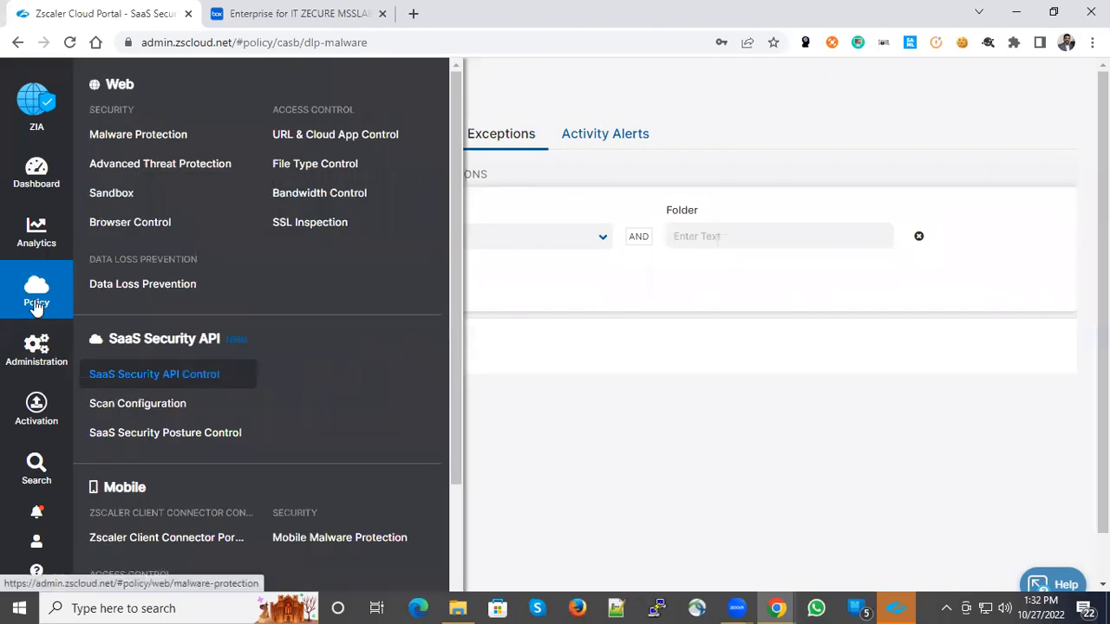
left_click(137, 402)
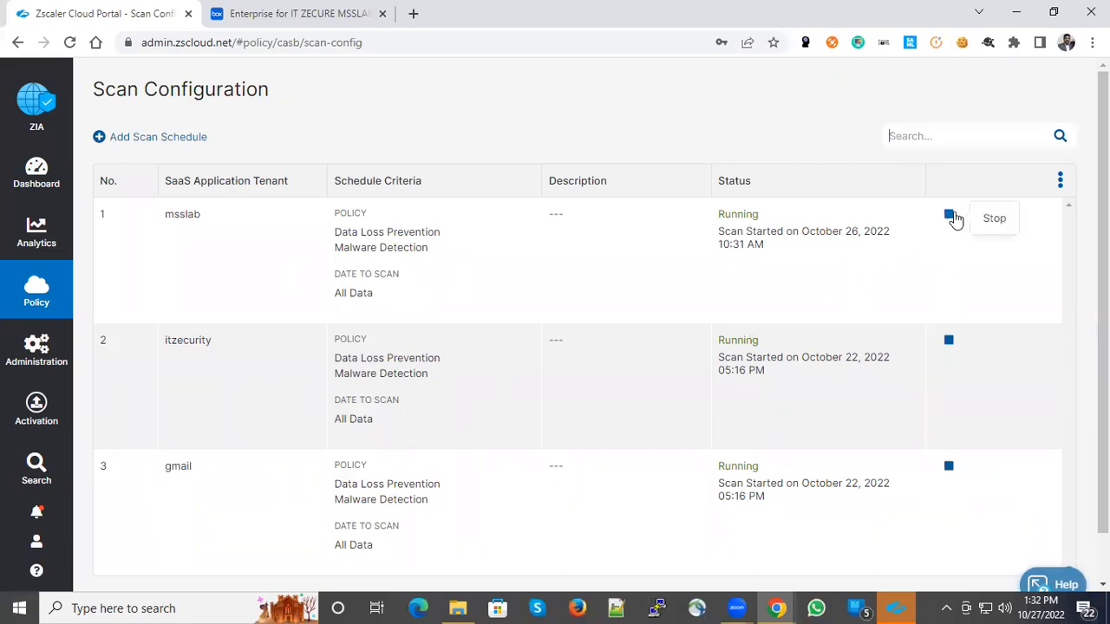
left_click(993, 219)
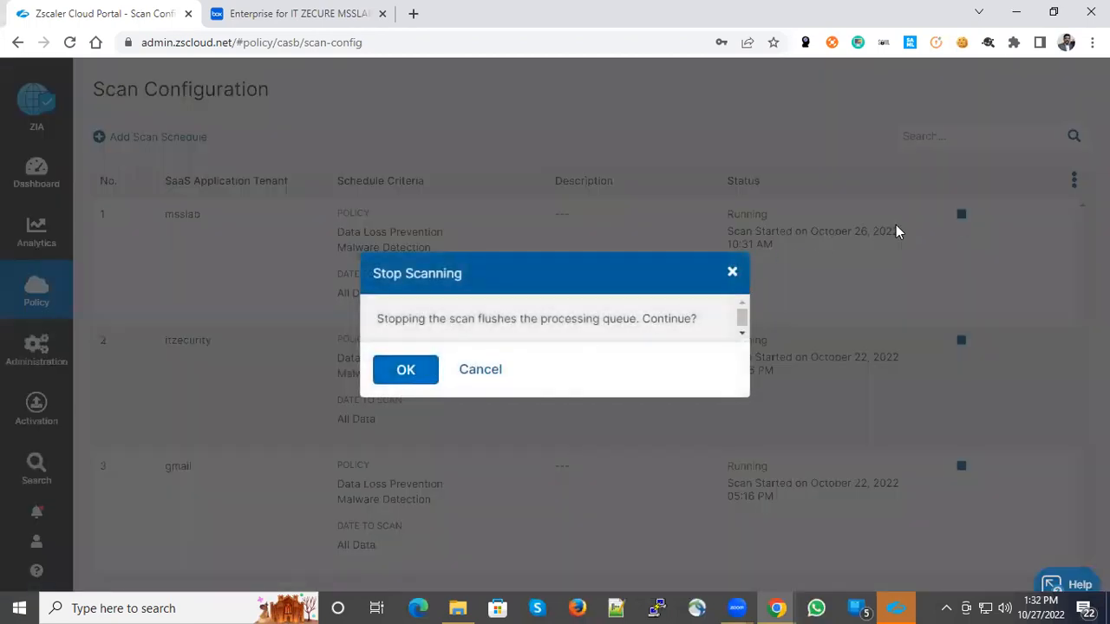
left_click(406, 368)
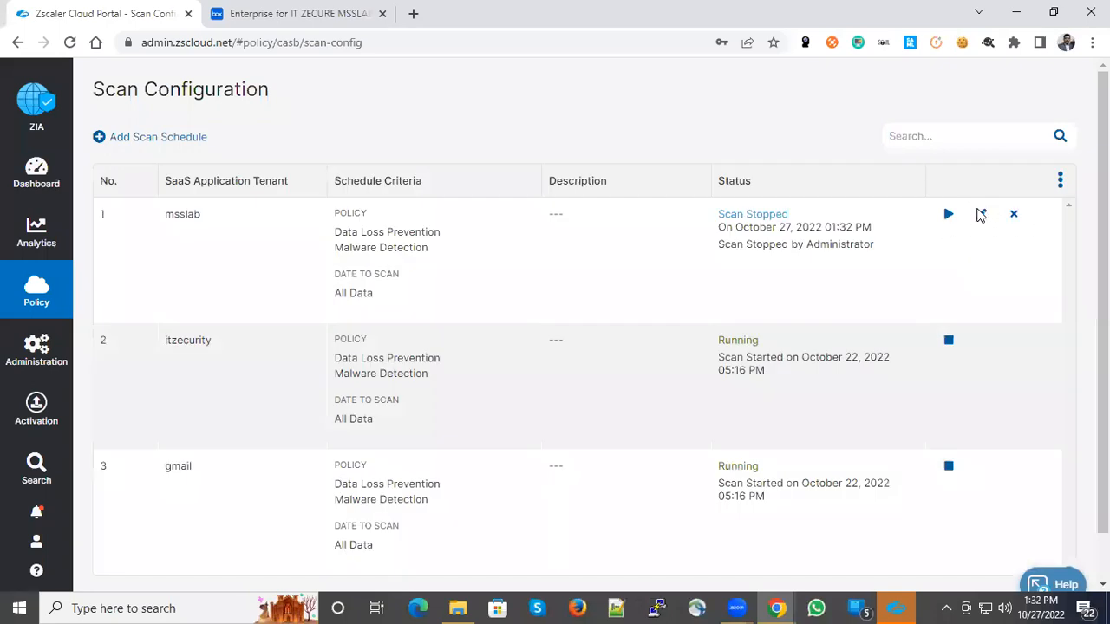
Review the msslab scan schedule keeping All Data, leave it unsaved, and switch to Box.
left_click(981, 215)
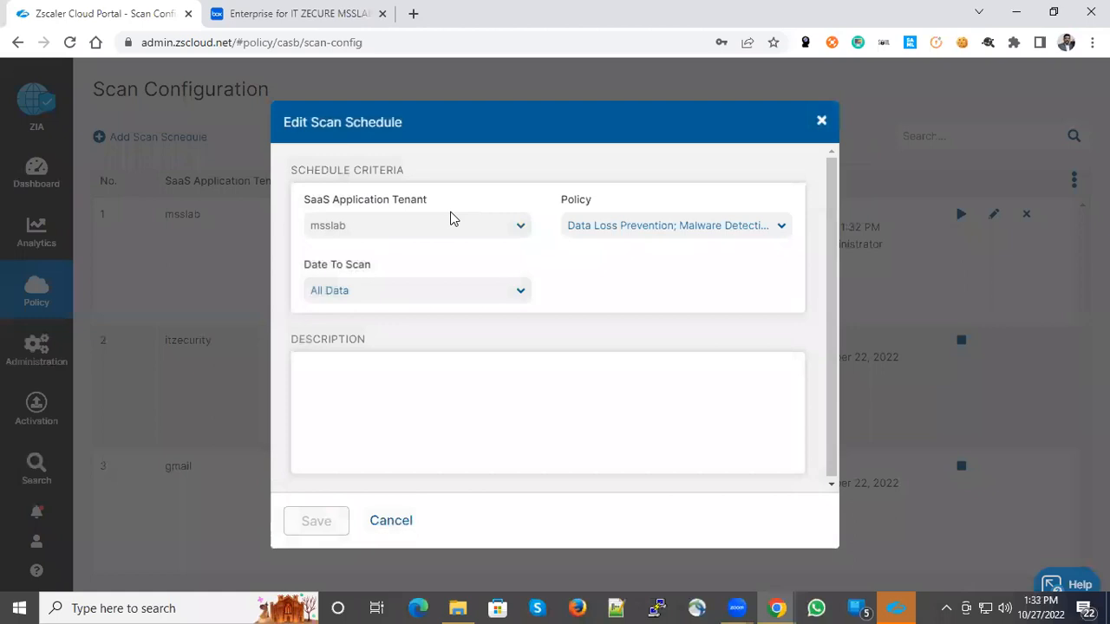
mouse_move(548, 205)
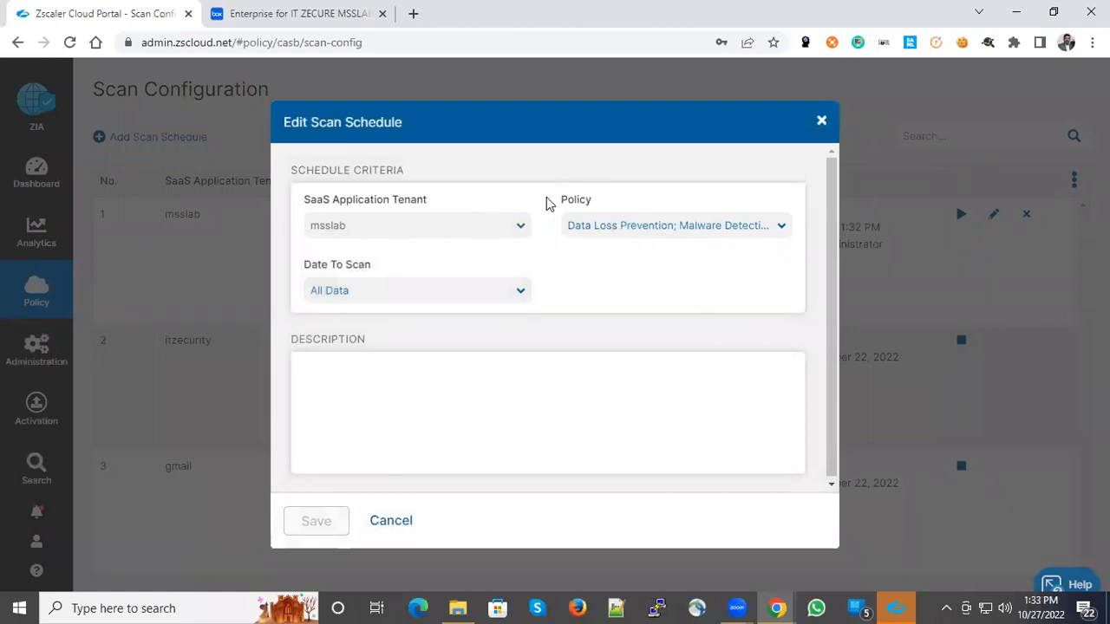
mouse_move(658, 232)
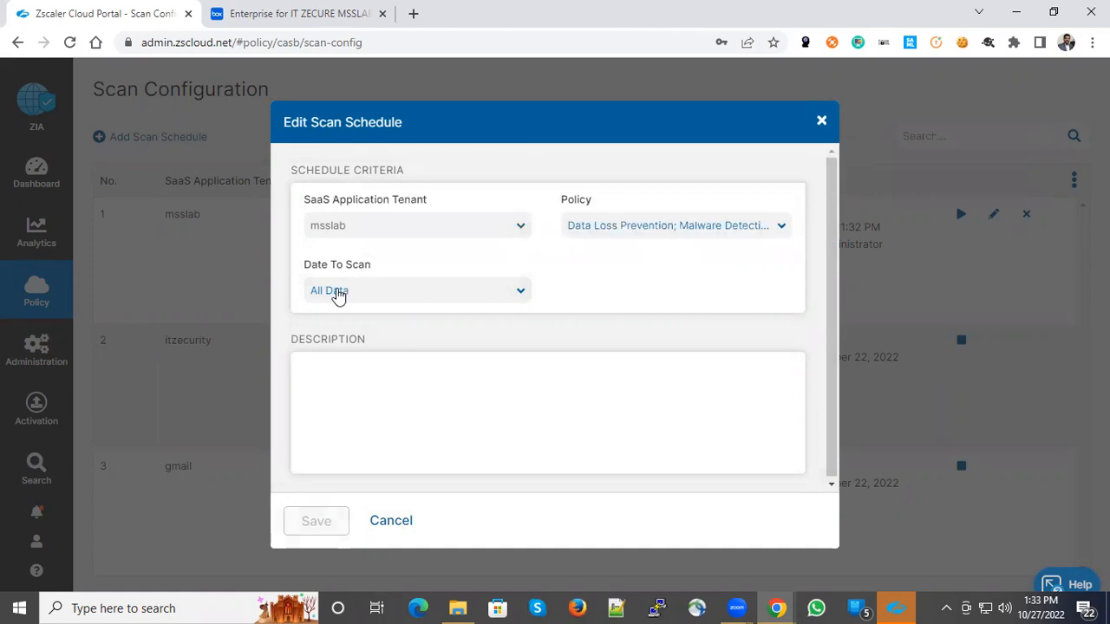
left_click(416, 291)
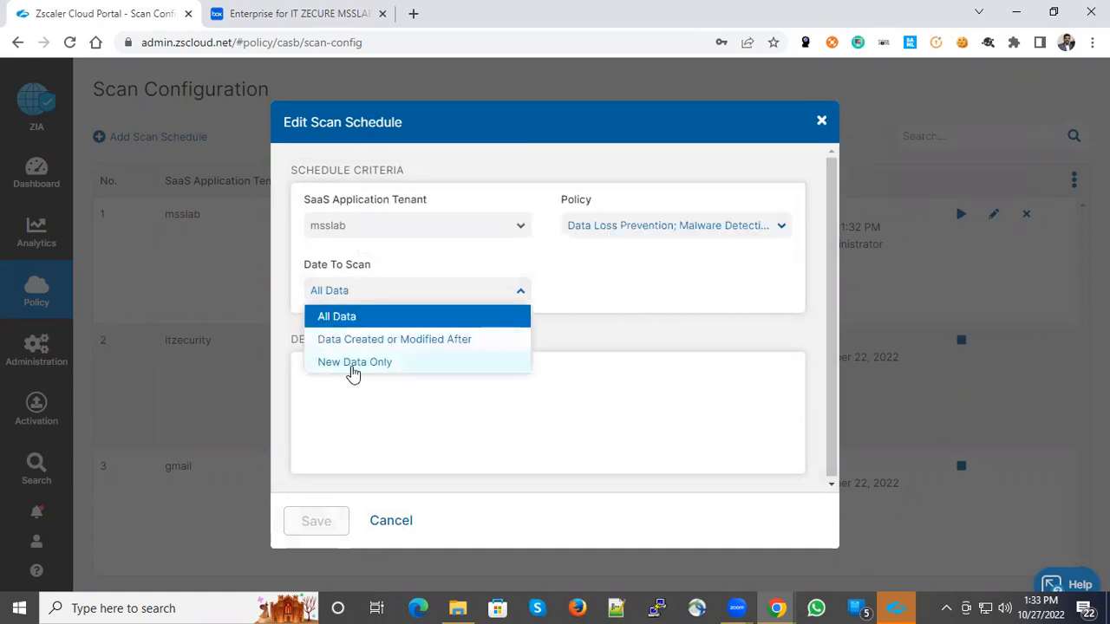
mouse_move(412, 278)
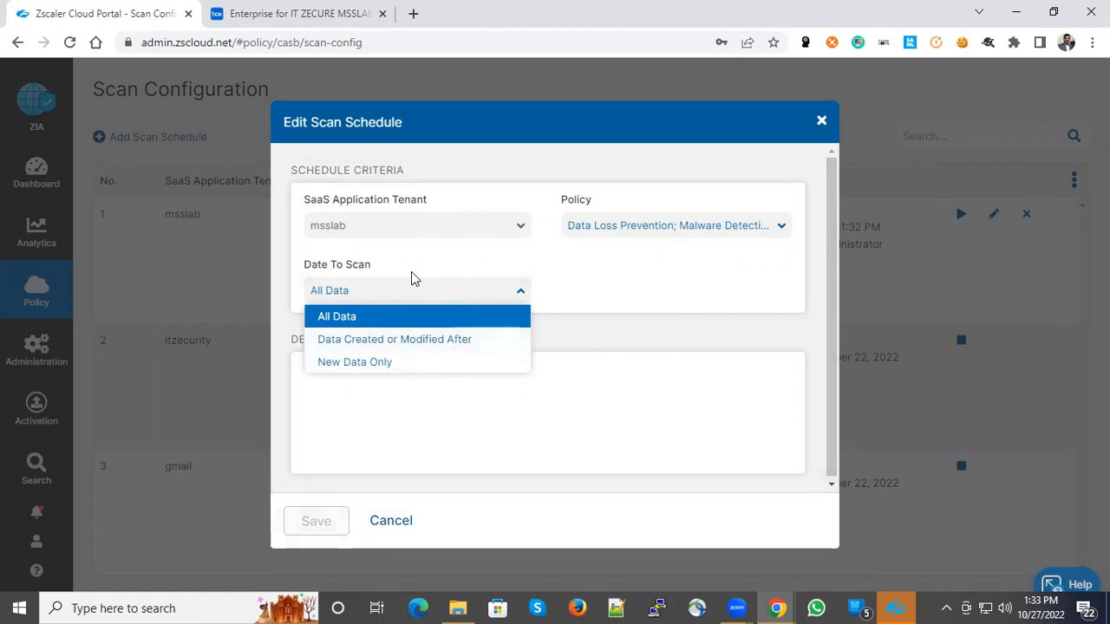
mouse_move(319, 275)
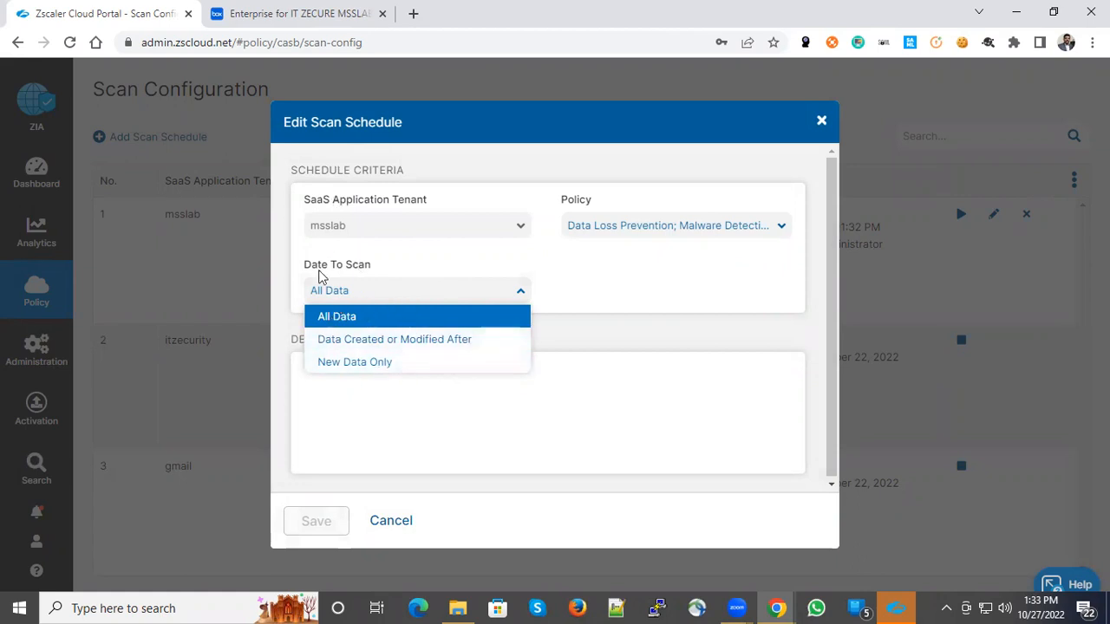
left_click(336, 315)
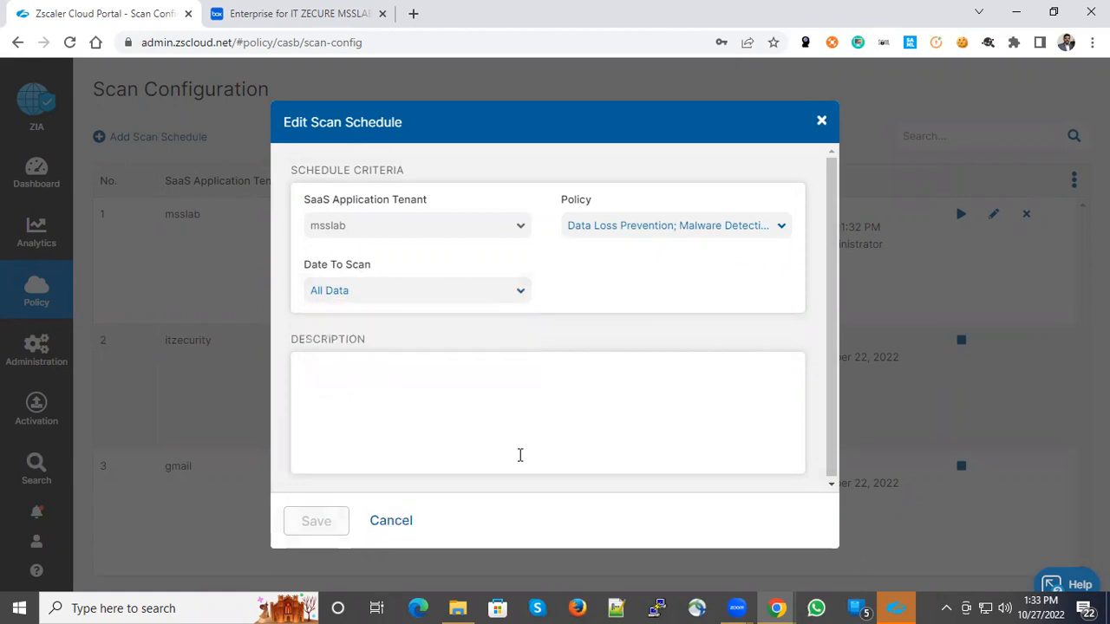
left_click(390, 520)
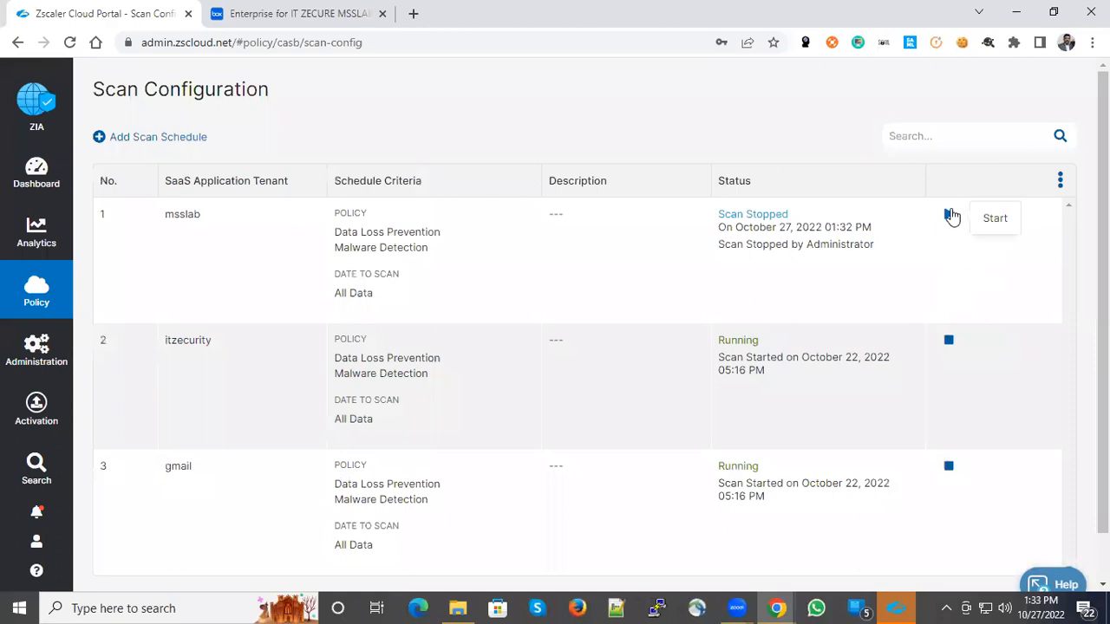
mouse_move(721, 357)
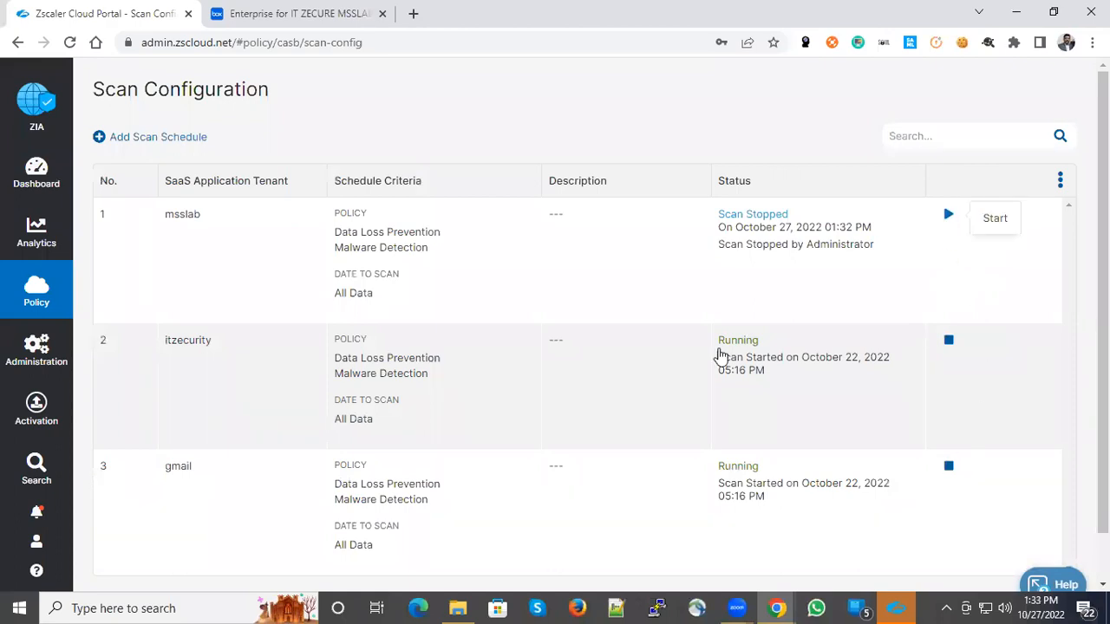
left_click(298, 14)
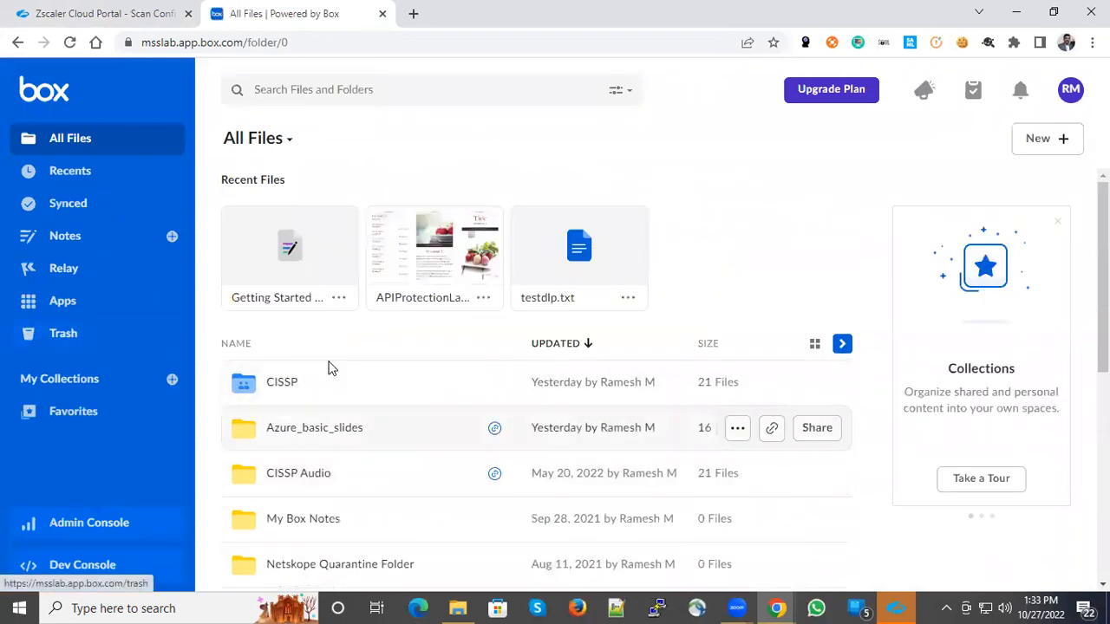
mouse_move(281, 479)
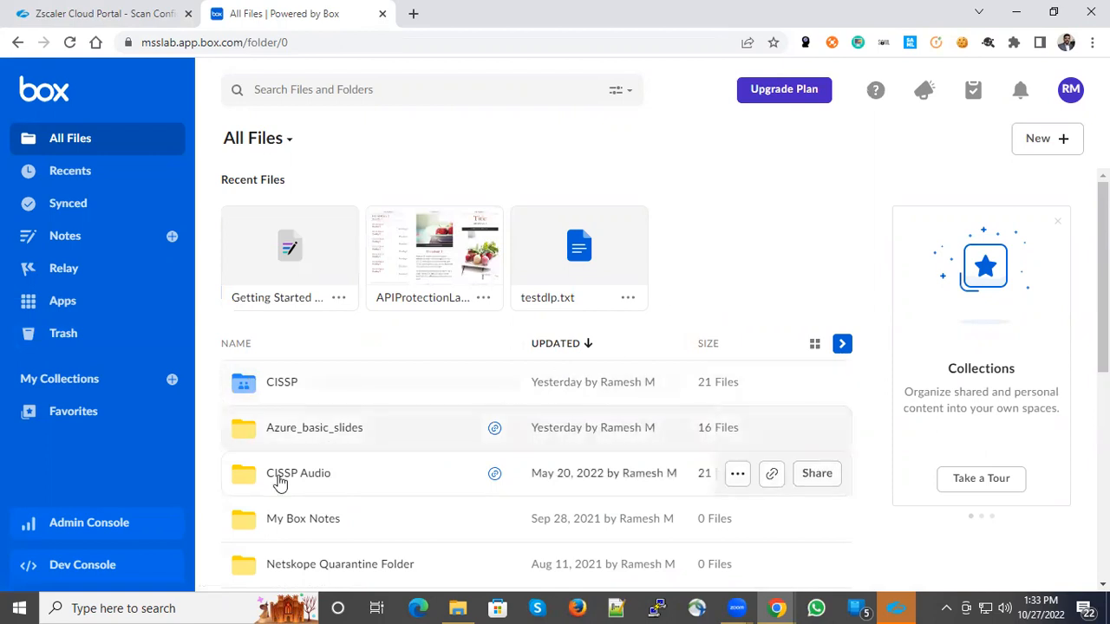
mouse_move(319, 519)
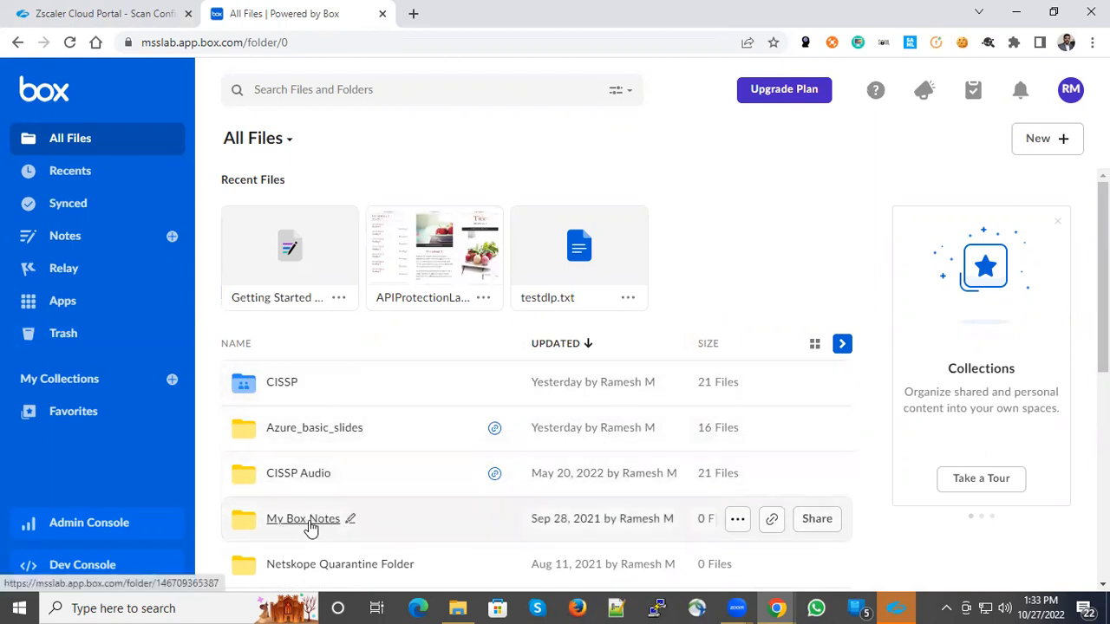
mouse_move(360, 427)
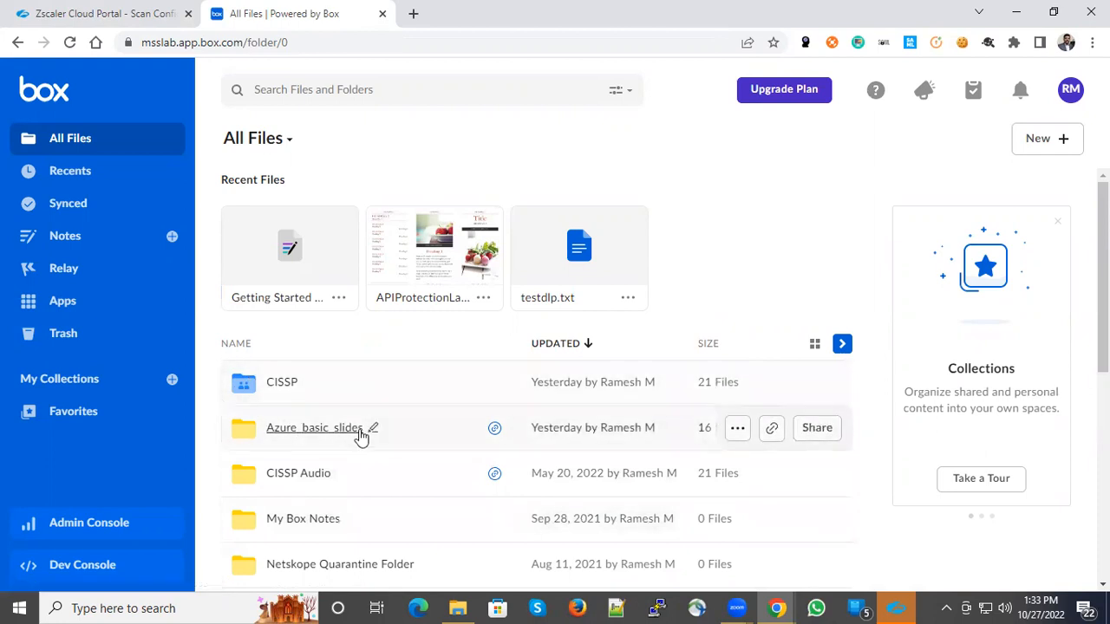
mouse_move(316, 527)
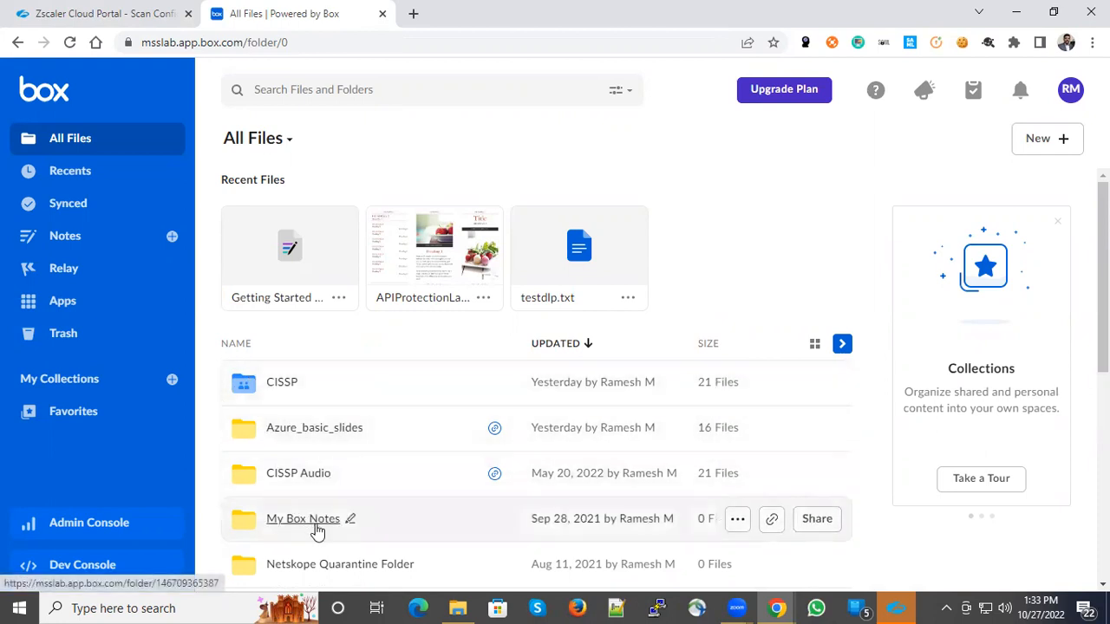
Enter the My Box Notes folder from Box's All Files list.
left_click(302, 518)
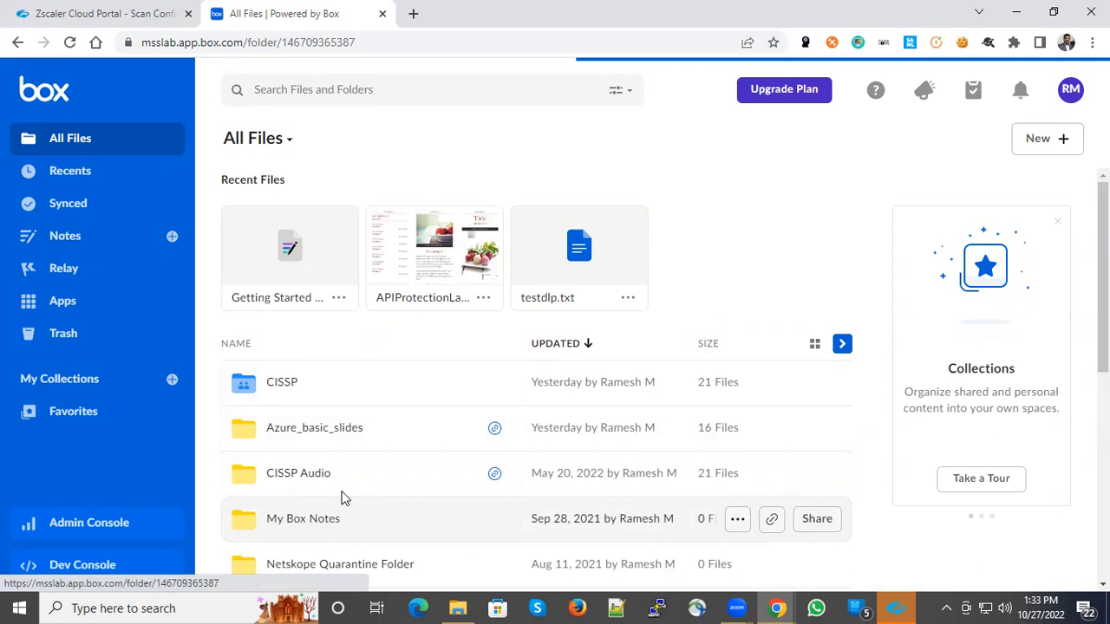
left_click(302, 519)
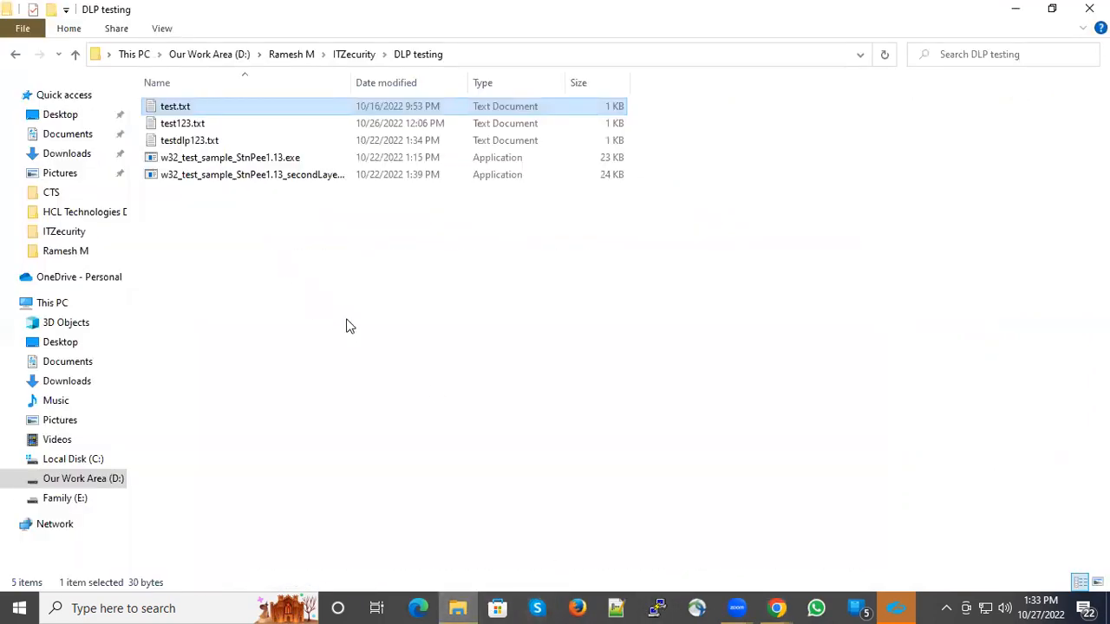
Select all DLP testing files and drag them into Box's My Box Notes folder.
key("ctrl+a")
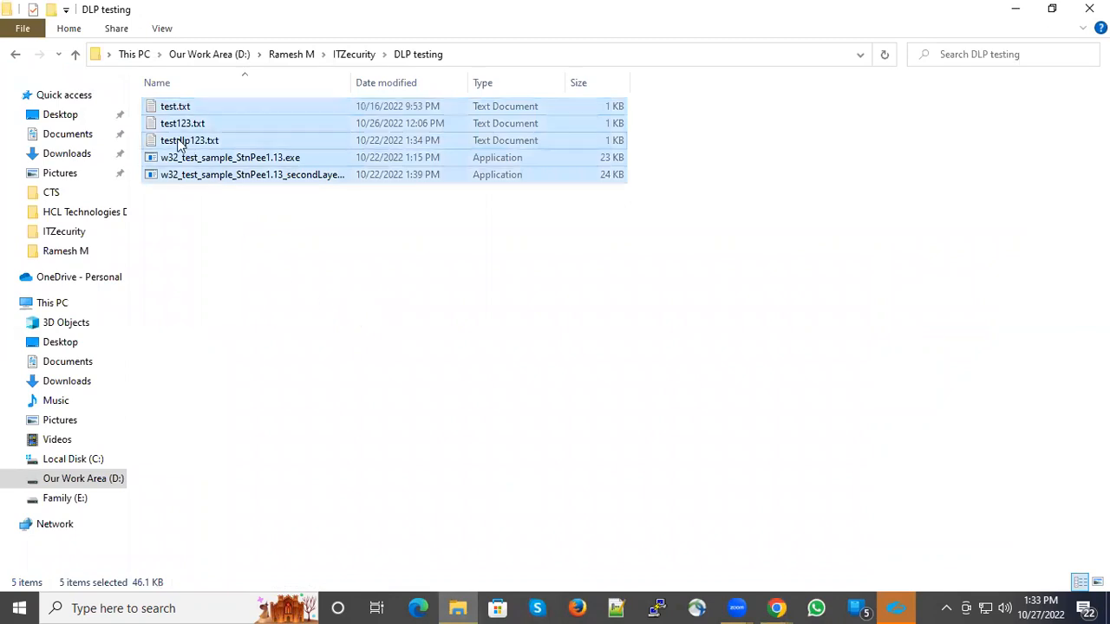
mouse_move(777, 607)
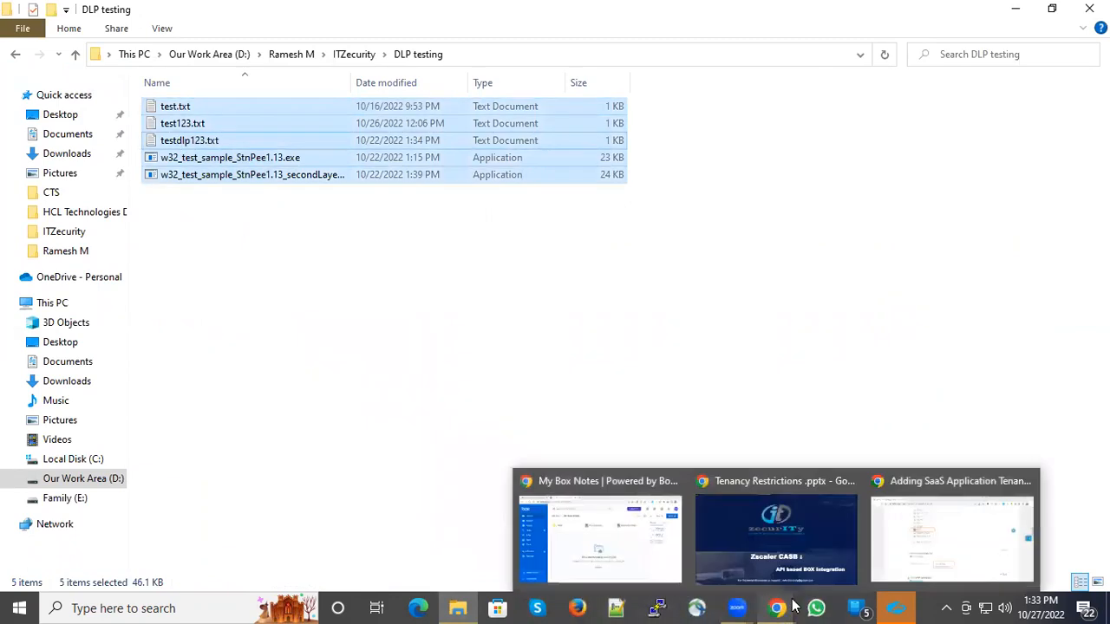
left_click(598, 537)
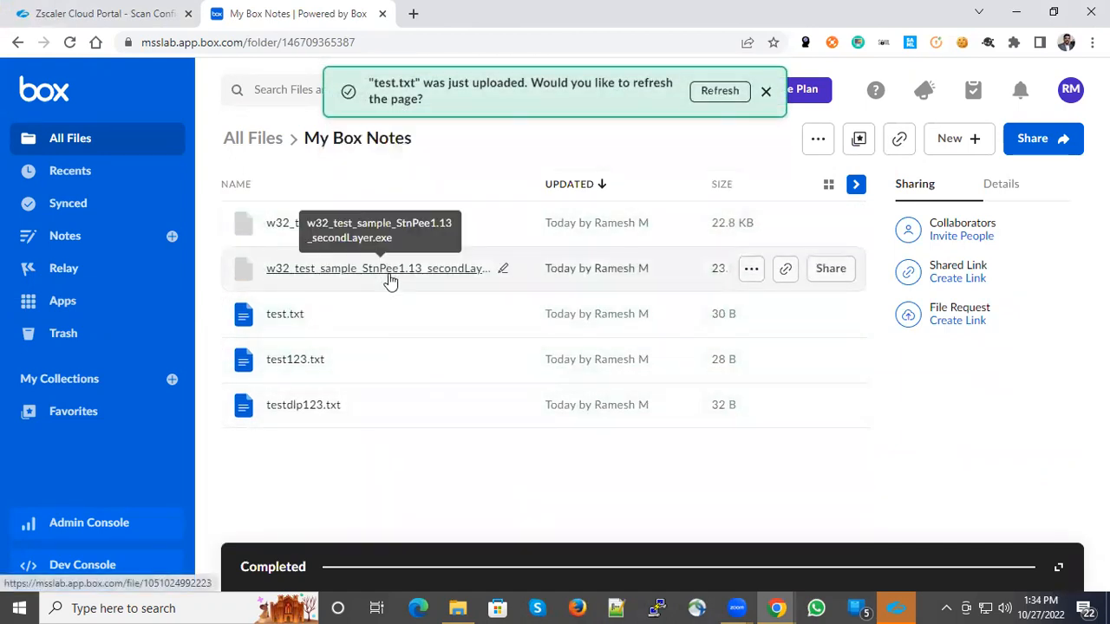
Dismiss the upload notice and create a shared link for test.txt.
left_click(766, 90)
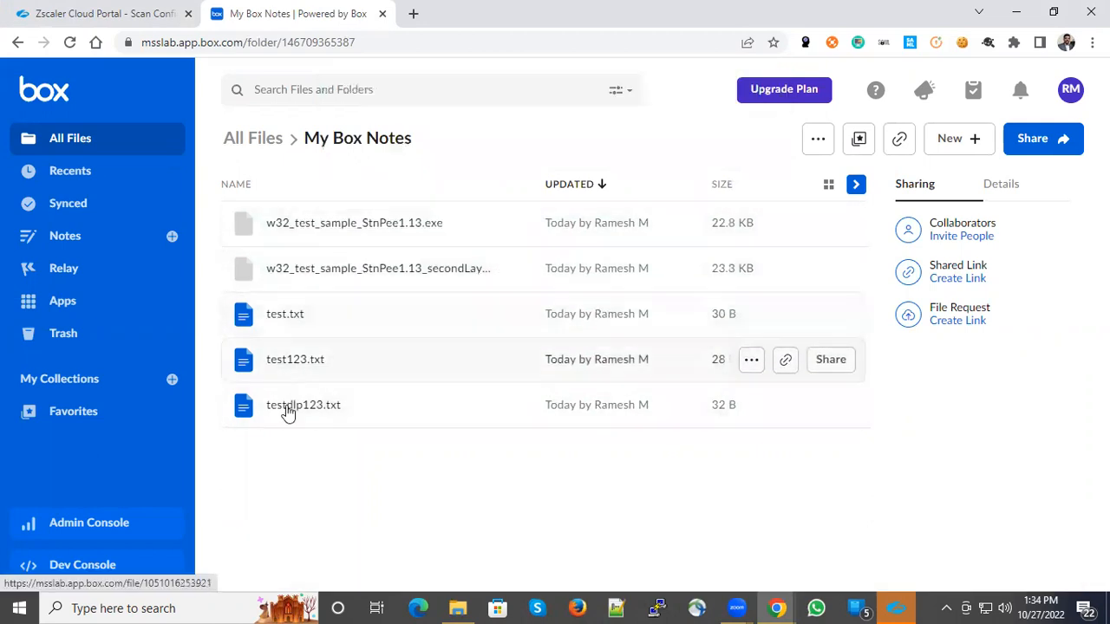
mouse_move(247, 442)
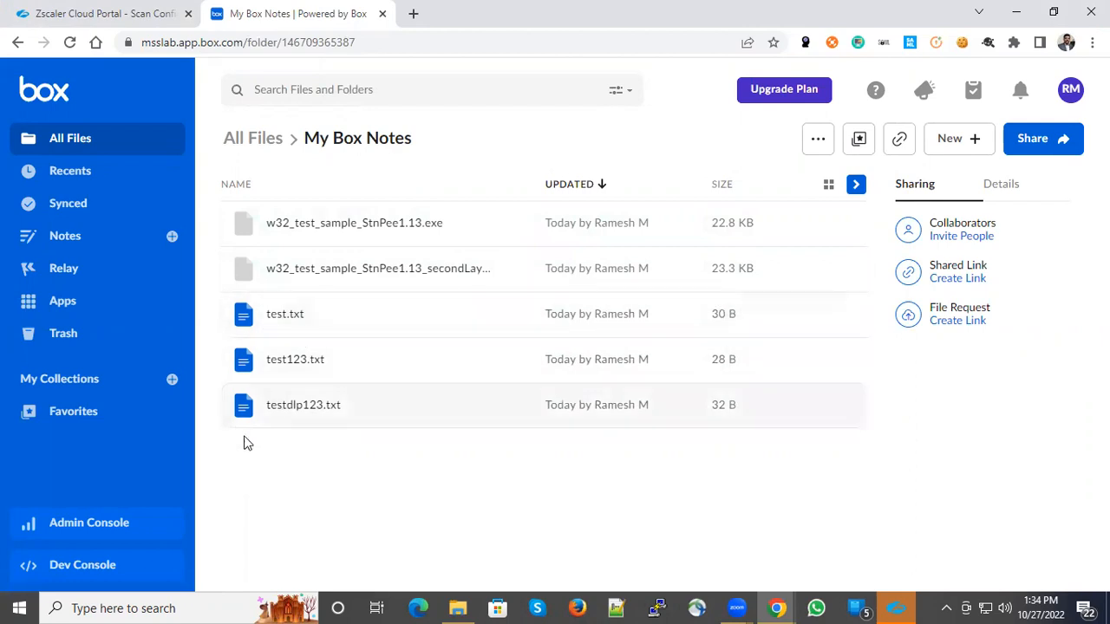
mouse_move(267, 444)
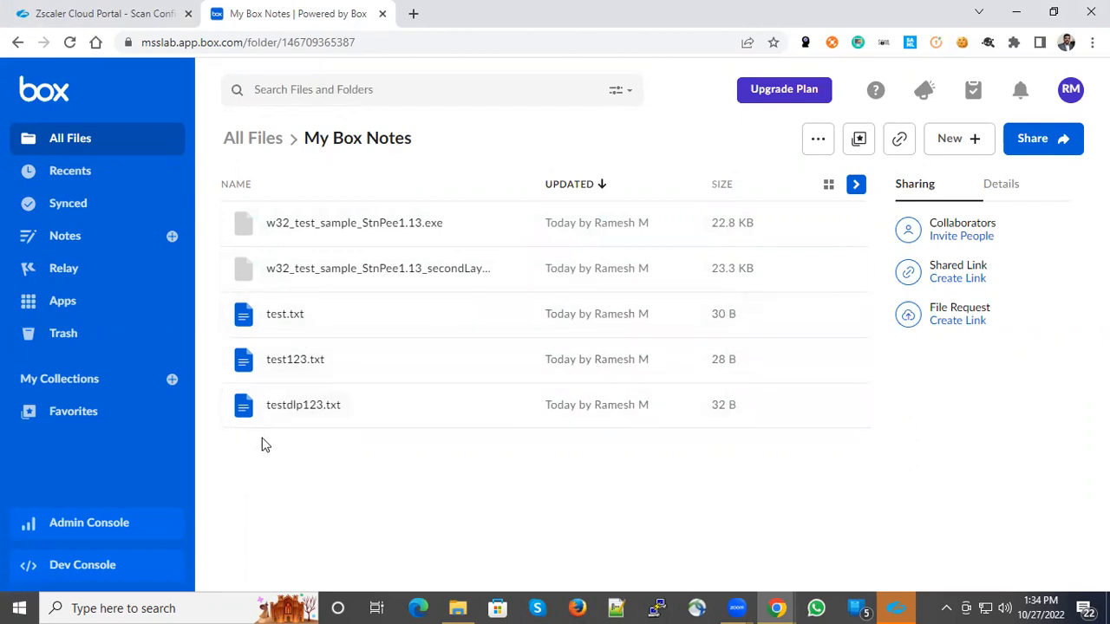
mouse_move(749, 313)
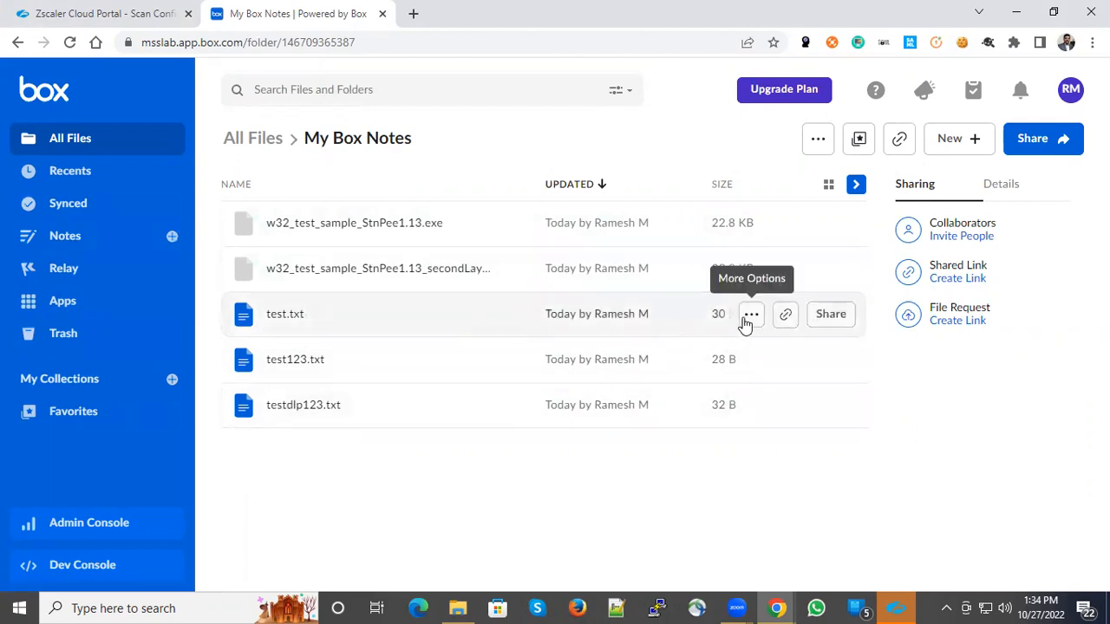
left_click(751, 314)
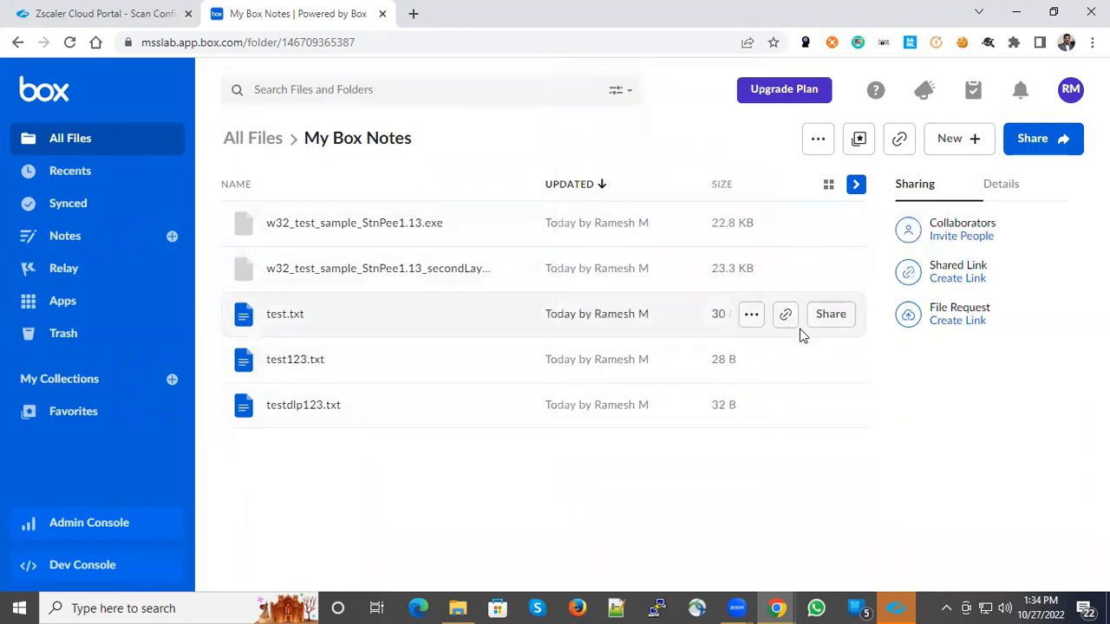
left_click(829, 314)
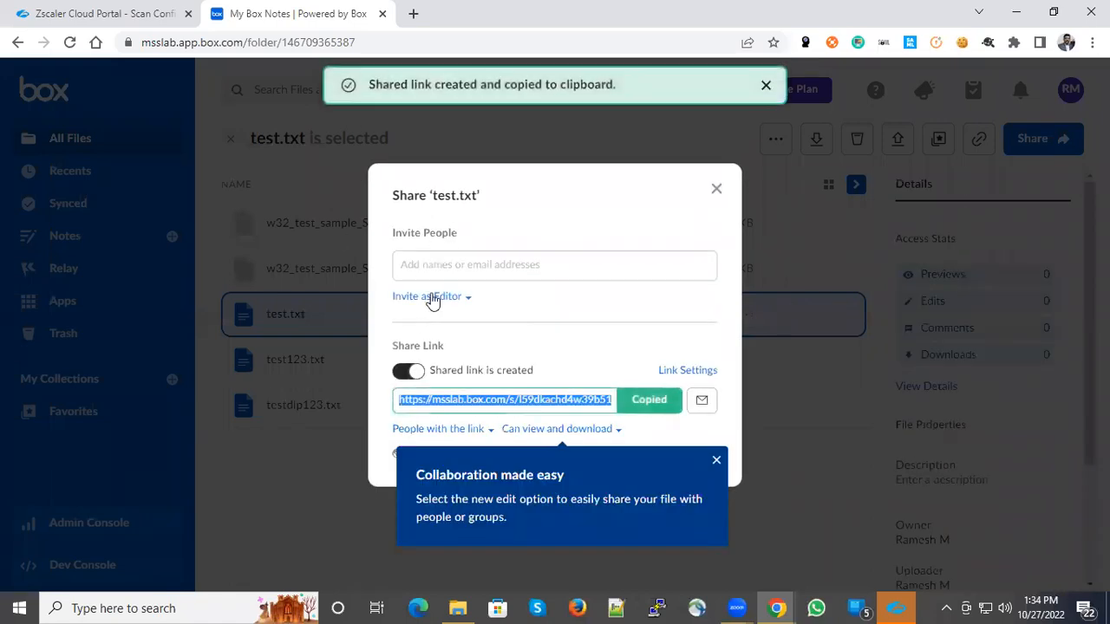
left_click(555, 264)
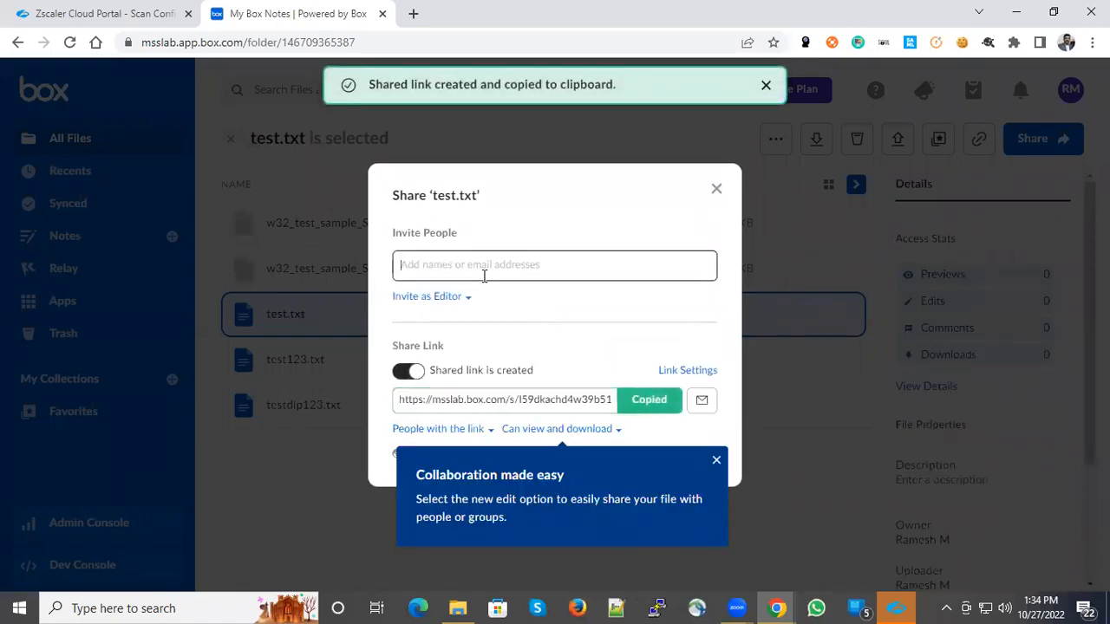
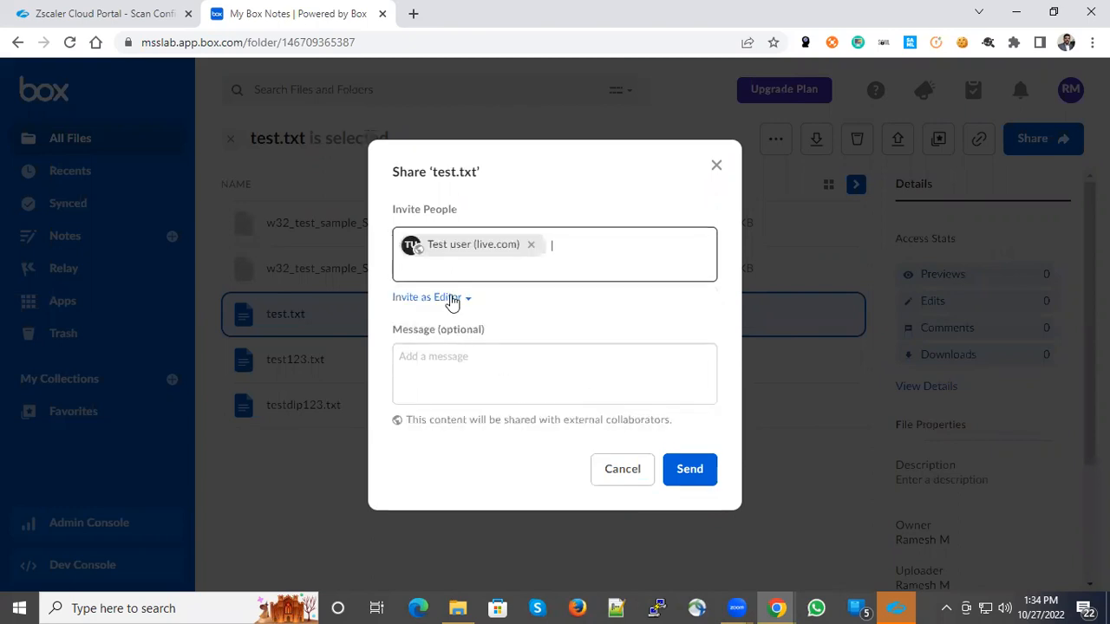
Invite the external live.com test user to test.txt as Editor and send it.
left_click(427, 297)
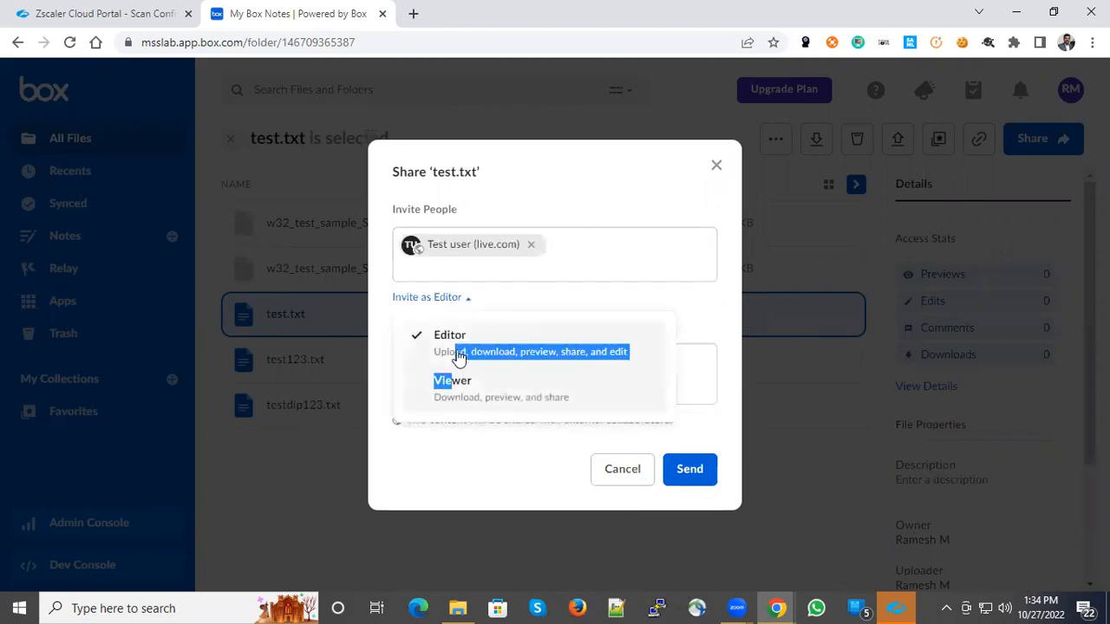
left_click(449, 334)
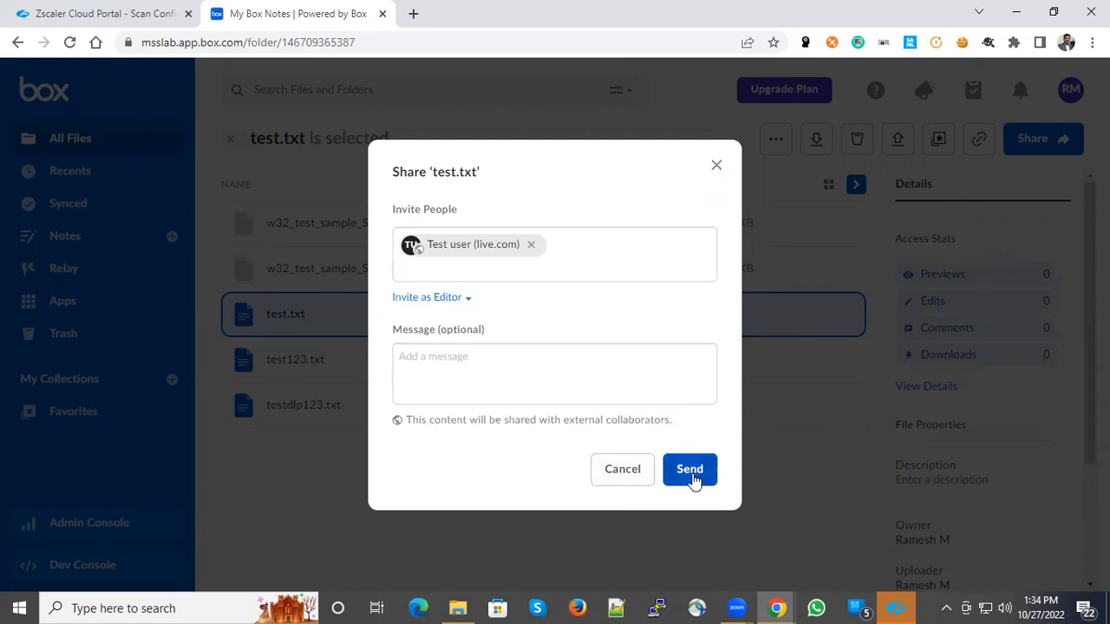
left_click(690, 468)
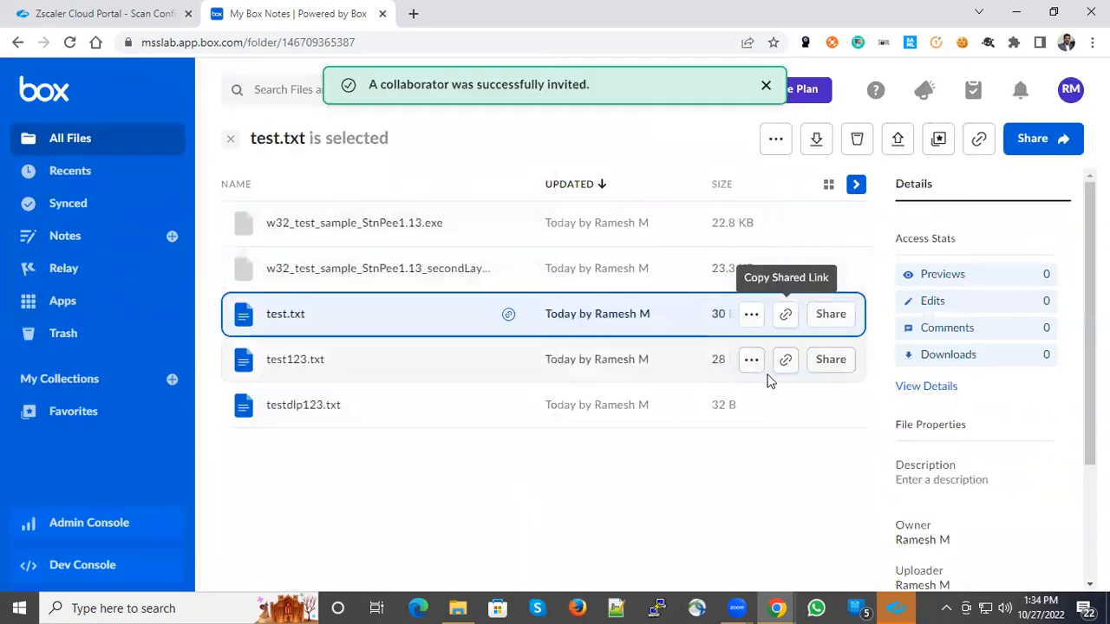
Invite the external mv user to collaborate on test123.txt.
left_click(751, 314)
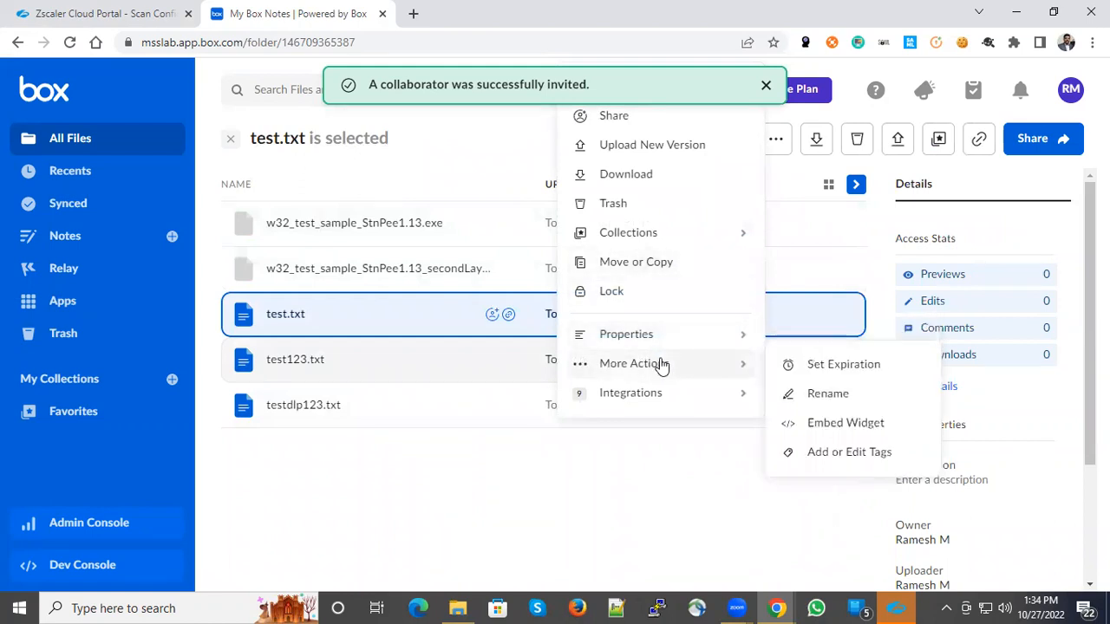
left_click(766, 84)
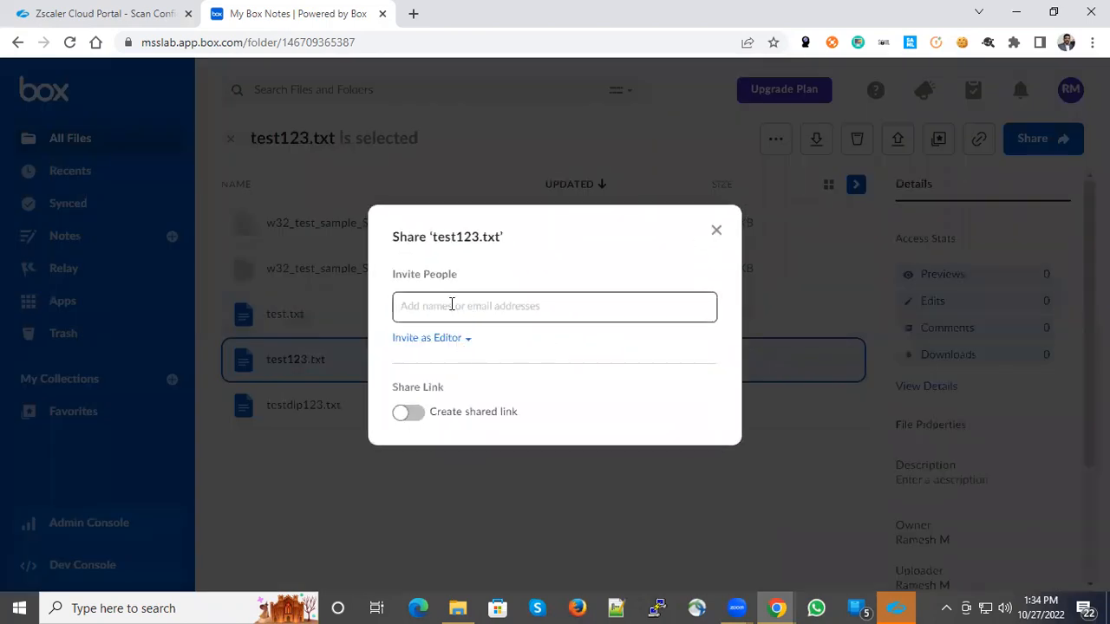
type("mv")
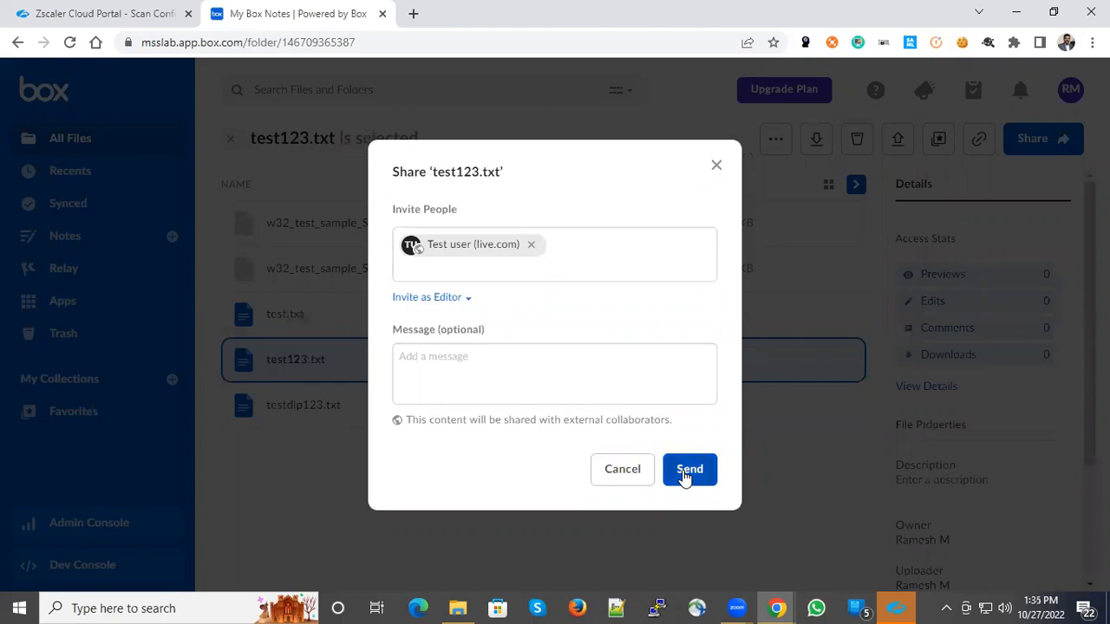
left_click(691, 469)
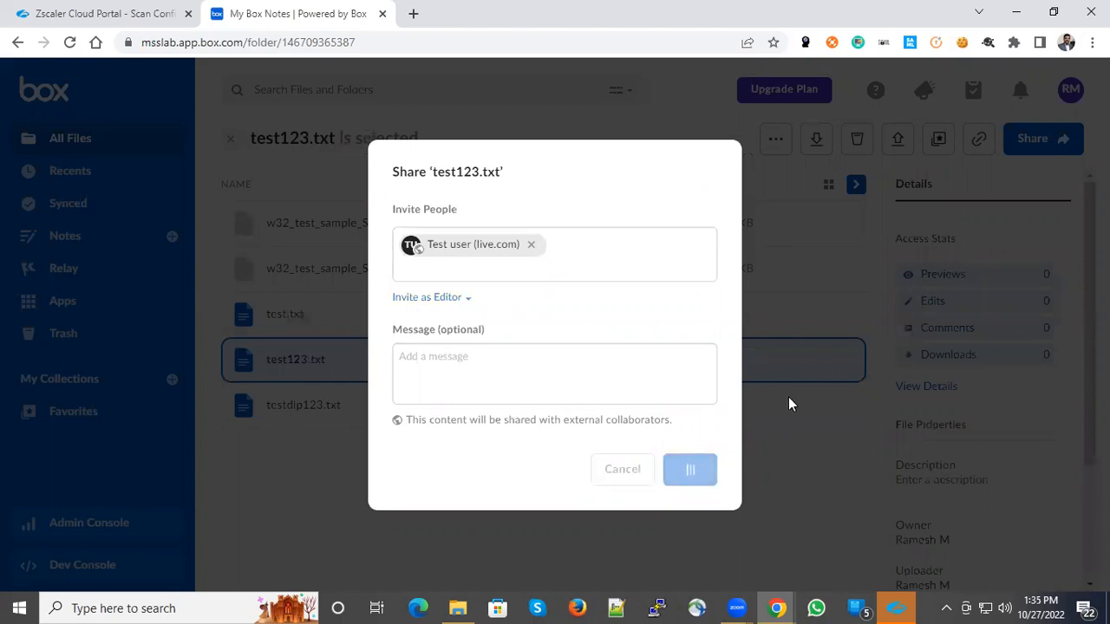
left_click(690, 468)
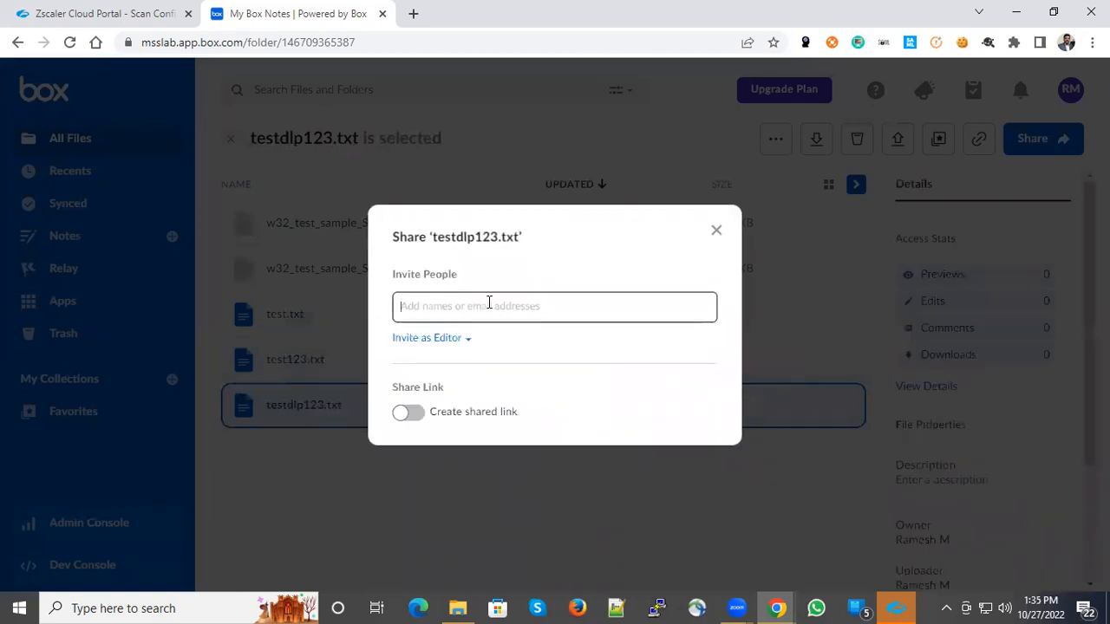
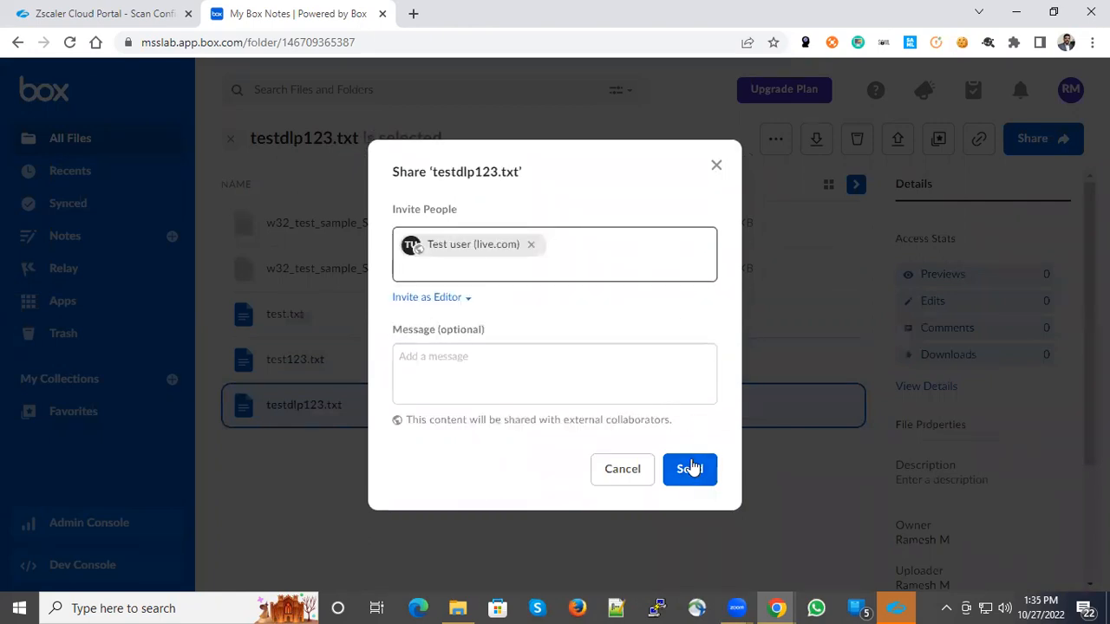
left_click(690, 468)
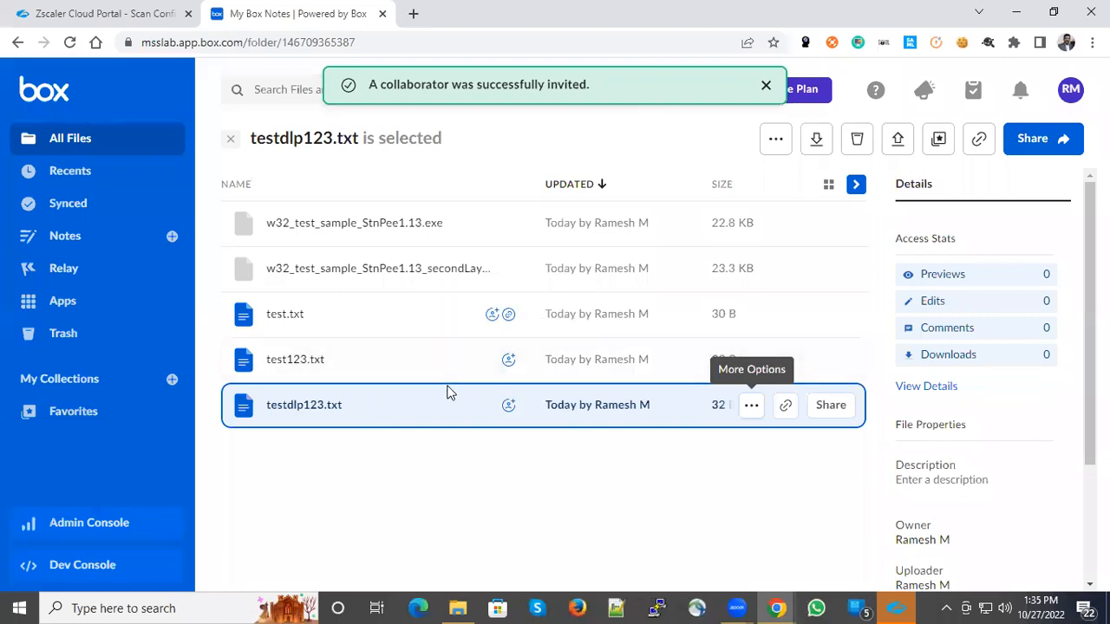
mouse_move(611, 454)
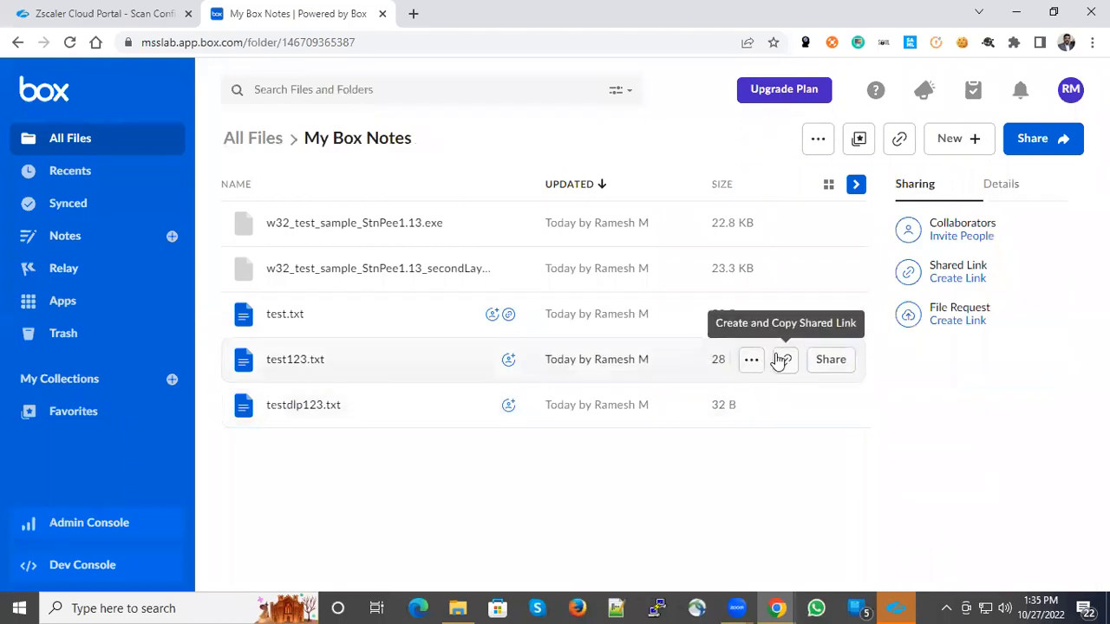
Turn on public shared links for test123.txt and testdlp123.txt and close the sharing windows.
left_click(751, 359)
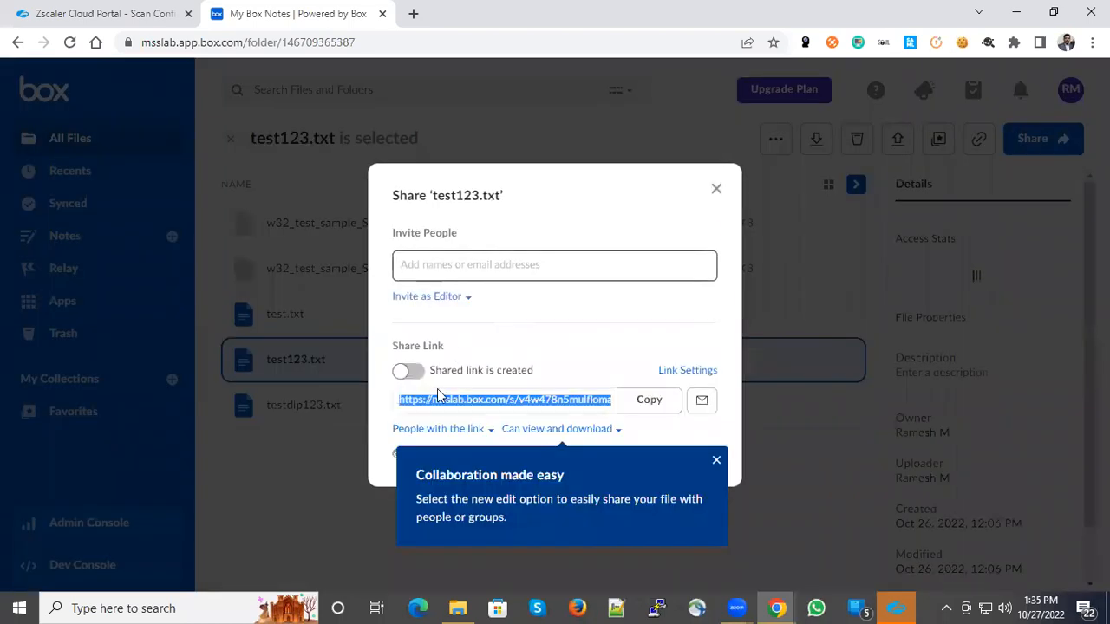
left_click(649, 399)
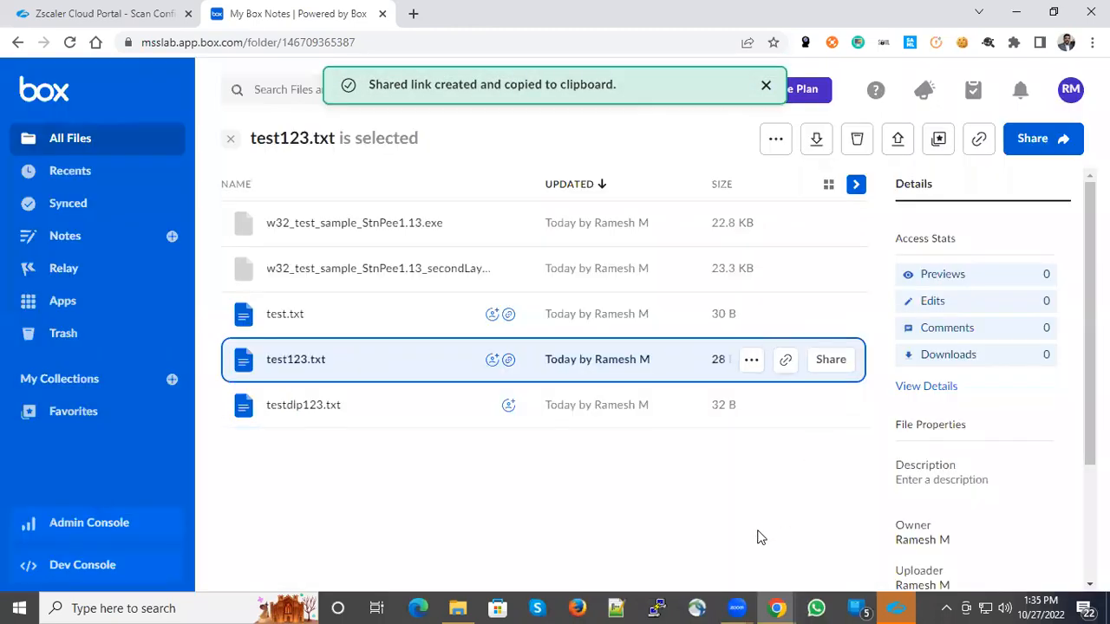
mouse_move(784, 406)
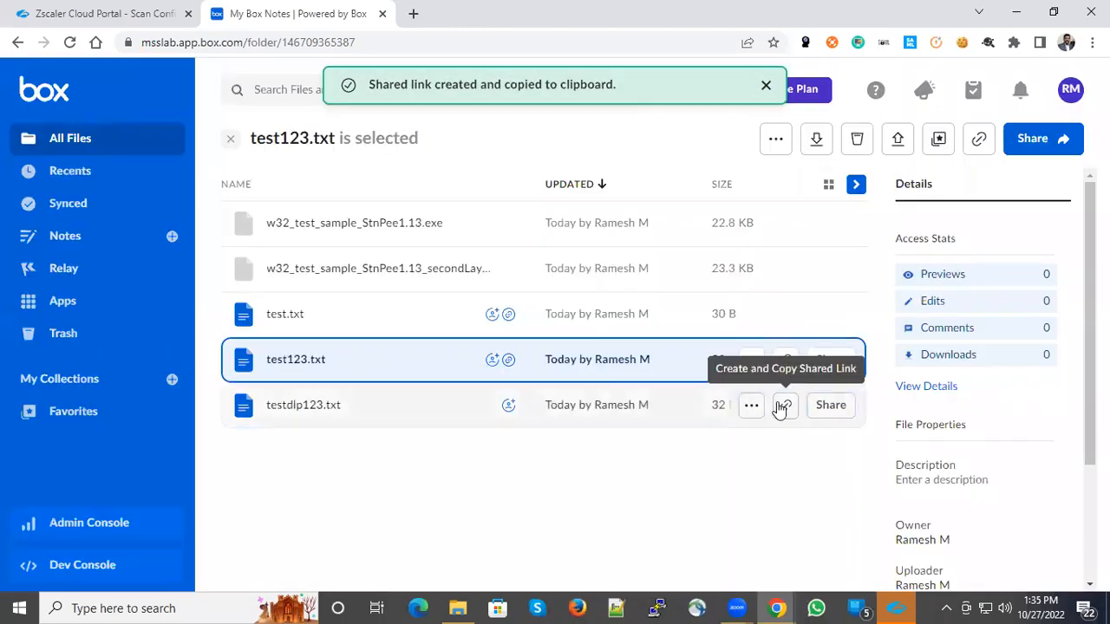
left_click(829, 406)
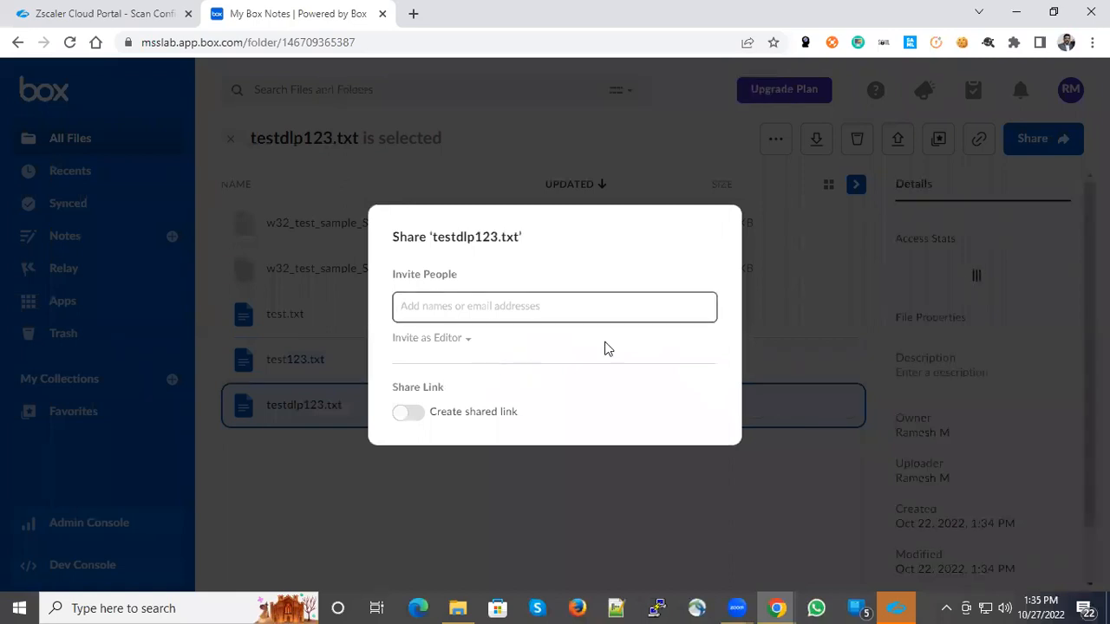
left_click(408, 413)
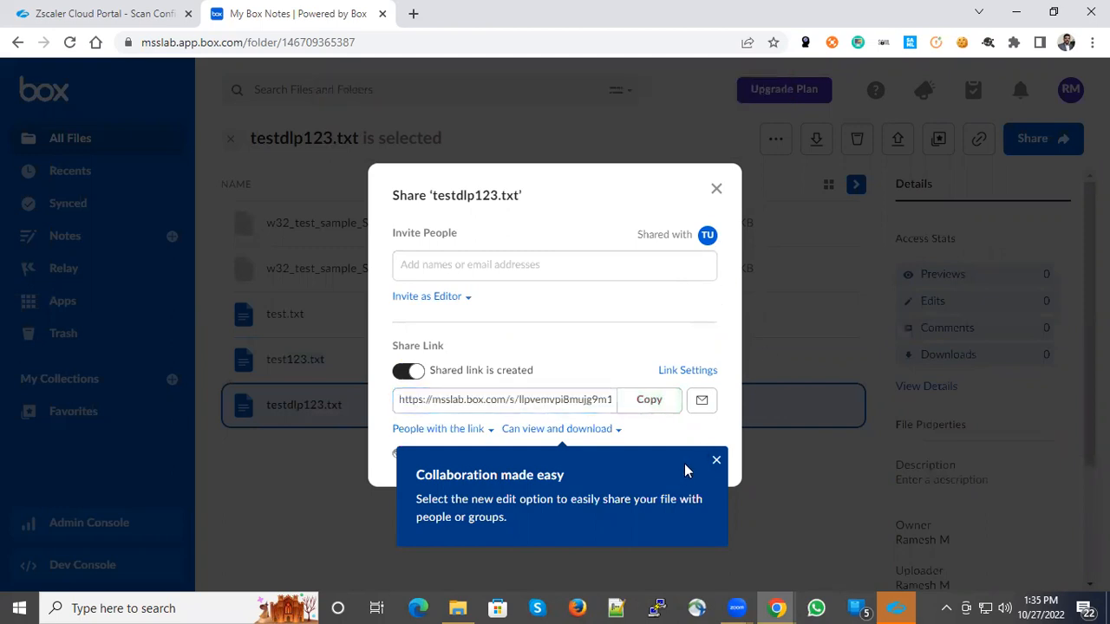
left_click(717, 460)
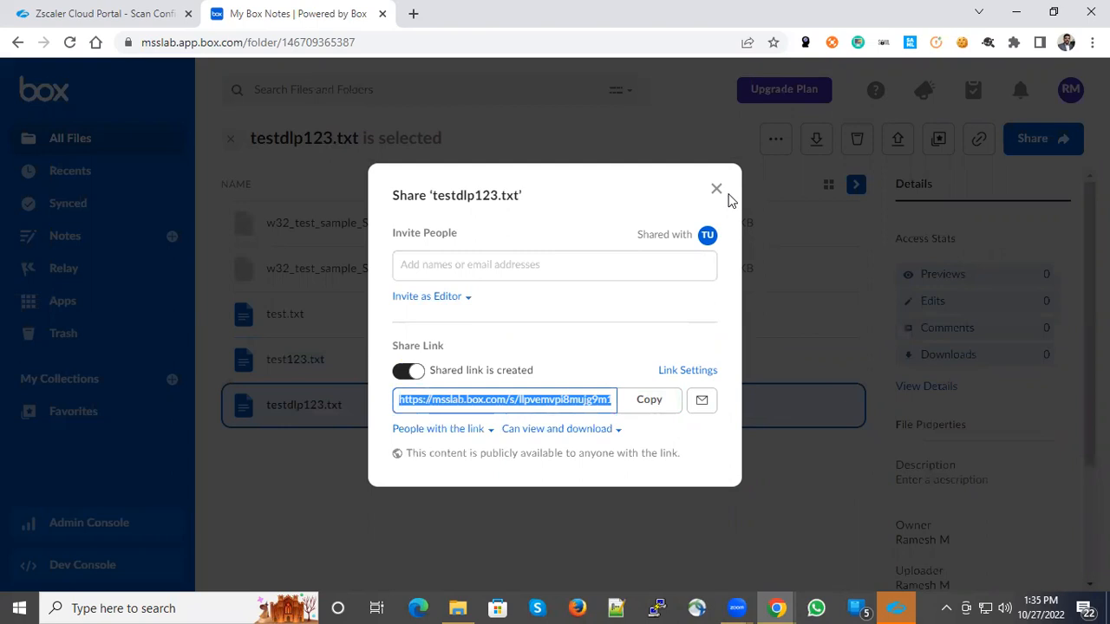
left_click(717, 187)
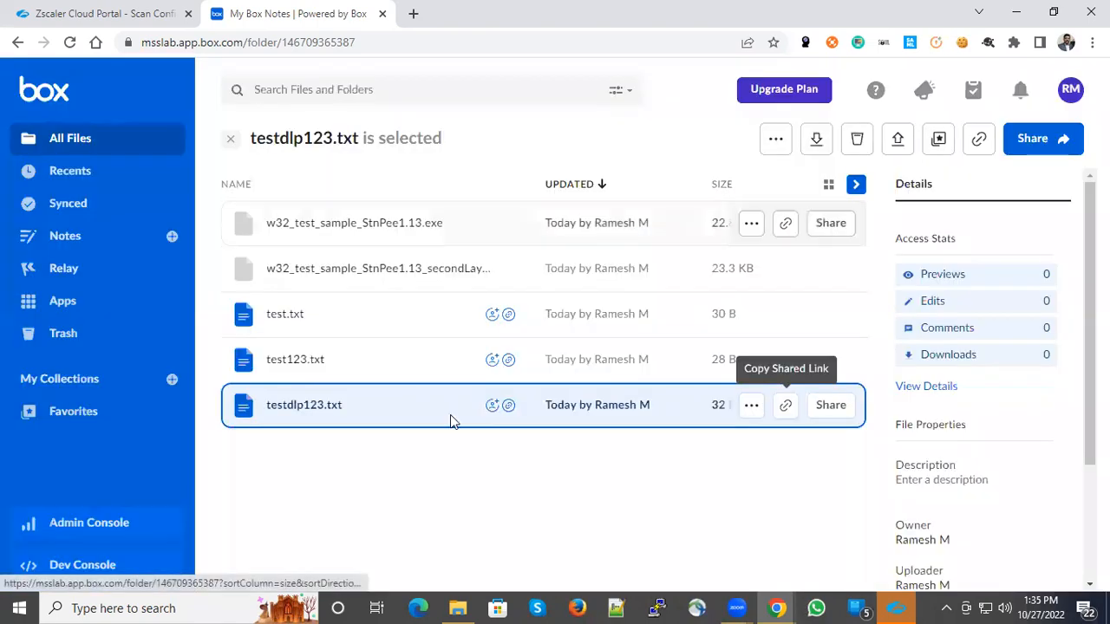
Back in Zscaler, load Analytics > SaaS Security Insights with default filters.
left_click(100, 14)
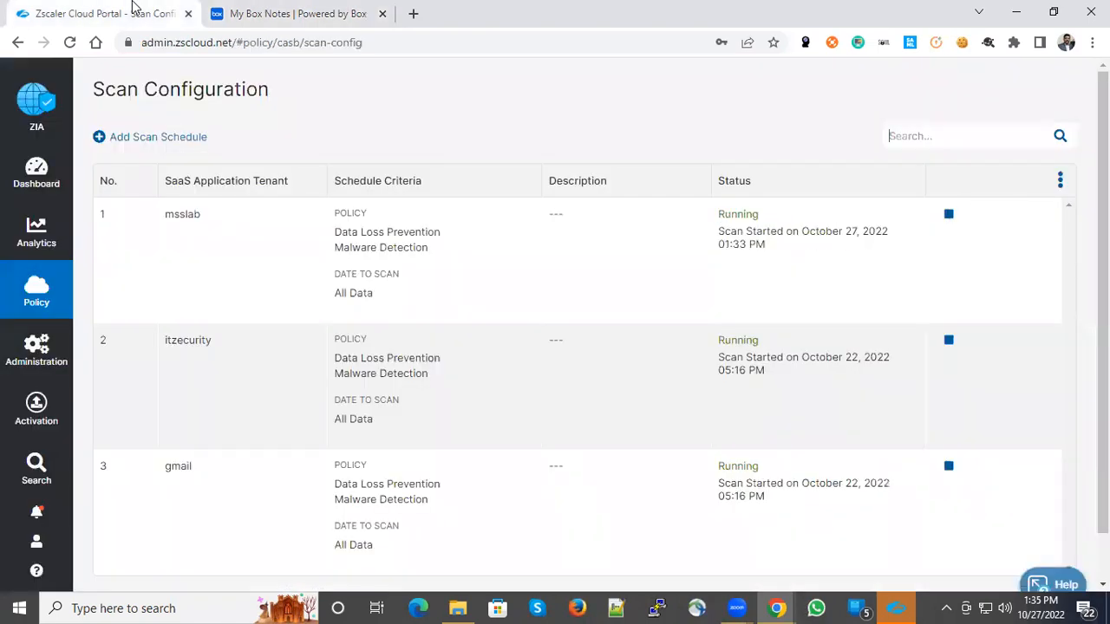
left_click(37, 291)
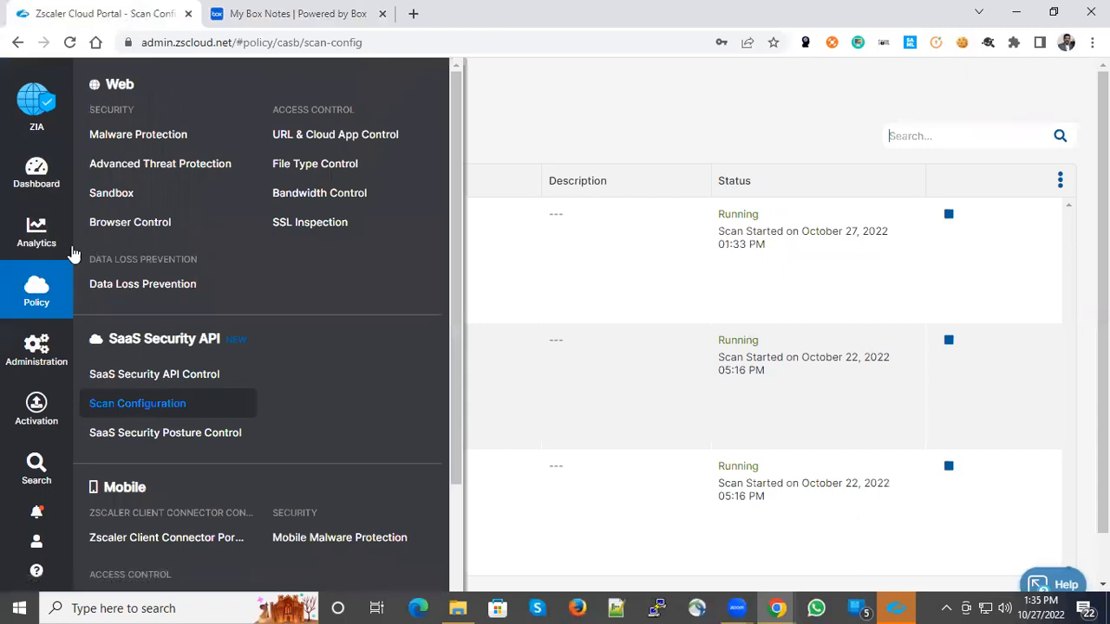
left_click(36, 228)
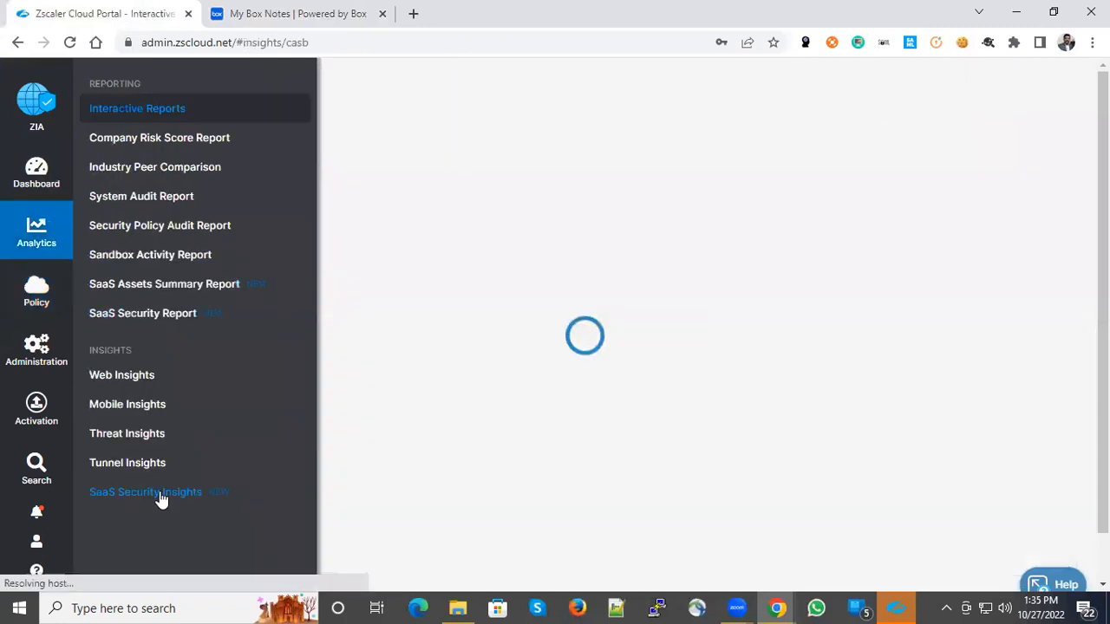
left_click(146, 492)
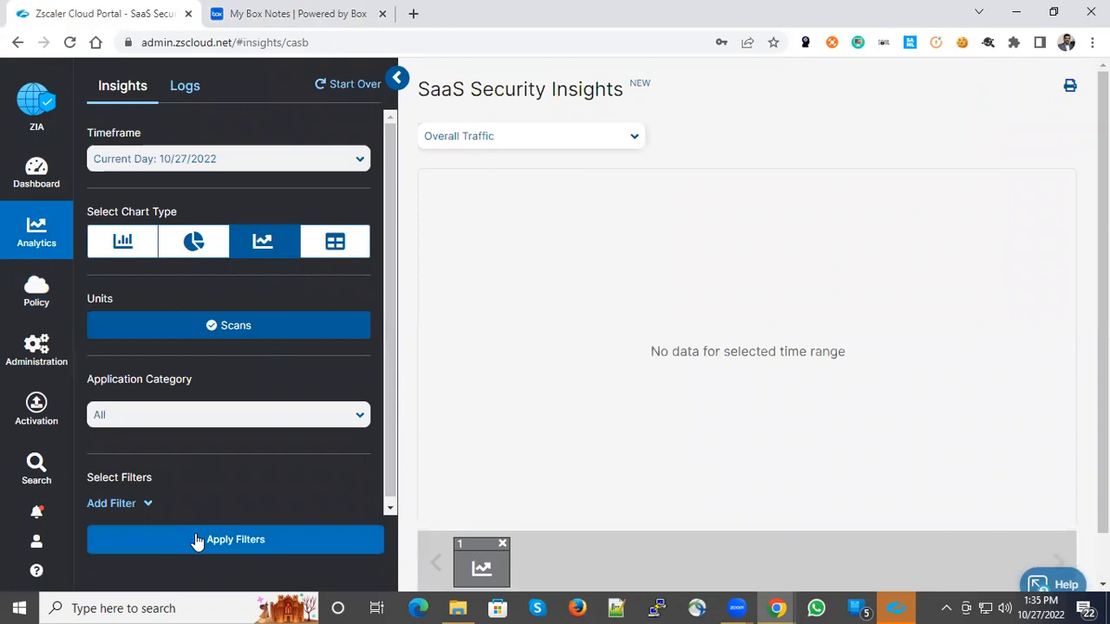
left_click(236, 539)
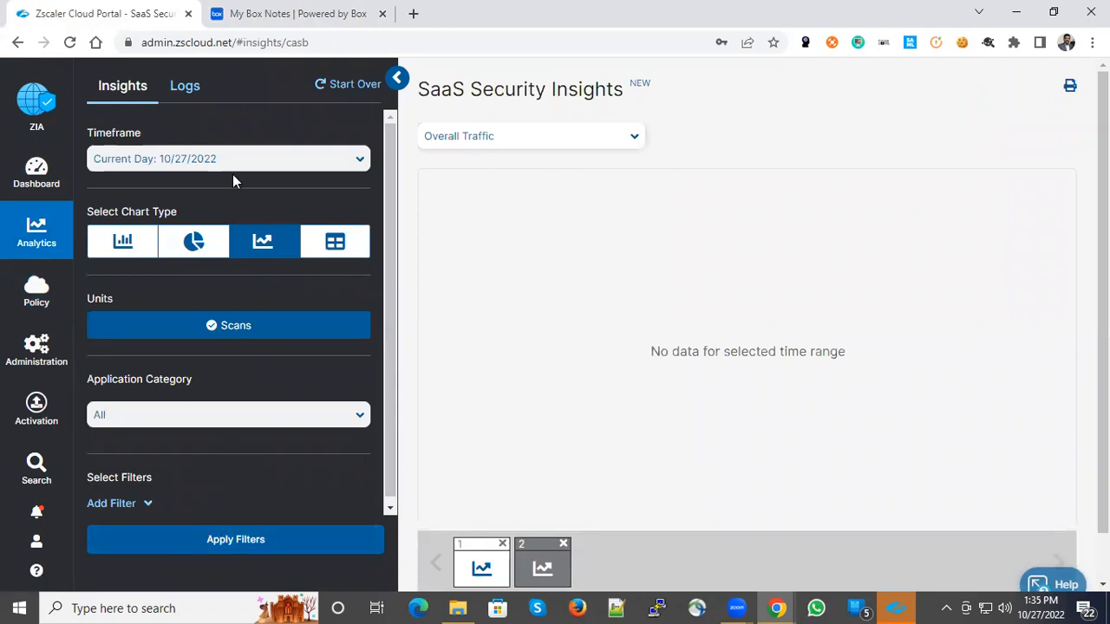
Show today's Logs filtered to the File category, reporting no data yet.
left_click(184, 85)
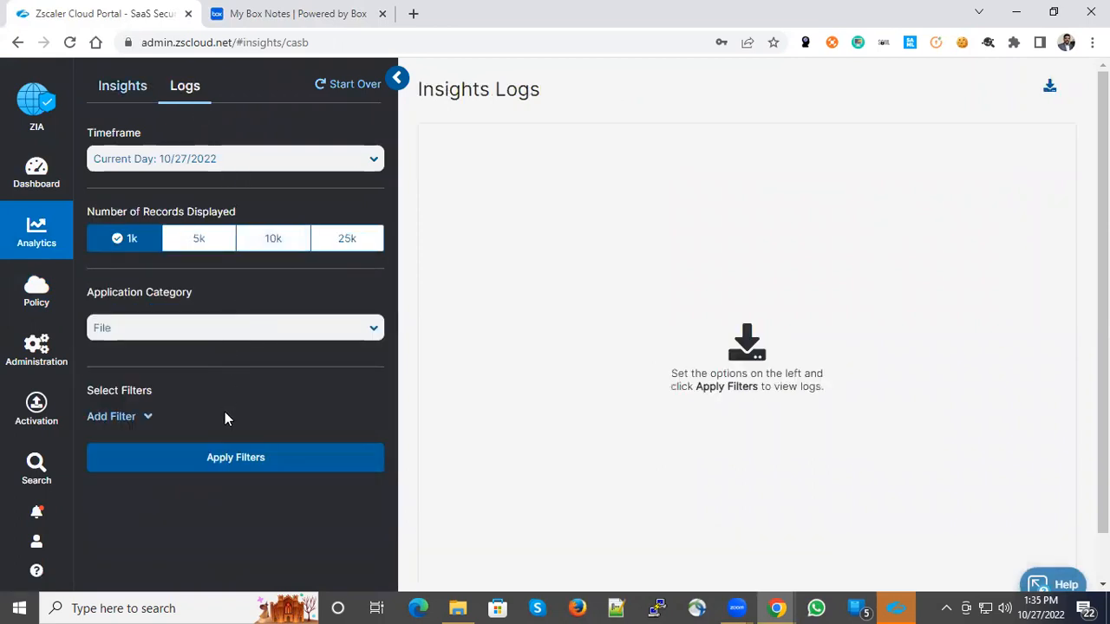
left_click(235, 458)
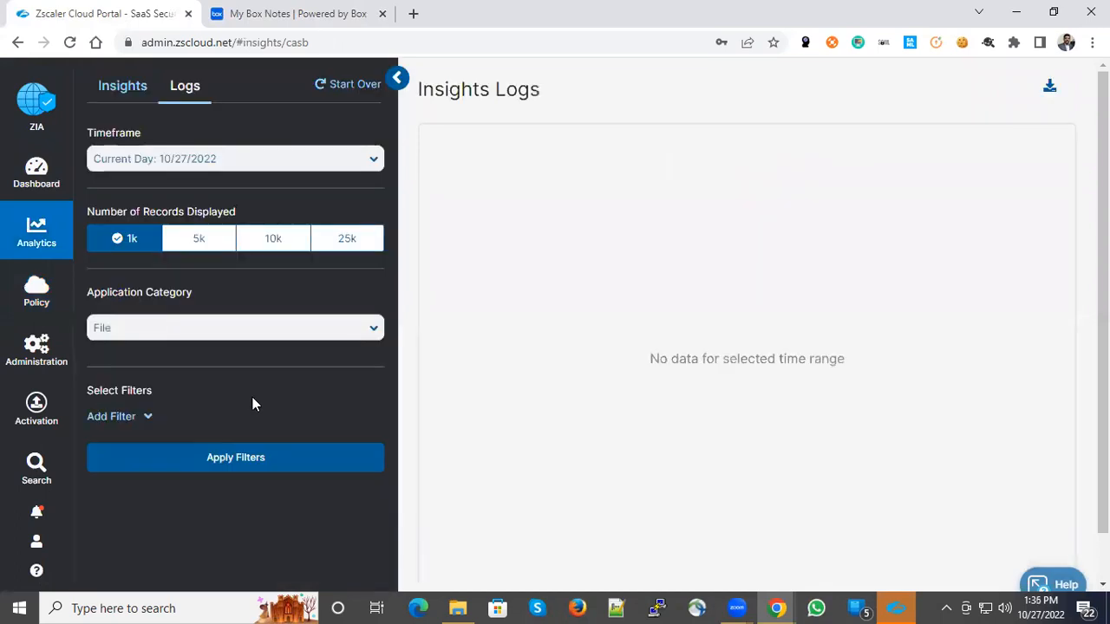
mouse_move(978, 100)
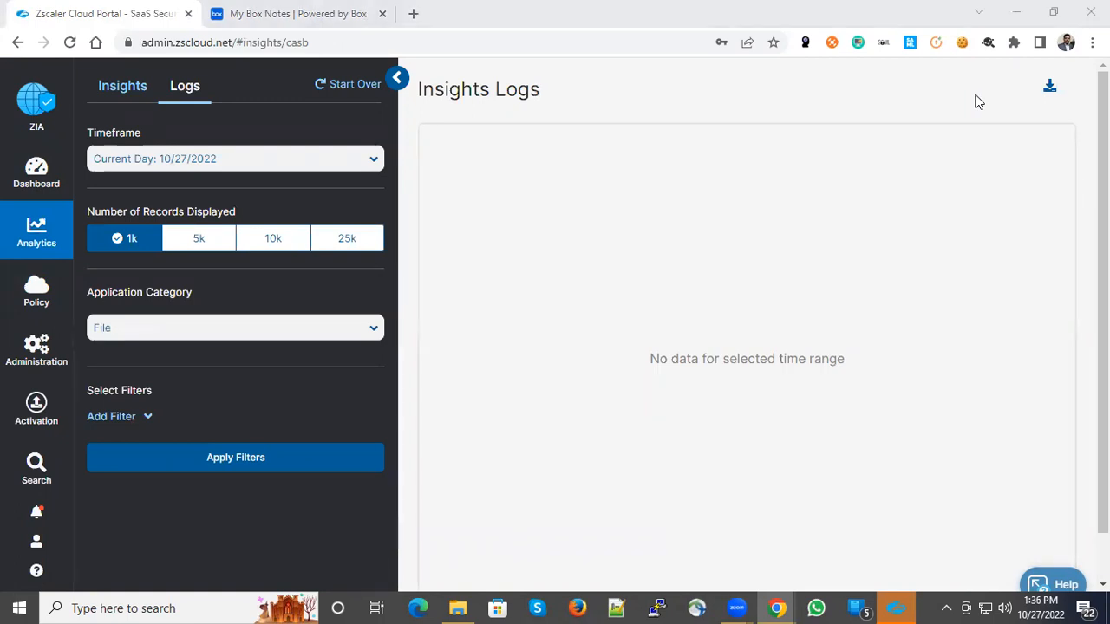
Drill into today's File Scans spike and scroll its Box logs to the severity and DLP action columns.
left_click(122, 85)
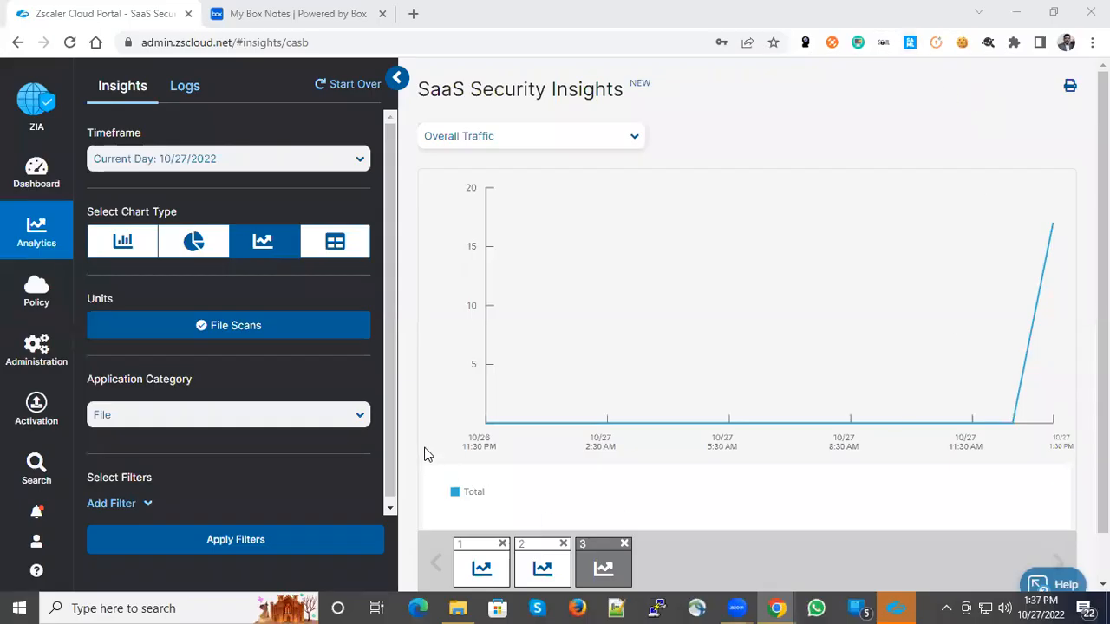
mouse_move(742, 342)
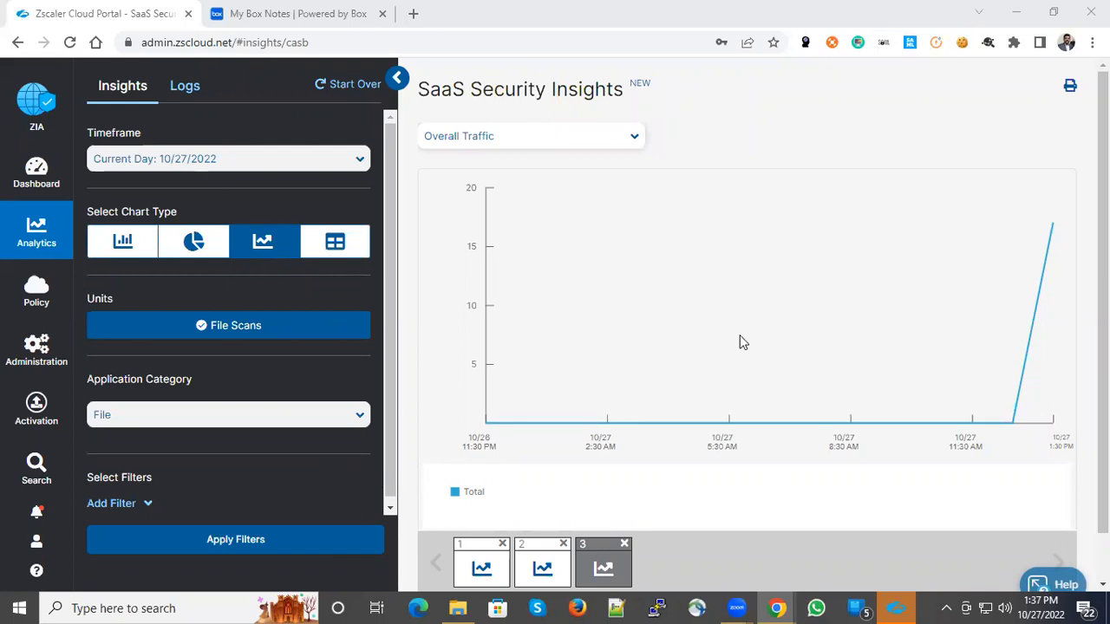
mouse_move(1050, 232)
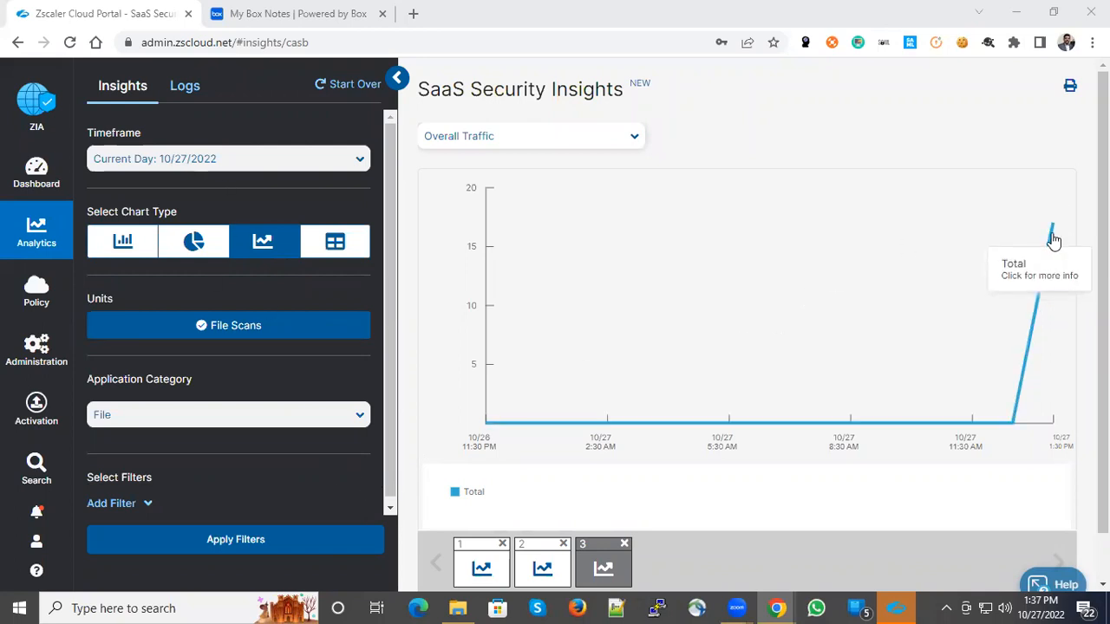
left_click(1051, 236)
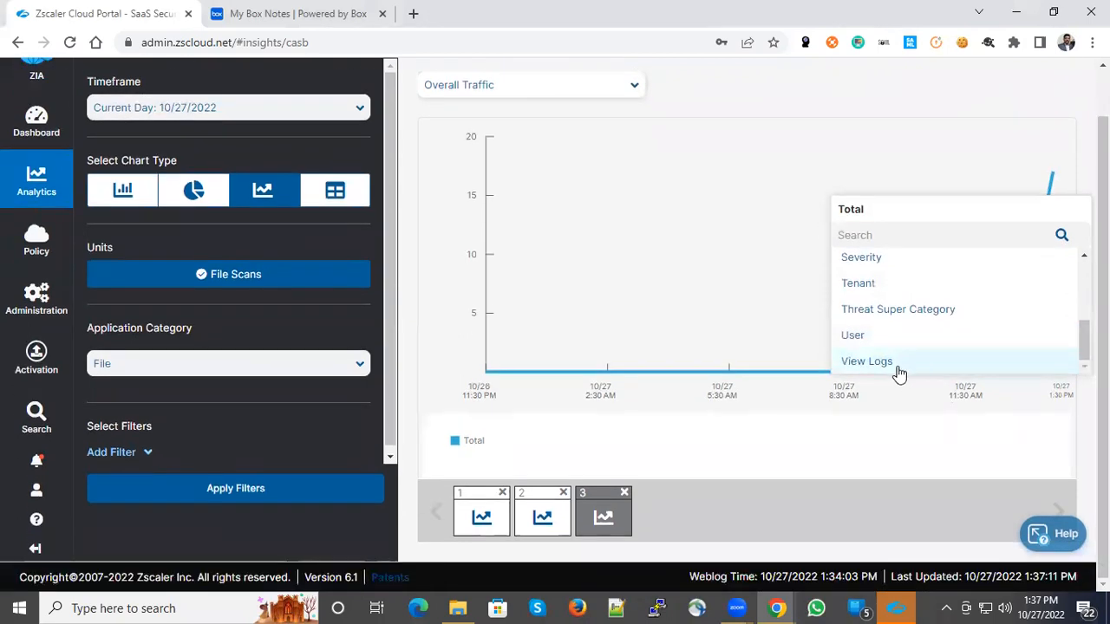
left_click(867, 360)
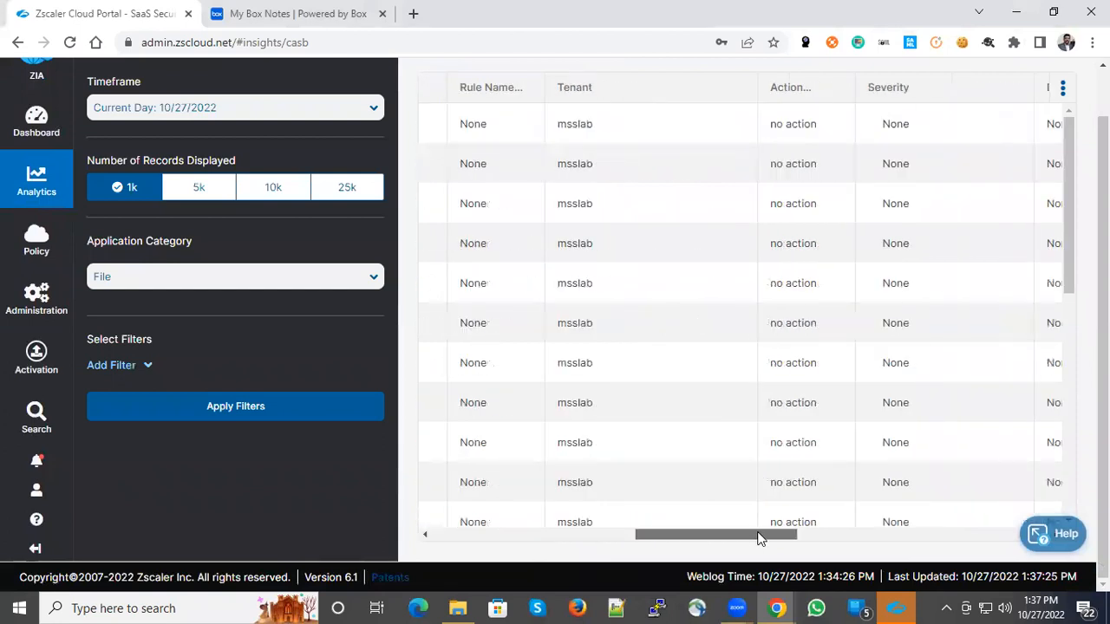
scroll("left", 3)
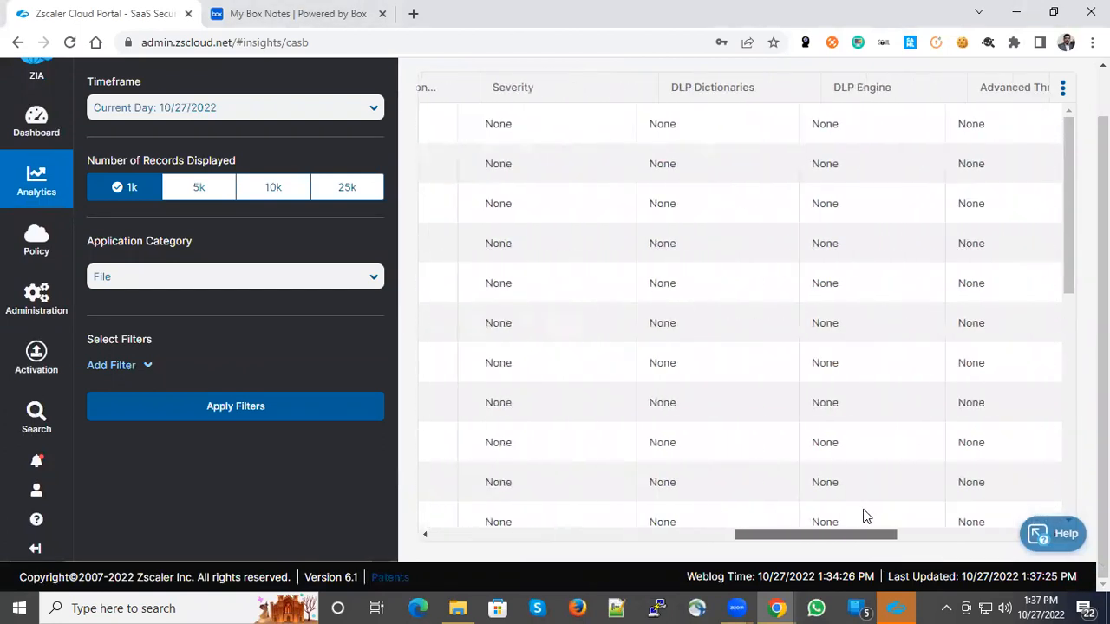
scroll("left", 3)
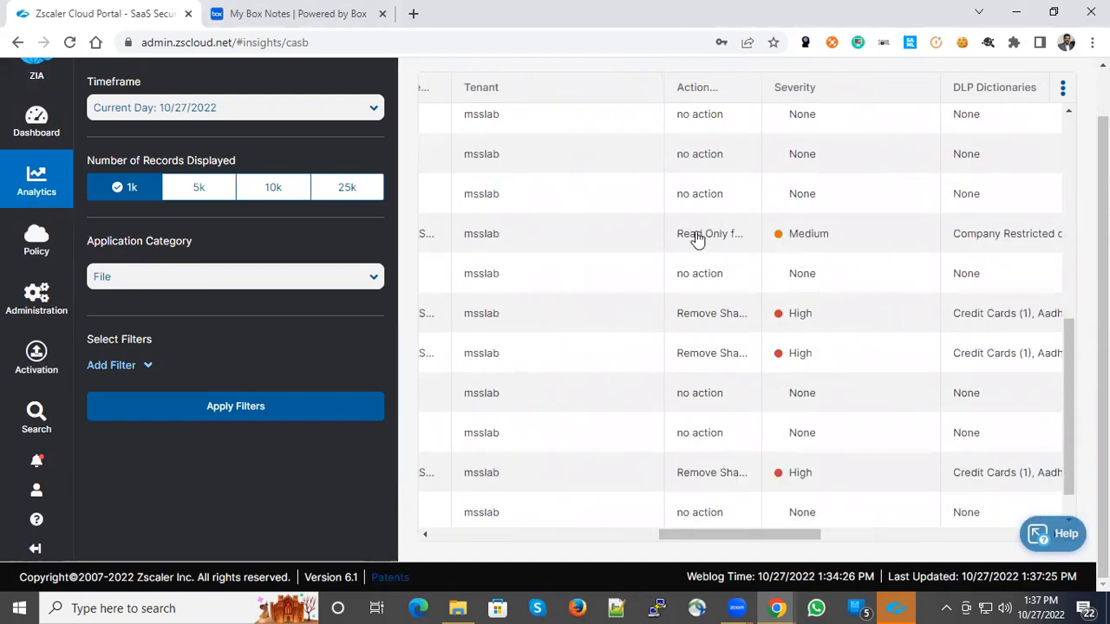
mouse_move(732, 326)
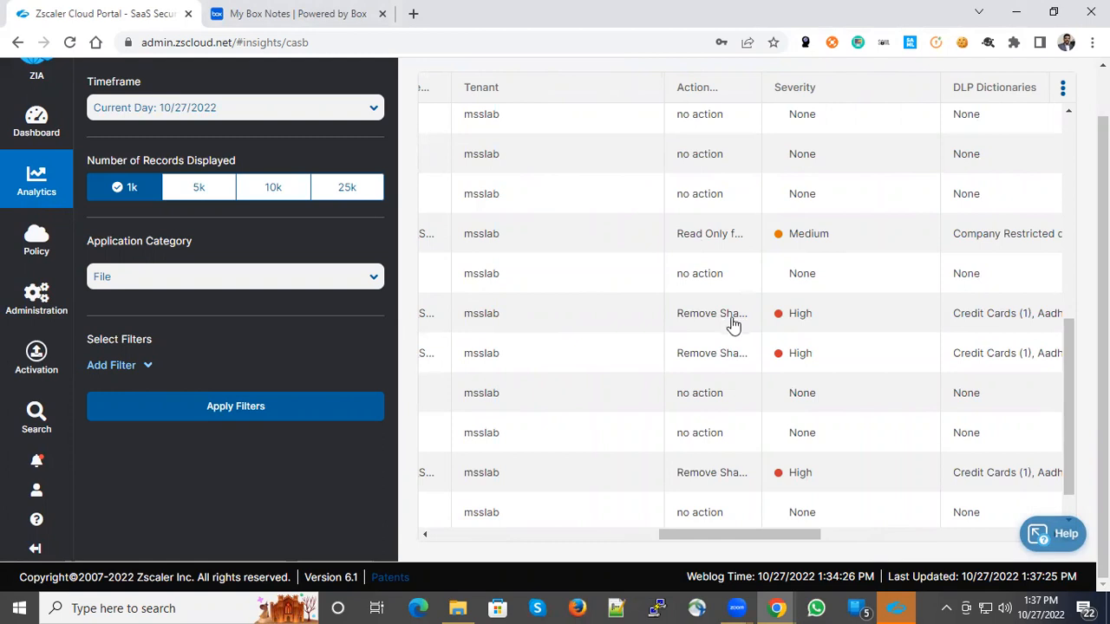
mouse_move(743, 482)
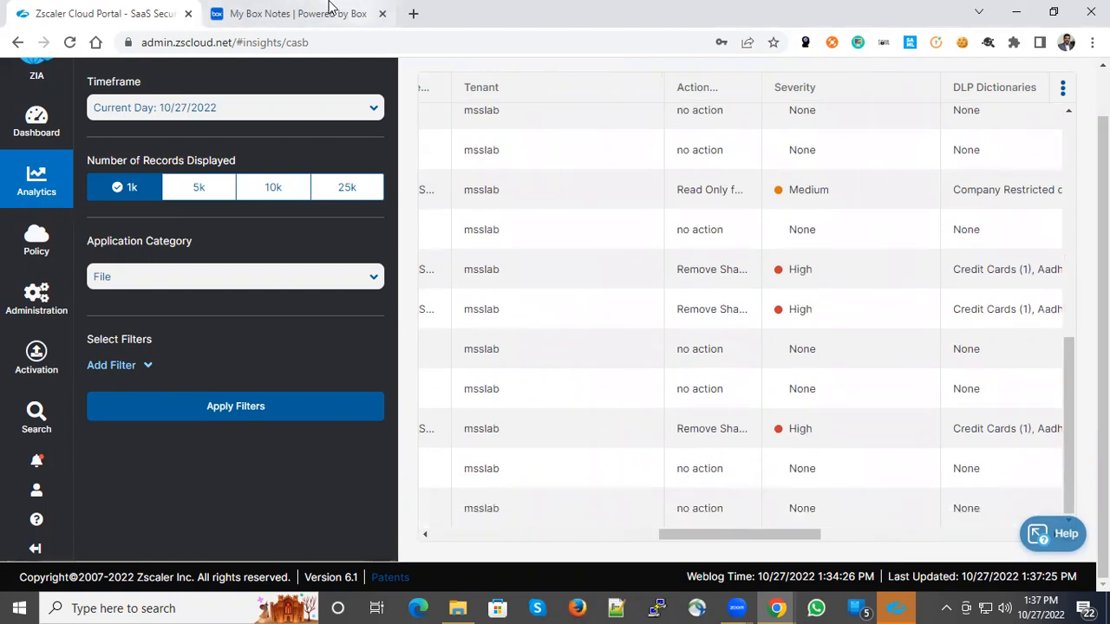
Return to Box's My Box Notes folder listing testdlp123.txt, then go back to the Zscaler portal.
left_click(298, 14)
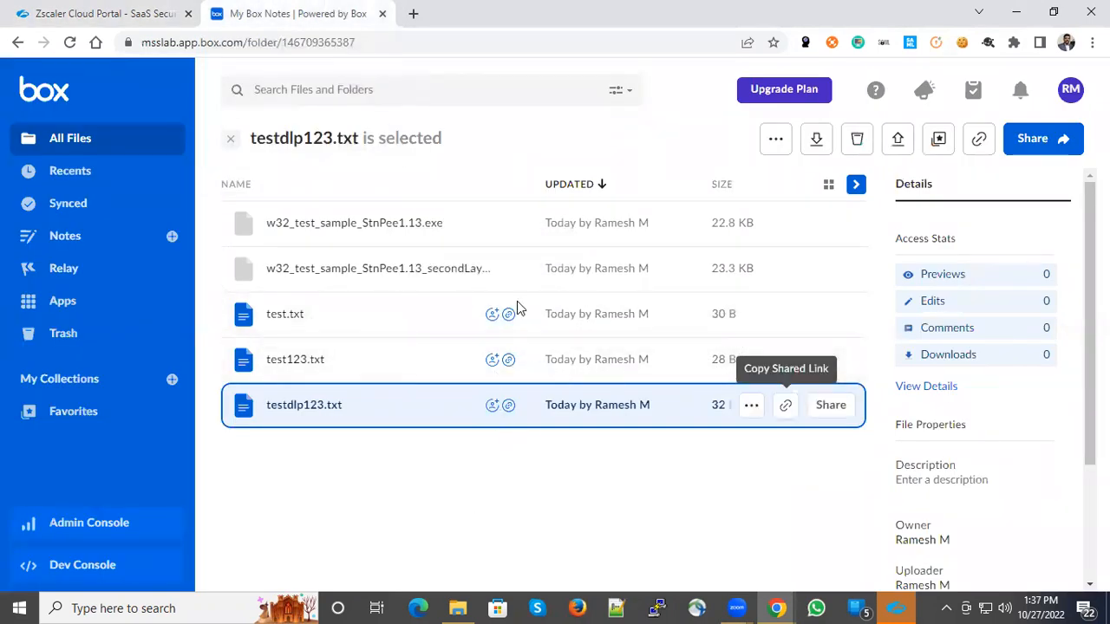
mouse_move(493, 267)
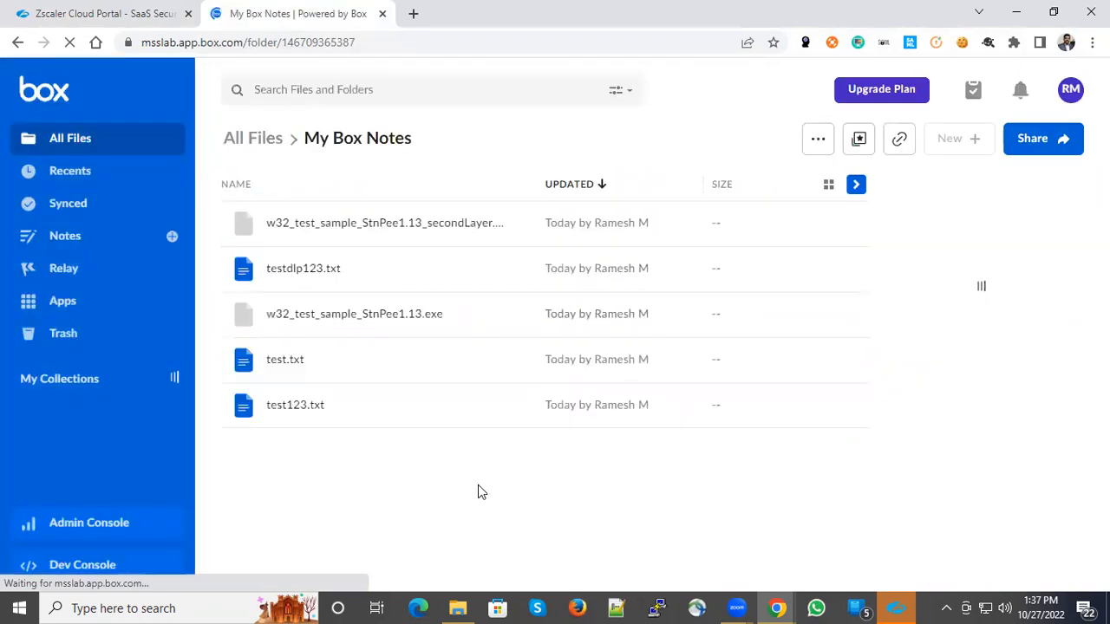
mouse_move(492, 359)
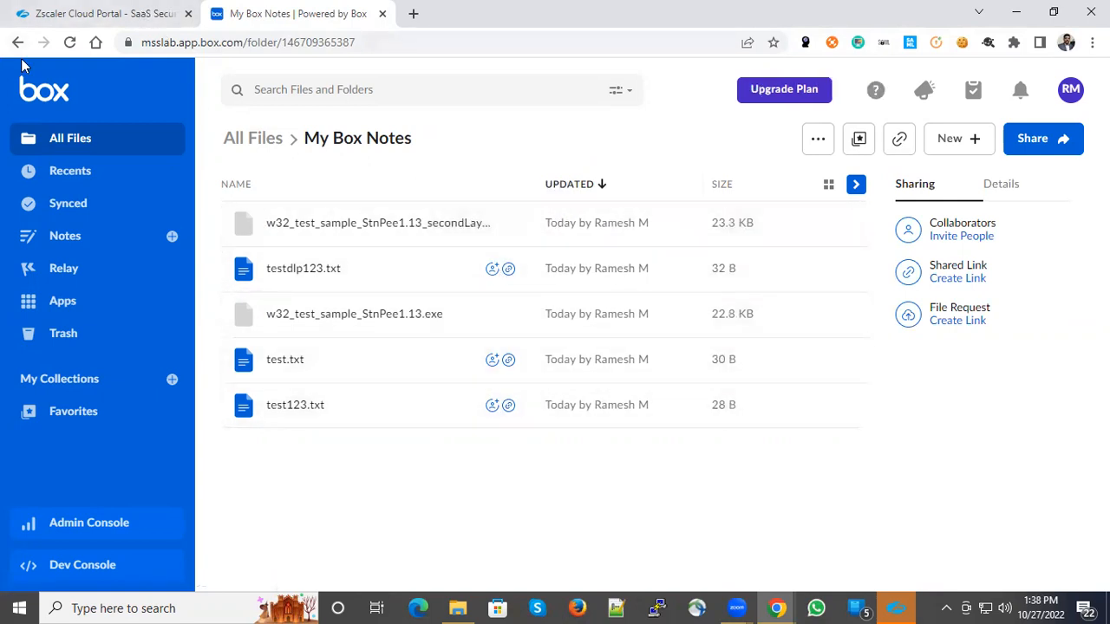
left_click(17, 42)
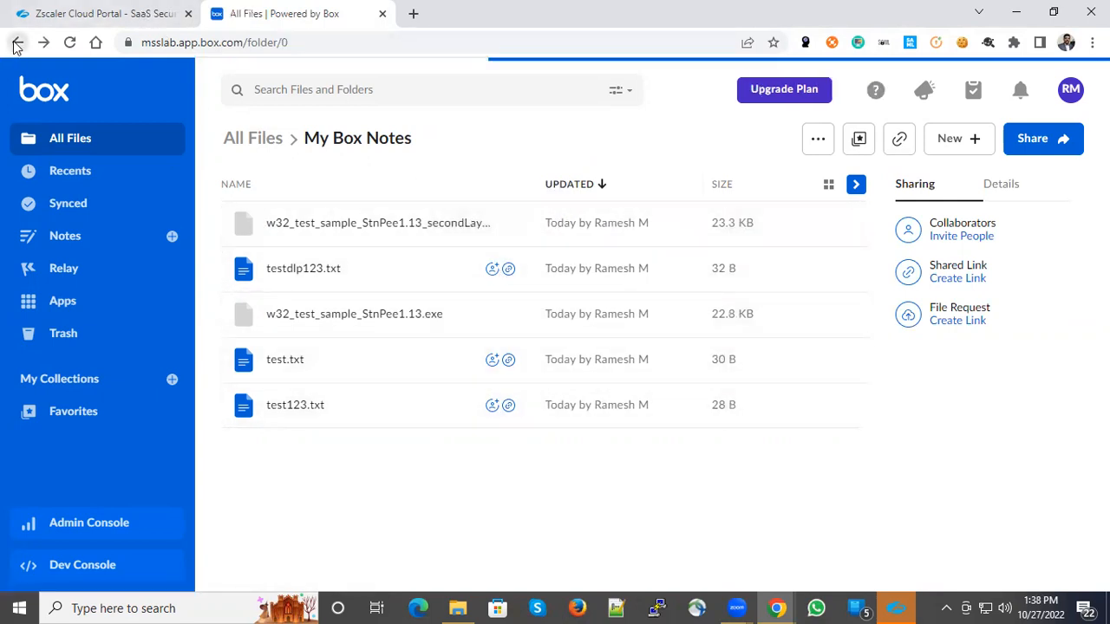
left_click(17, 41)
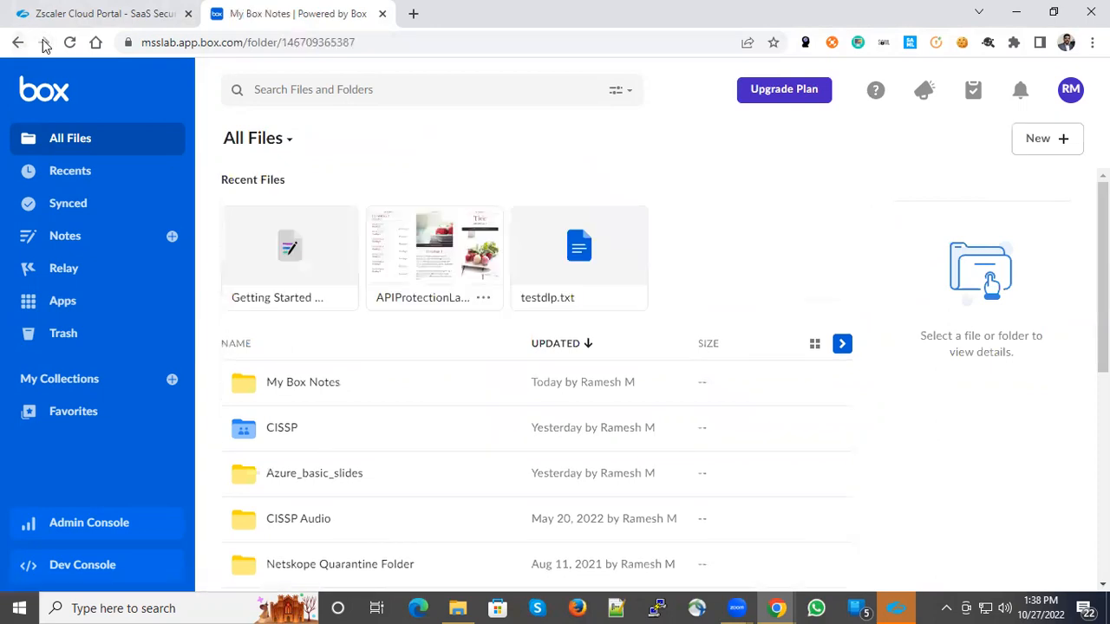
left_click(301, 383)
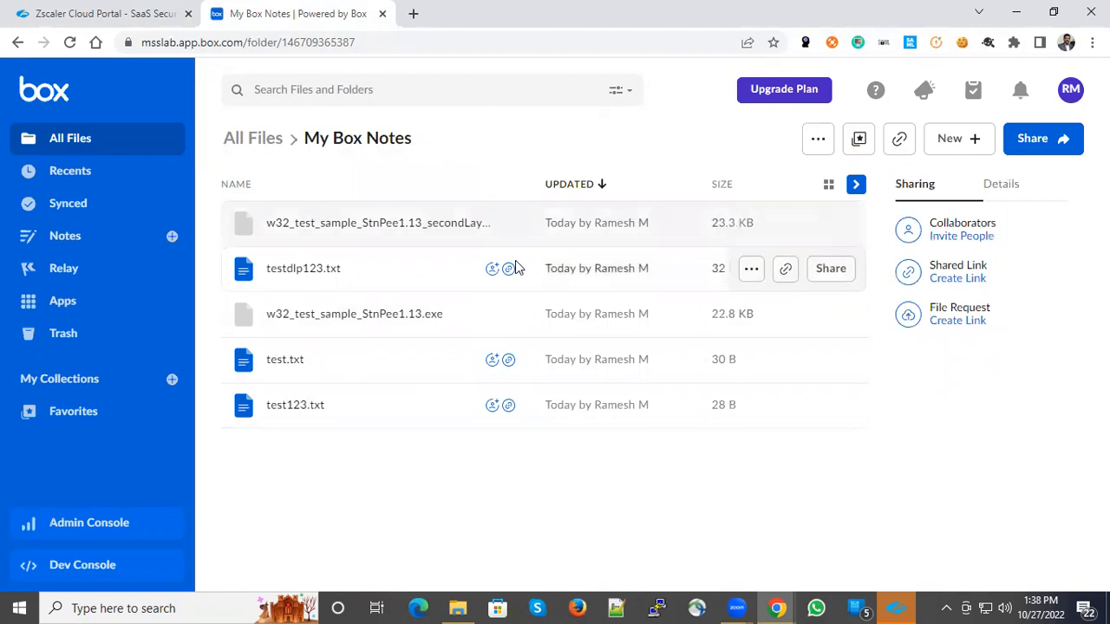
mouse_move(836, 134)
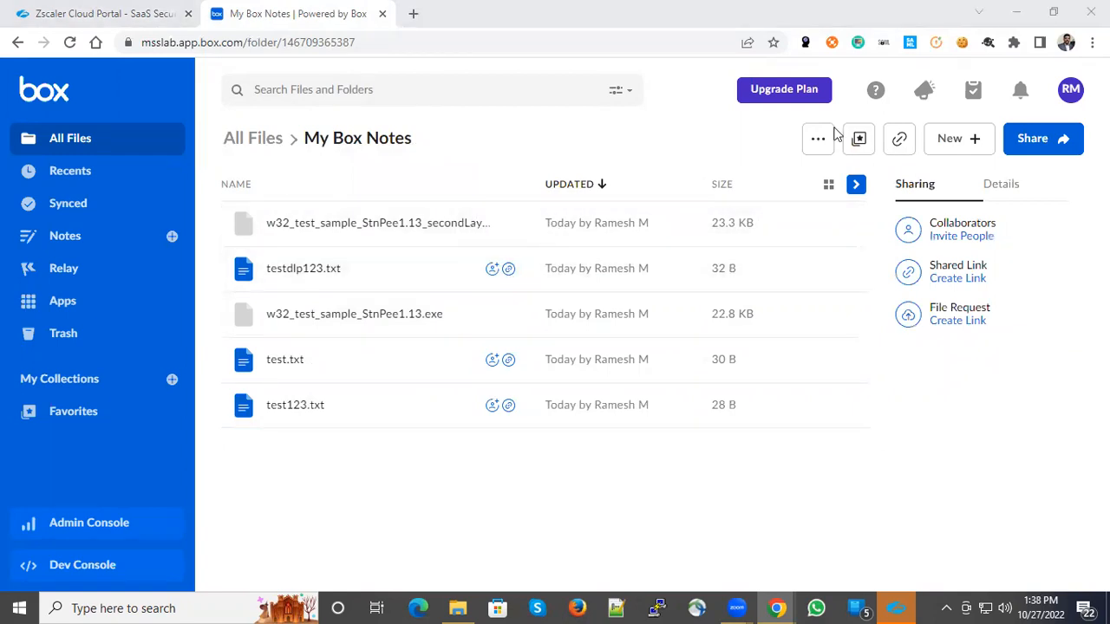
left_click(104, 14)
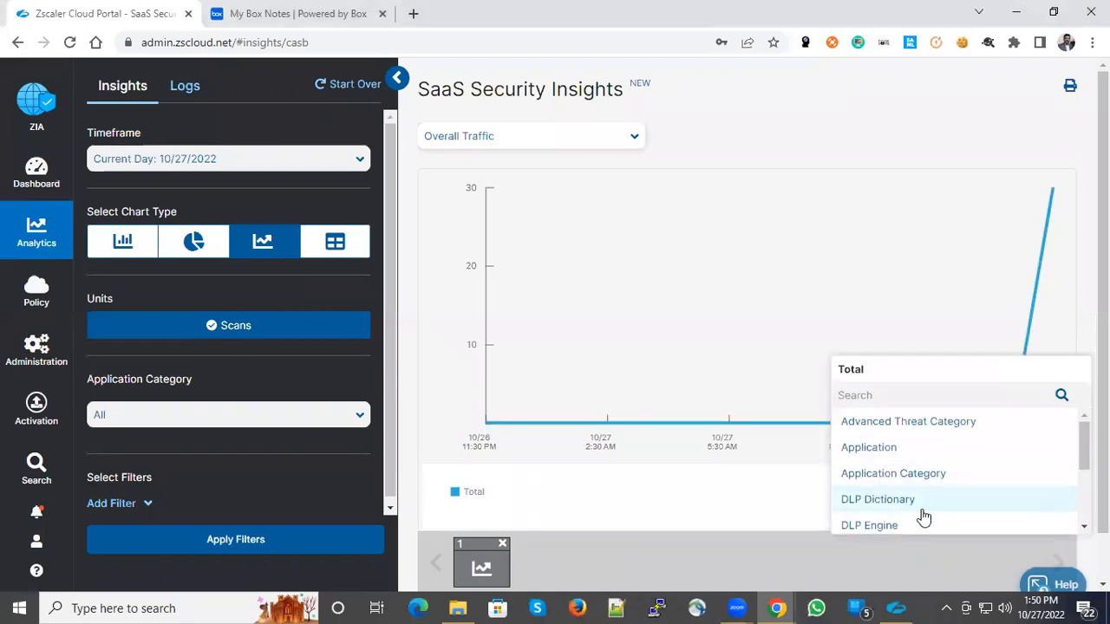
Drill the msslab scans spike down by application and view the logs behind the Box scans.
scroll("down", 3)
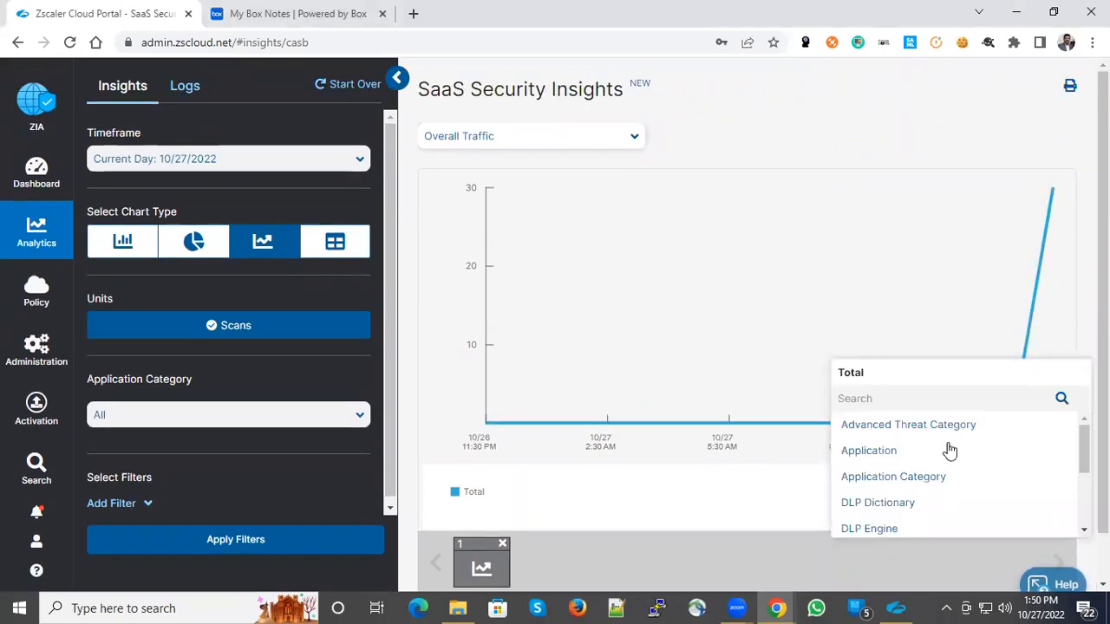
scroll("down", 3)
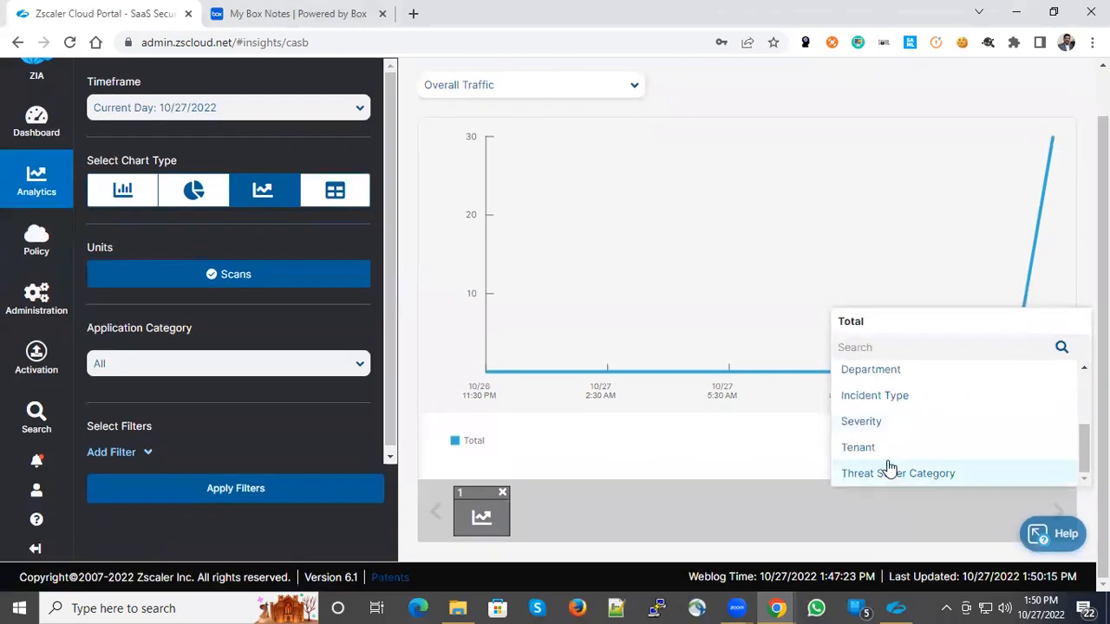
left_click(857, 447)
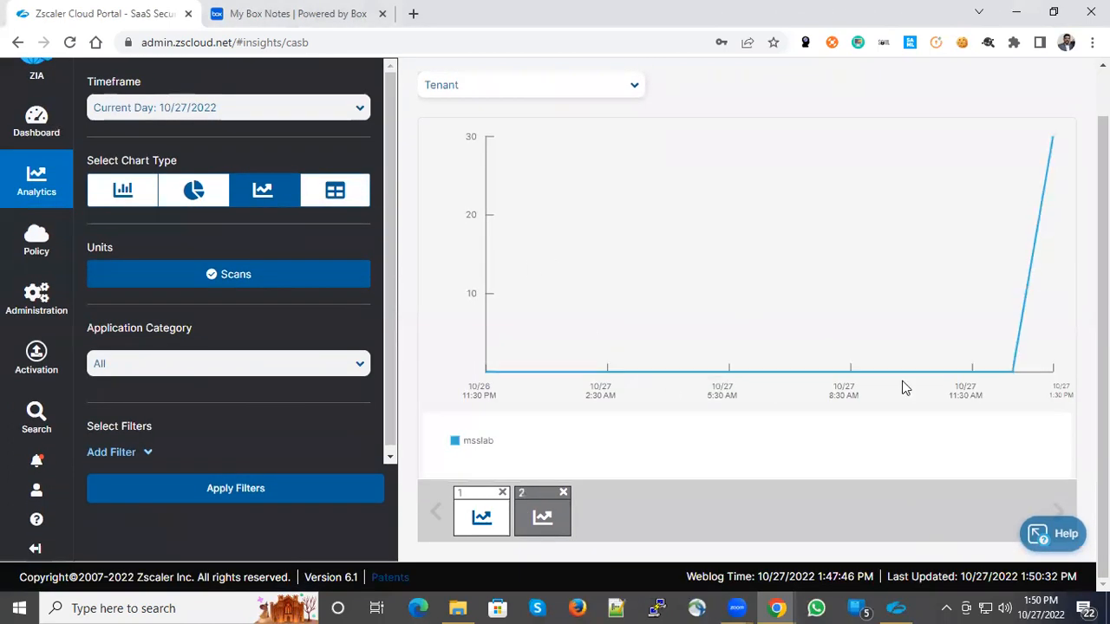
mouse_move(991, 269)
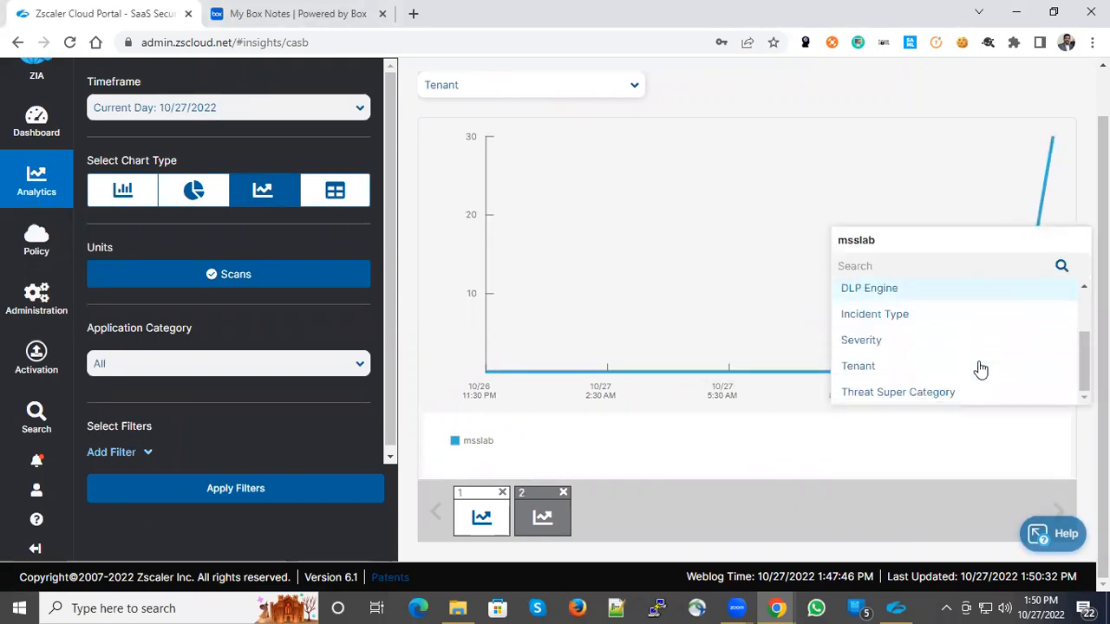
scroll("up", 3)
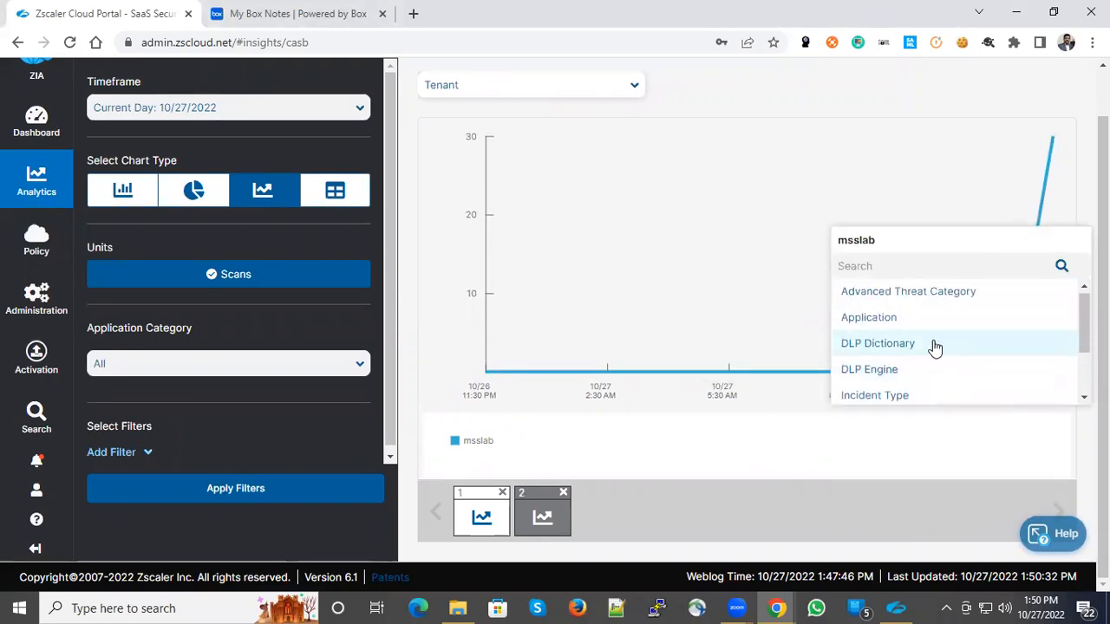
mouse_move(919, 396)
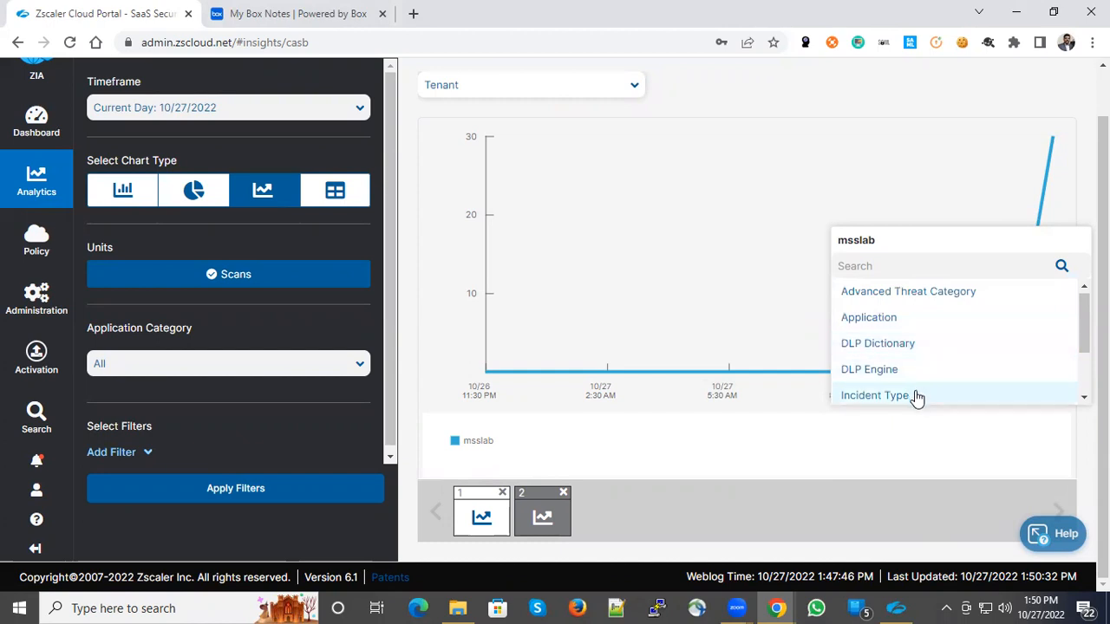
left_click(867, 317)
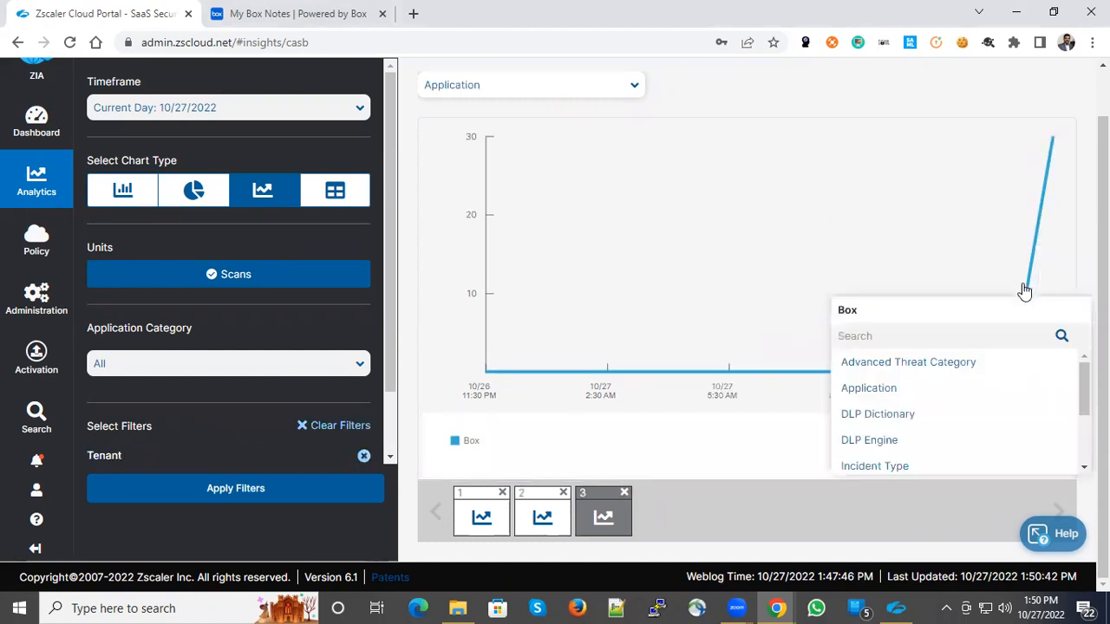
scroll("down", 3)
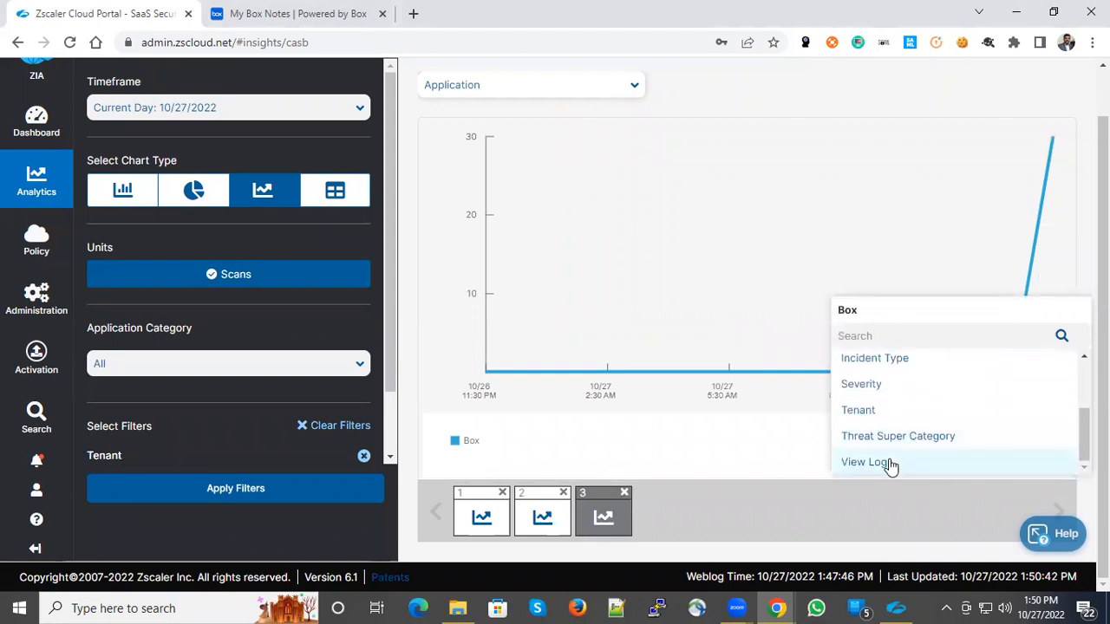
left_click(867, 461)
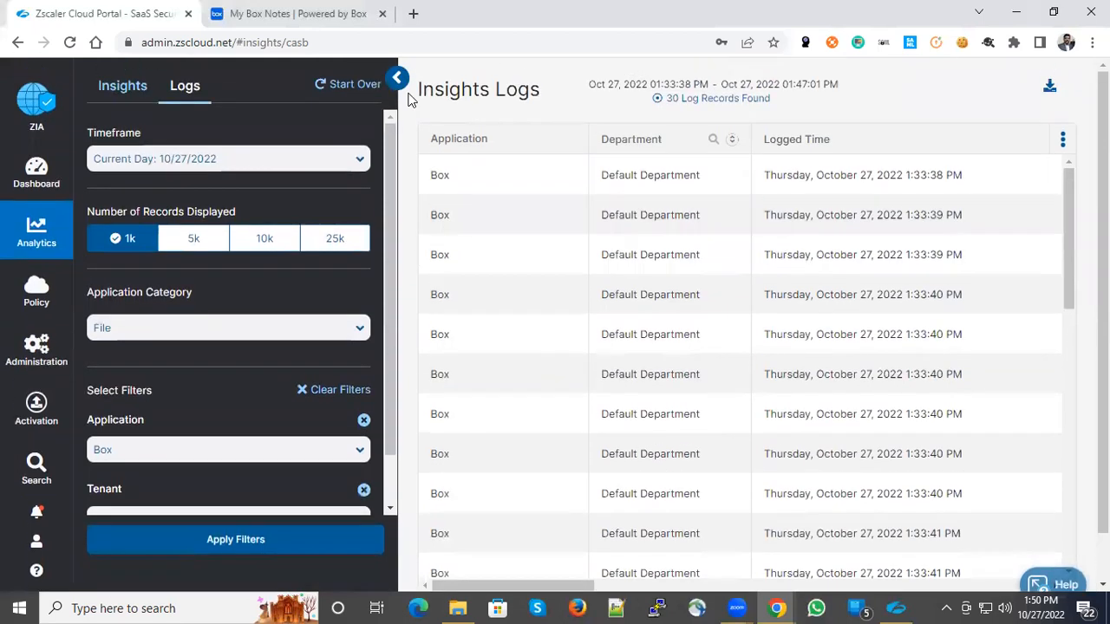
Scan the 30 Insights Log records showing DLP remove-sharing, read-only and malware entries.
left_click(397, 78)
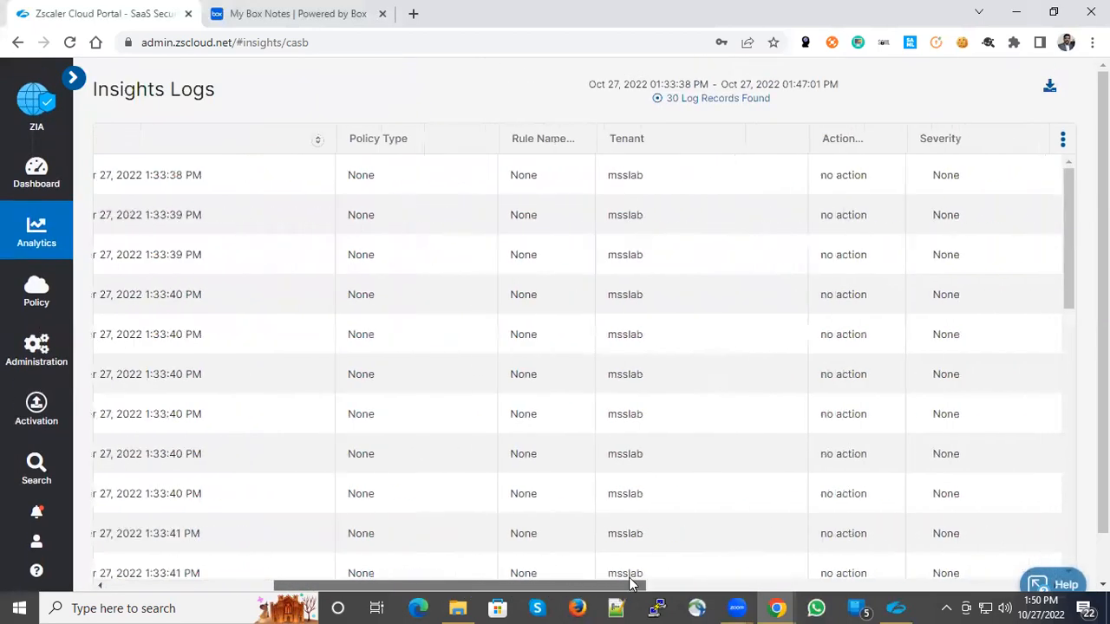
scroll("right", 3)
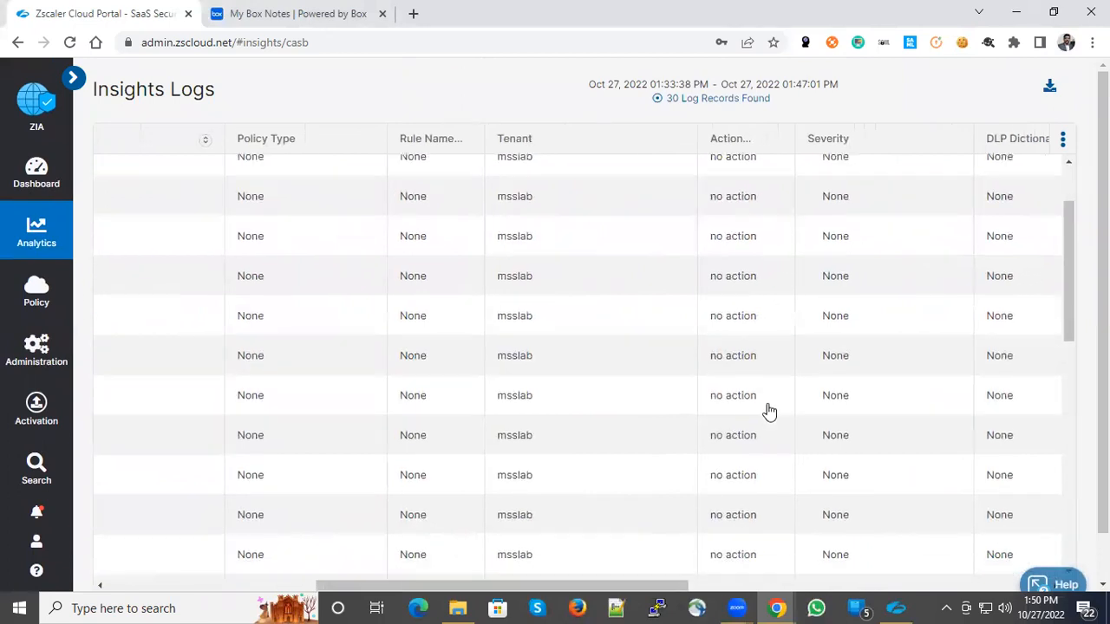
scroll("up", 3)
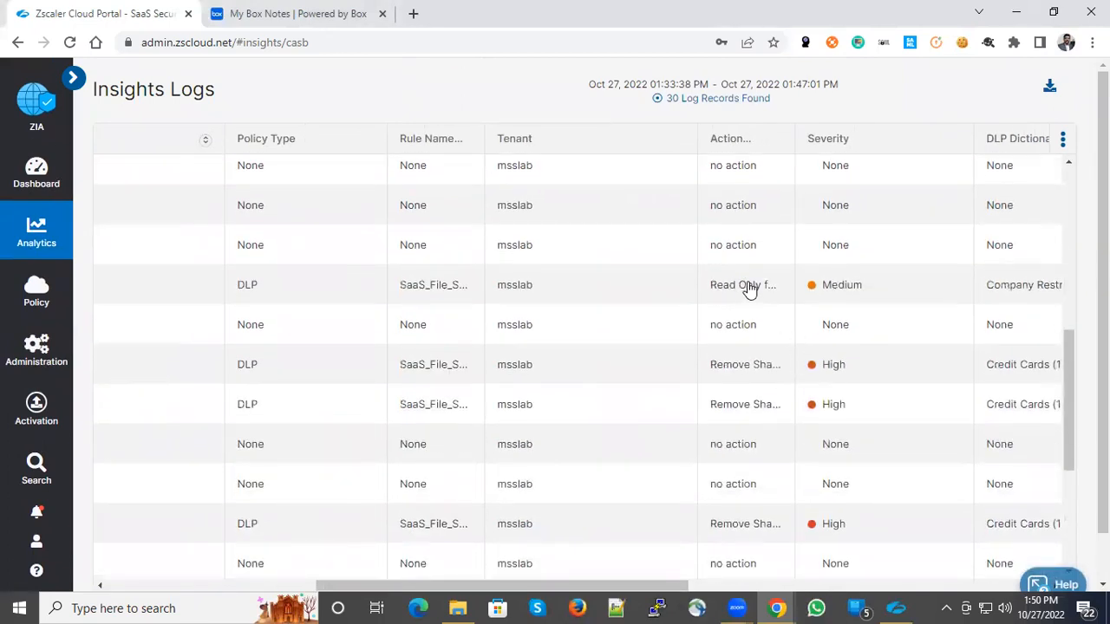
mouse_move(752, 511)
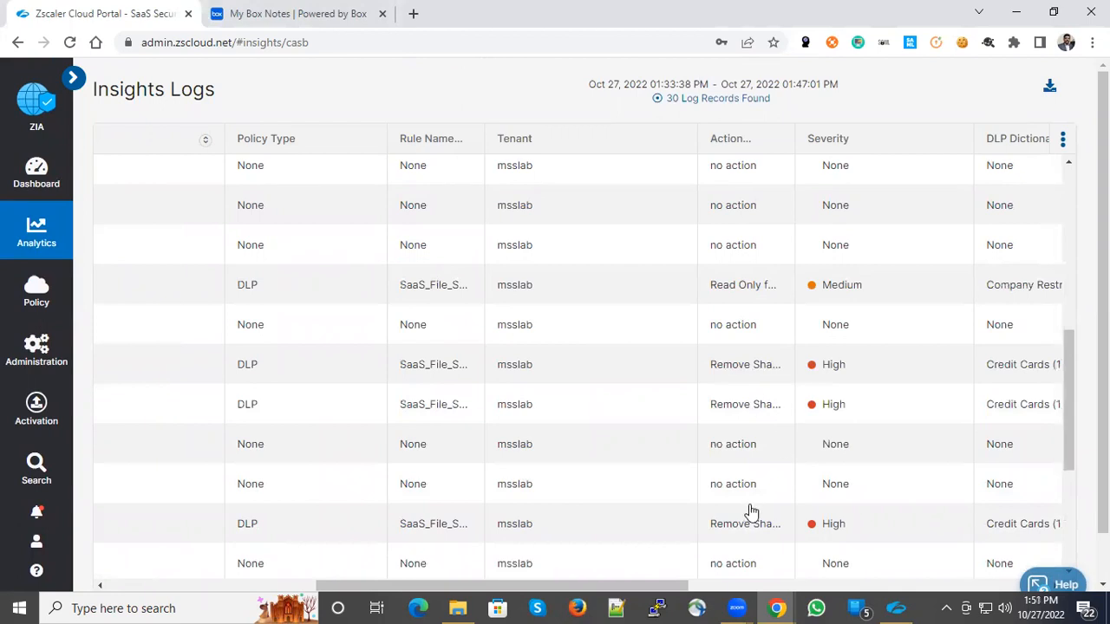
scroll("down", 3)
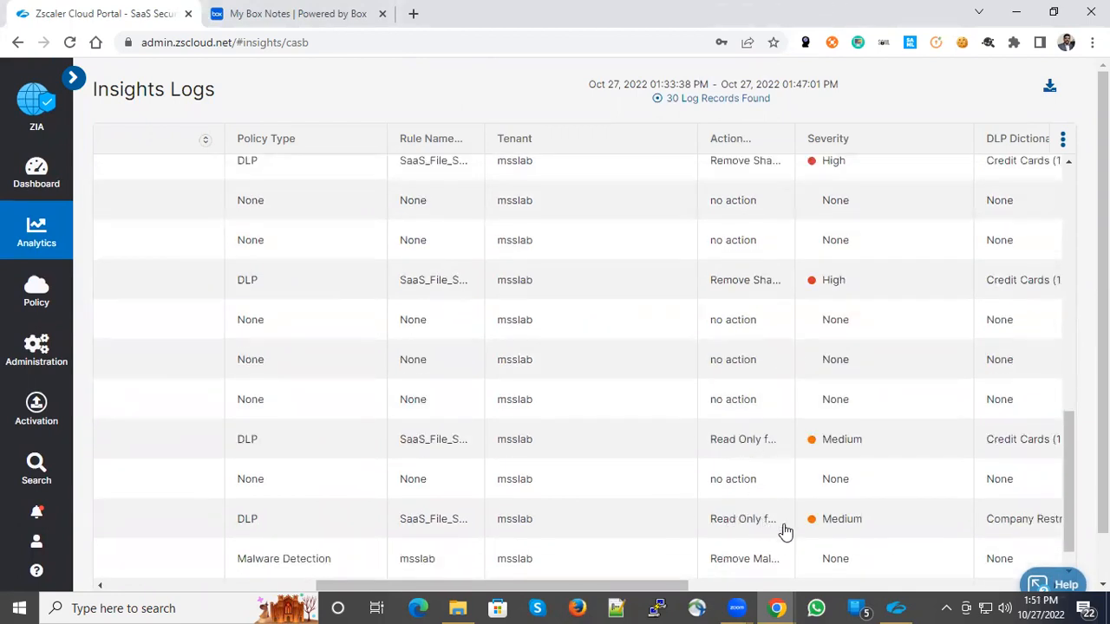
scroll("down", 3)
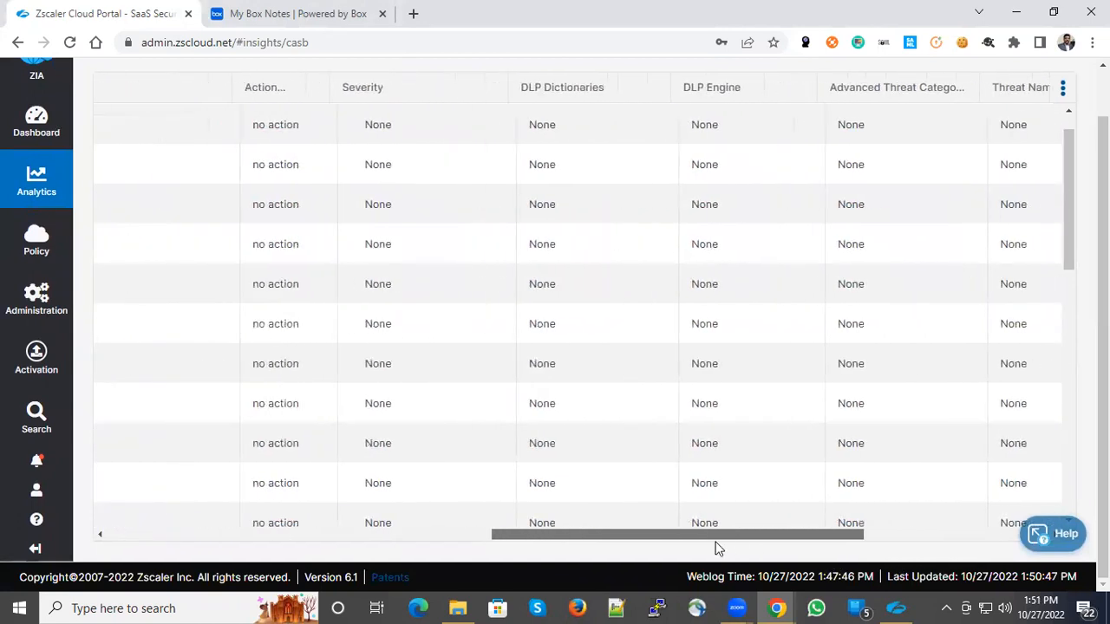
left_click_drag(676, 534, 486, 534)
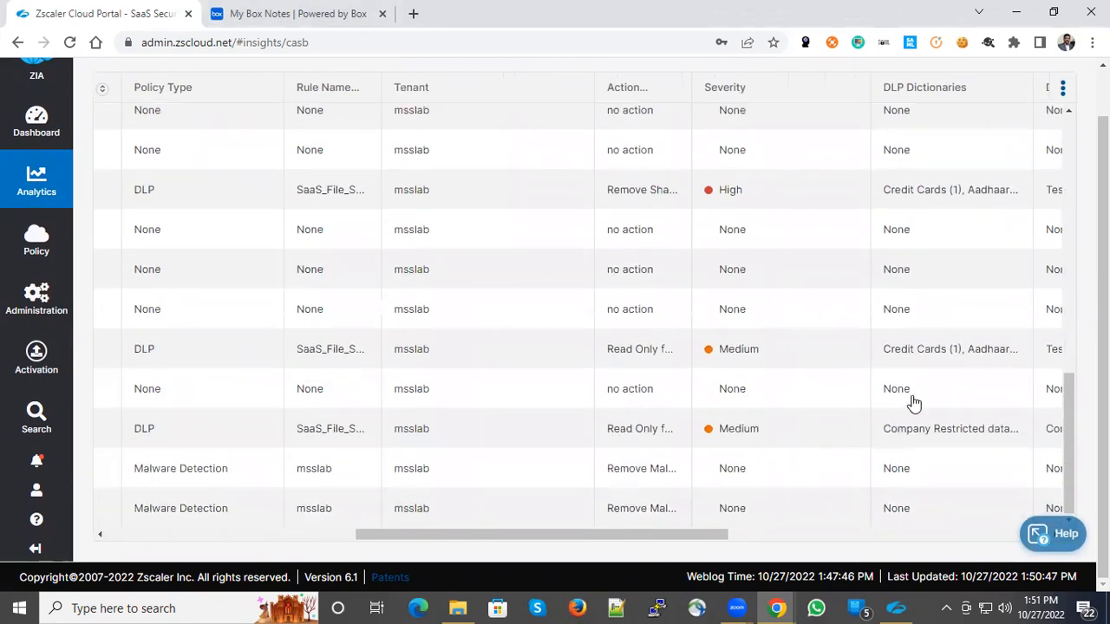
mouse_move(895, 412)
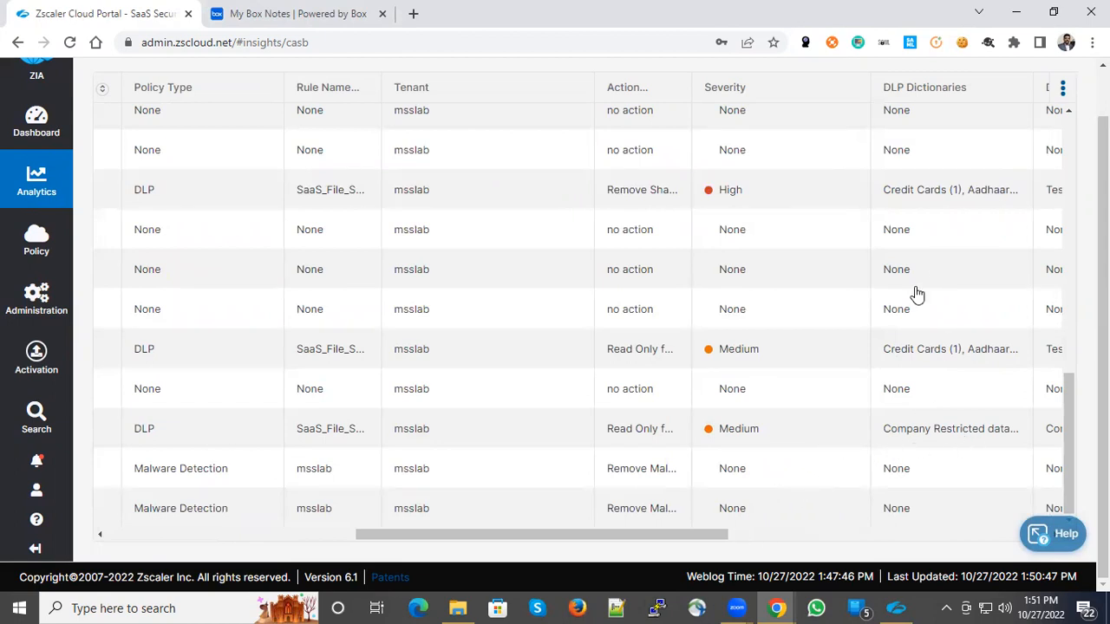
scroll("up", 3)
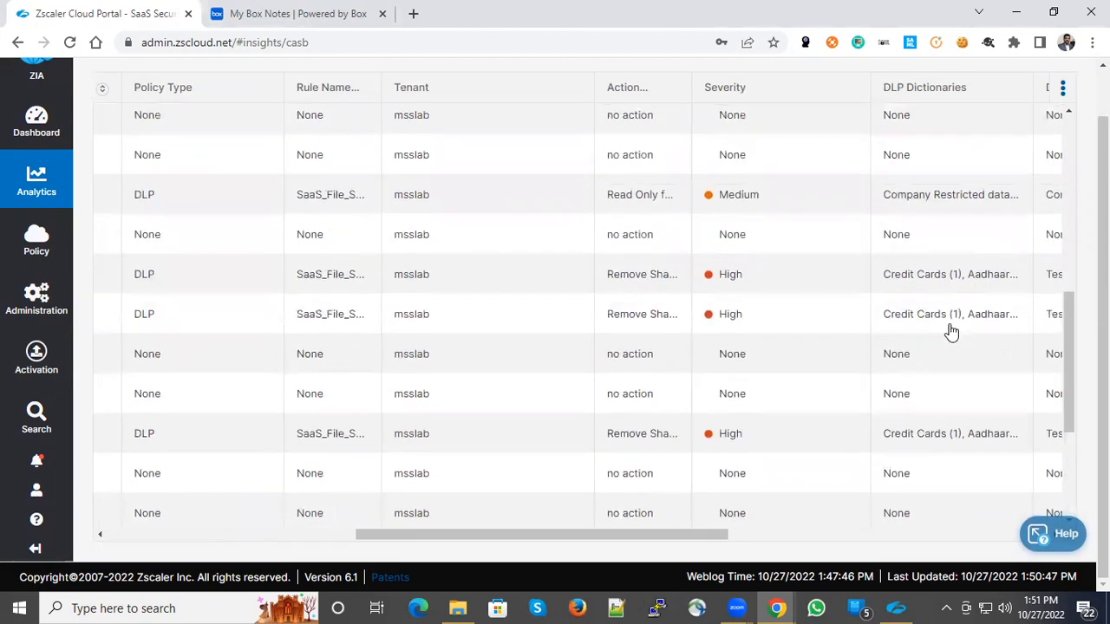
scroll("right", 3)
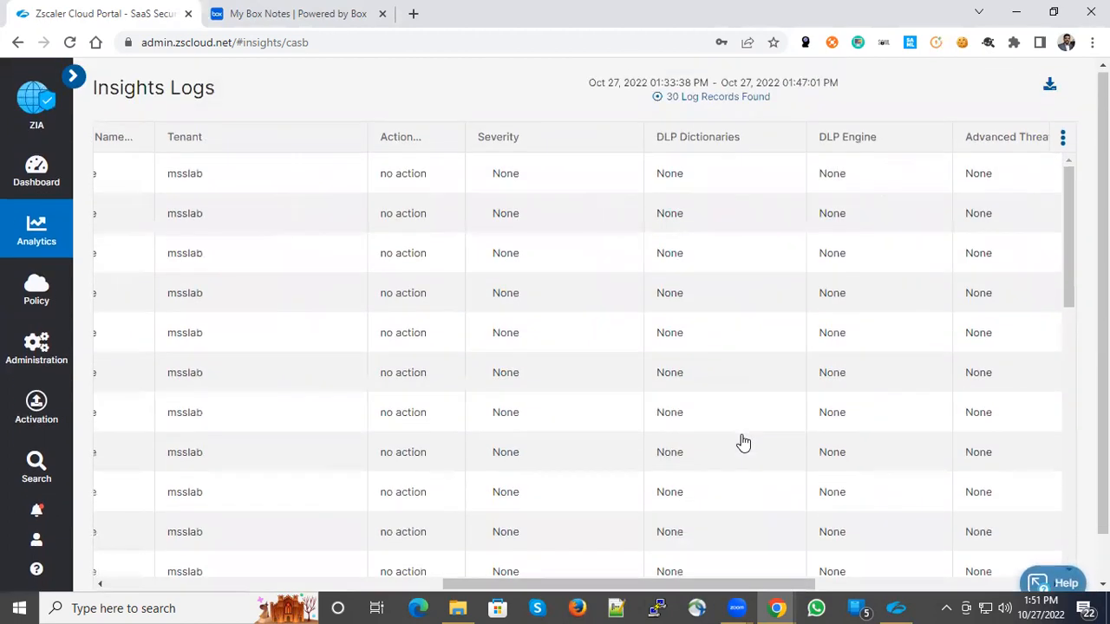
scroll("down", 3)
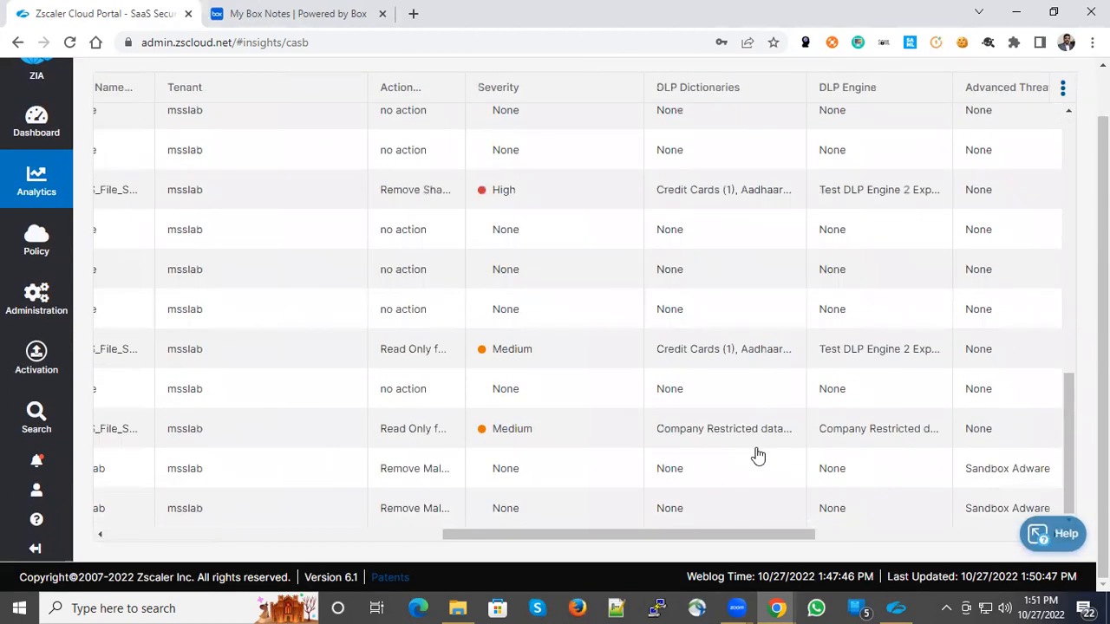
View the SaaS Assets Report for Box: 8 incidents, 6 DLP violations, 2 malware, 3 externally shared.
left_click(37, 298)
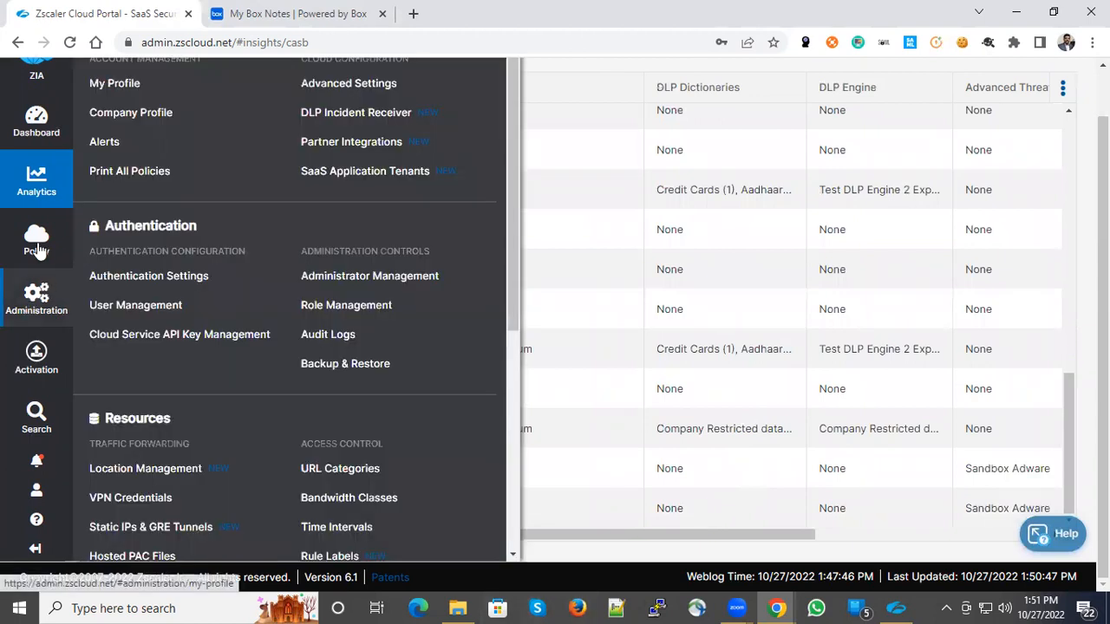
left_click(36, 180)
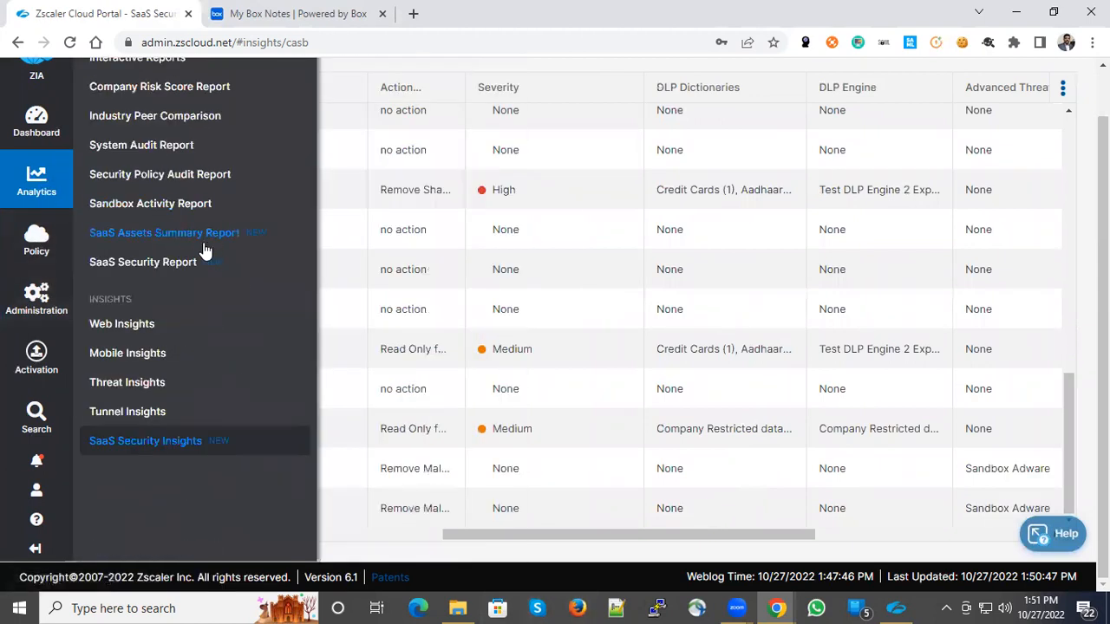
left_click(142, 262)
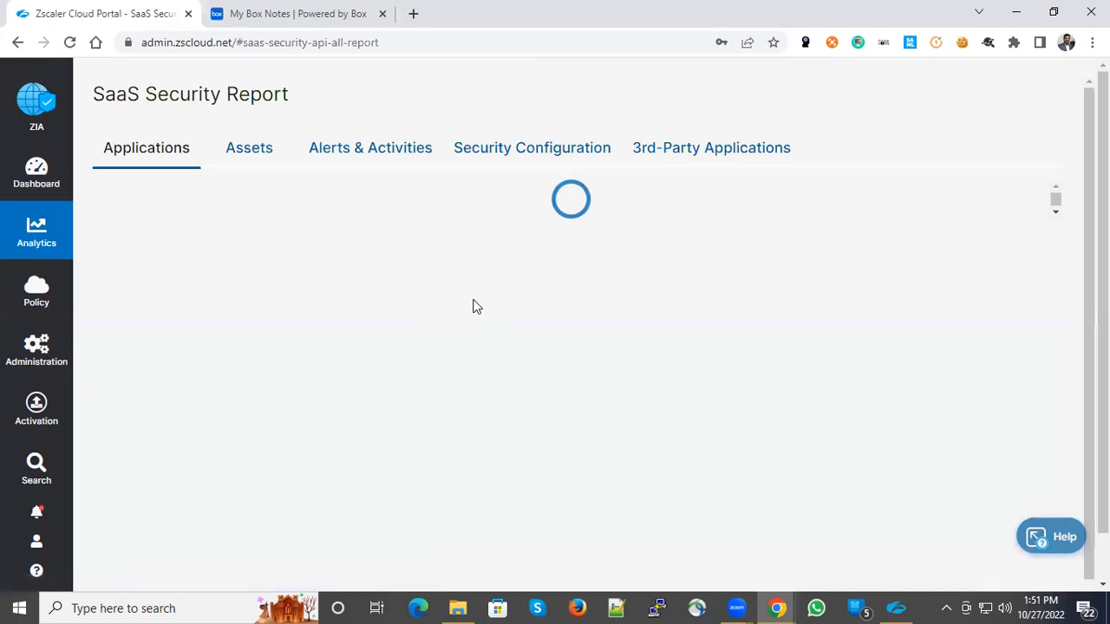
left_click(249, 147)
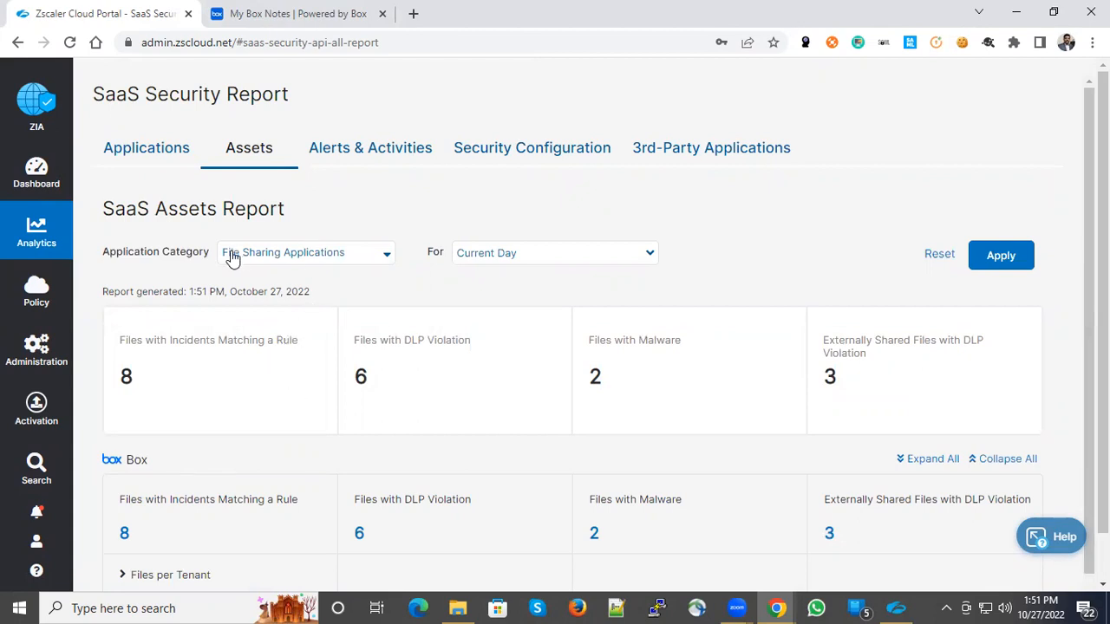
scroll("down", 3)
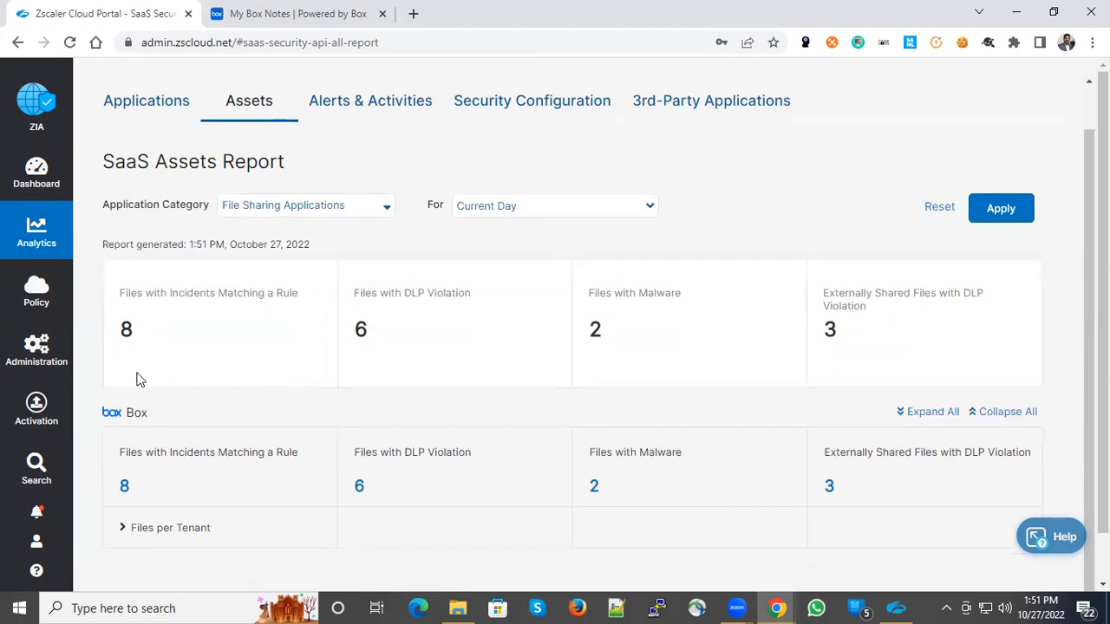
mouse_move(120, 506)
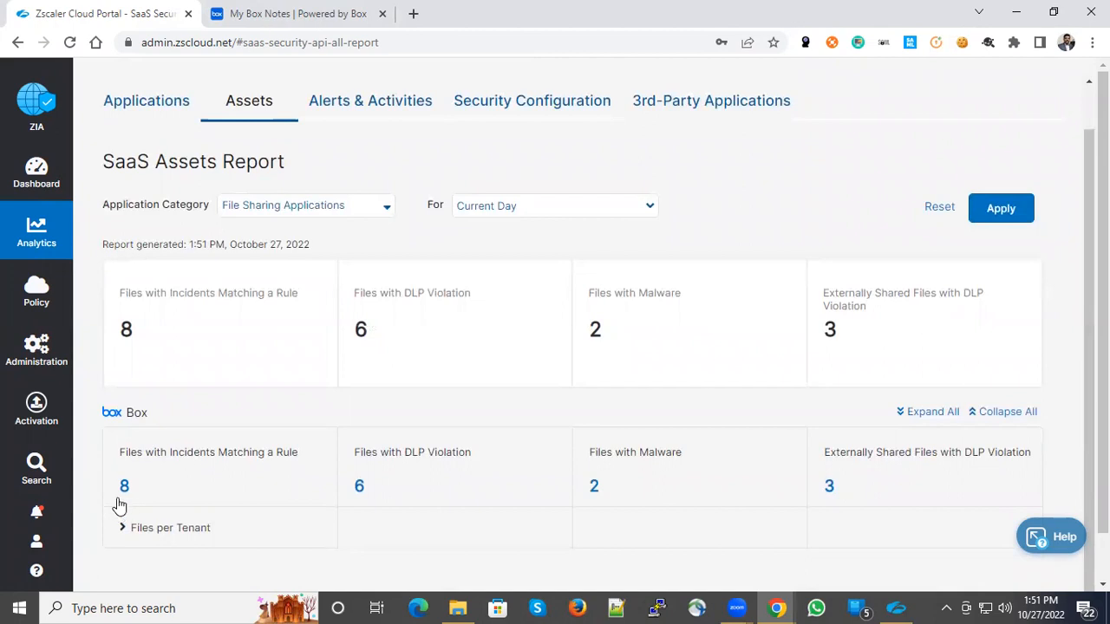
mouse_move(597, 226)
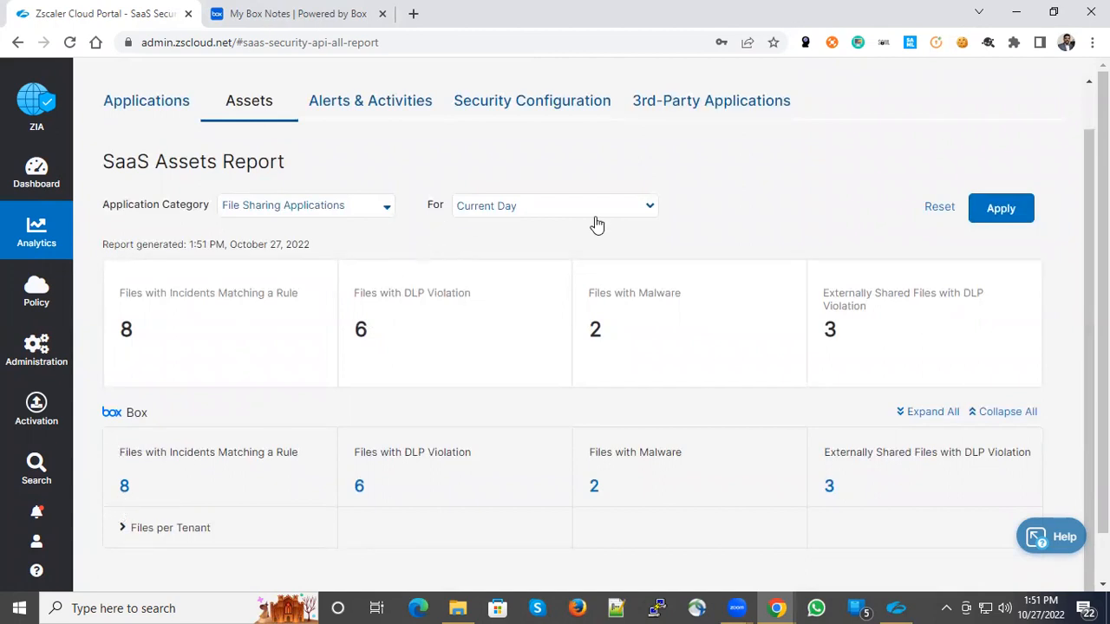
mouse_move(104, 512)
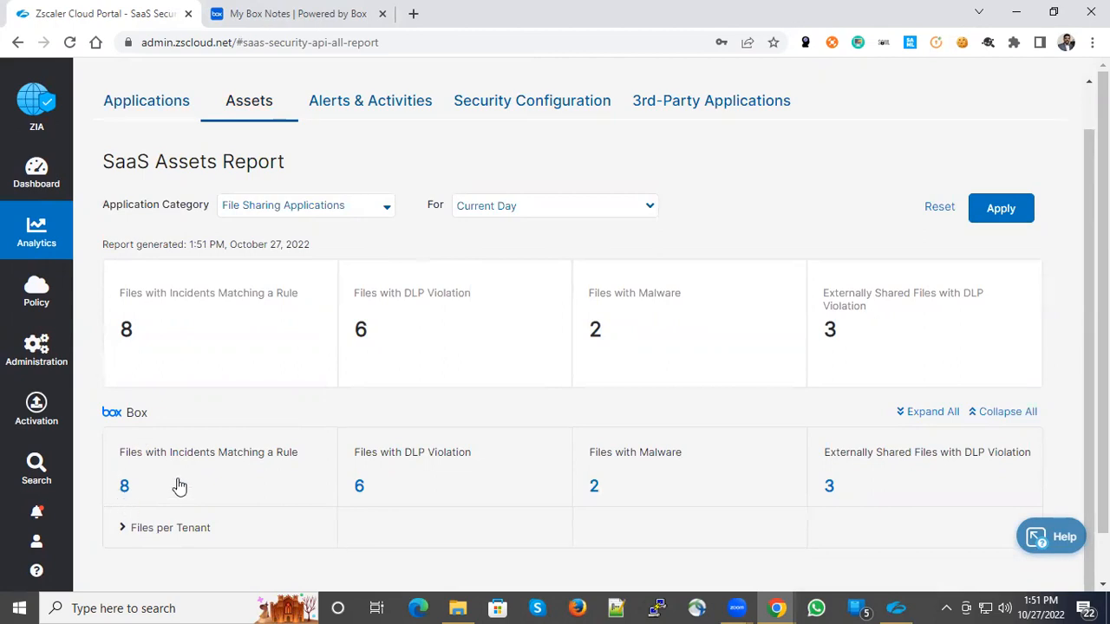
mouse_move(437, 475)
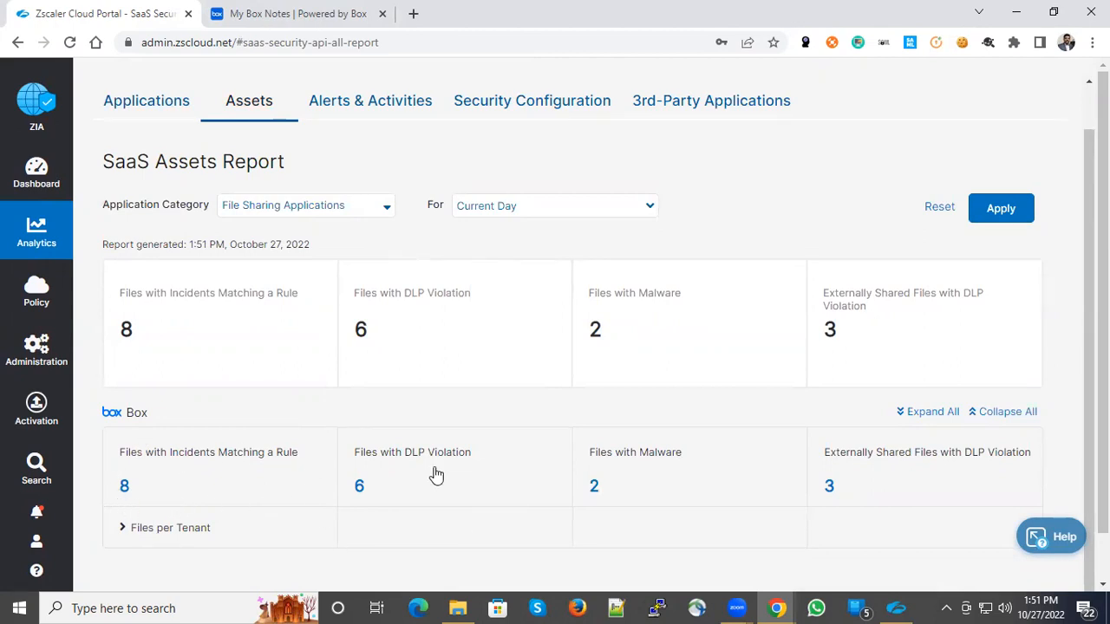
mouse_move(547, 494)
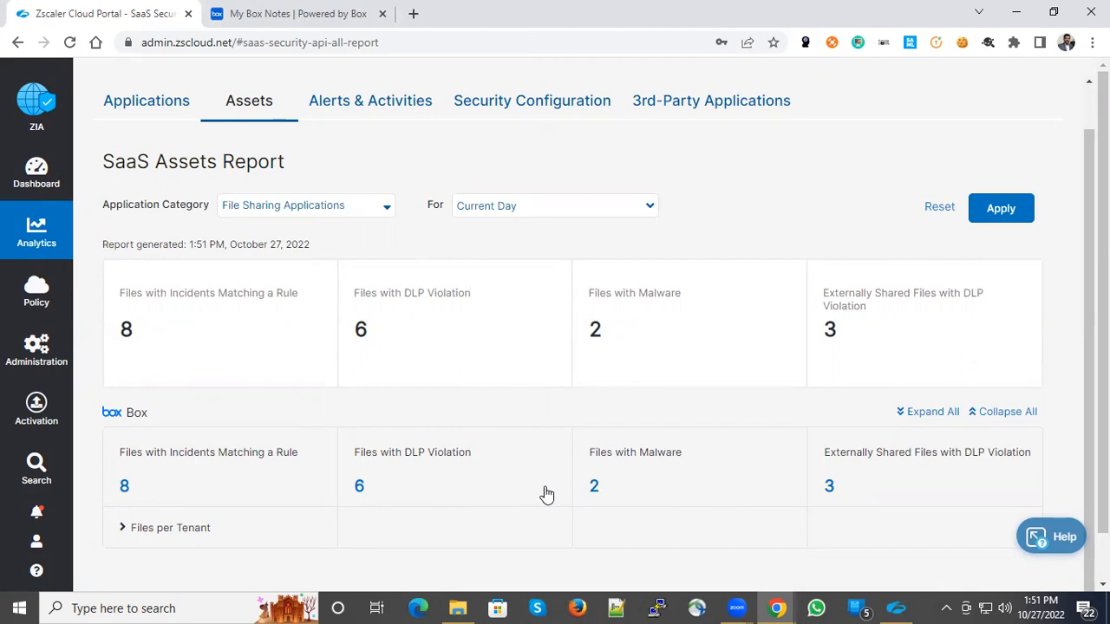
mouse_move(814, 521)
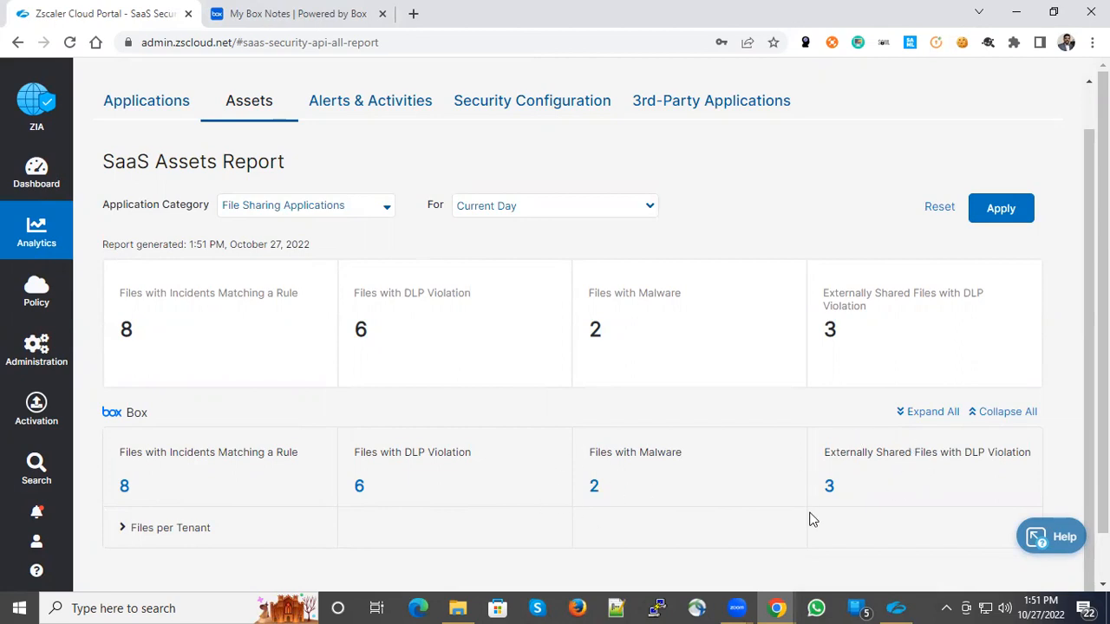
mouse_move(843, 514)
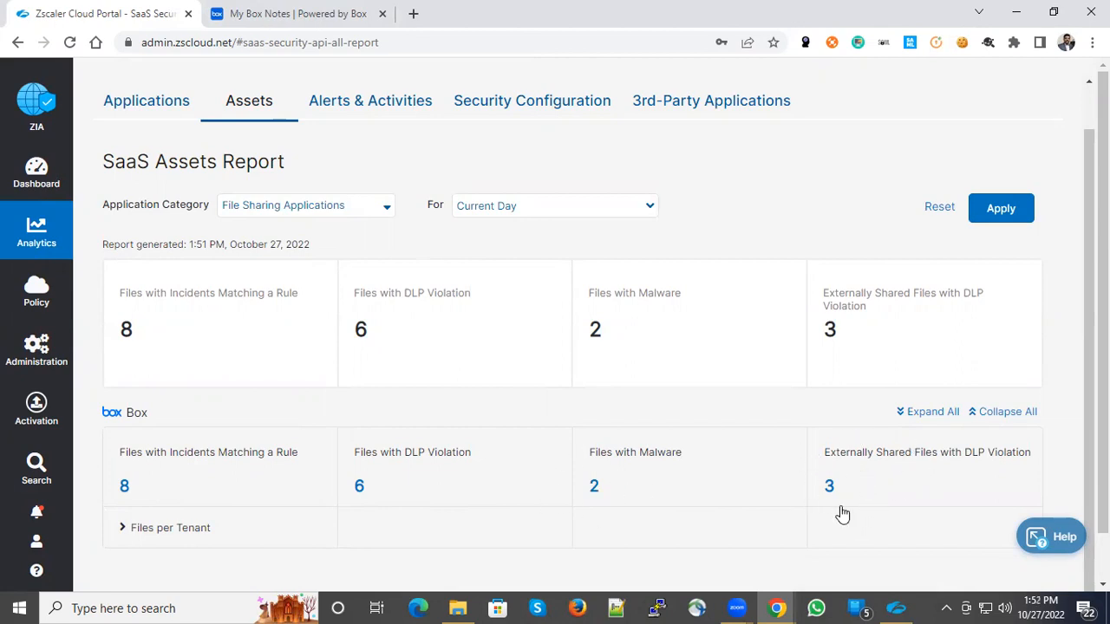
mouse_move(267, 7)
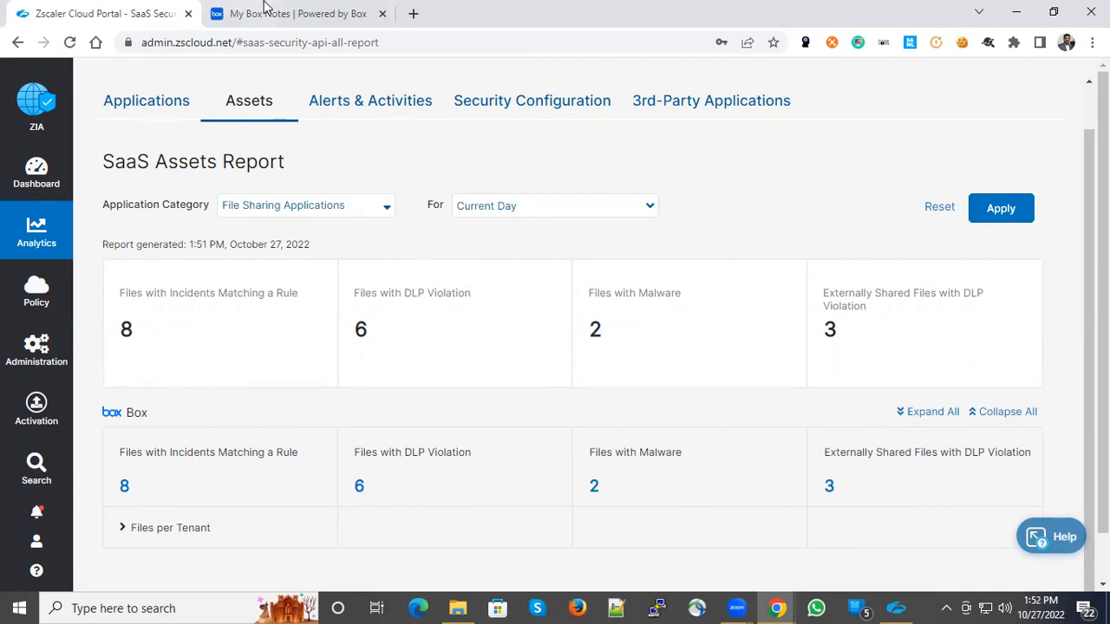
Refresh Box's My Box Notes and check who is invited to test123.txt, now a Viewer.
left_click(296, 13)
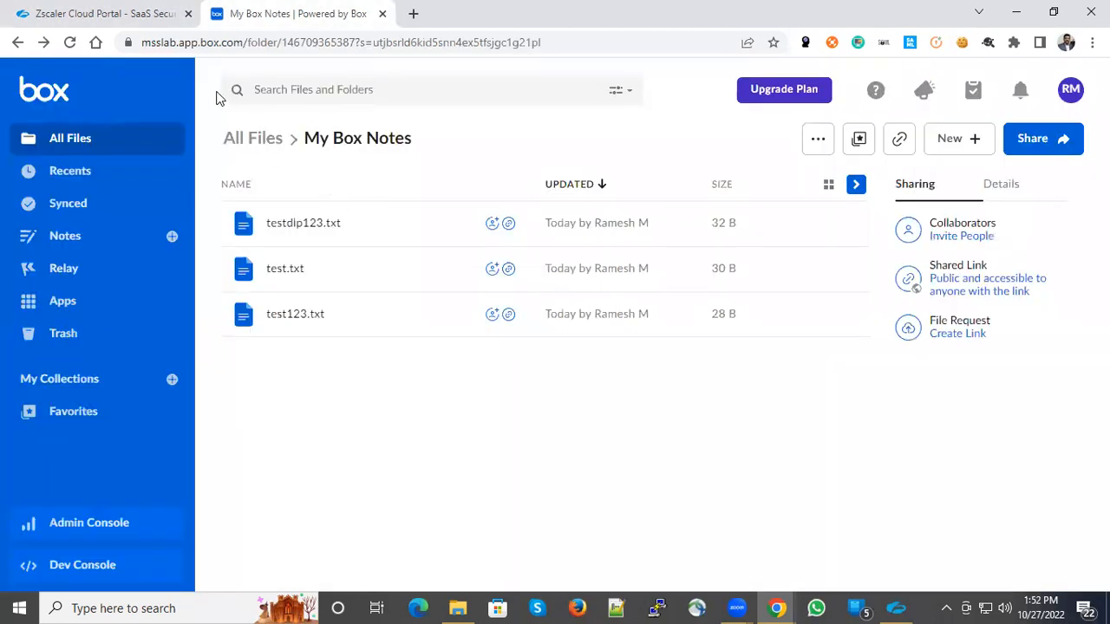
left_click(347, 41)
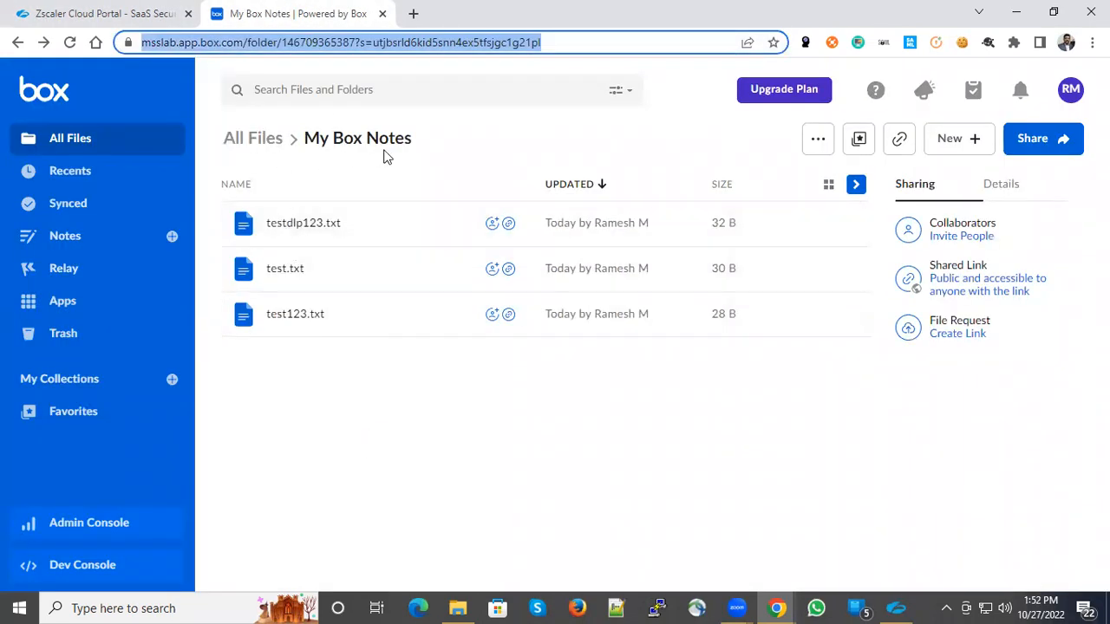
mouse_move(243, 351)
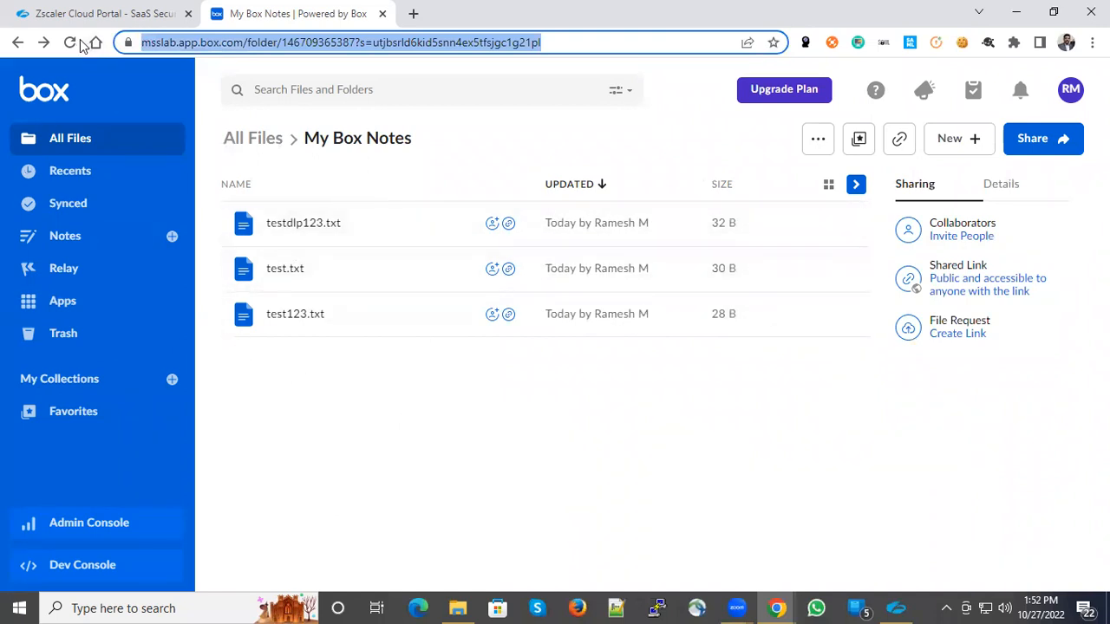
left_click(69, 41)
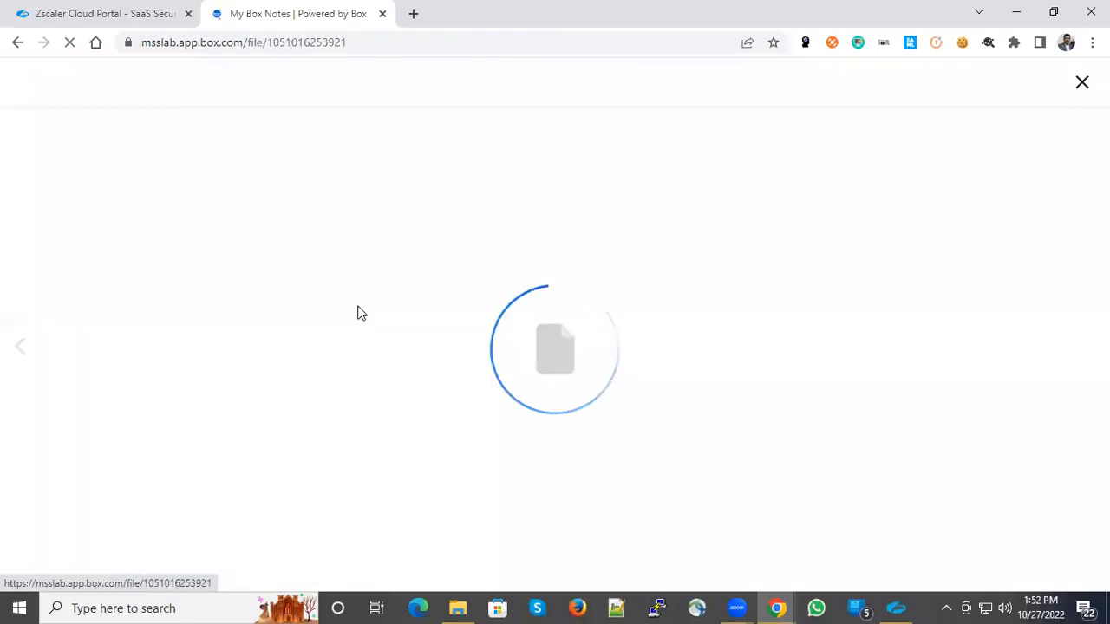
left_click(19, 42)
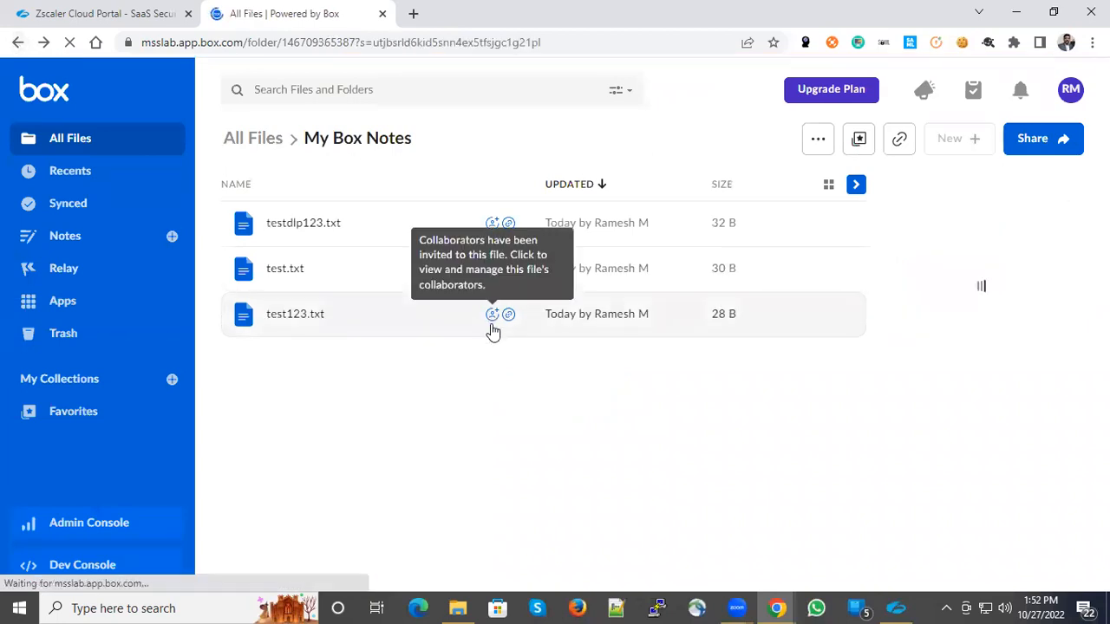
left_click(493, 314)
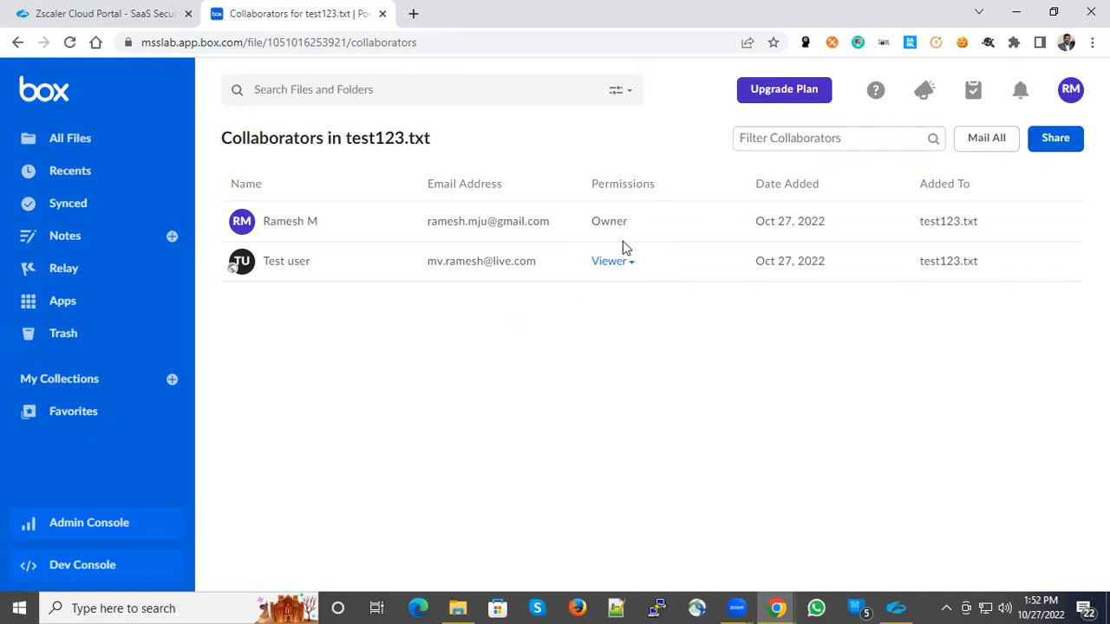
Check the collaborators on testdlp123.txt in My Box Notes.
left_click(18, 42)
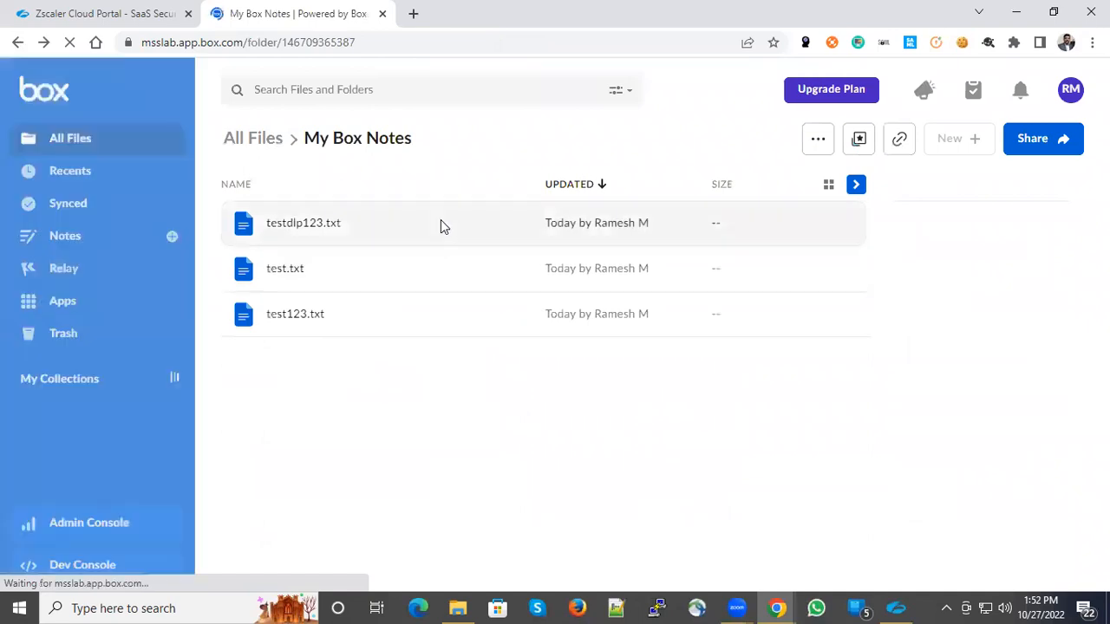
left_click(304, 222)
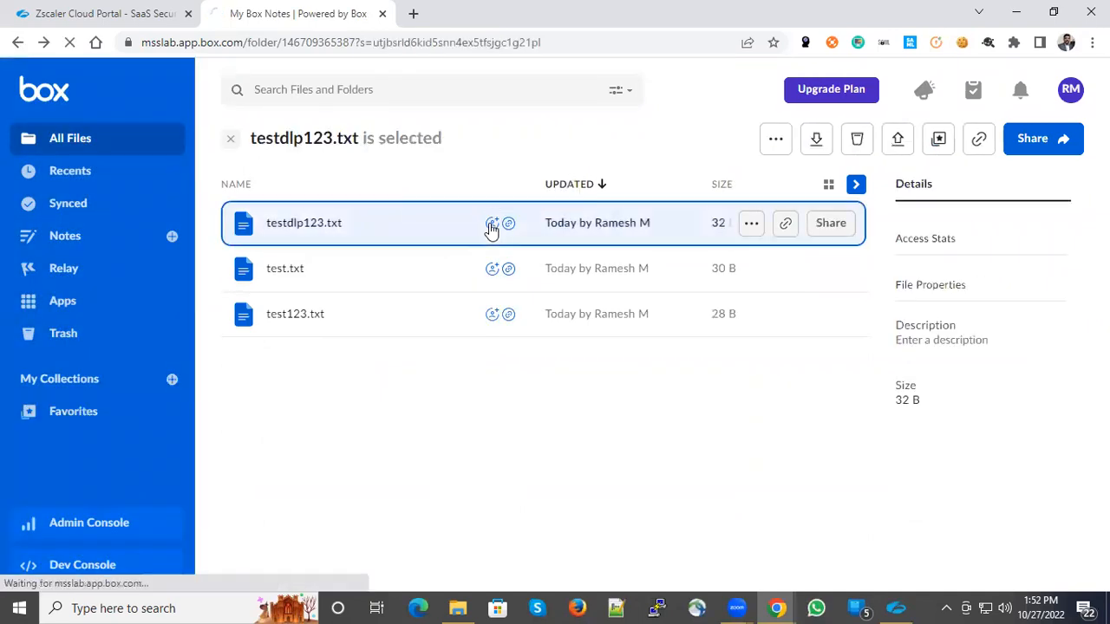
left_click(492, 222)
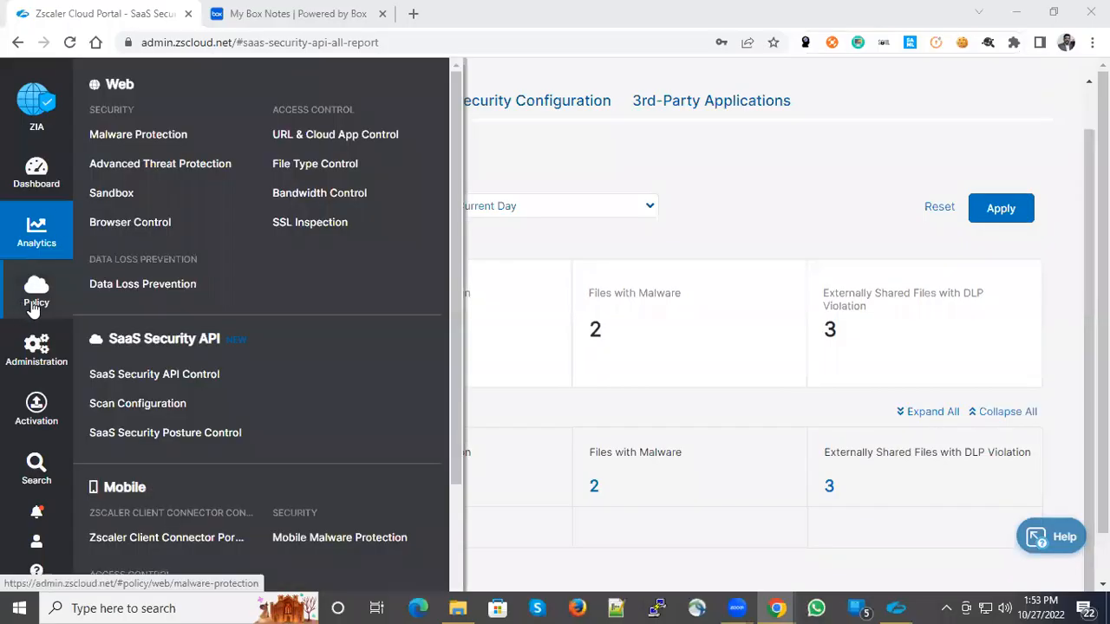
Review the three enabled SaaS Security API DLP file-sharing rules for msslab and their actions.
left_click(37, 295)
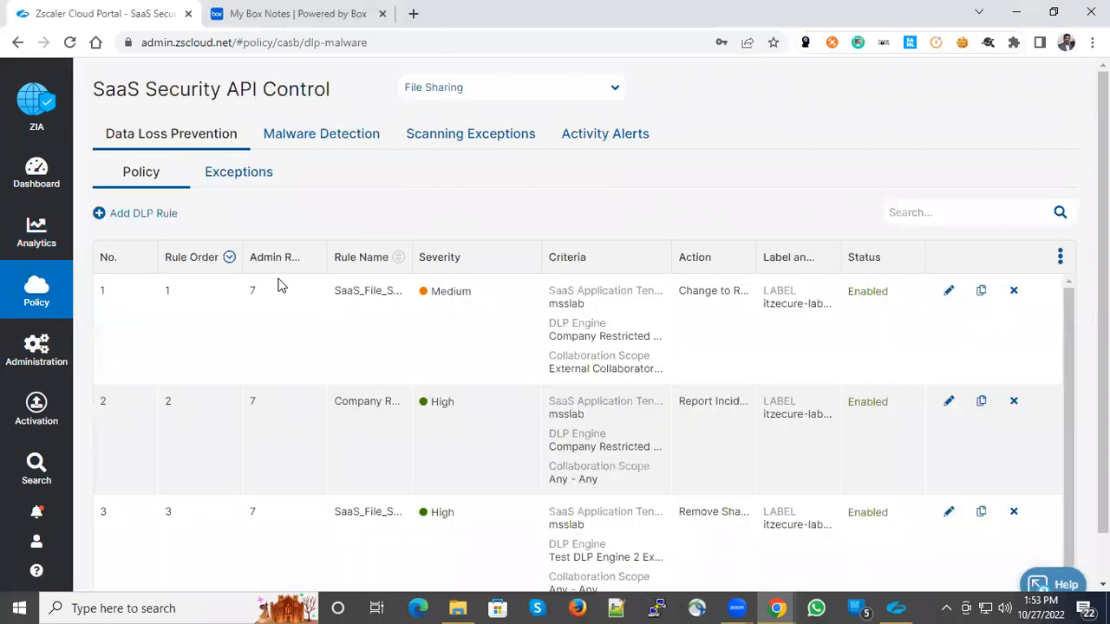
mouse_move(615, 378)
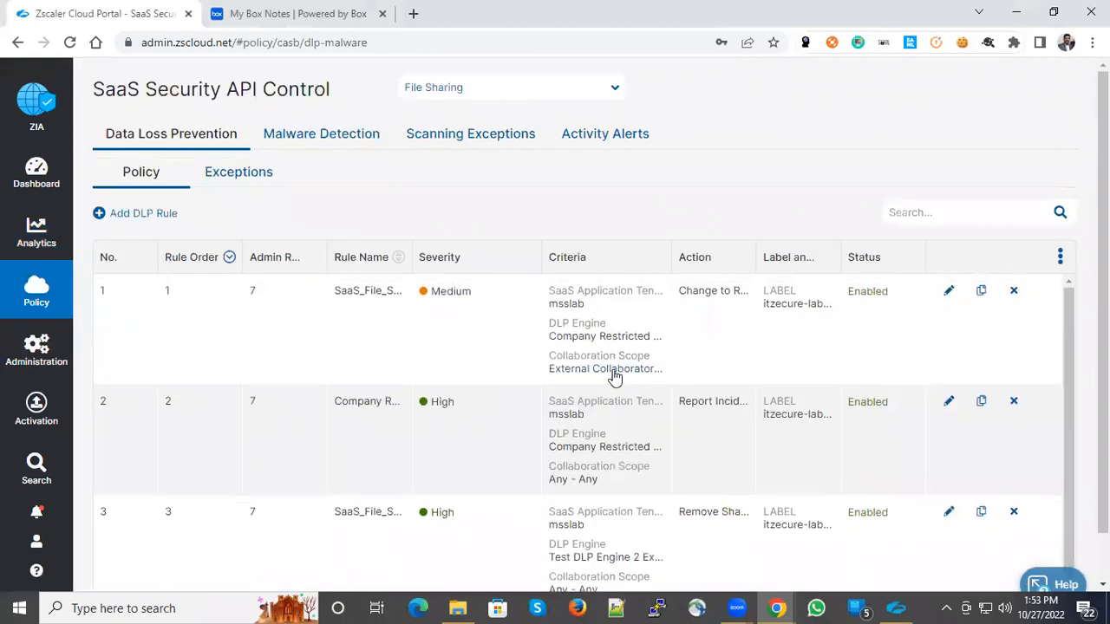
mouse_move(617, 350)
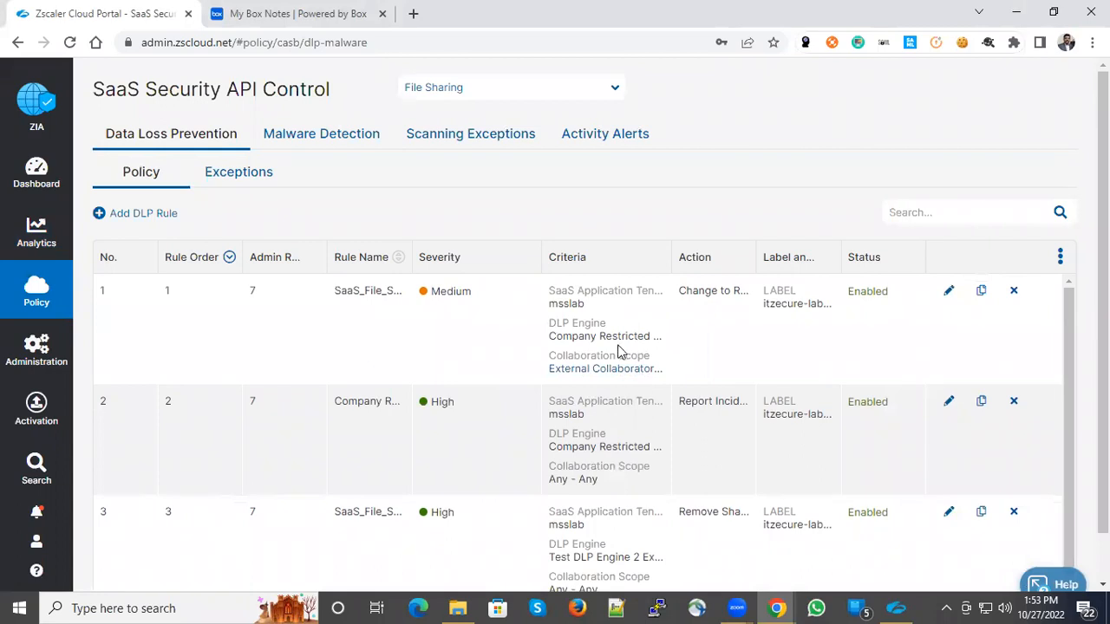
mouse_move(581, 344)
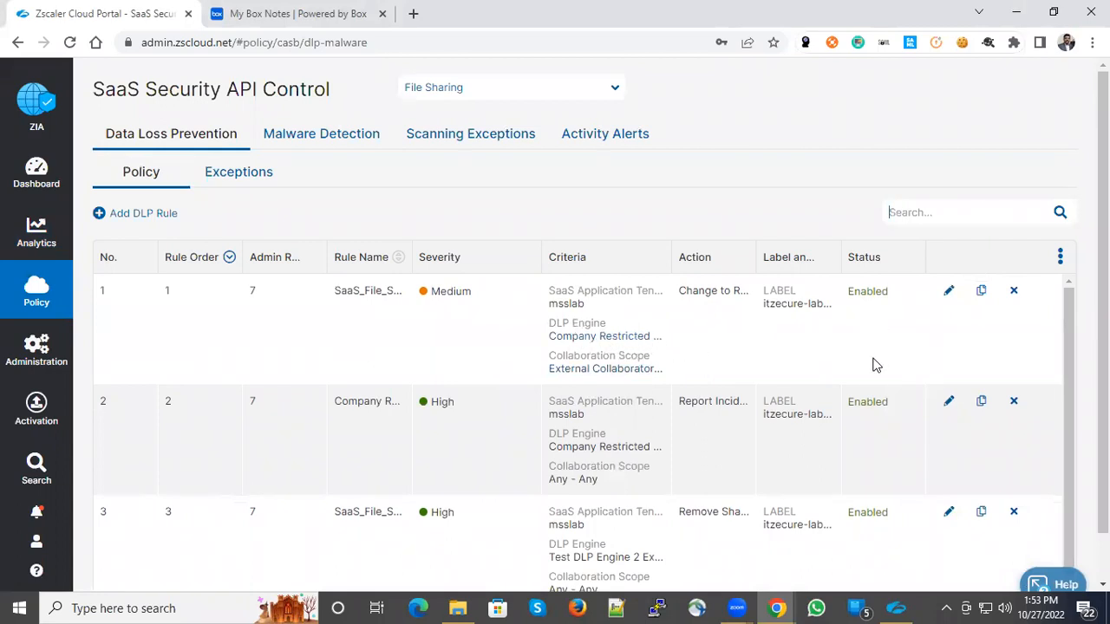
mouse_move(720, 333)
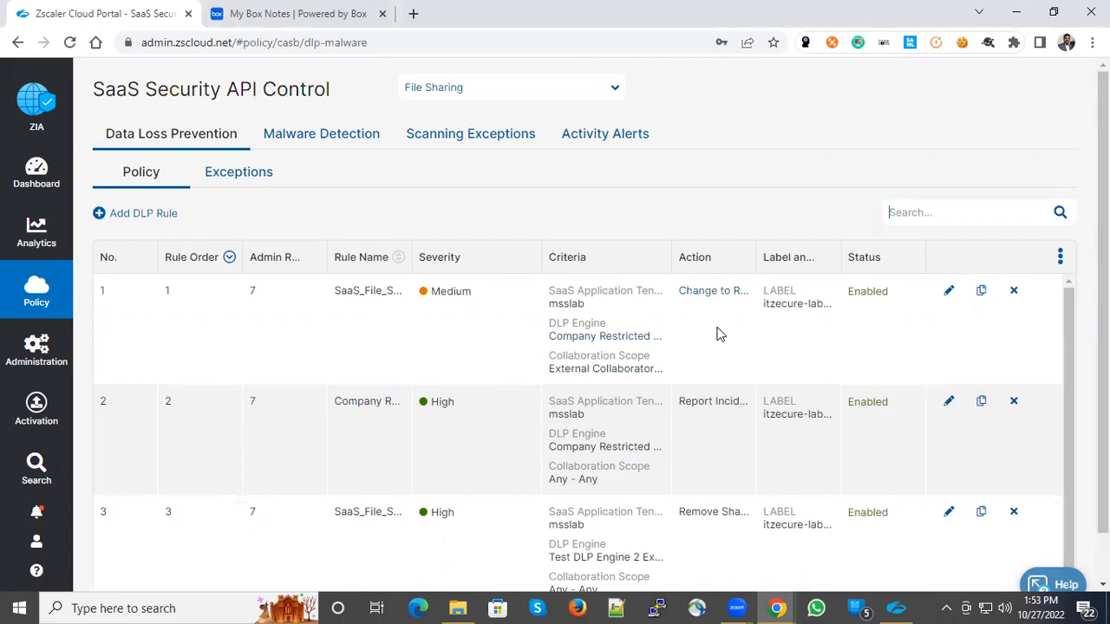
mouse_move(713, 291)
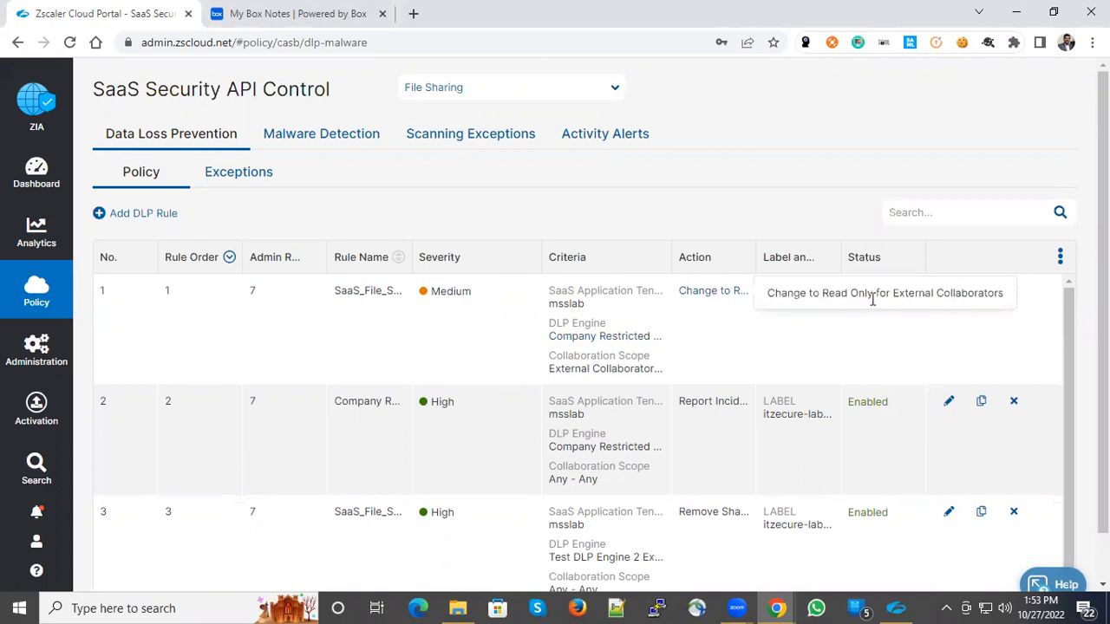
mouse_move(475, 358)
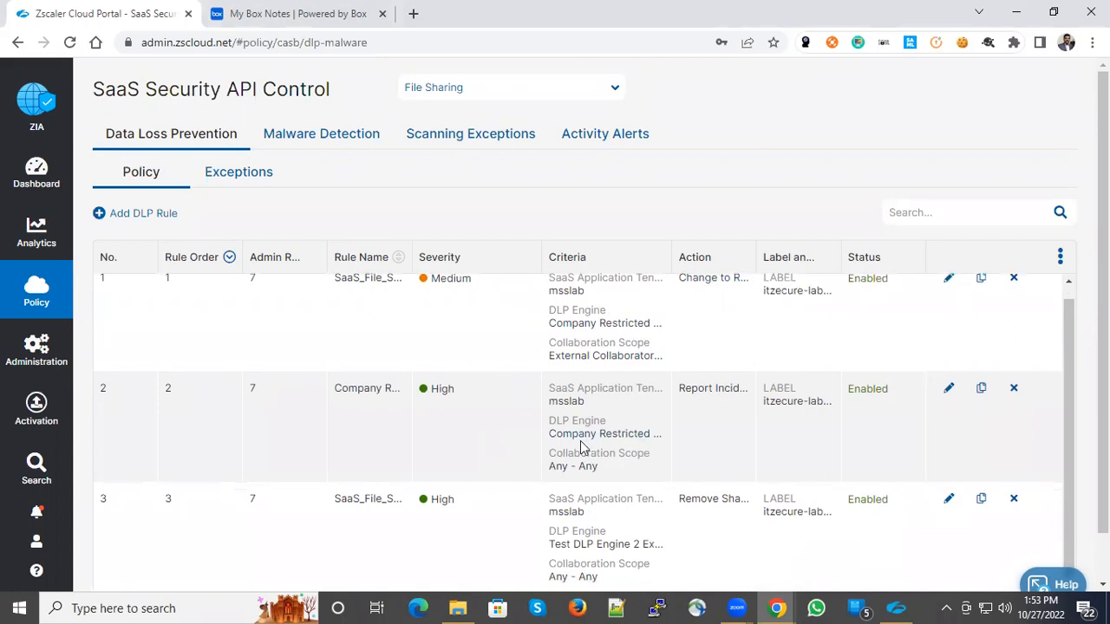
mouse_move(572, 373)
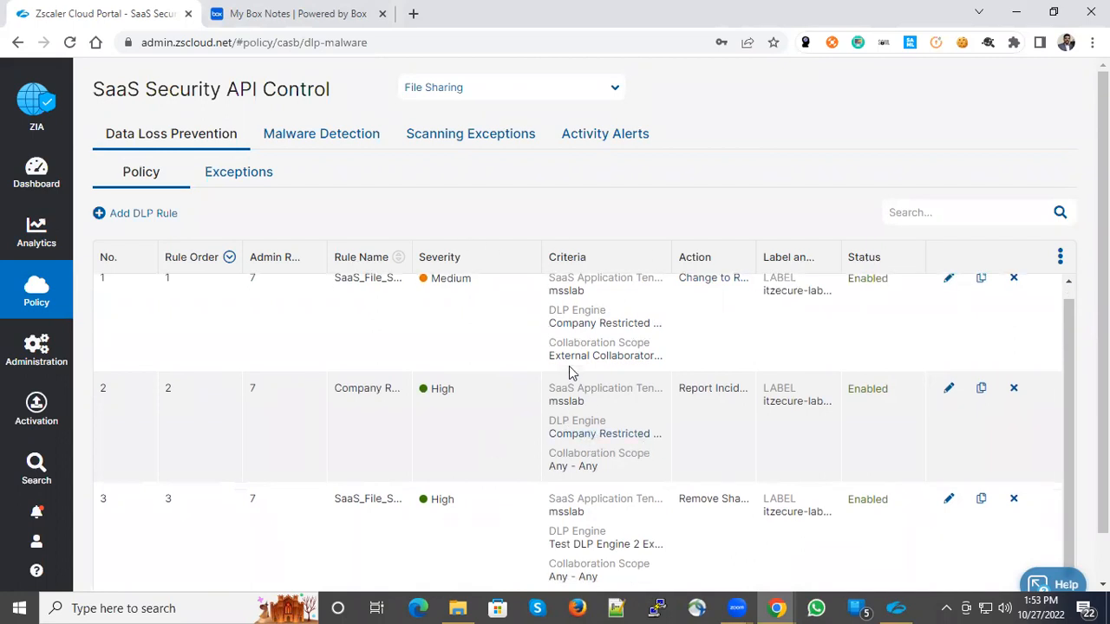
mouse_move(615, 347)
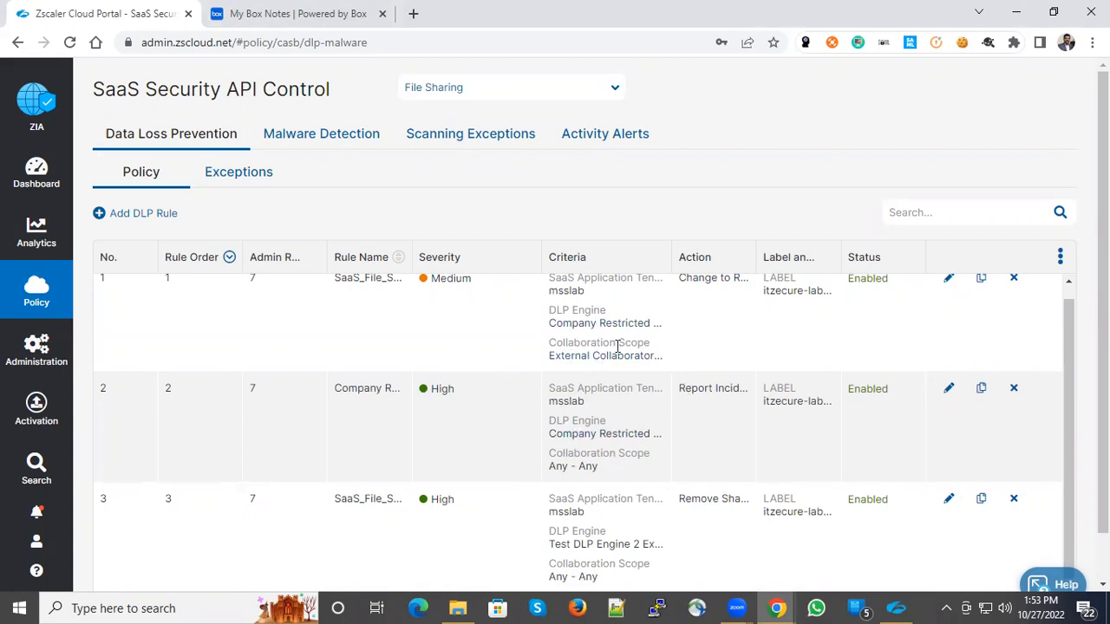
mouse_move(626, 468)
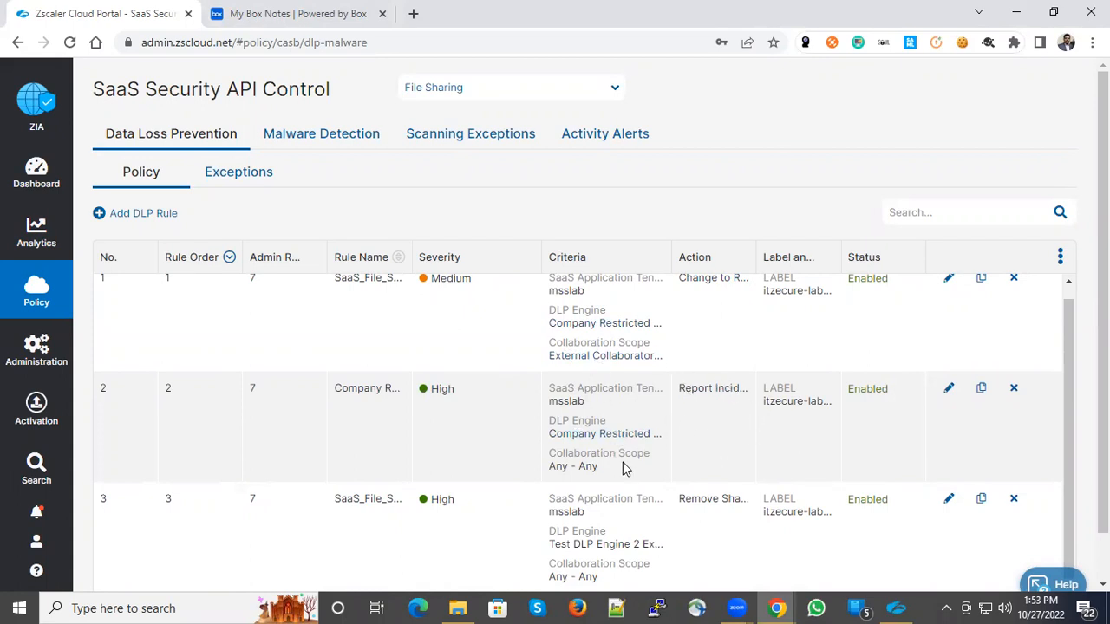
scroll("down", 3)
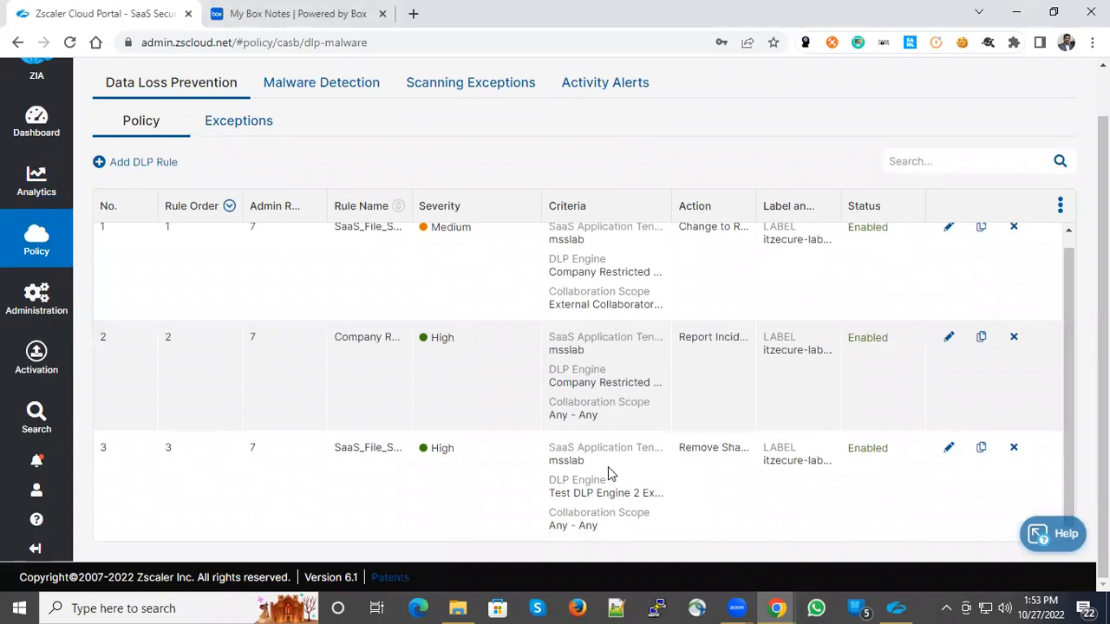
mouse_move(651, 499)
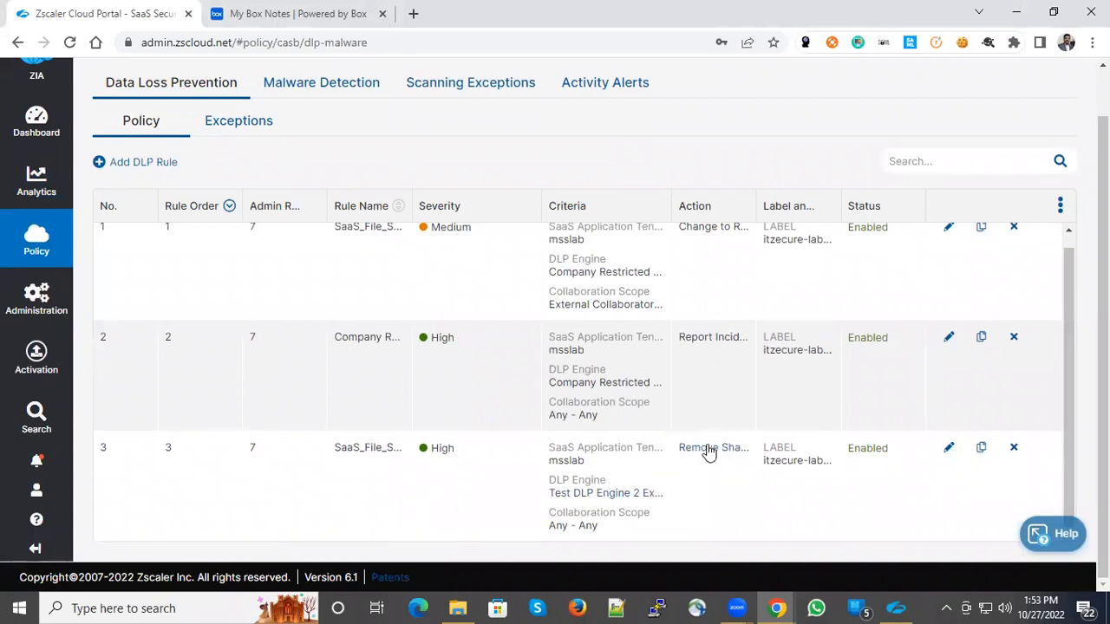
mouse_move(640, 496)
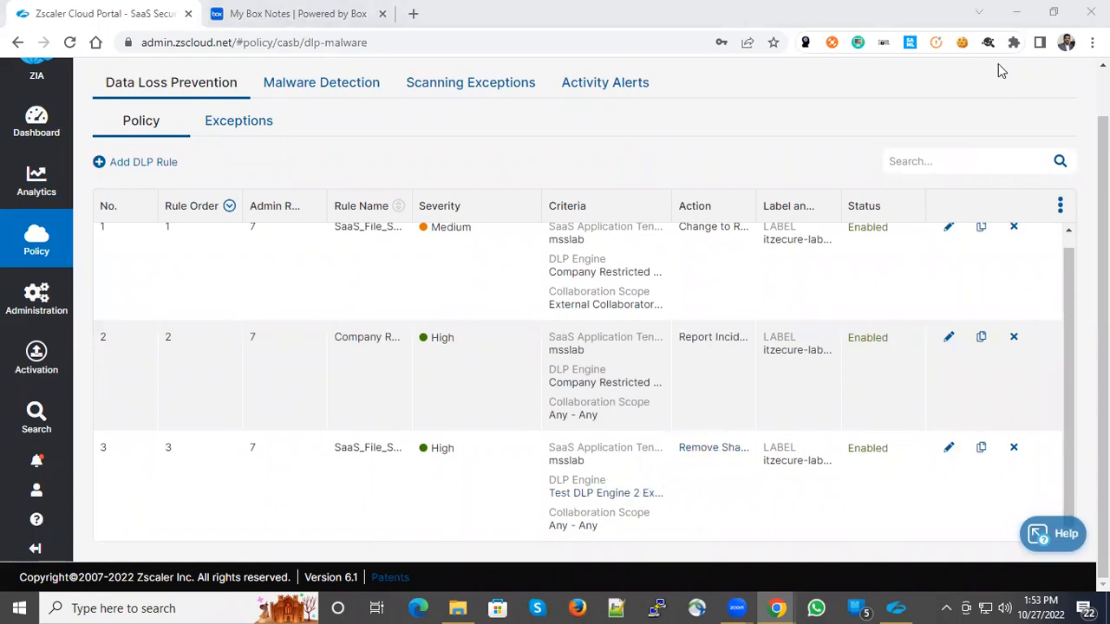
Confirm in Box that testdlp123.txt shows no collaborator icons, then return to Zscaler.
left_click(298, 13)
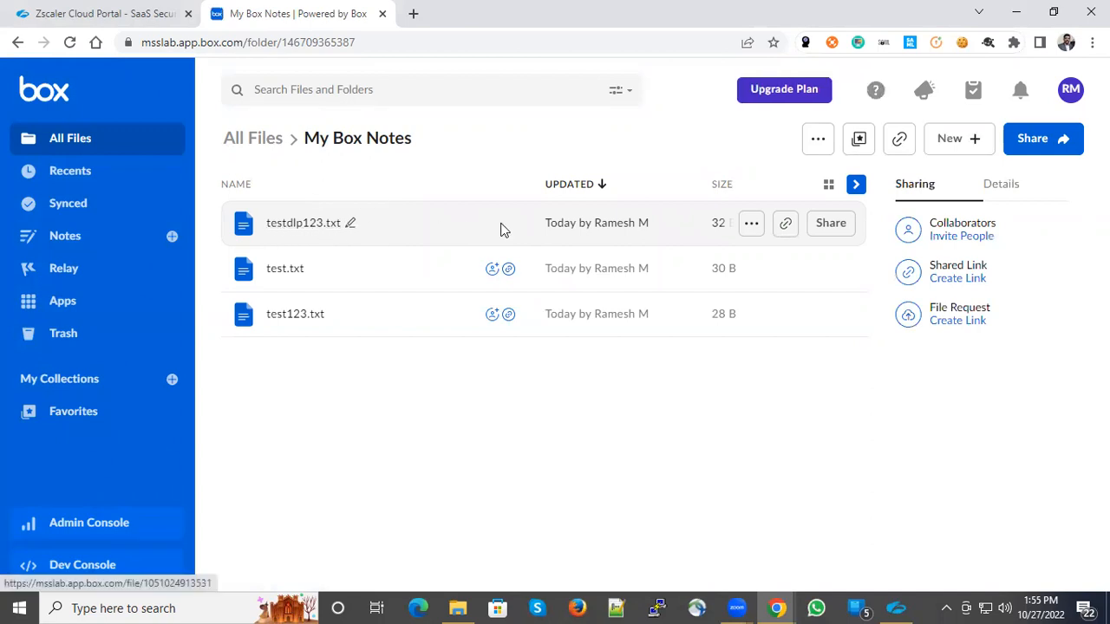
mouse_move(468, 239)
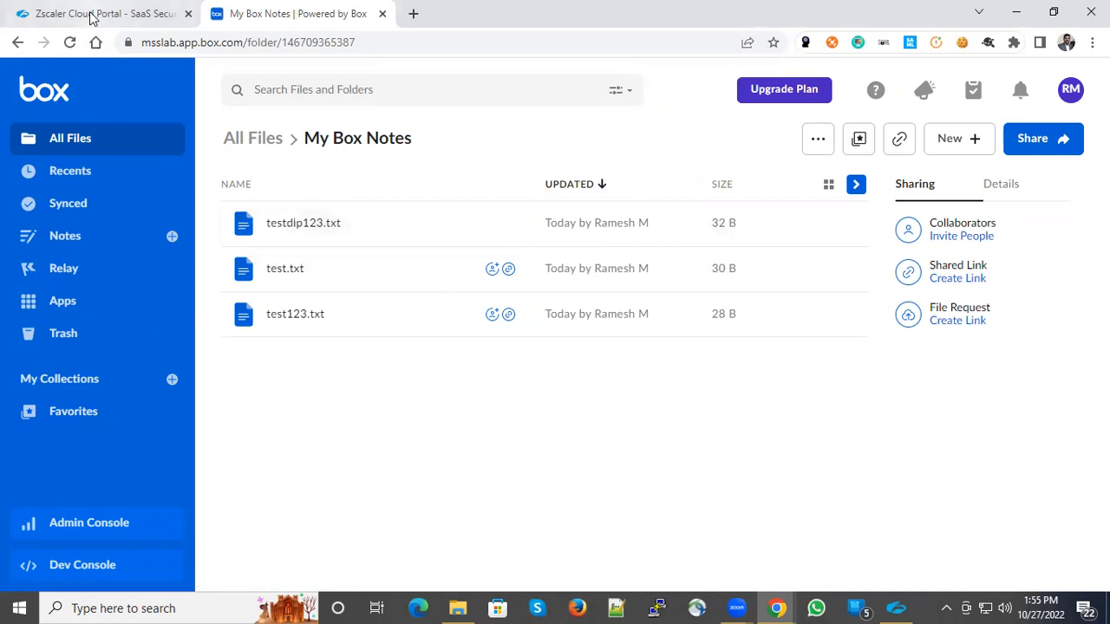
left_click(101, 14)
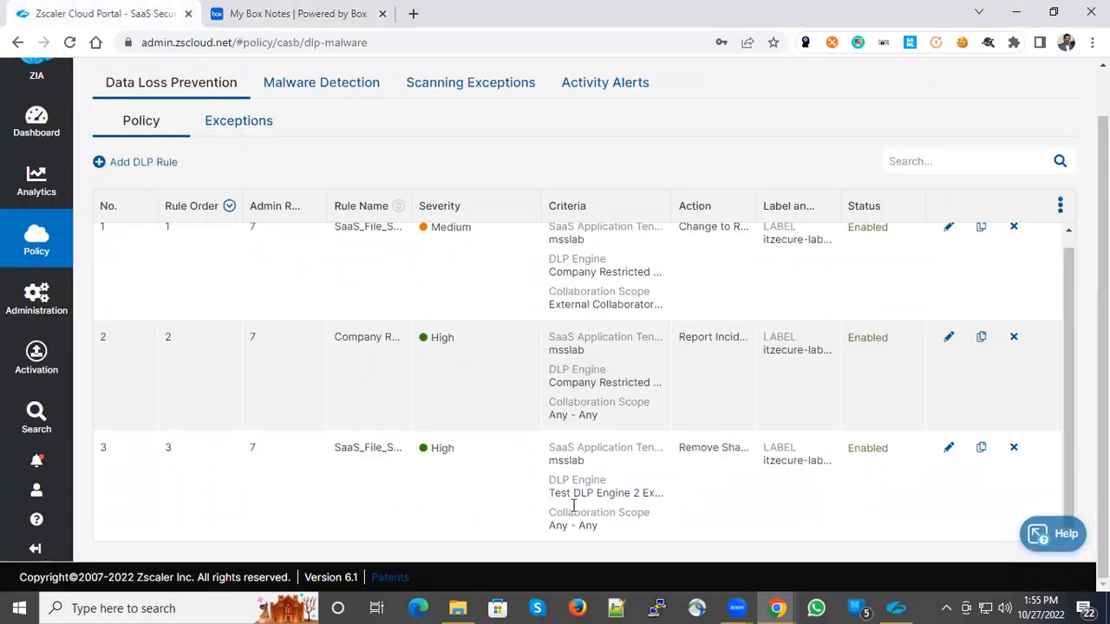
mouse_move(652, 500)
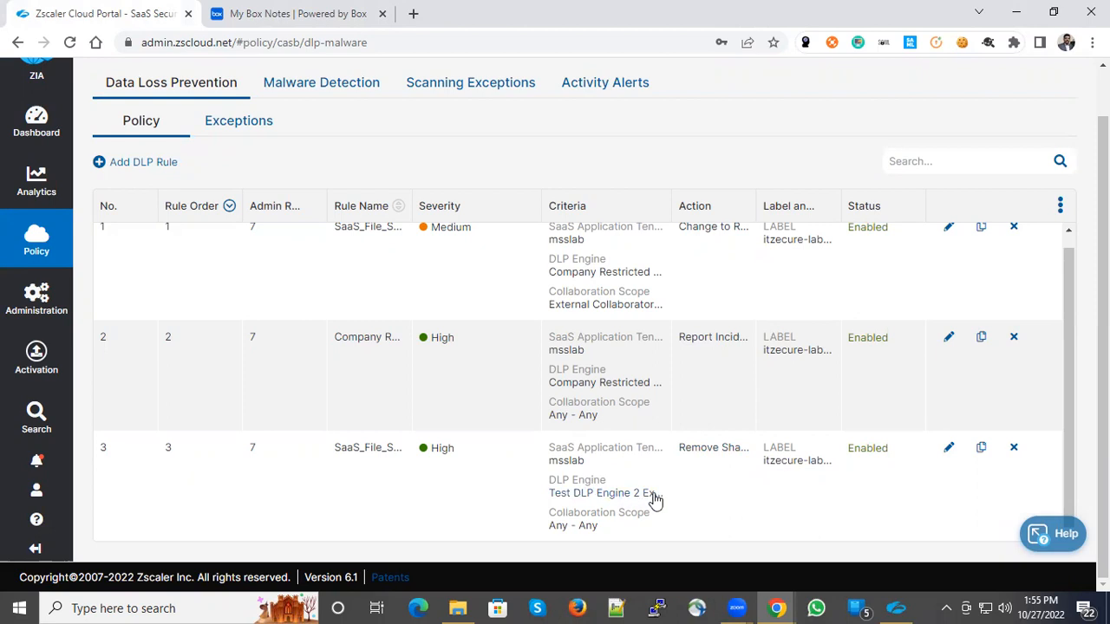
mouse_move(430, 416)
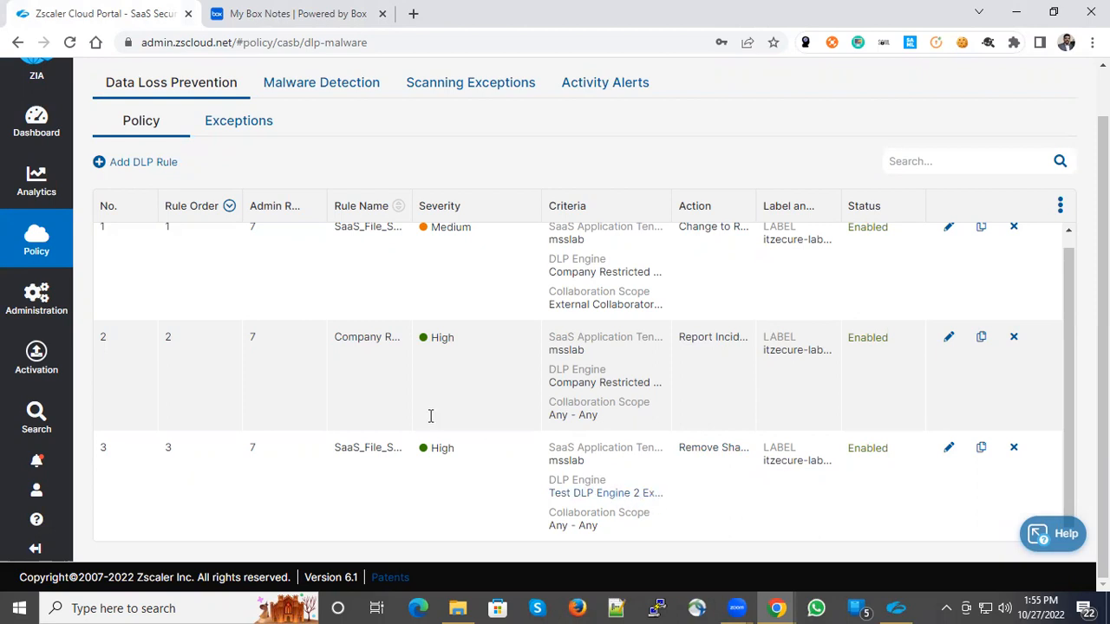
mouse_move(137, 281)
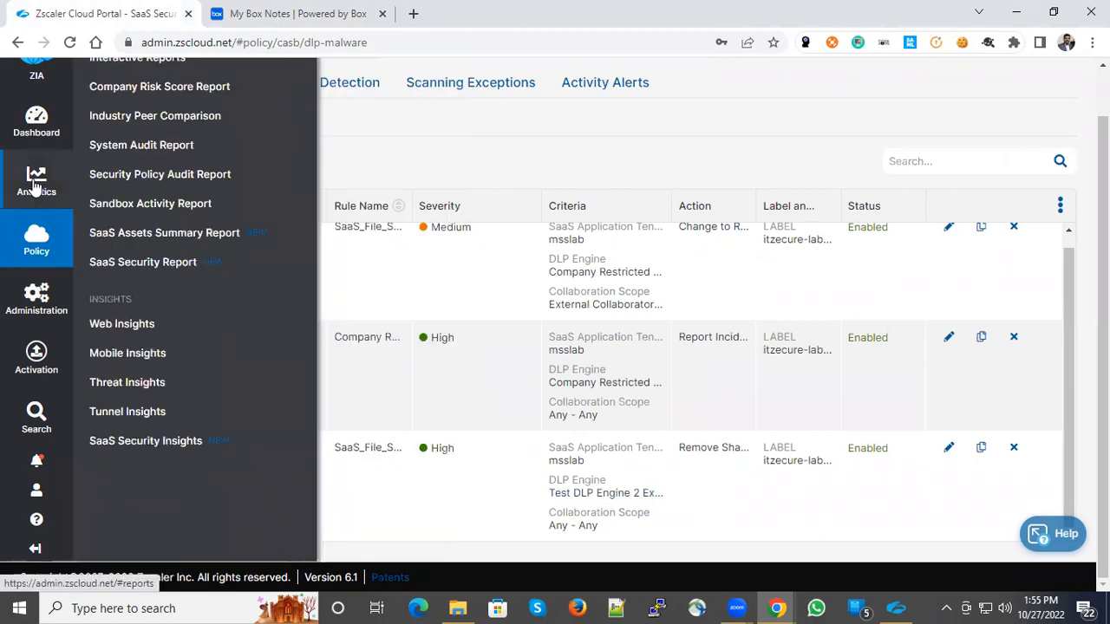
mouse_move(143, 262)
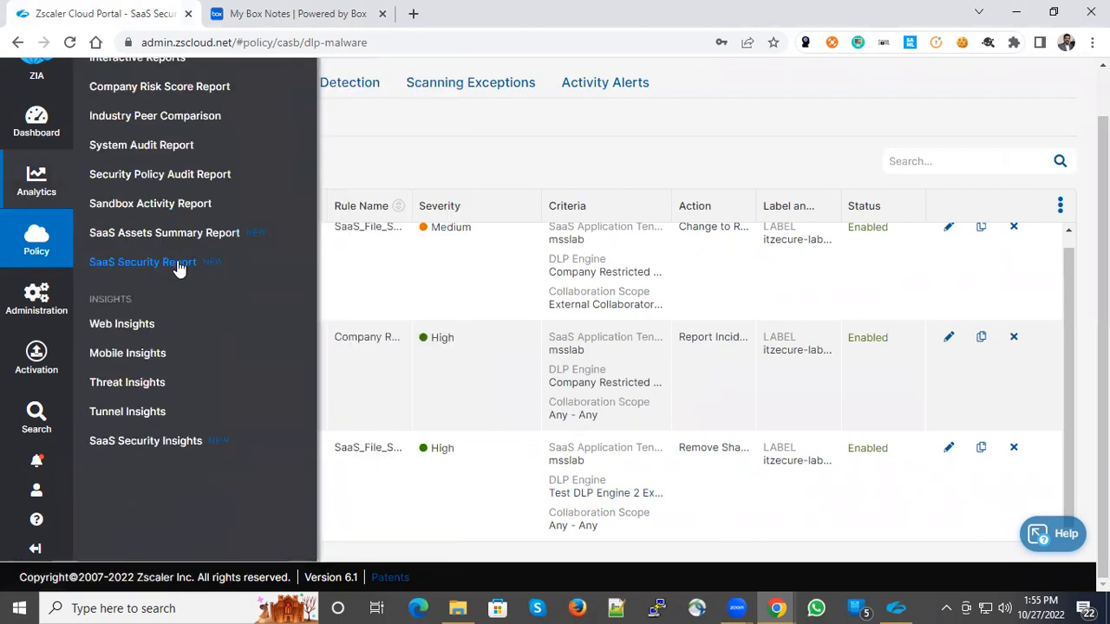
View the SaaS Security Report Assets showing 2 malware and 6 DLP violation files, then the Alerts & Activities list.
left_click(142, 262)
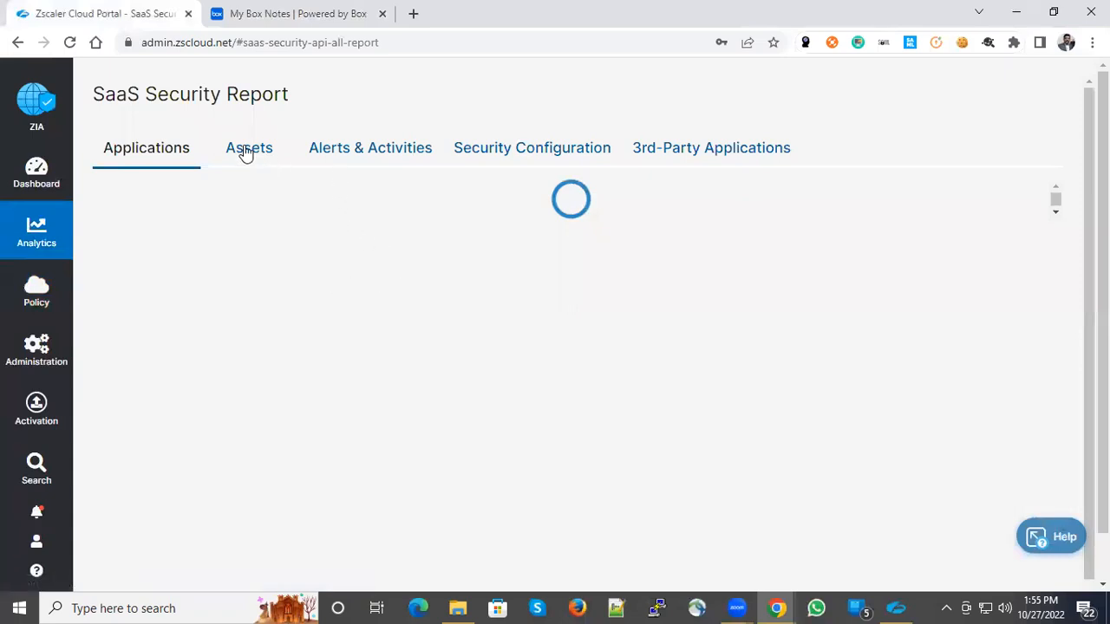
left_click(250, 147)
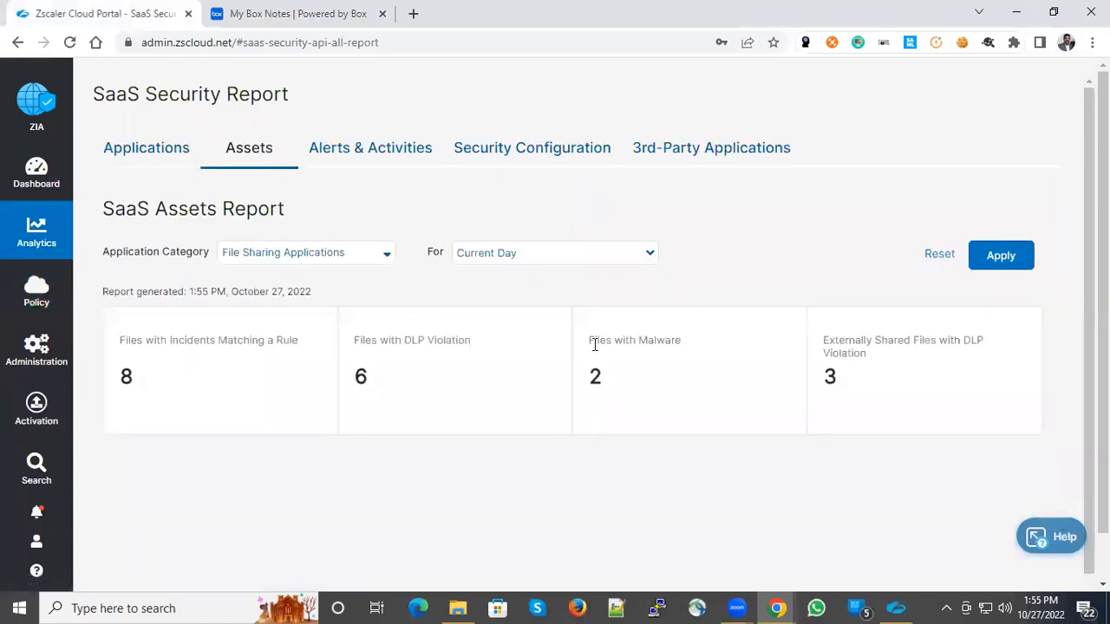
mouse_move(632, 383)
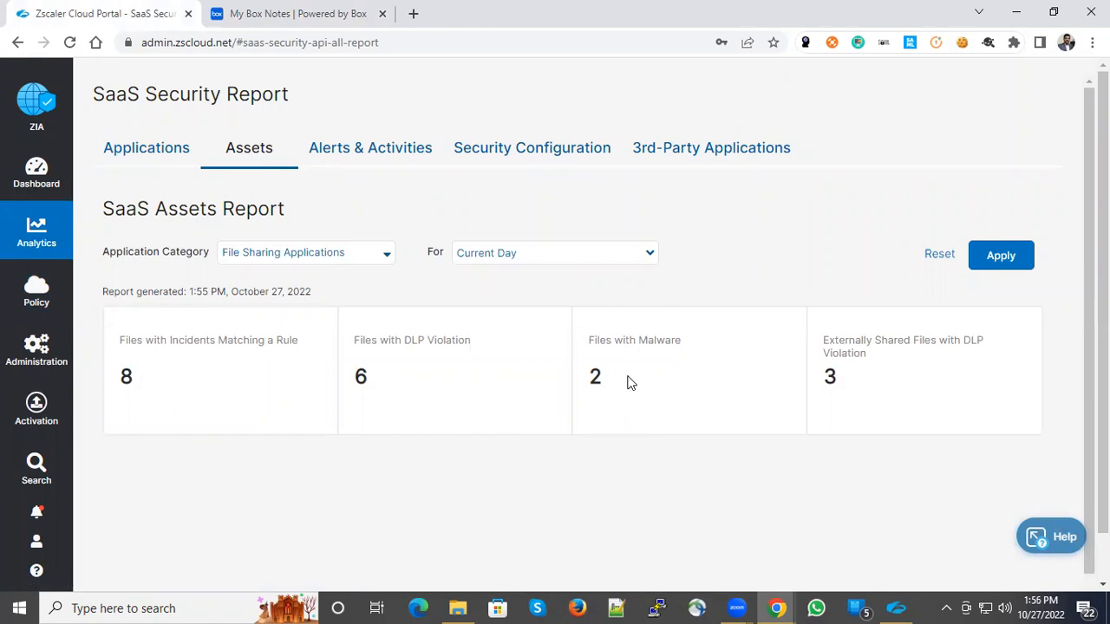
left_click(298, 14)
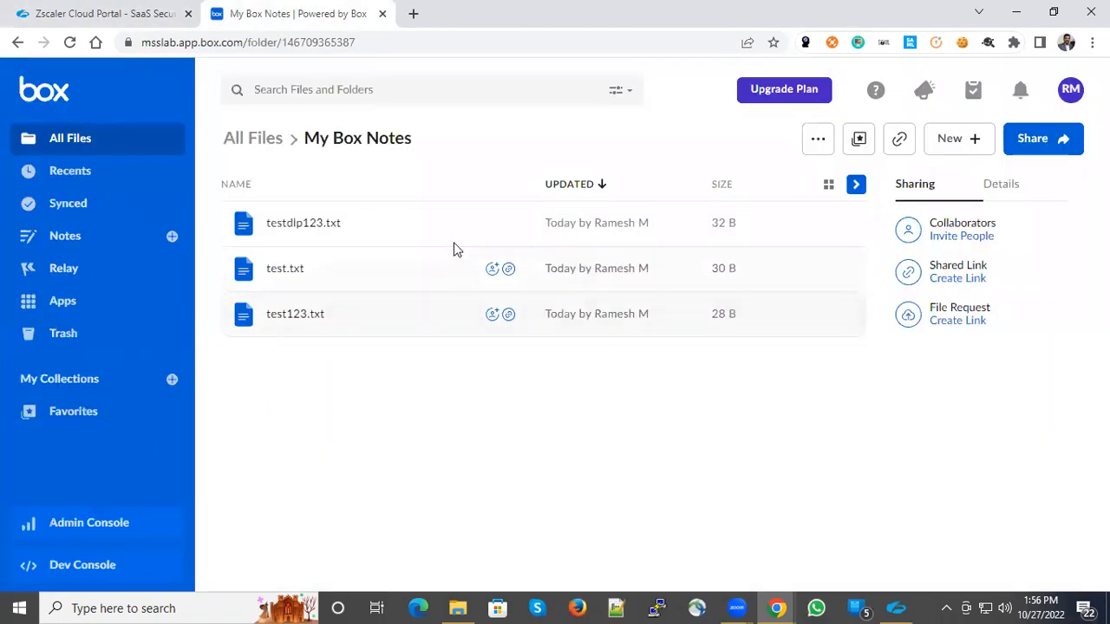
left_click(101, 14)
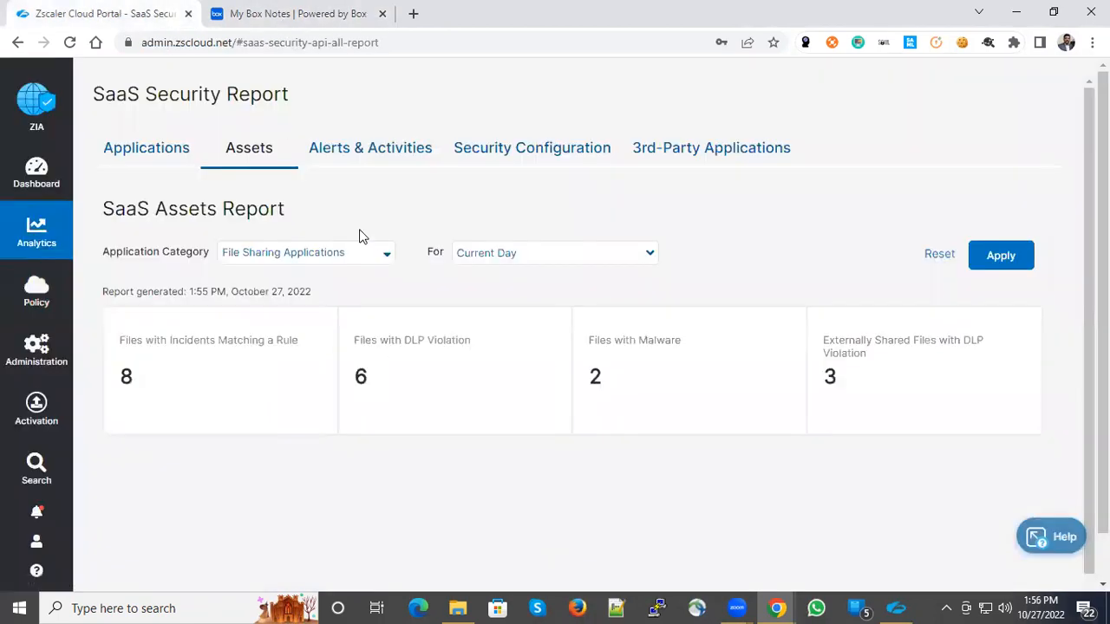
left_click(369, 148)
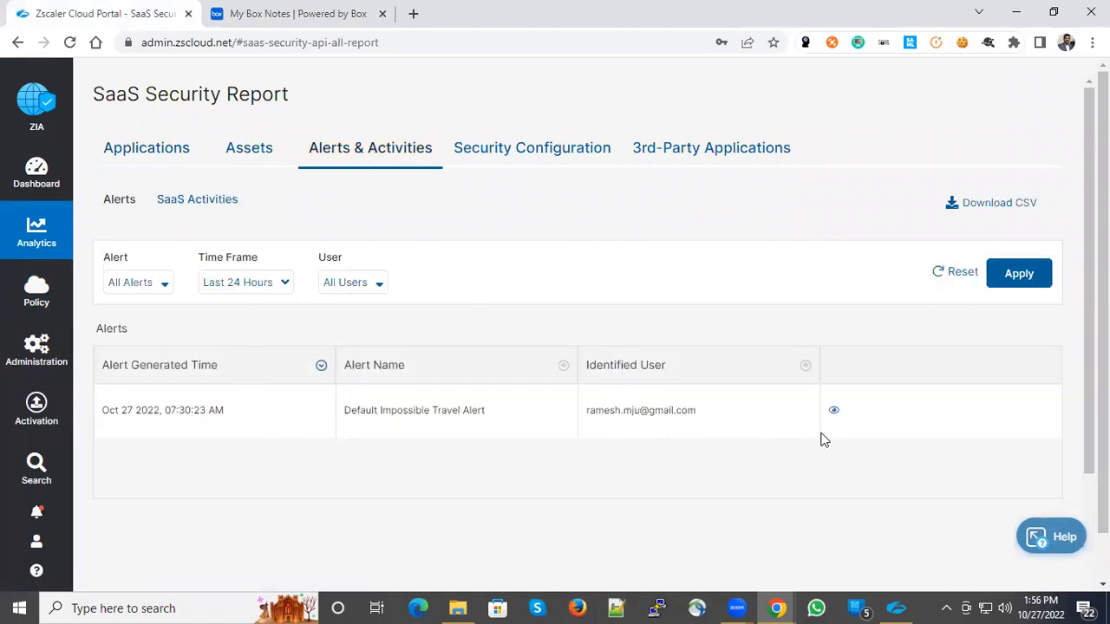
mouse_move(853, 430)
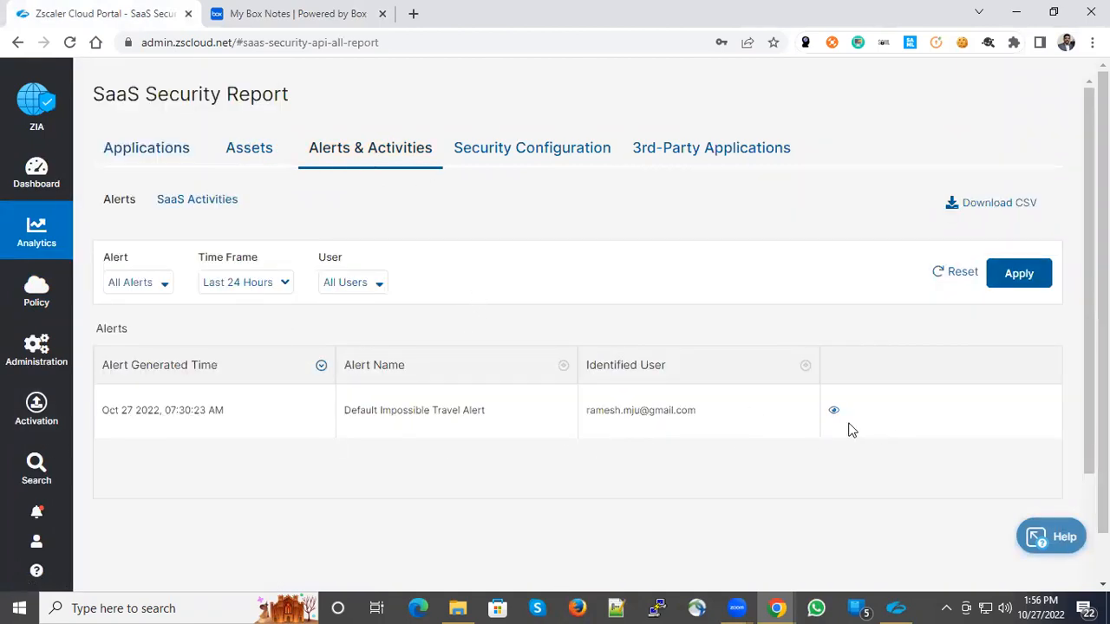
View the Default Impossible Travel Alert details comparing Chennai and Frankfurt logins minutes apart.
left_click(833, 409)
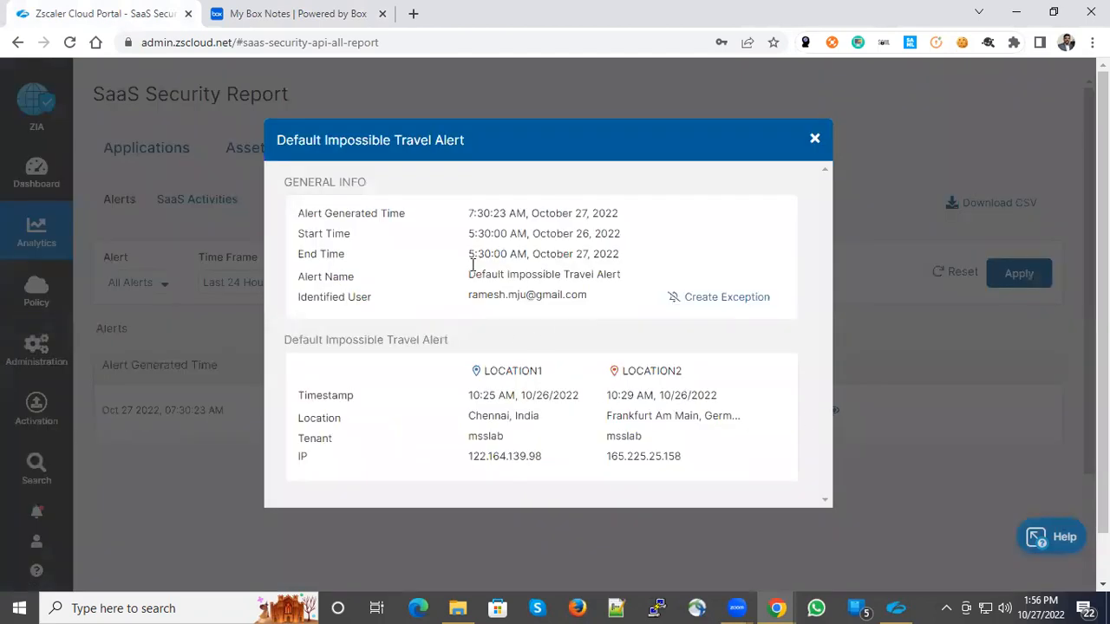
mouse_move(614, 280)
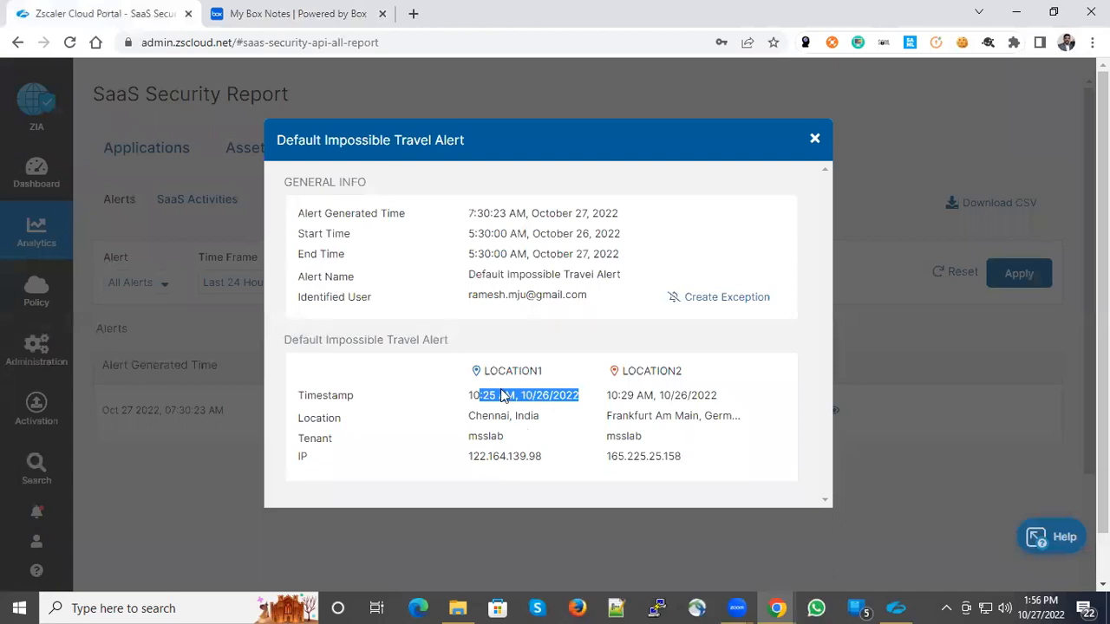
mouse_move(624, 395)
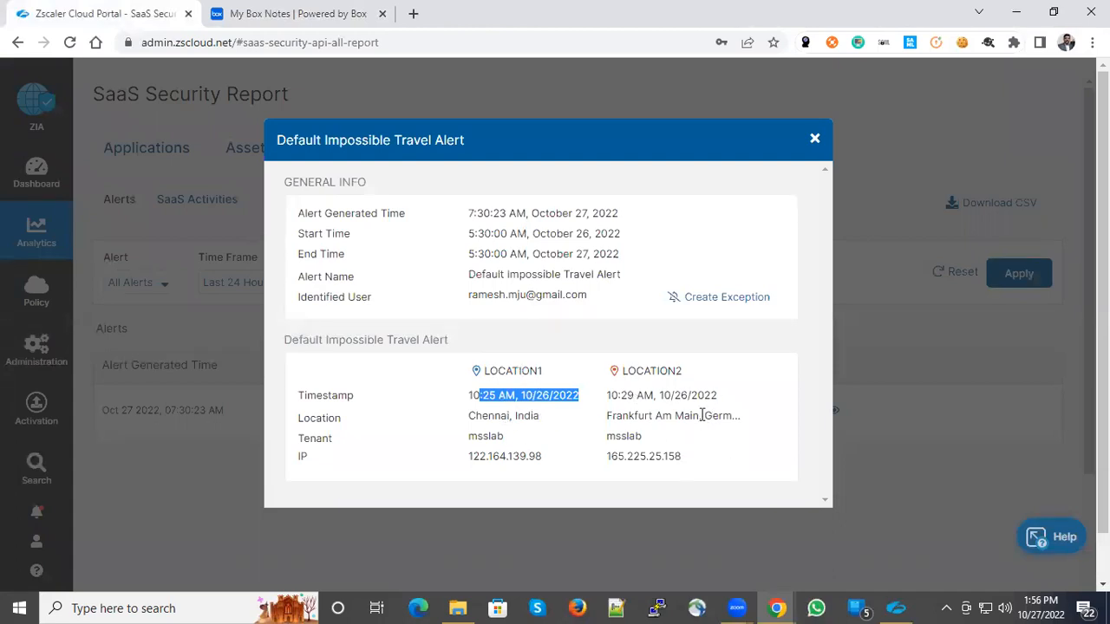
mouse_move(693, 437)
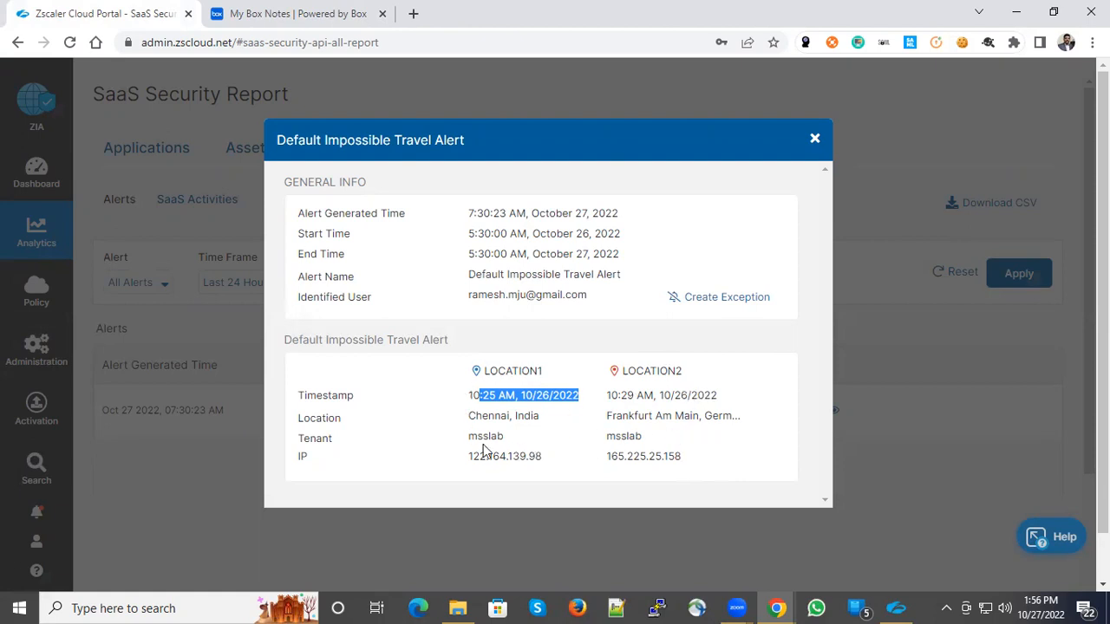
mouse_move(548, 458)
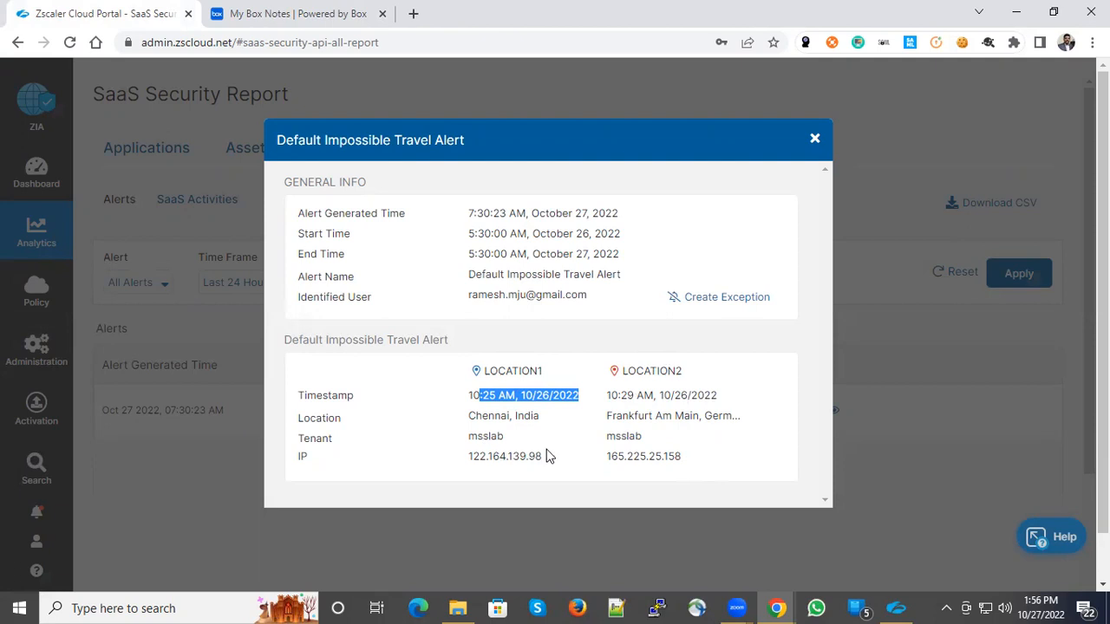
mouse_move(717, 450)
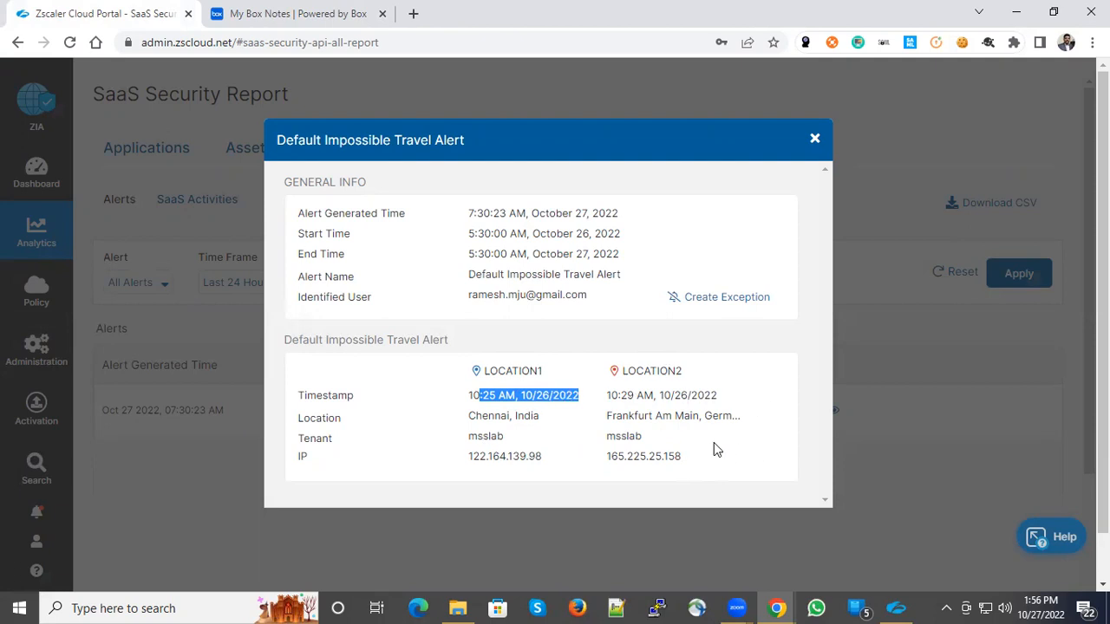
mouse_move(496, 375)
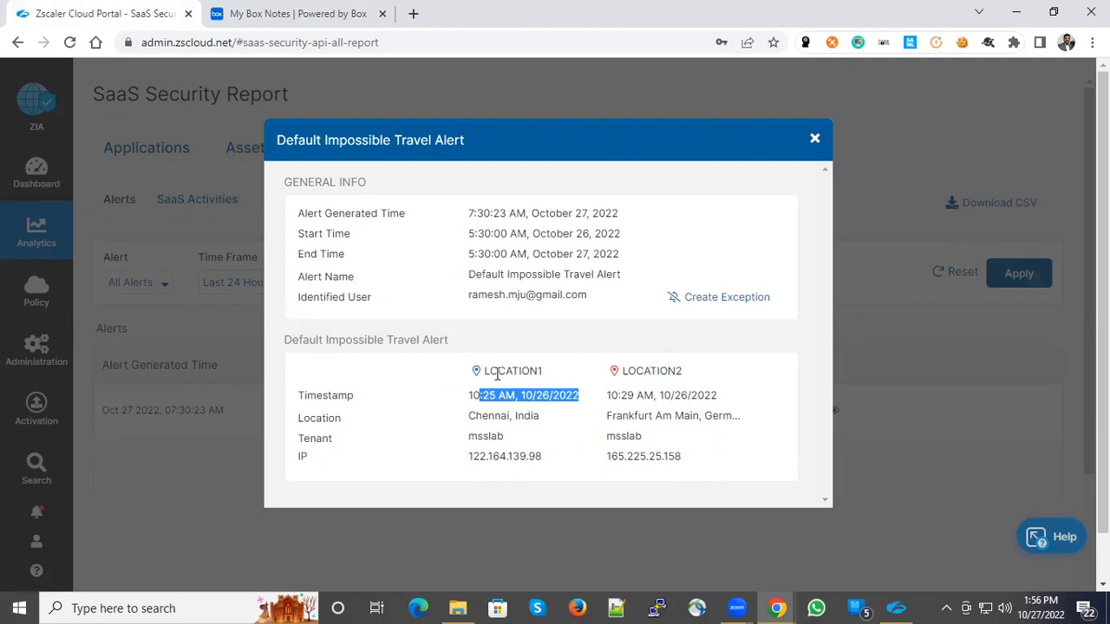
mouse_move(586, 413)
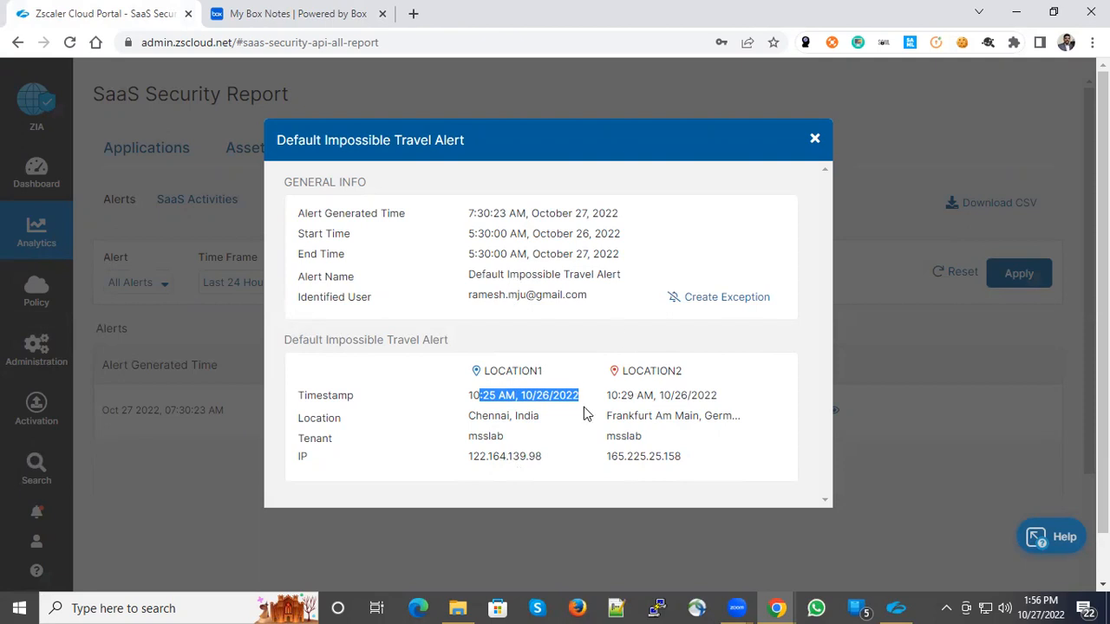
mouse_move(727, 172)
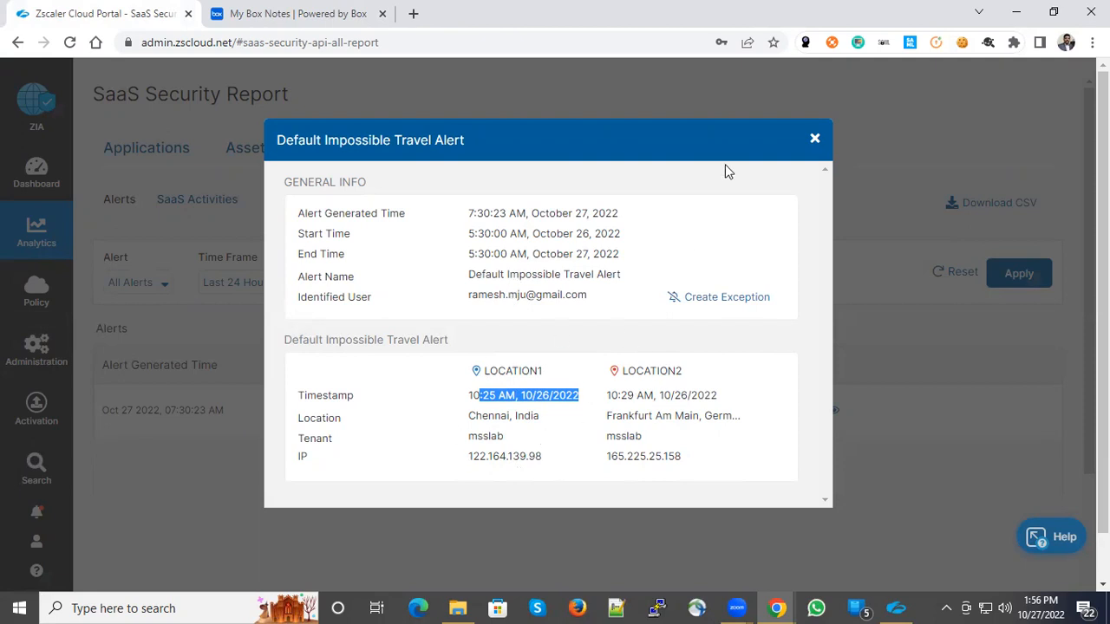
mouse_move(813, 138)
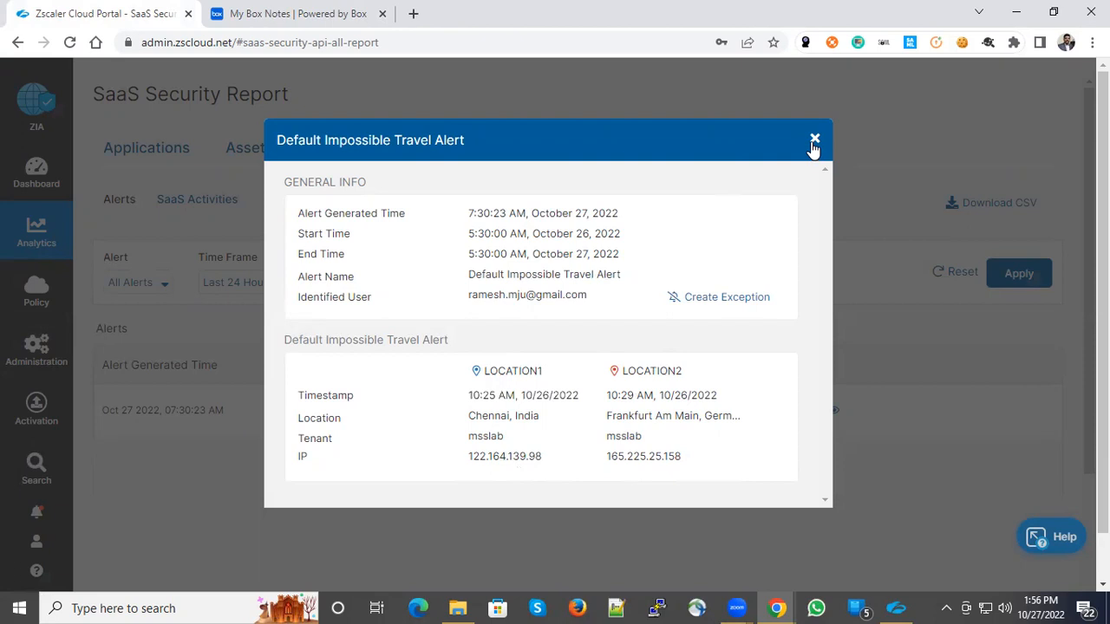
Close the alert and view the four enabled default Activity Alerts policies under SaaS Security API Control.
left_click(814, 139)
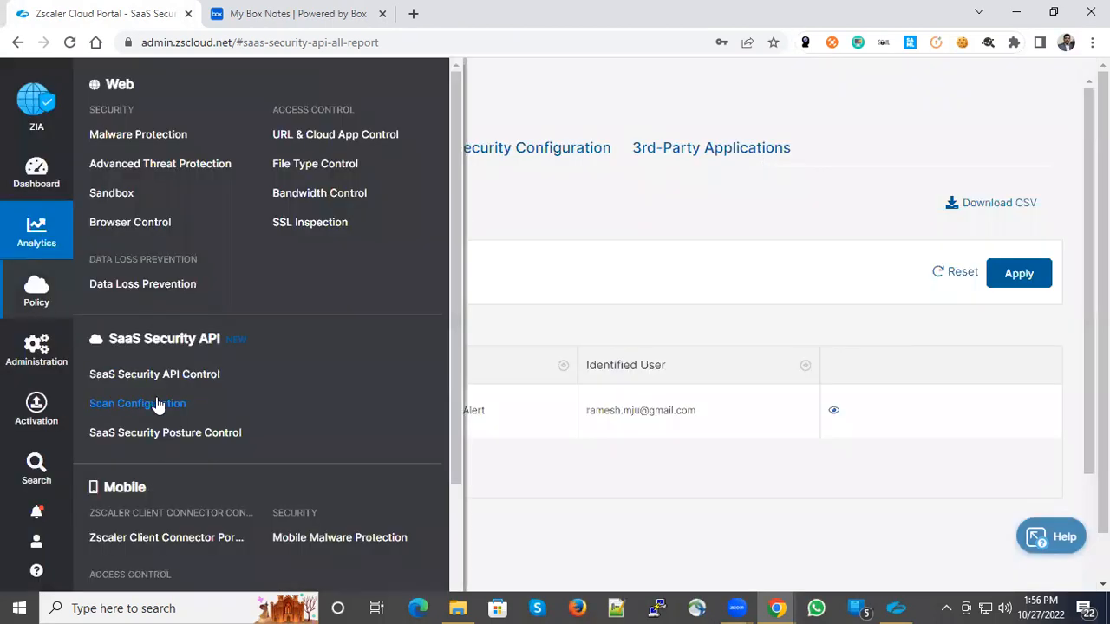
left_click(154, 375)
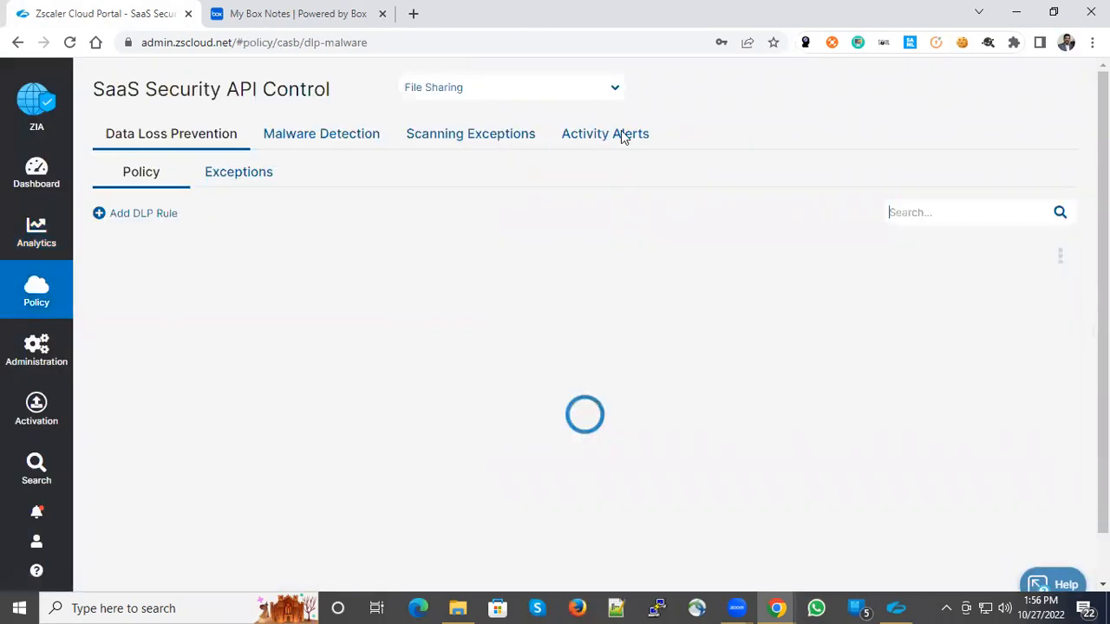
left_click(603, 134)
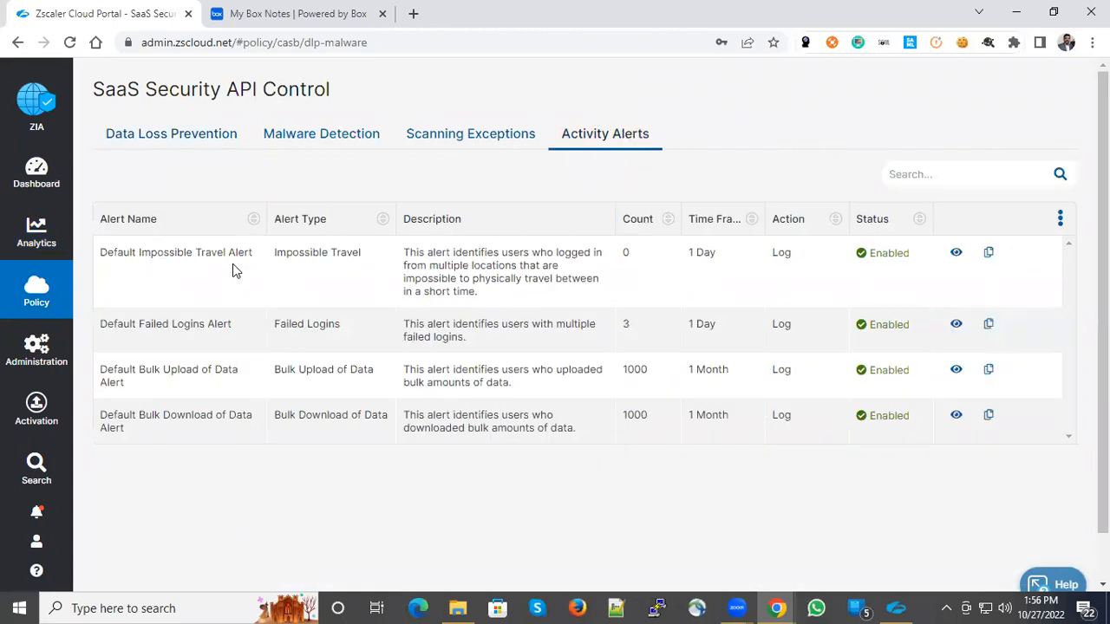
mouse_move(239, 471)
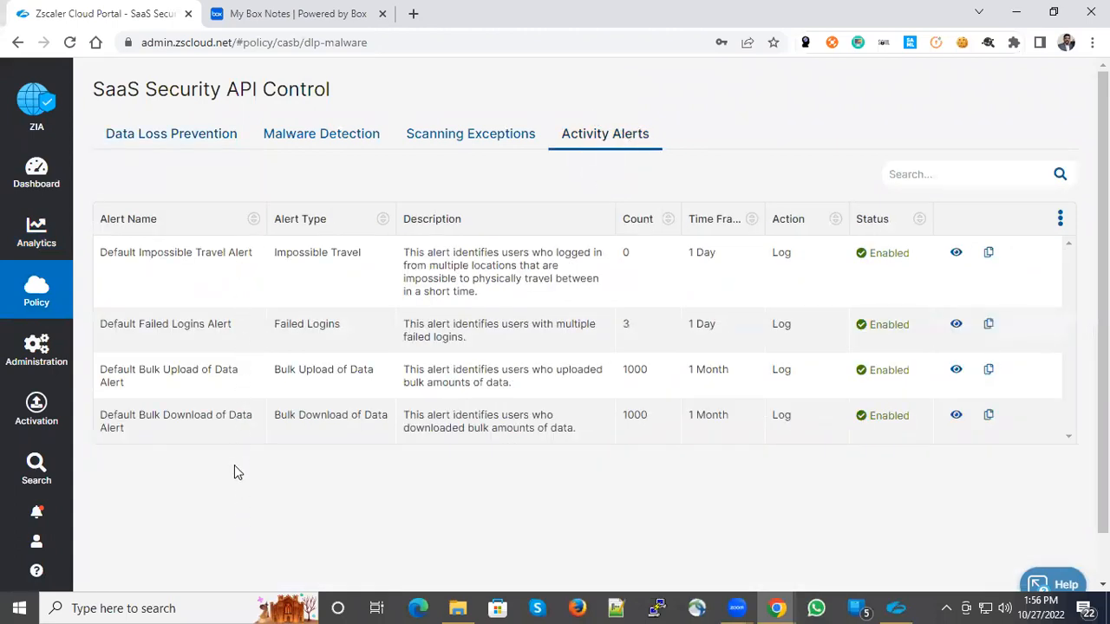
mouse_move(298, 476)
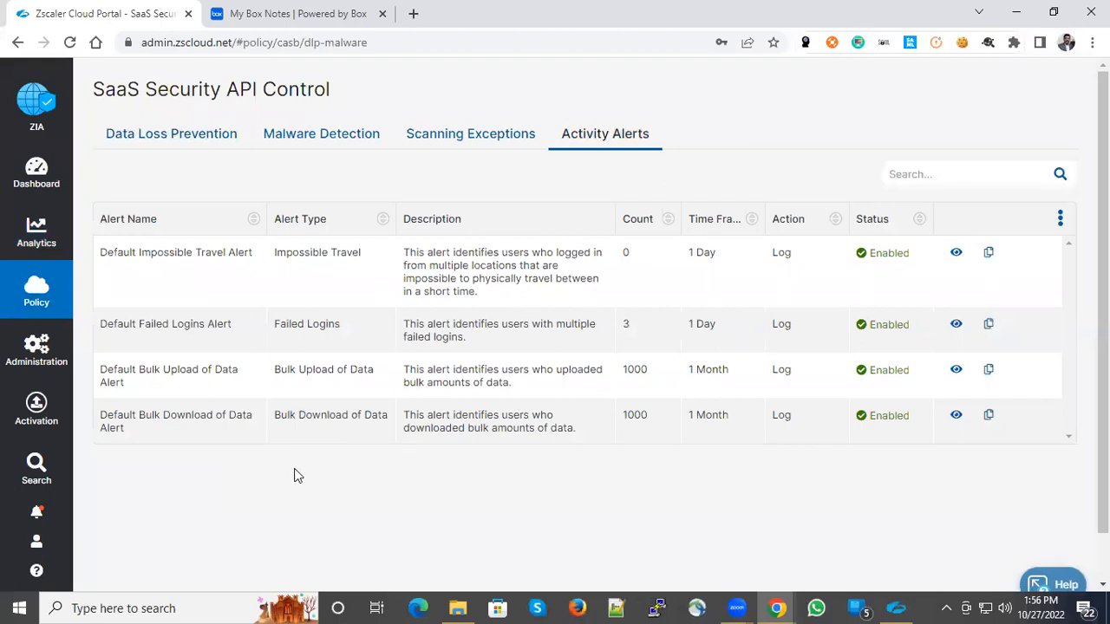
mouse_move(170, 315)
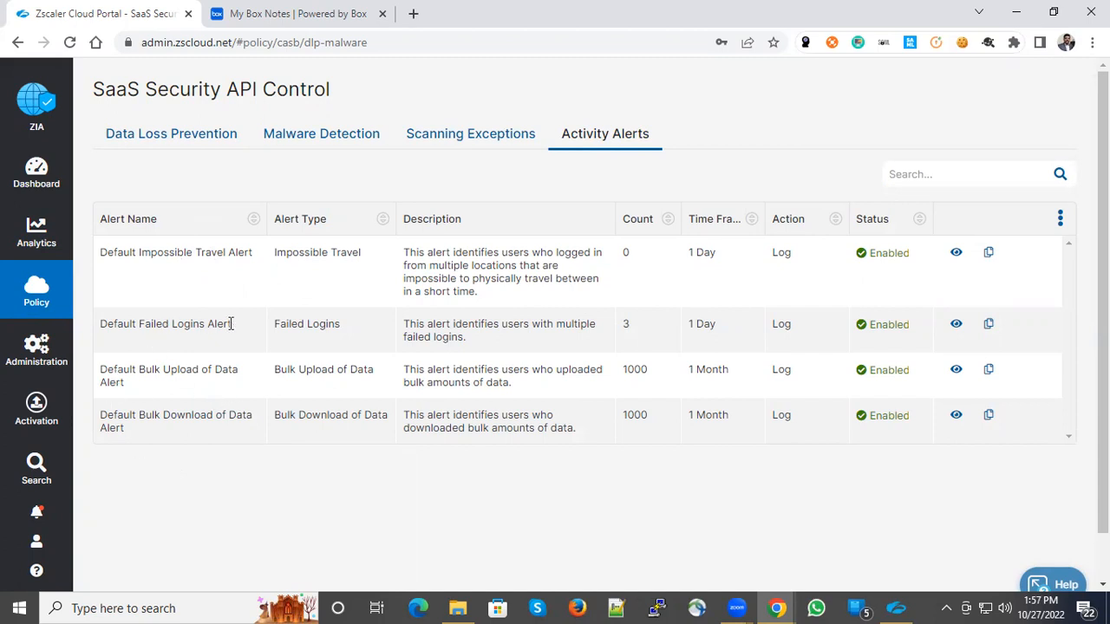
mouse_move(232, 368)
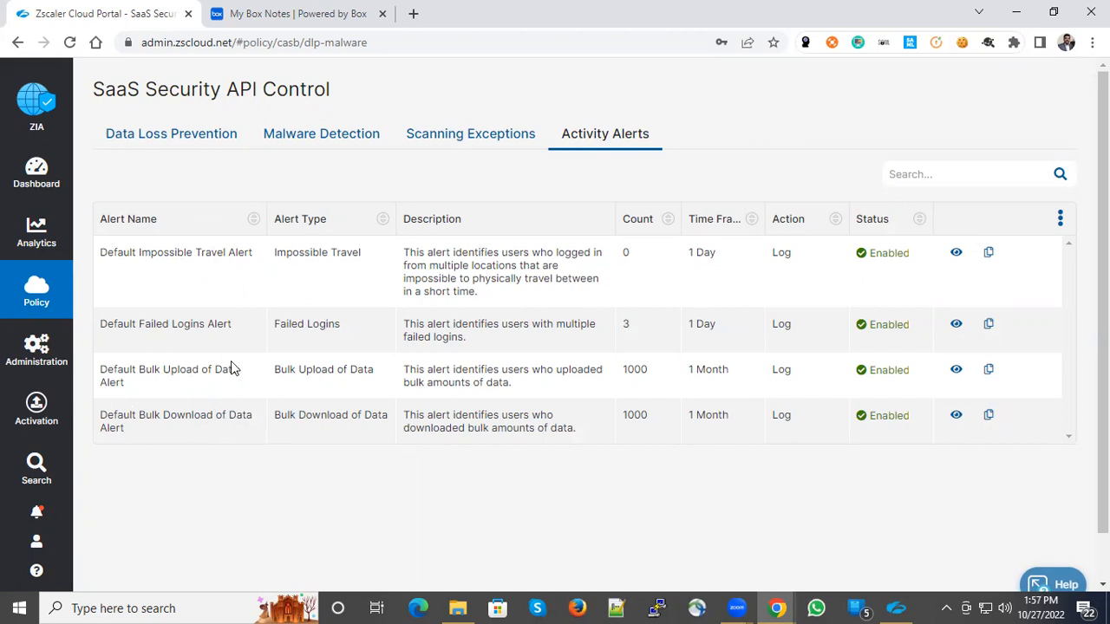
mouse_move(128, 412)
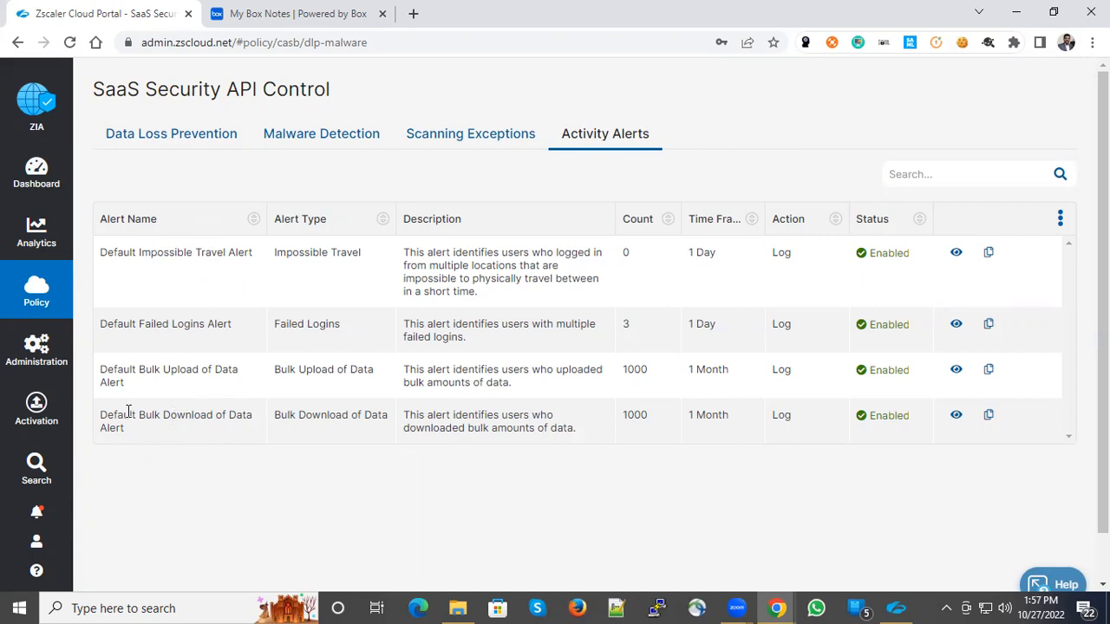
left_click(36, 289)
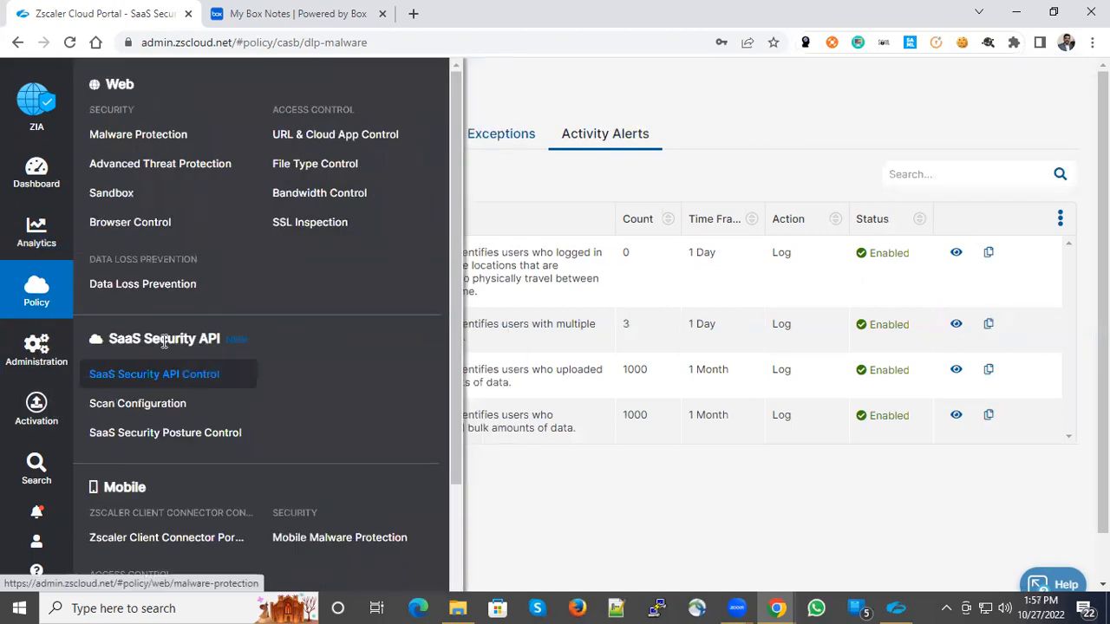